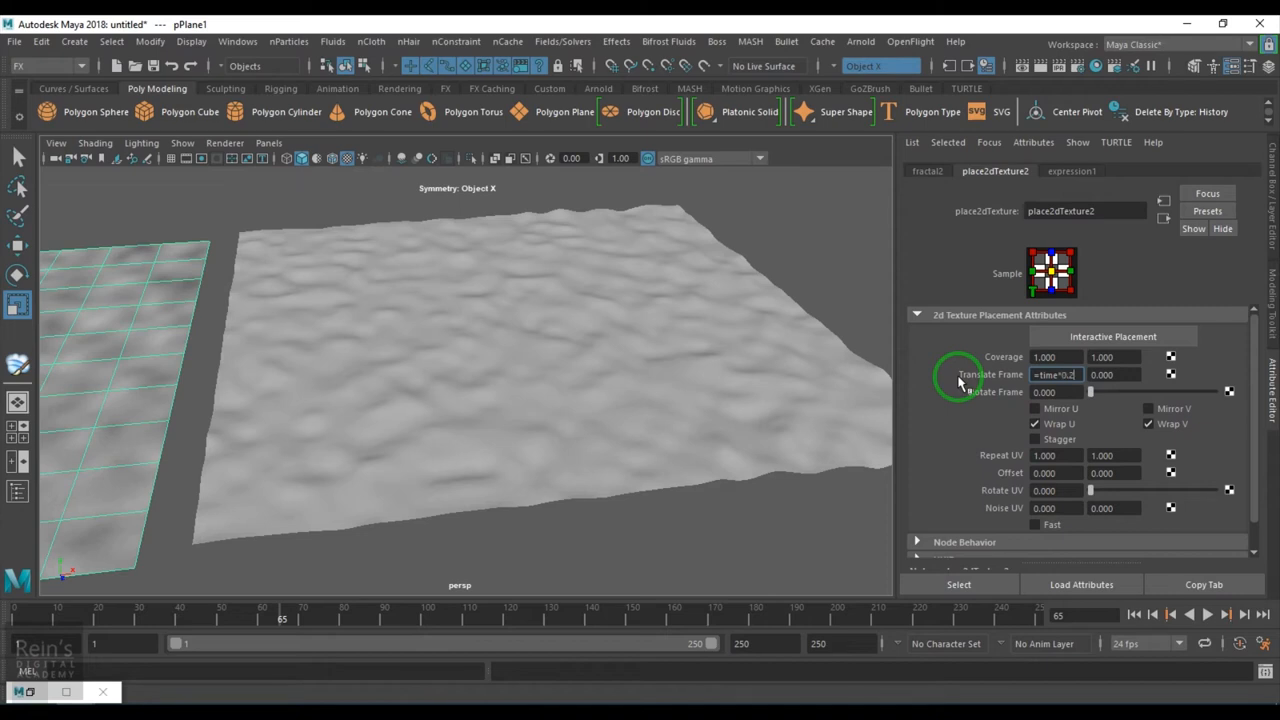
# - Drive Translate Frame U with =time*0.2, then rewind and play back the drifting texture
pyautogui.press('Return')
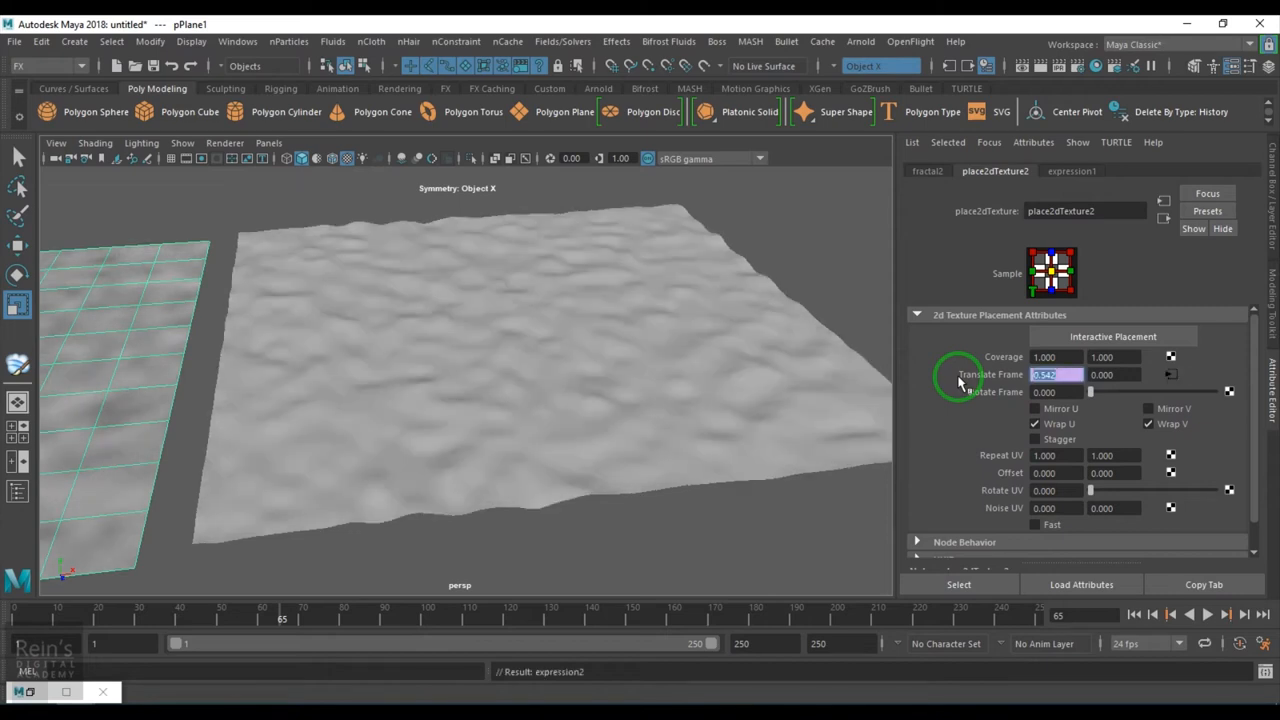
pyautogui.click(1153, 614)
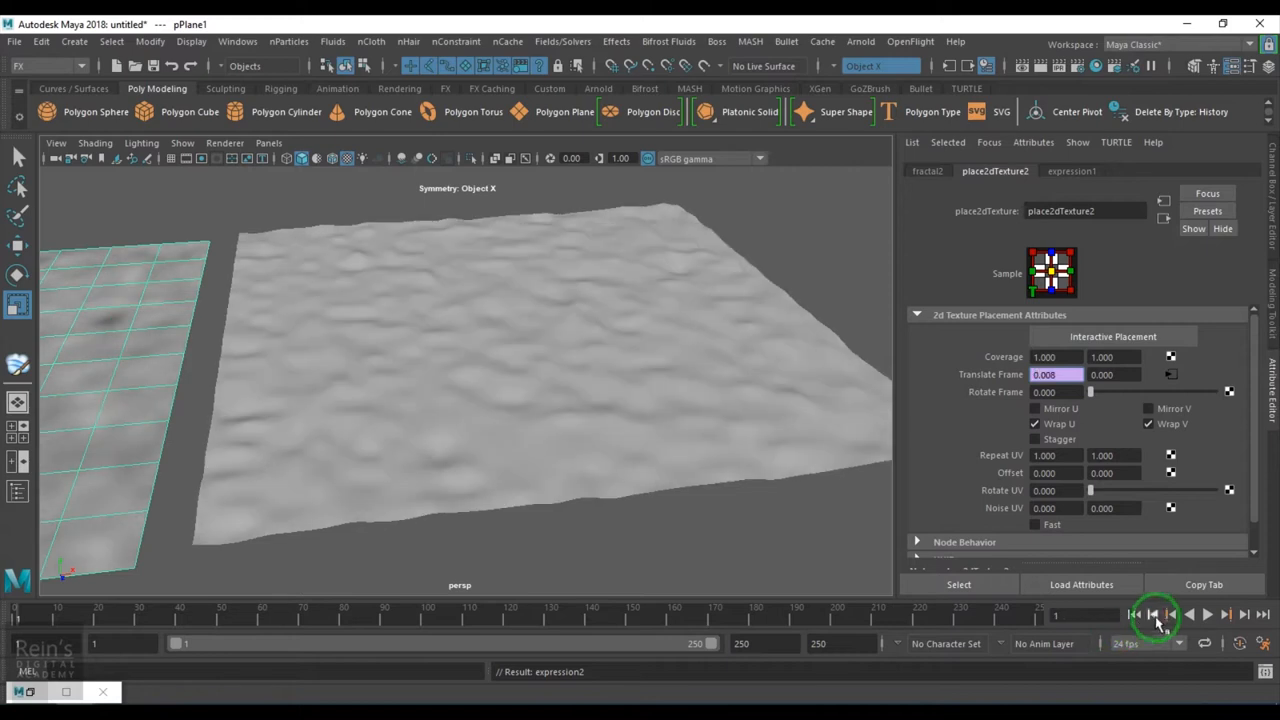
pyautogui.click(1207, 614)
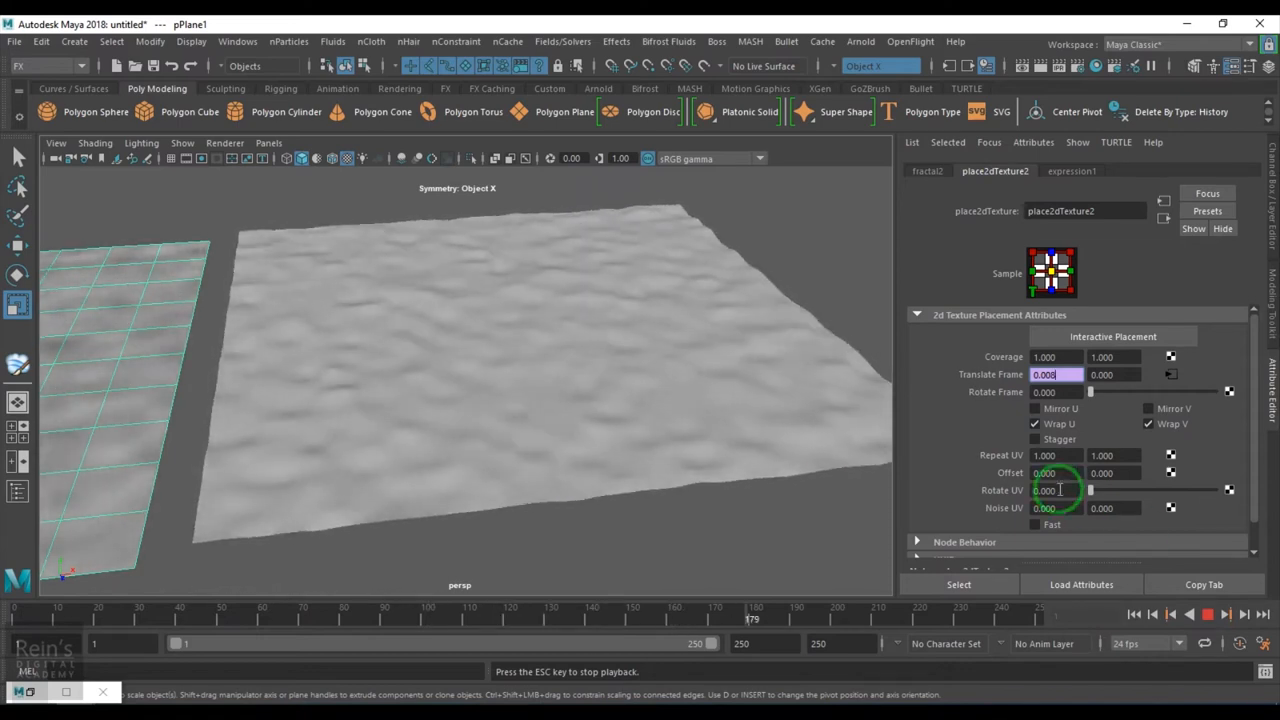
pyautogui.write('1.5')
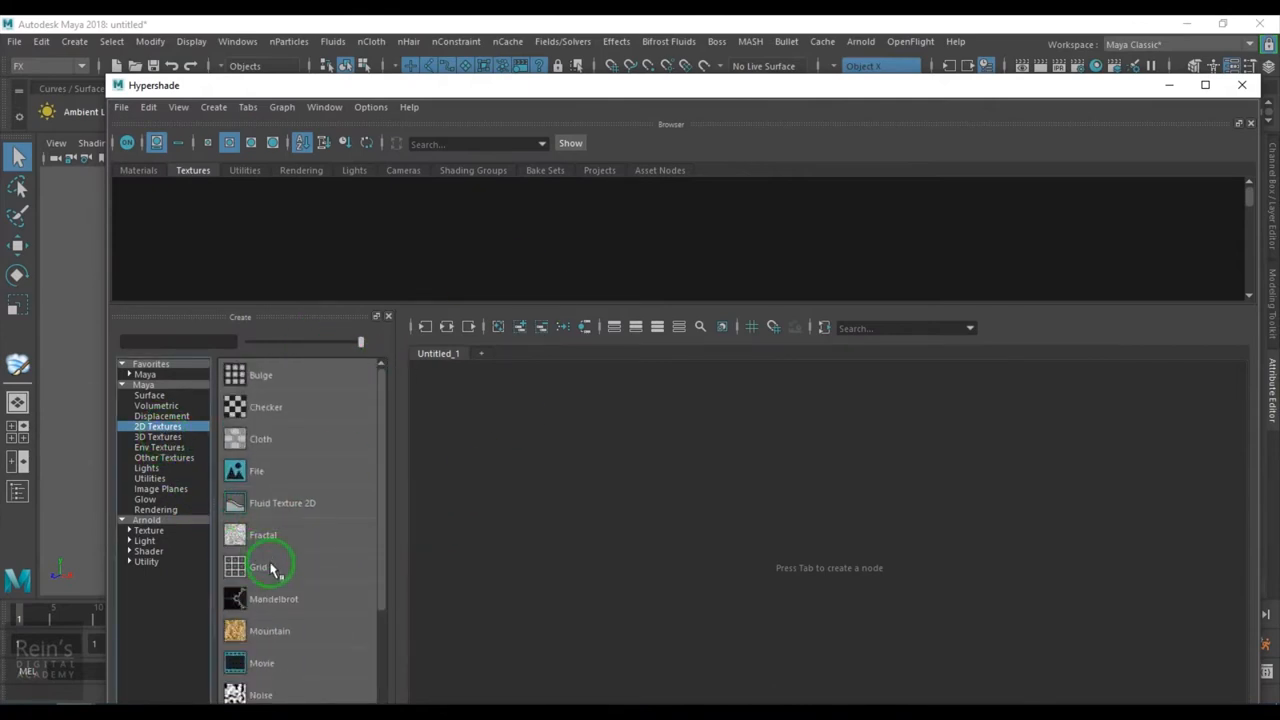
pyautogui.moveTo(815, 490)
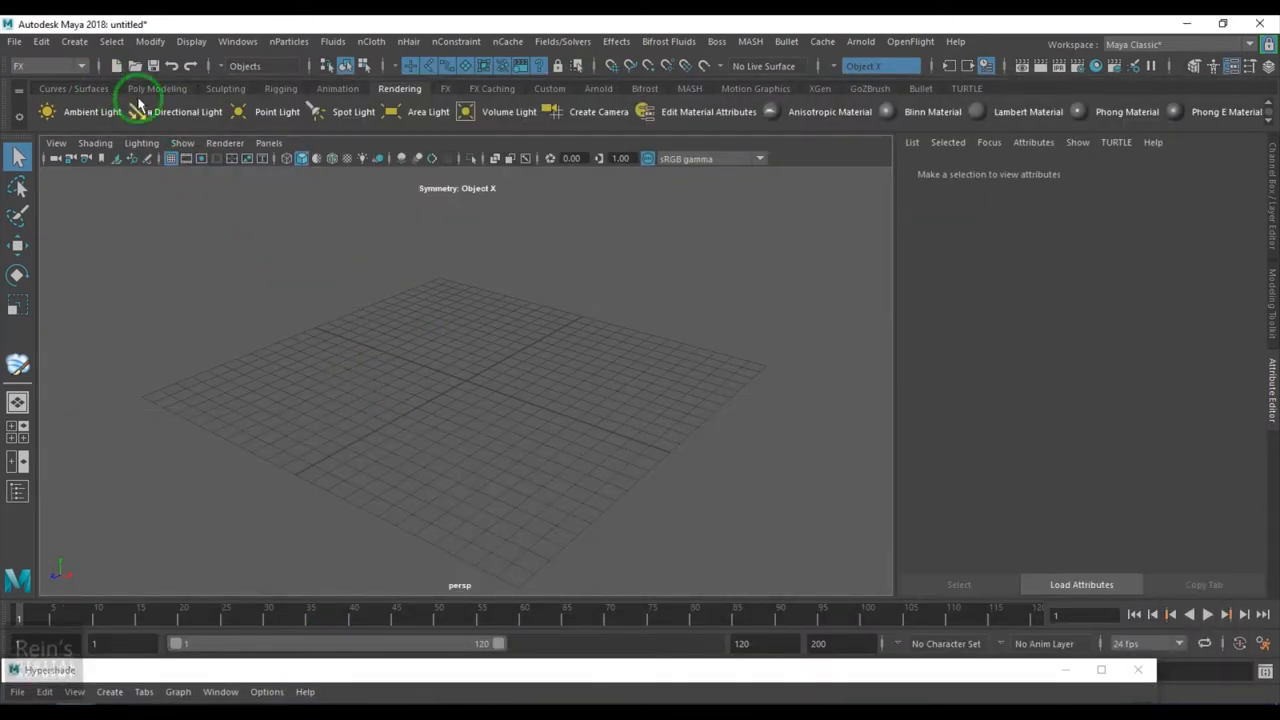
# - Create a polygon plane from the Poly Modeling shelf and assign it a new Lambert
pyautogui.click(157, 88)
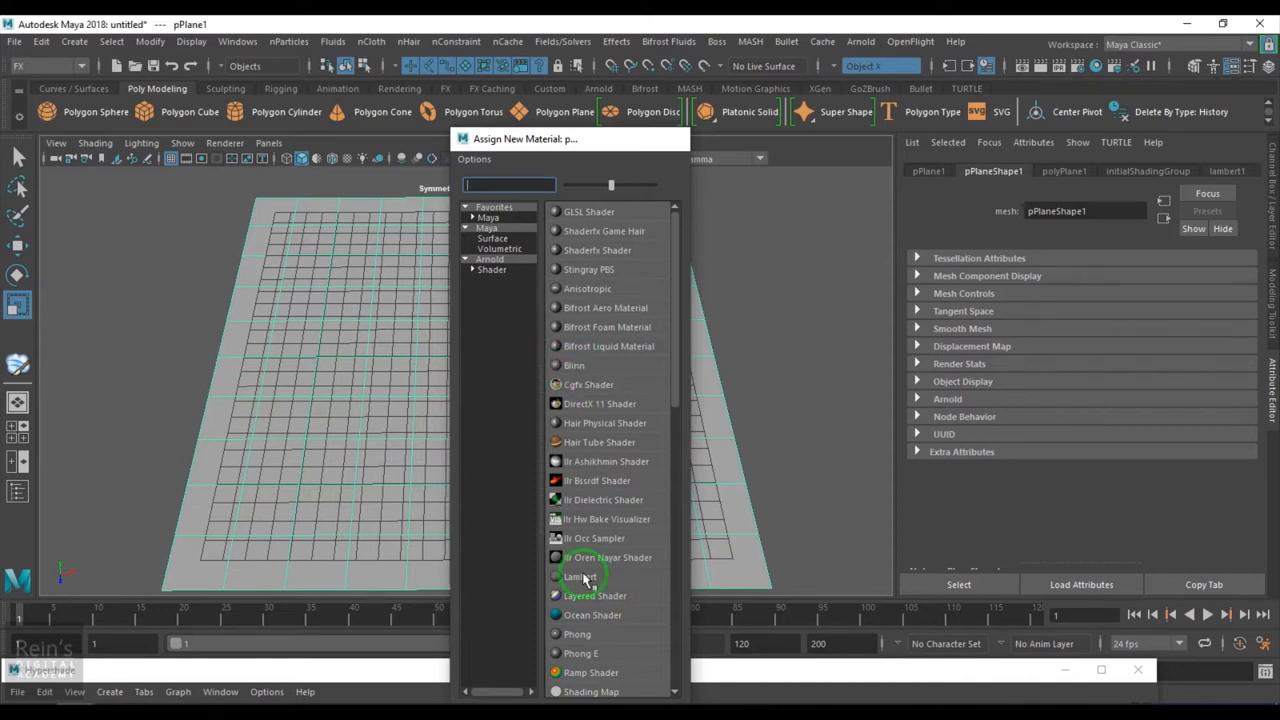
pyautogui.click(581, 576)
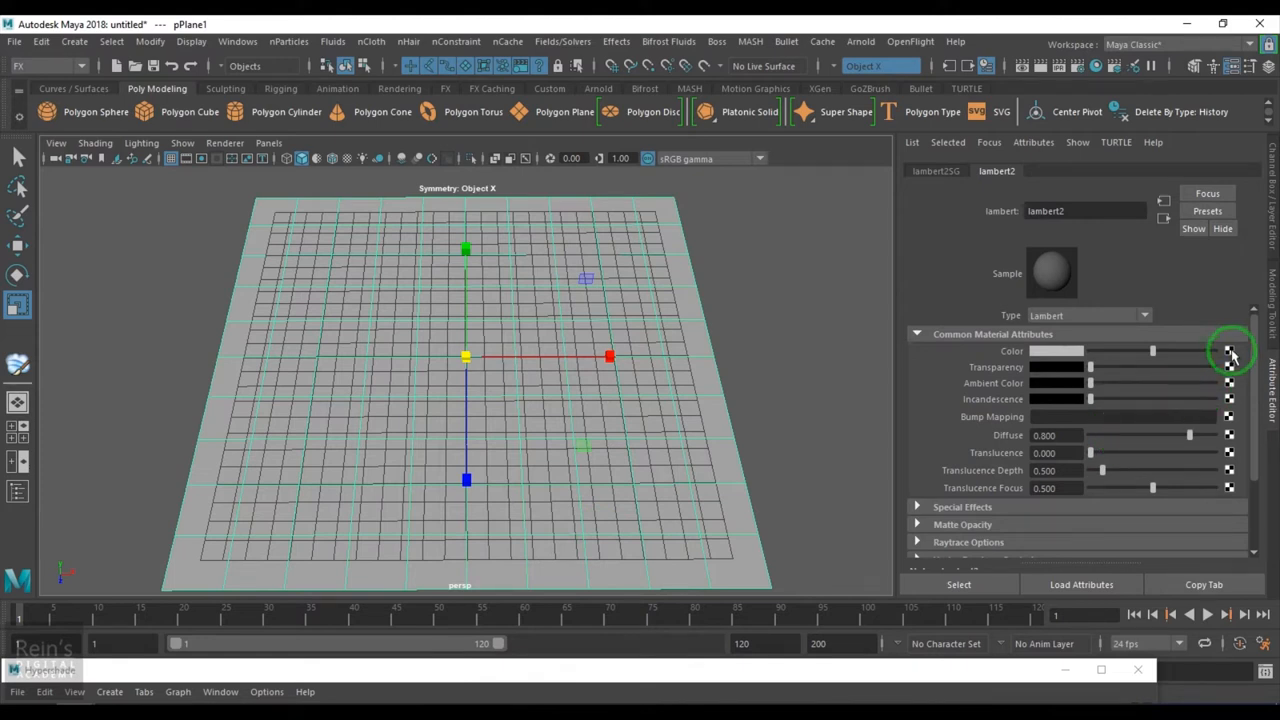
# - Connect a new Fractal texture to lambert2's Color attribute
pyautogui.click(1229, 351)
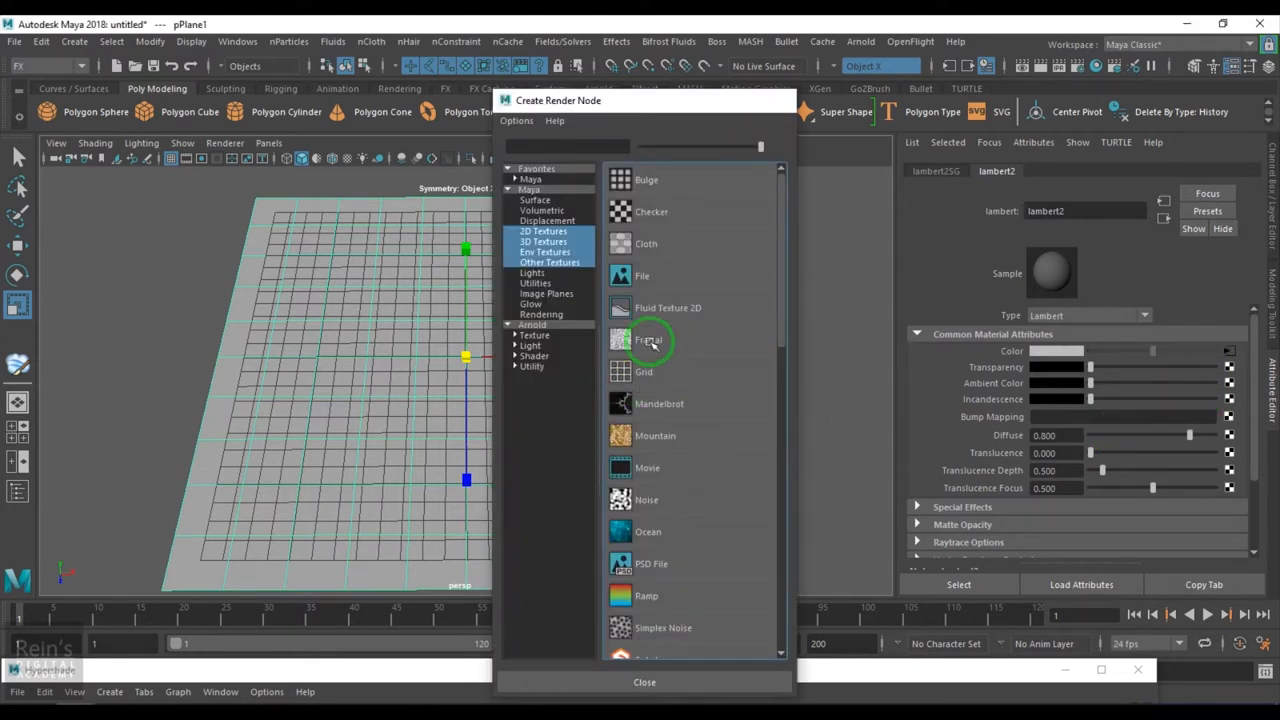
pyautogui.click(648, 339)
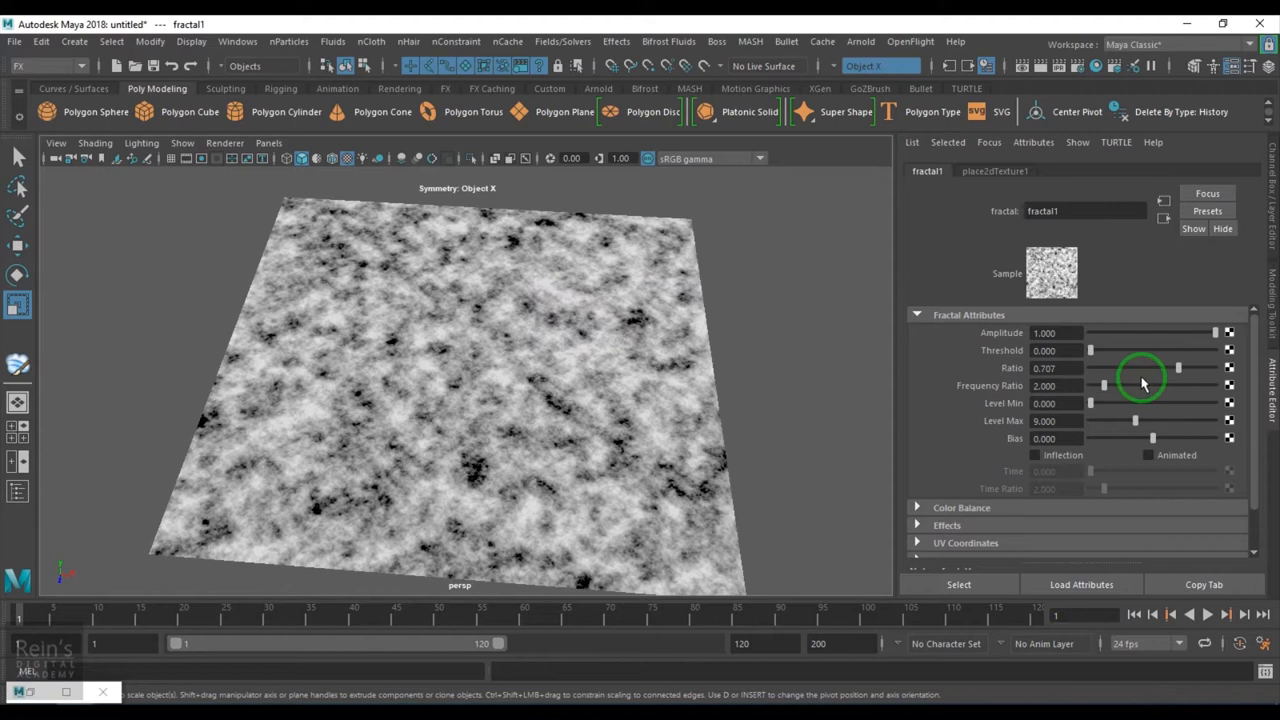
pyautogui.moveTo(1210, 337)
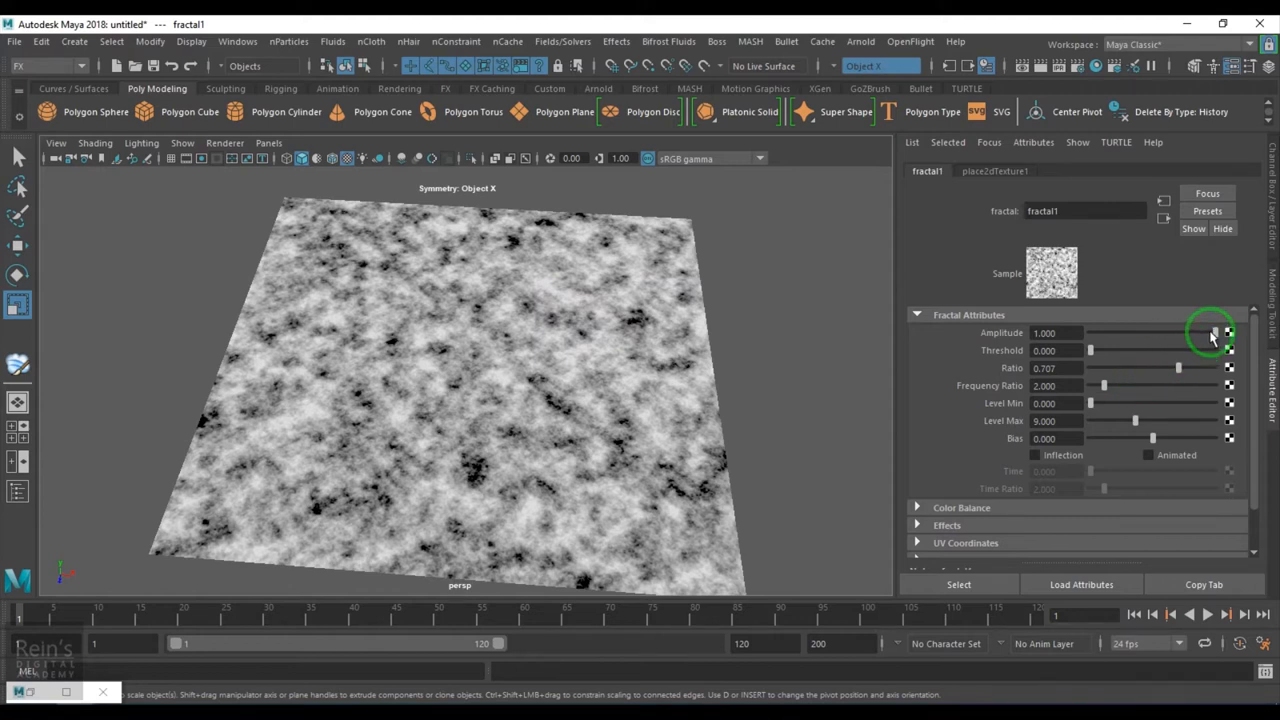
# - Drag fractal1 Amplitude from 0 through faint values up to about 0.643
pyautogui.moveTo(1210, 333); pyautogui.dragTo(1090, 333)
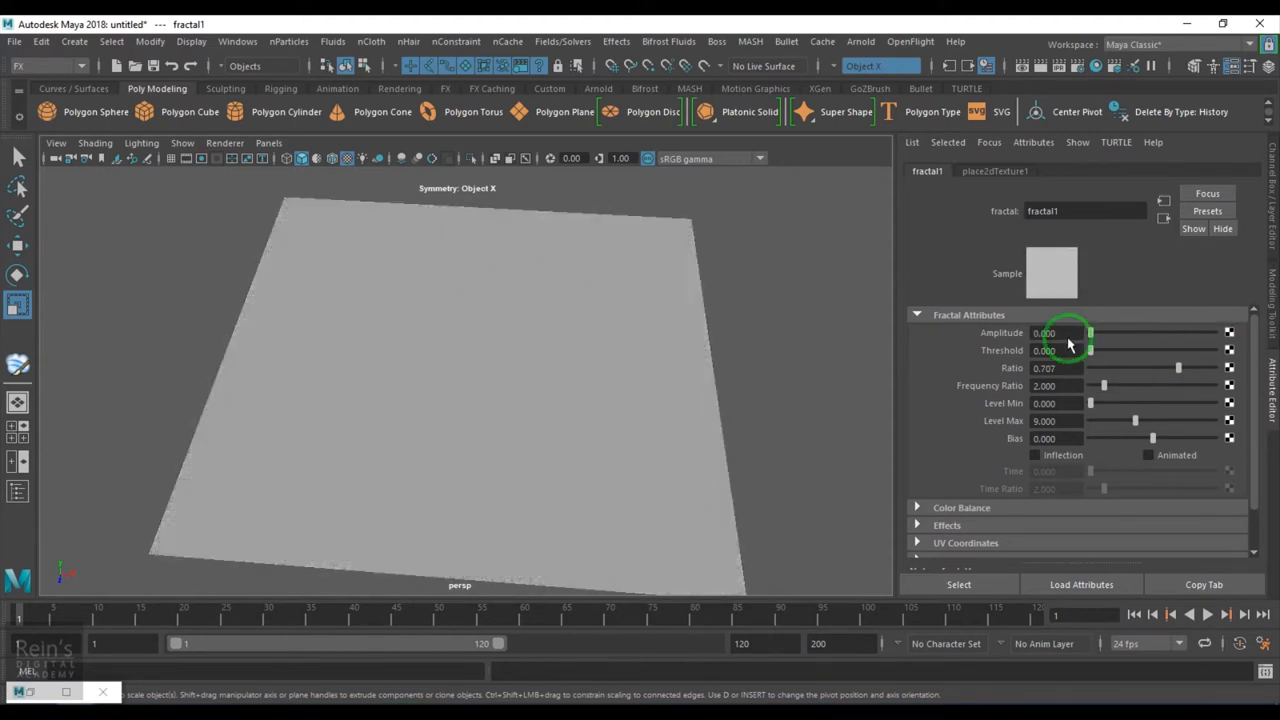
pyautogui.moveTo(1090, 333); pyautogui.dragTo(1110, 333)
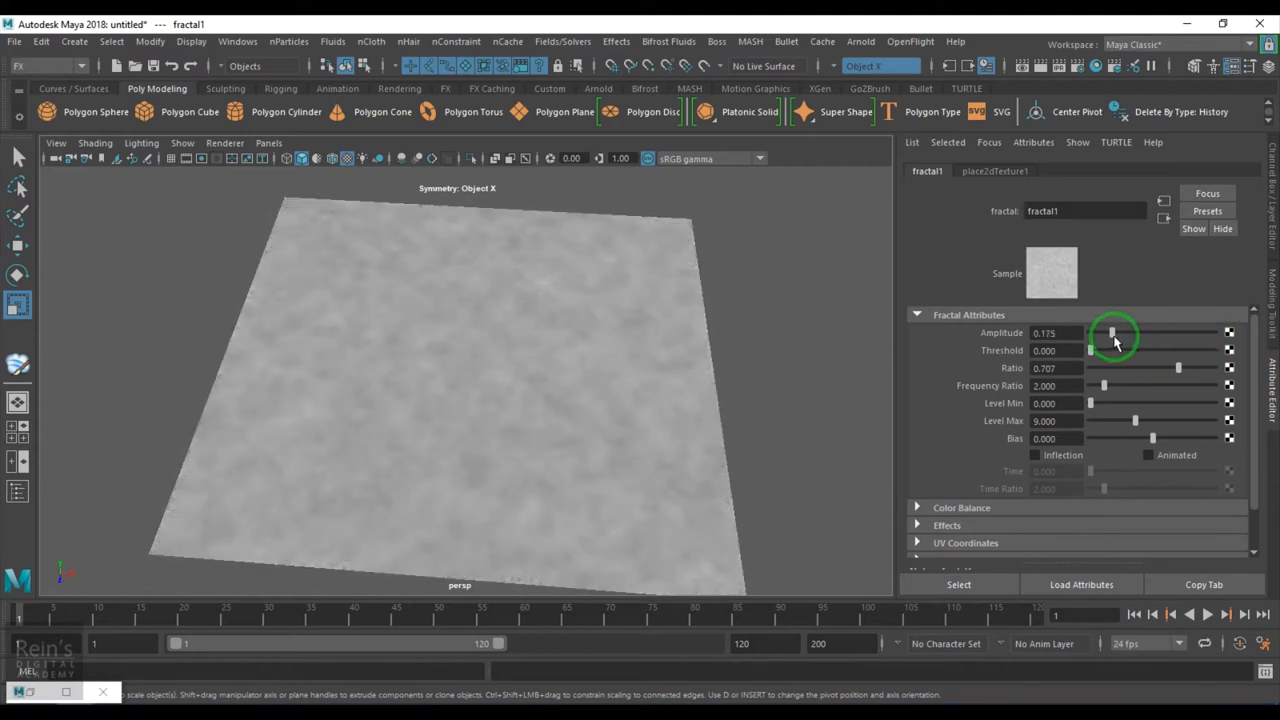
pyautogui.moveTo(1110, 332); pyautogui.dragTo(1090, 332)
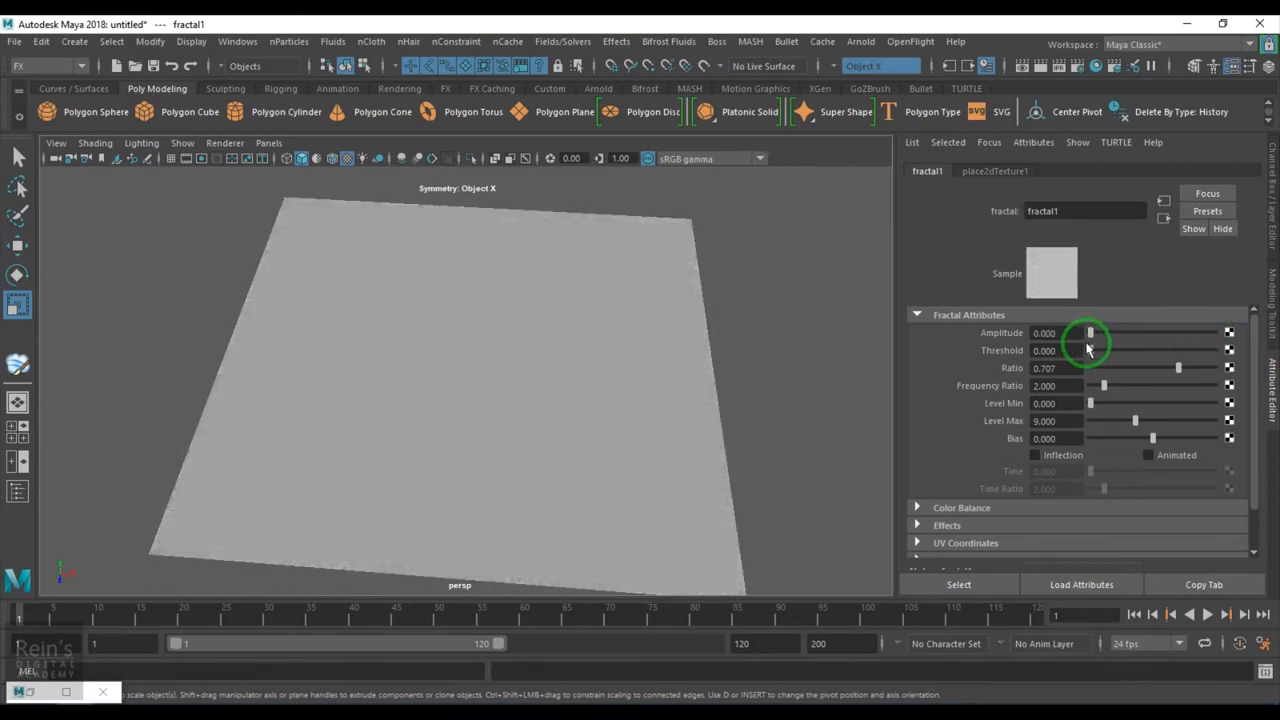
pyautogui.moveTo(1090, 333); pyautogui.dragTo(1097, 333)
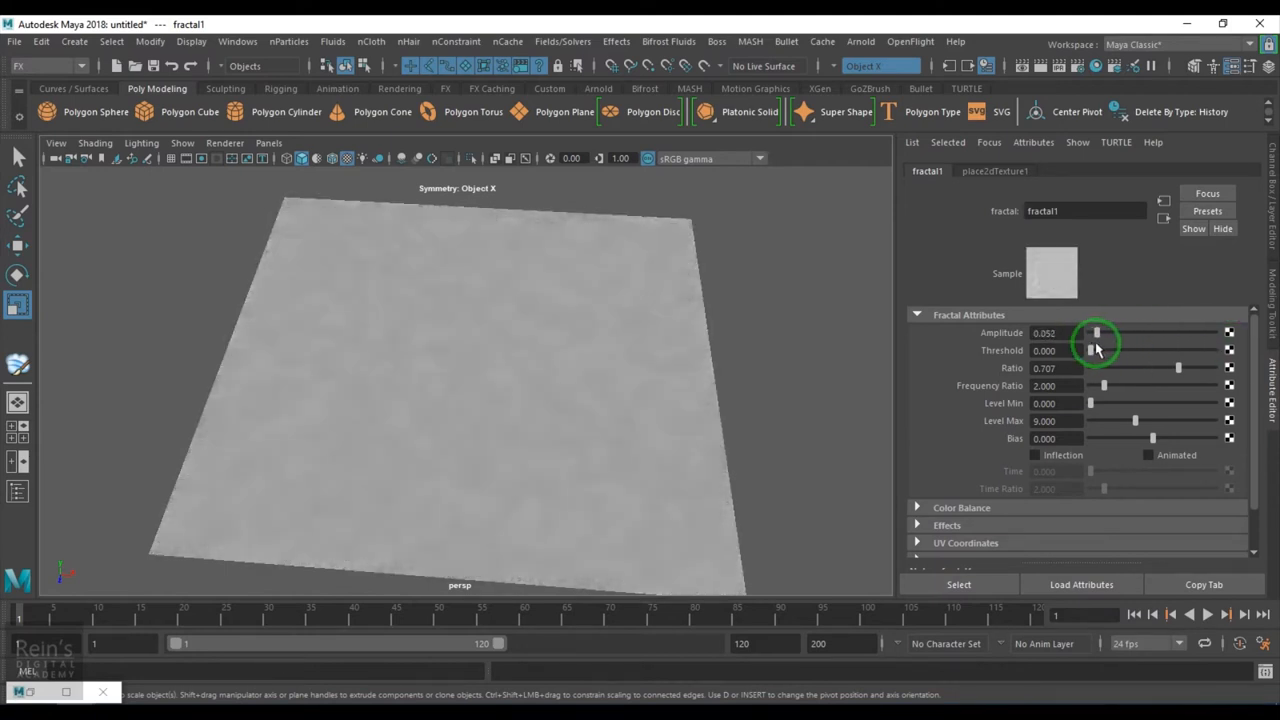
pyautogui.moveTo(1097, 332); pyautogui.dragTo(1169, 332)
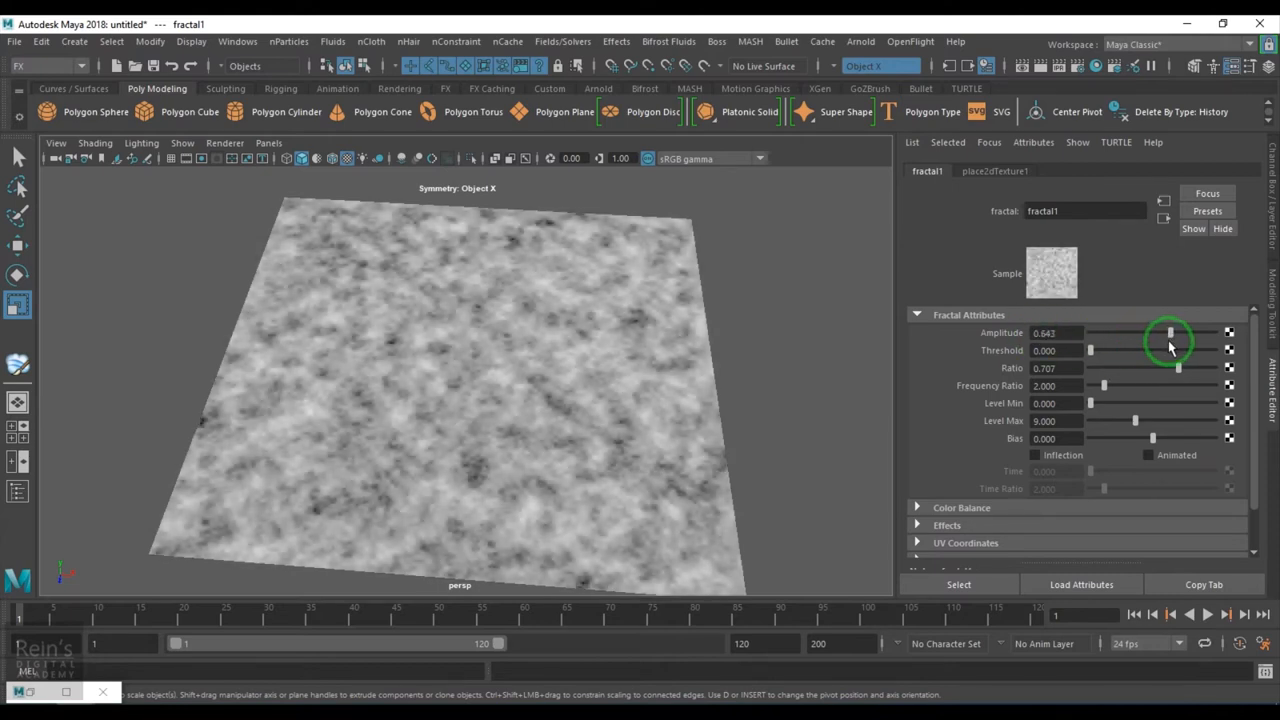
# - Lower Amplitude through 0.214, 0.097 and 0, then bring it back up via 0.299
pyautogui.moveTo(1170, 333); pyautogui.dragTo(1118, 335)
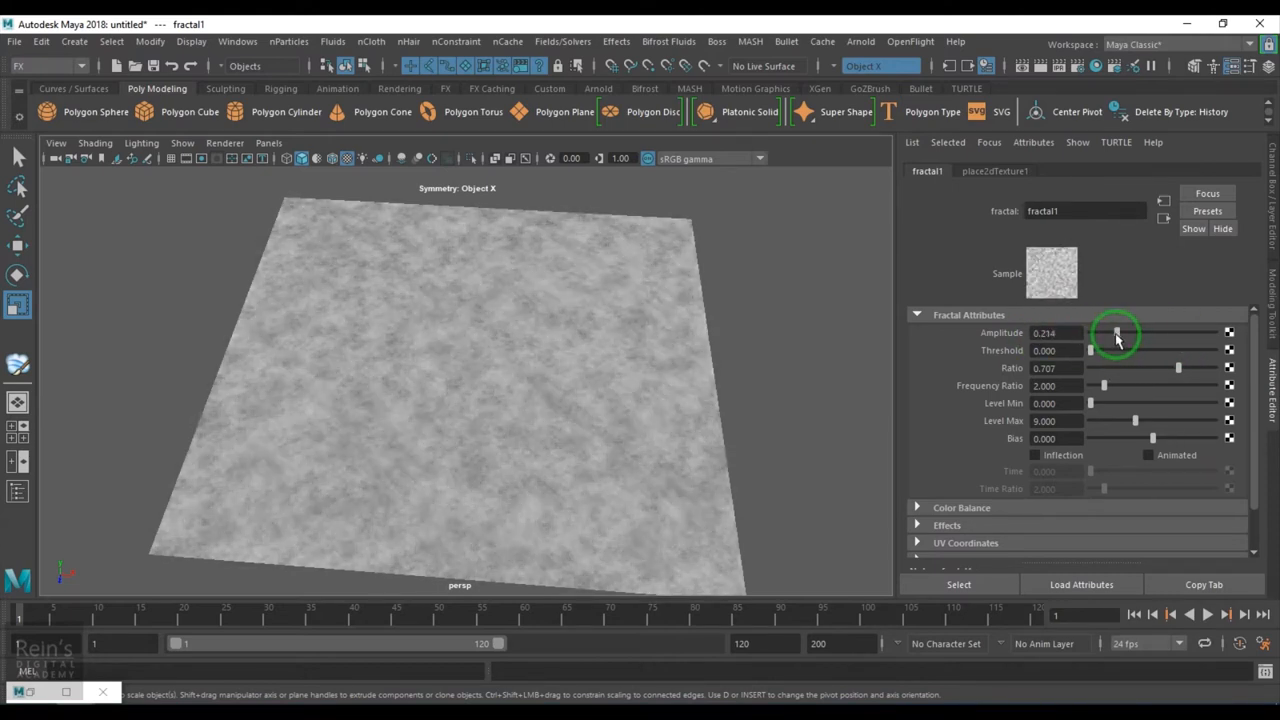
pyautogui.moveTo(1117, 333); pyautogui.dragTo(1100, 333)
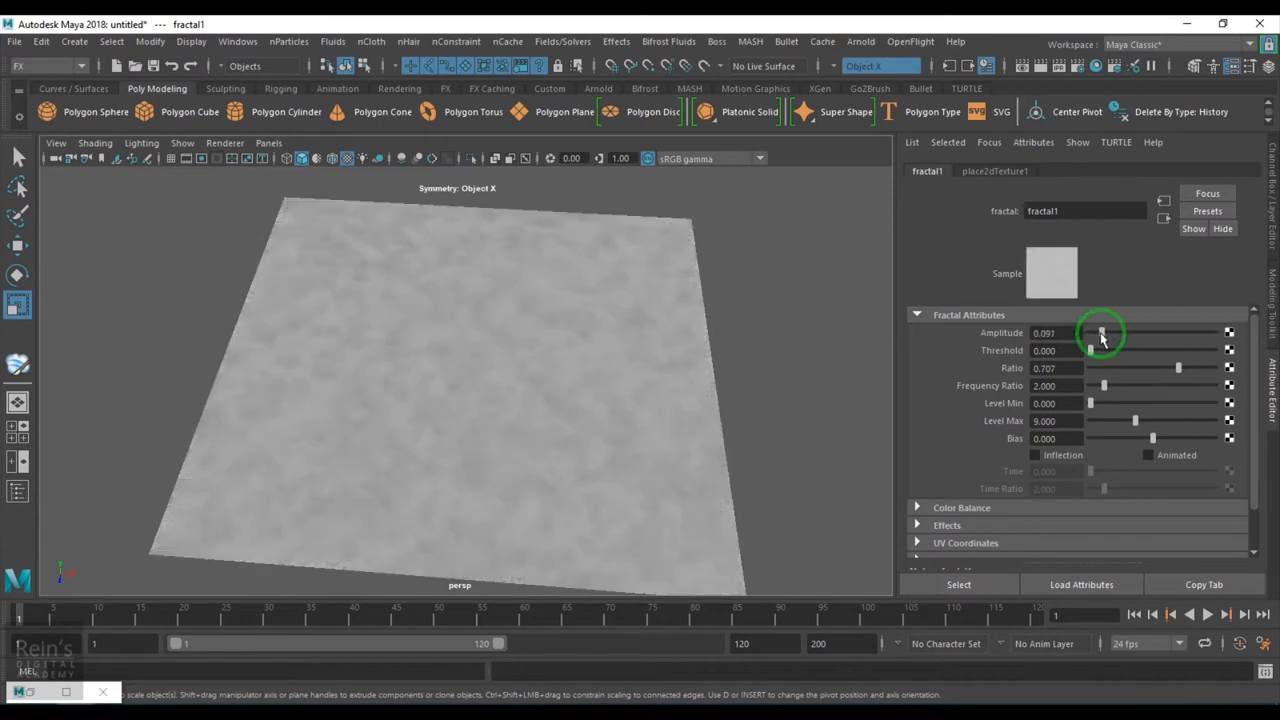
pyautogui.moveTo(1100, 333); pyautogui.dragTo(1088, 333)
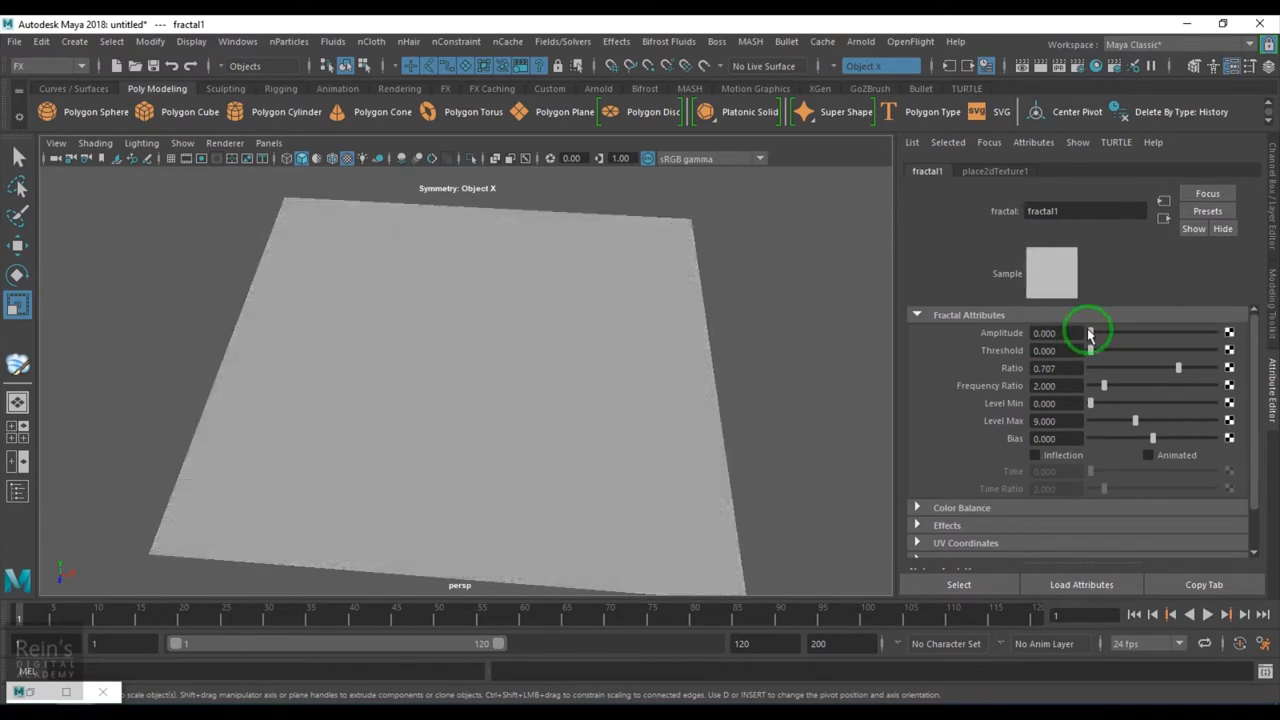
pyautogui.moveTo(1090, 333); pyautogui.dragTo(1105, 333)
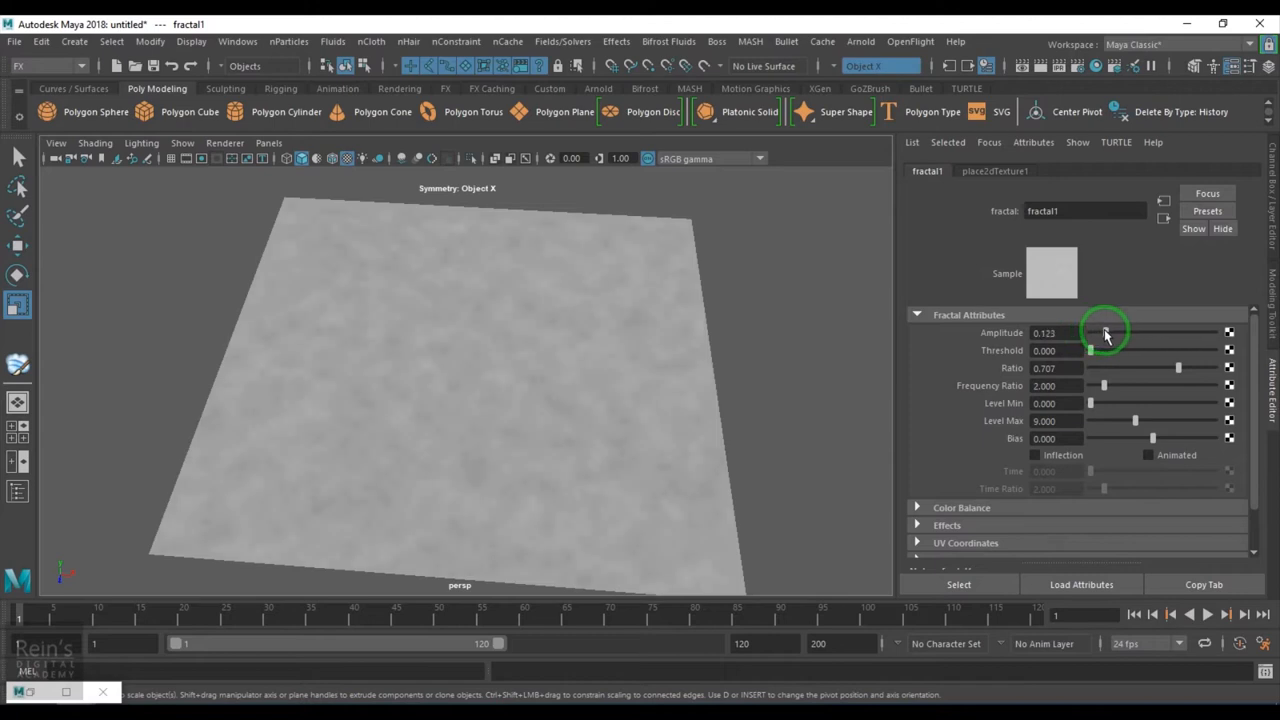
pyautogui.moveTo(1090, 332); pyautogui.dragTo(1125, 332)
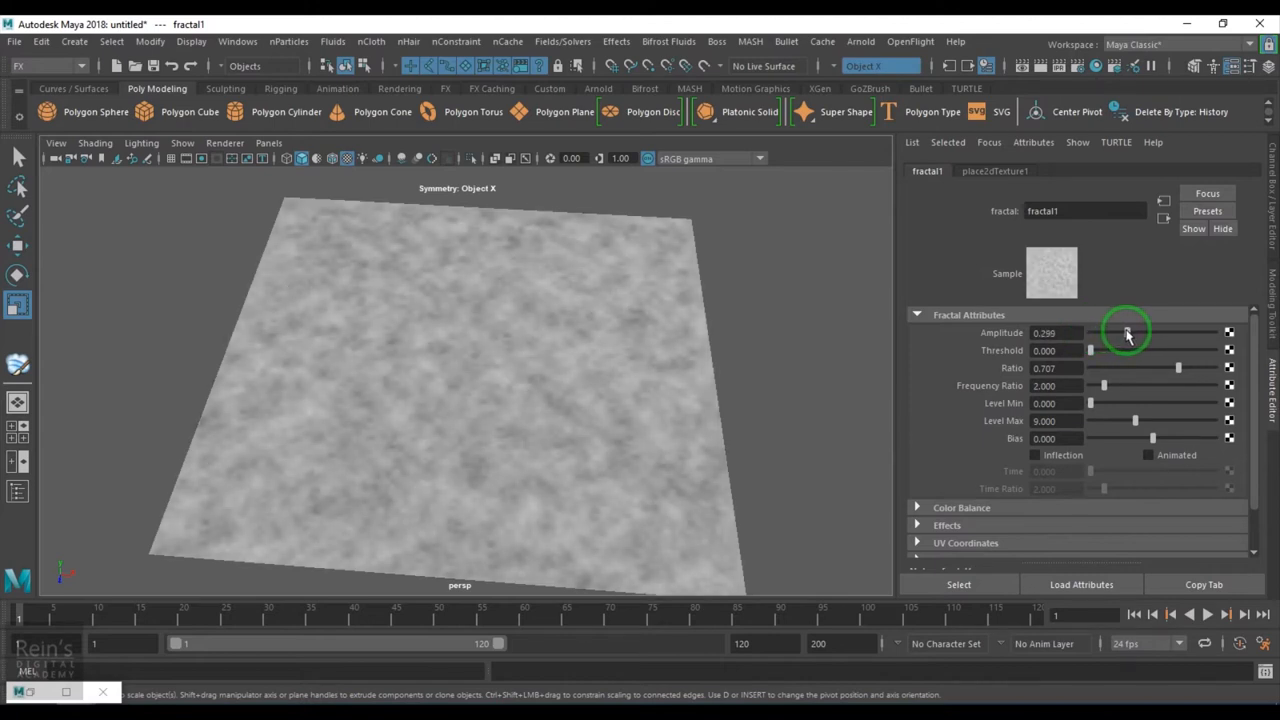
pyautogui.moveTo(1089, 333); pyautogui.dragTo(1110, 333)
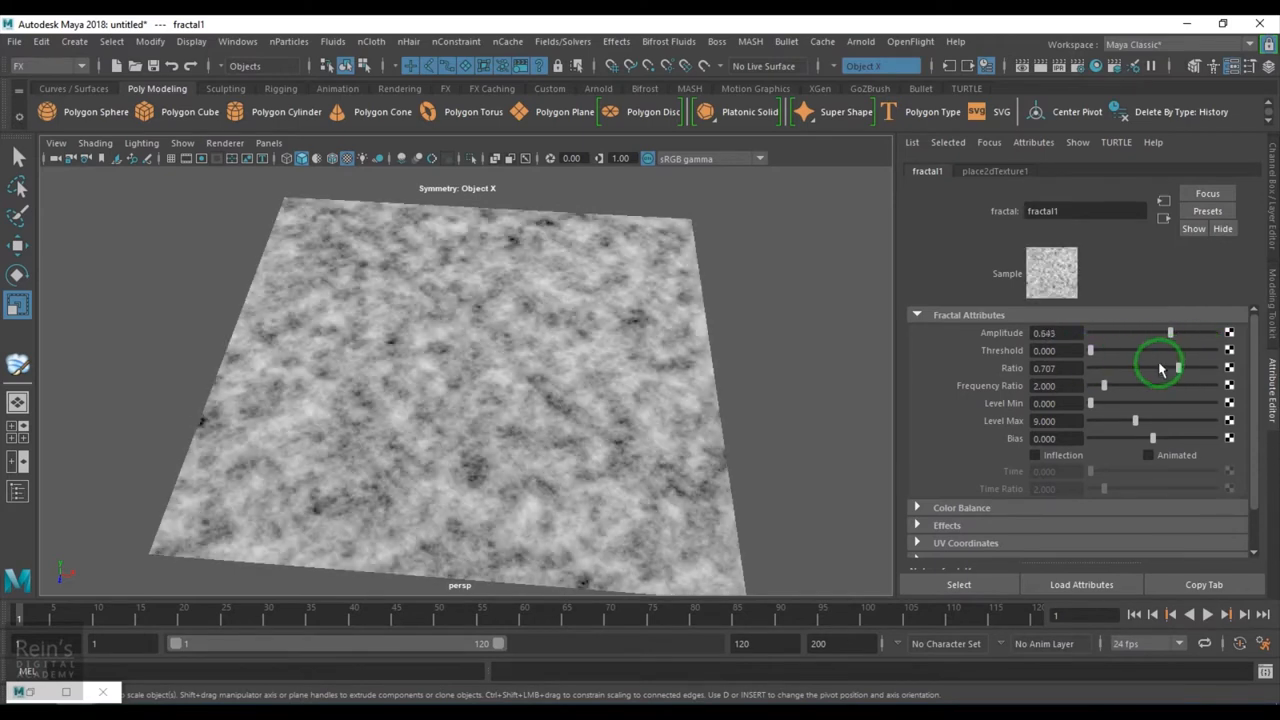
pyautogui.moveTo(1170, 332); pyautogui.dragTo(1103, 332)
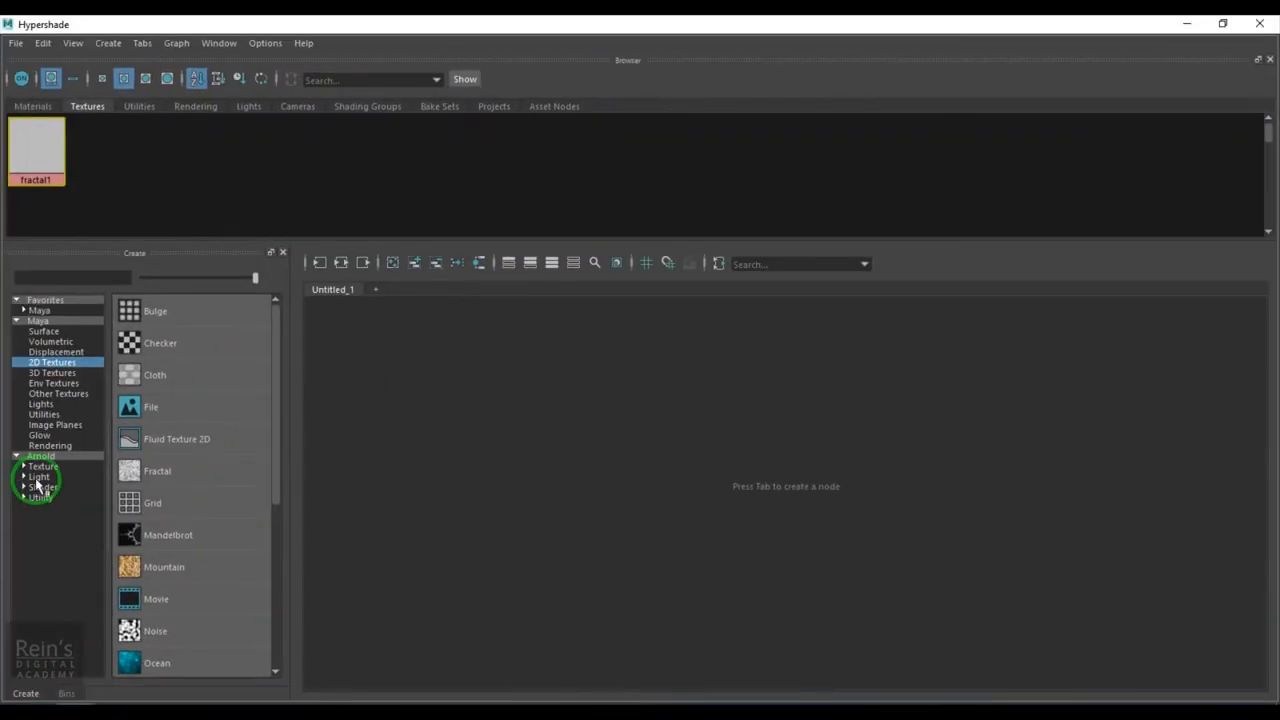
# - Create a Height Field node from the Maya Utilities list in Hypershade
pyautogui.click(44, 414)
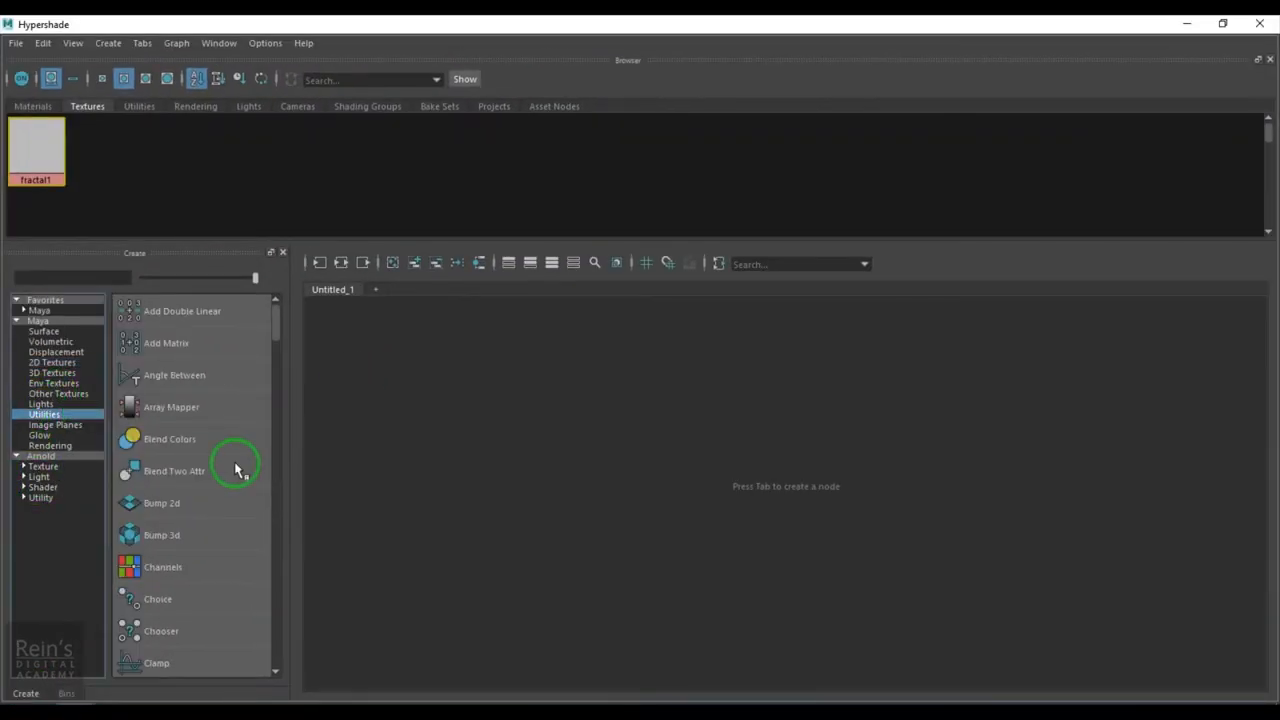
pyautogui.scroll(-3)
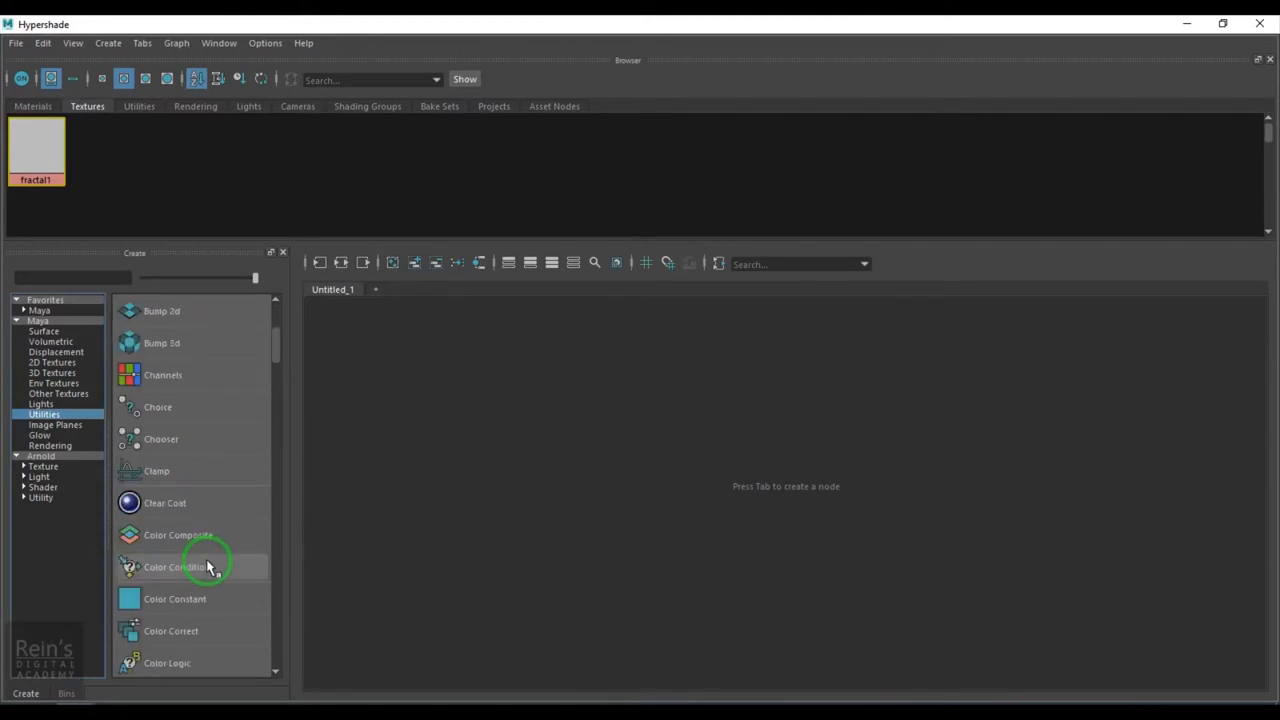
pyautogui.scroll(-3)
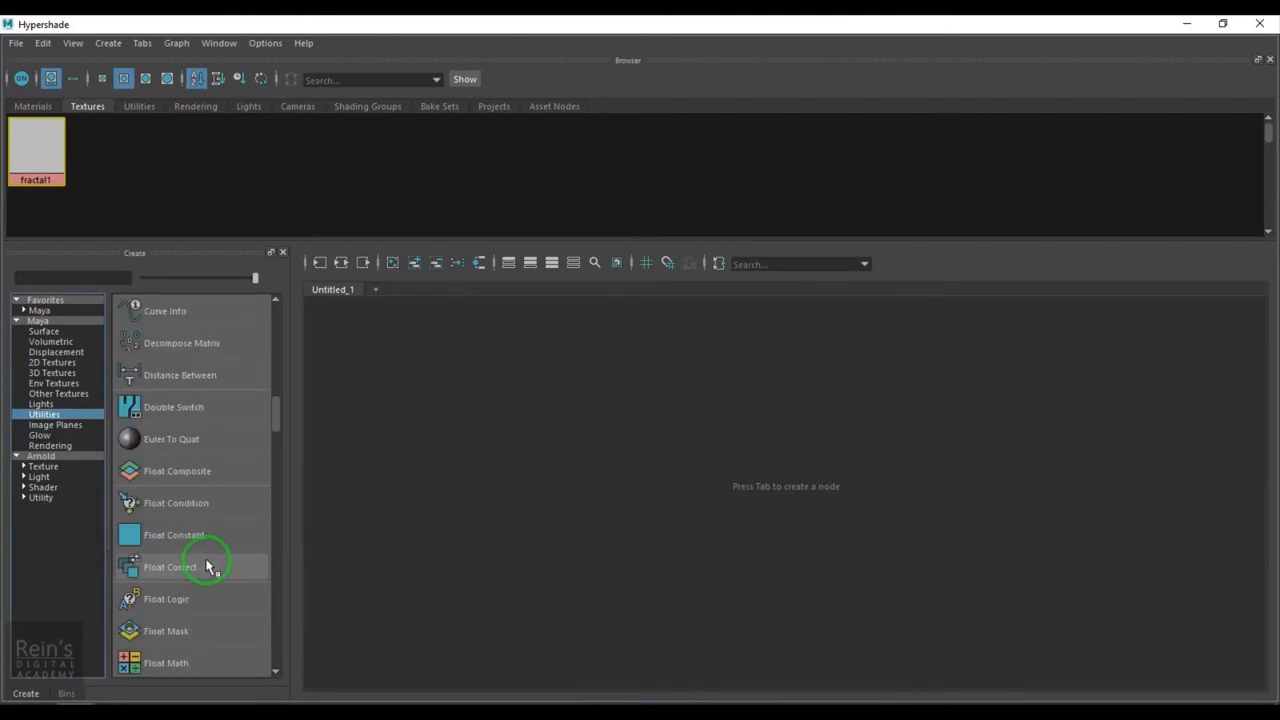
pyautogui.scroll(-3)
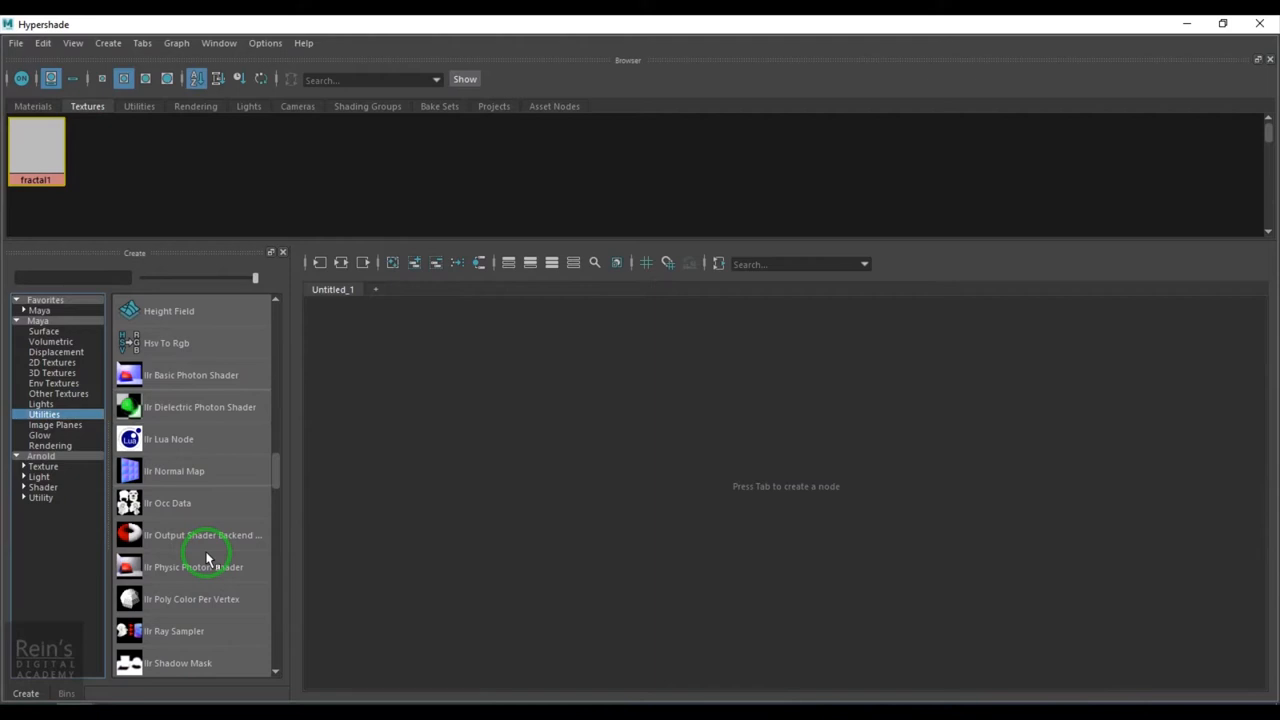
pyautogui.doubleClick(168, 310)
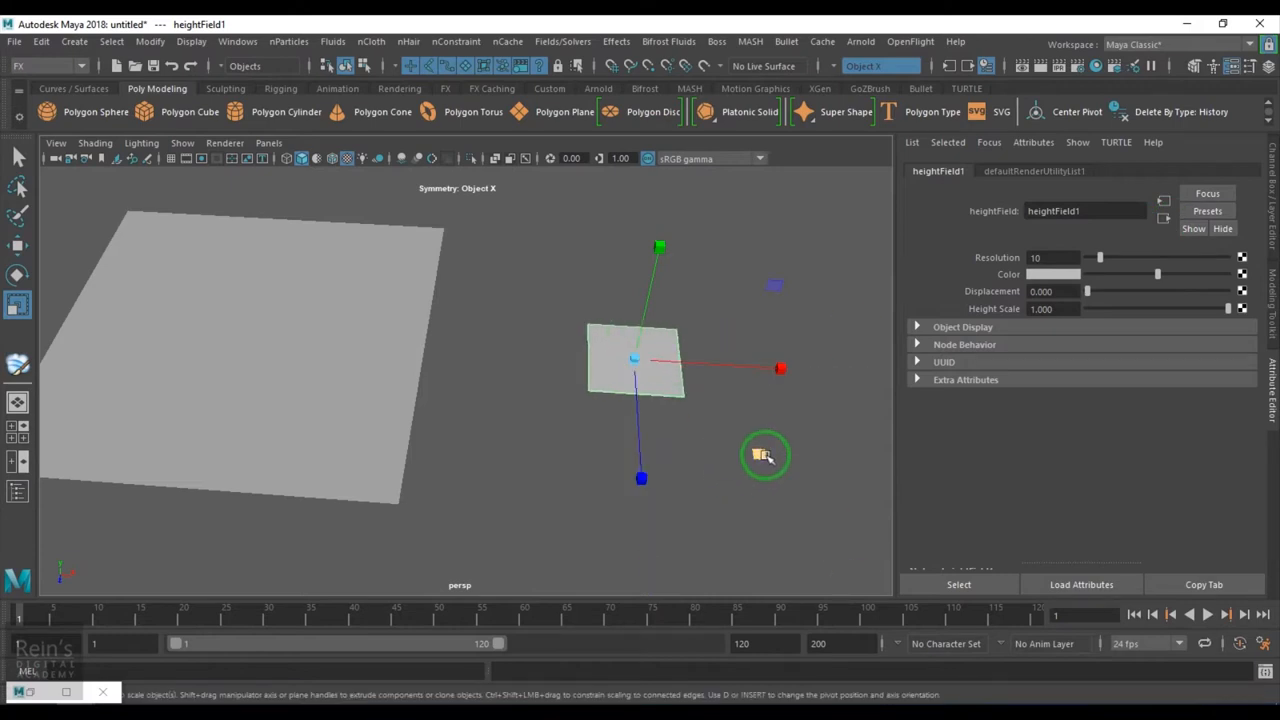
# - Scale heightField1 to plane size, set resolution 150, and map a Fractal to Displacement
pyautogui.moveTo(765, 455); pyautogui.dragTo(592, 365)
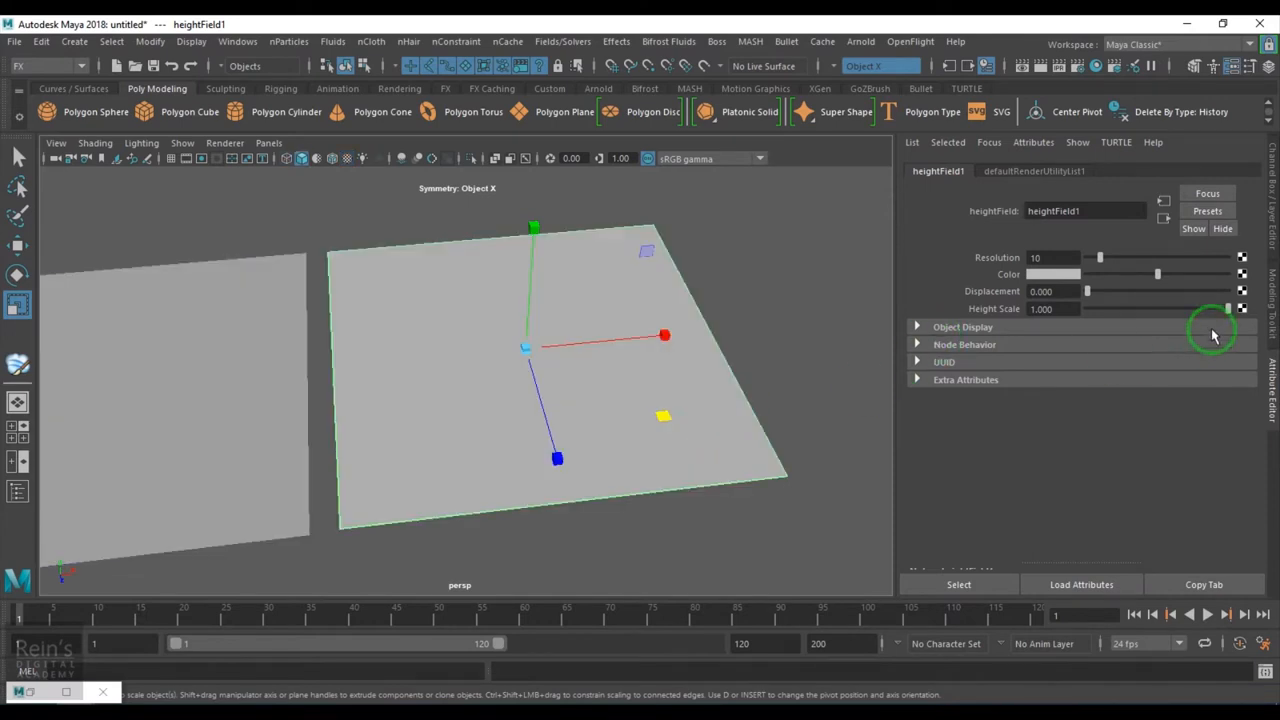
pyautogui.moveTo(1100, 258); pyautogui.dragTo(1140, 258)
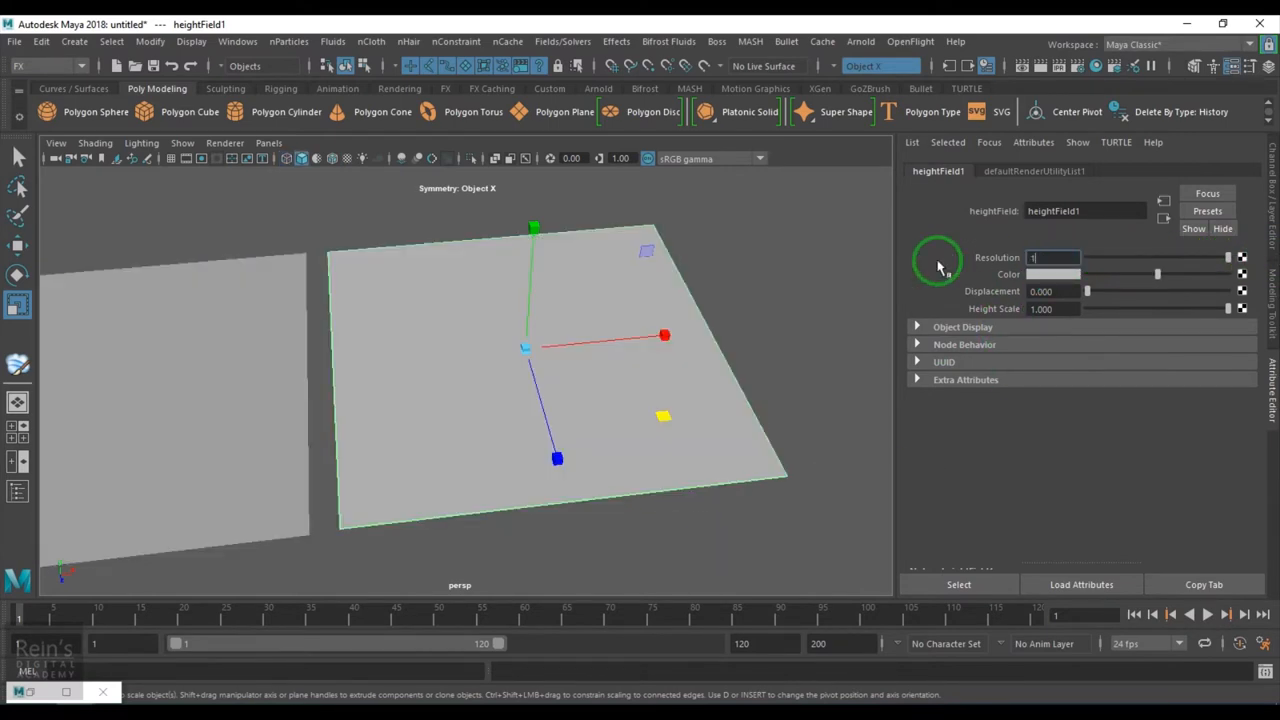
pyautogui.write('150')
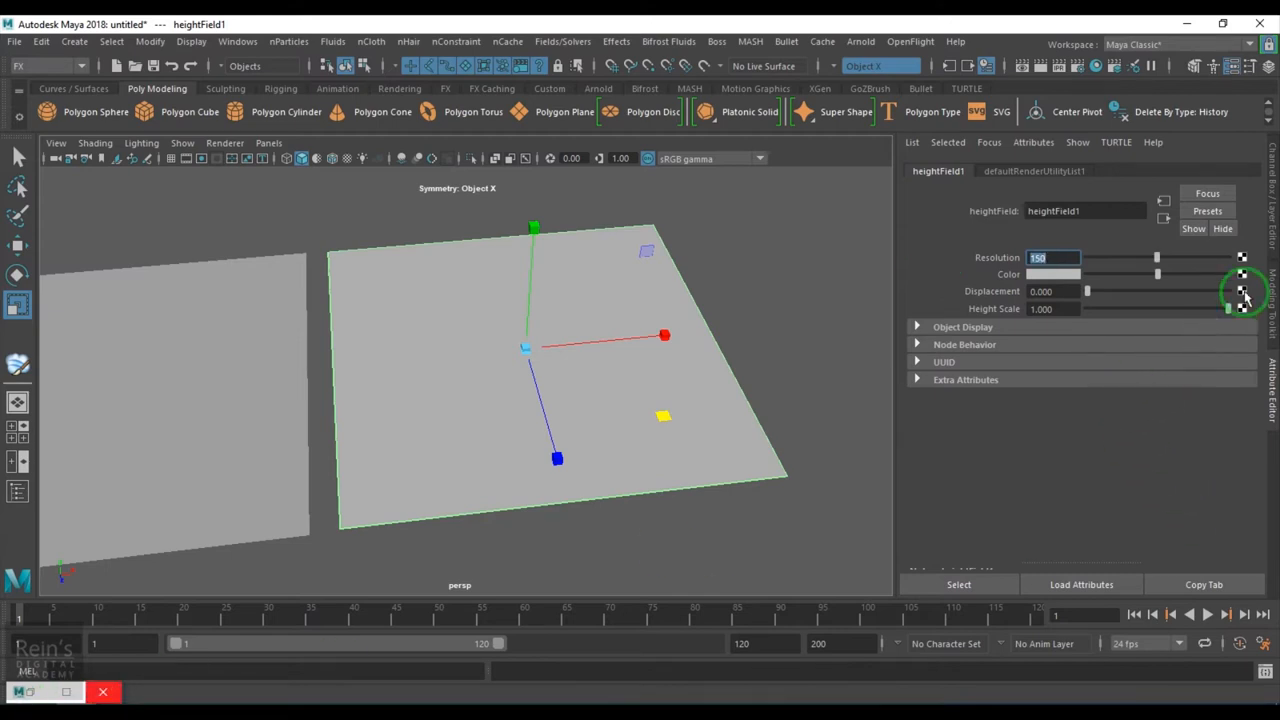
pyautogui.click(1242, 273)
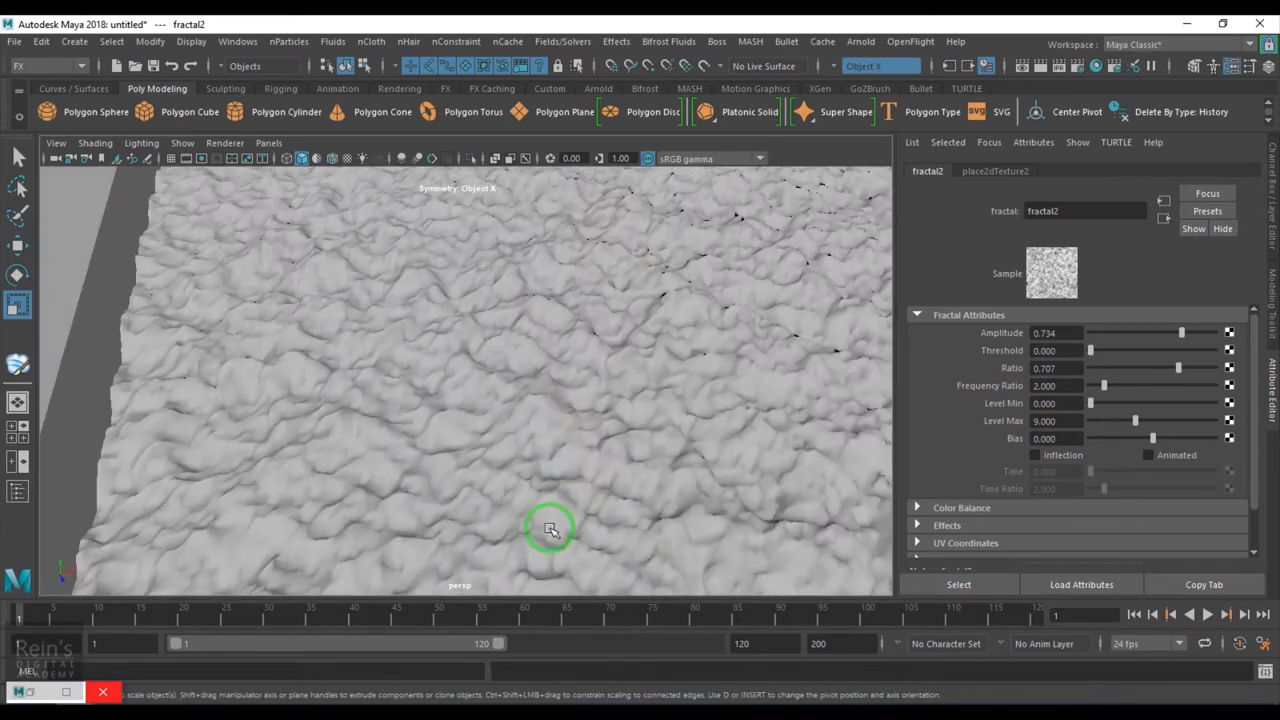
# - Set fractal2 Amplitude to 1.0, then tune pPlane1's fractal1 Amplitude to about 0.74
pyautogui.moveTo(1182, 333); pyautogui.dragTo(1179, 333)
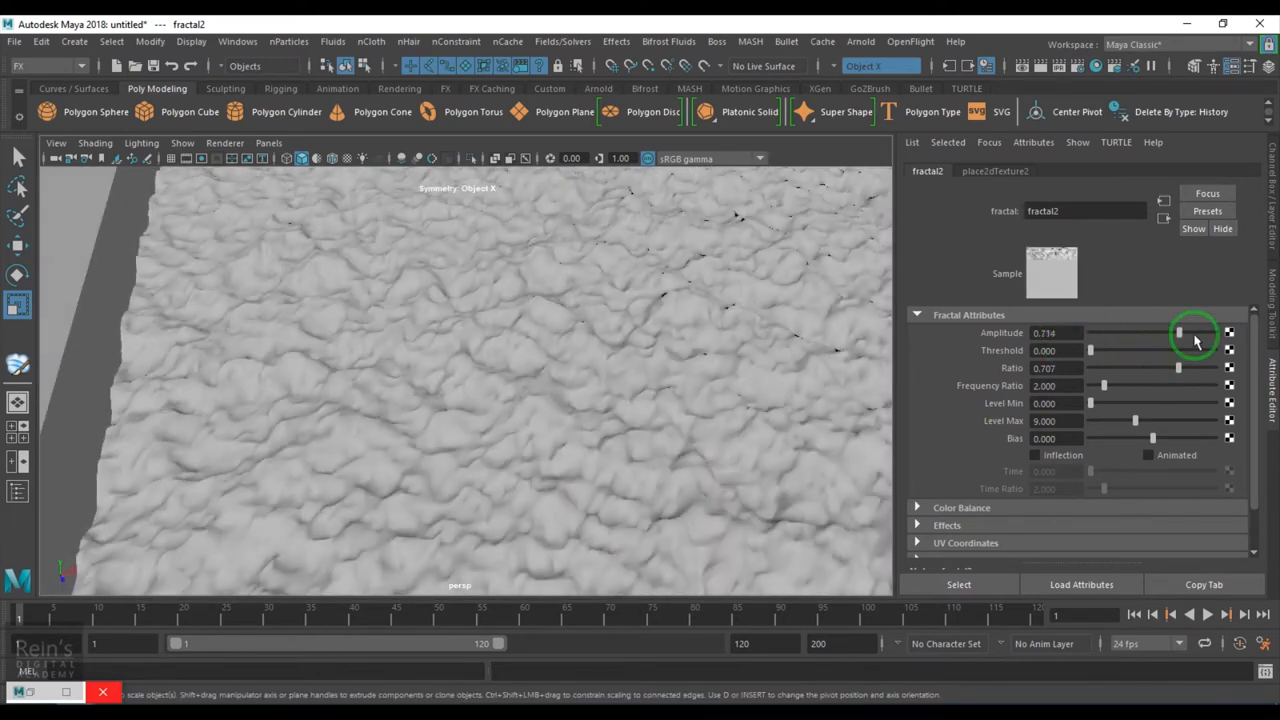
pyautogui.moveTo(1178, 332); pyautogui.dragTo(1215, 332)
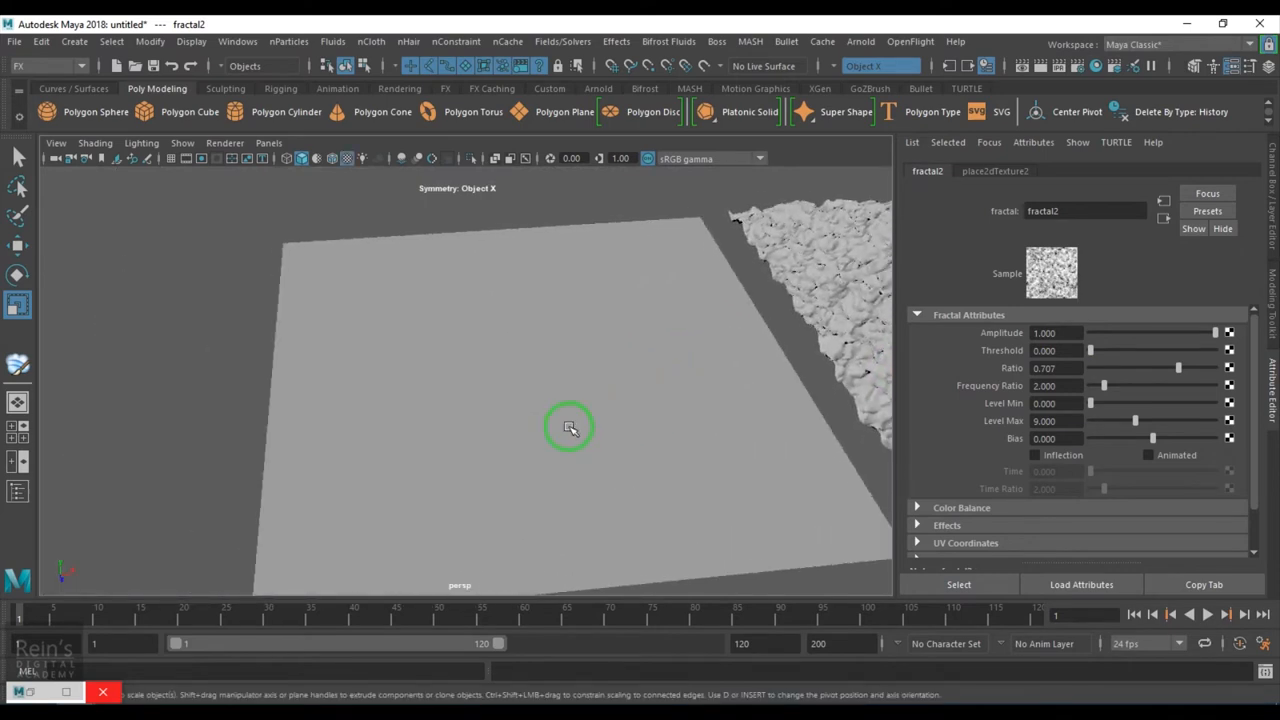
pyautogui.click(1125, 170)
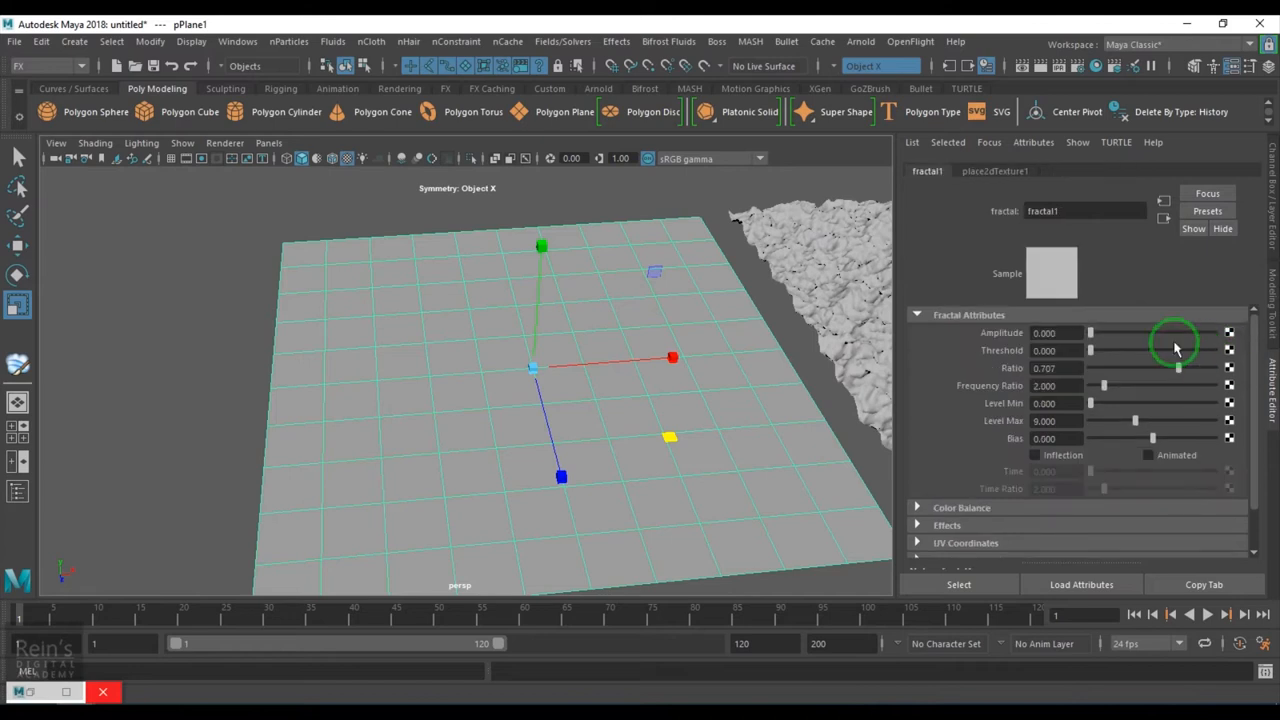
pyautogui.moveTo(1090, 333); pyautogui.dragTo(1215, 333)
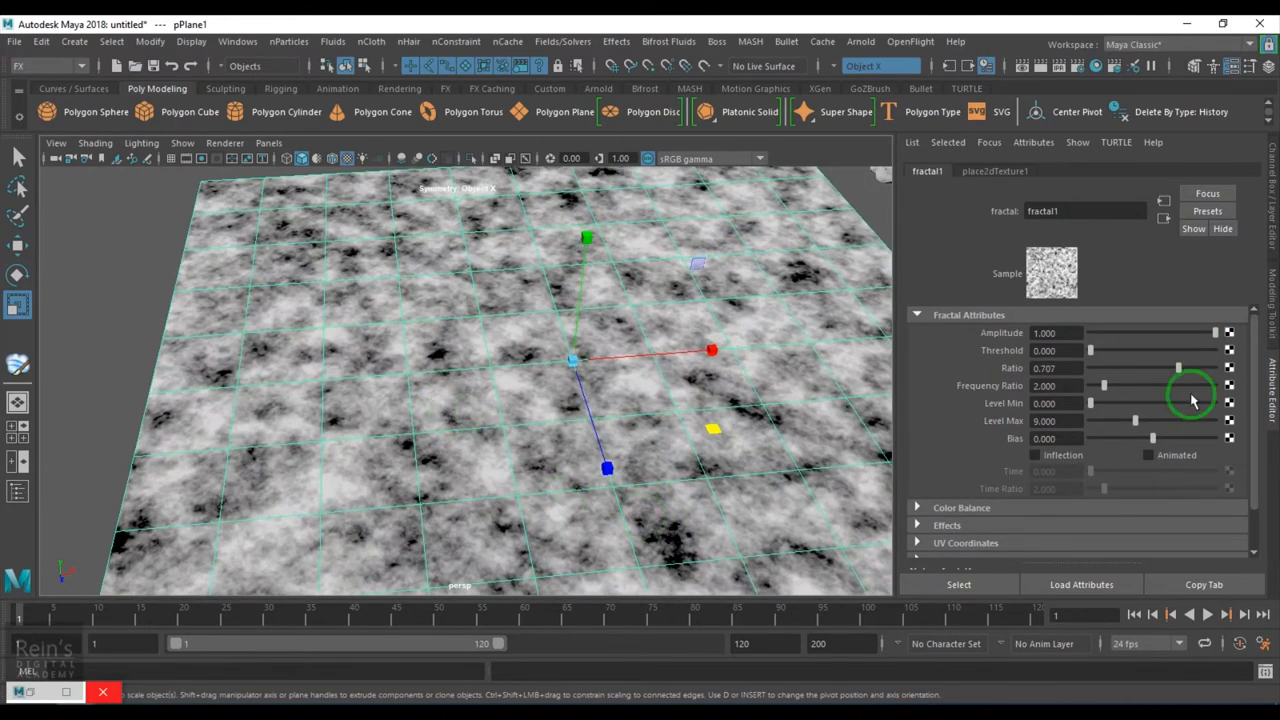
pyautogui.moveTo(1215, 333); pyautogui.dragTo(1178, 333)
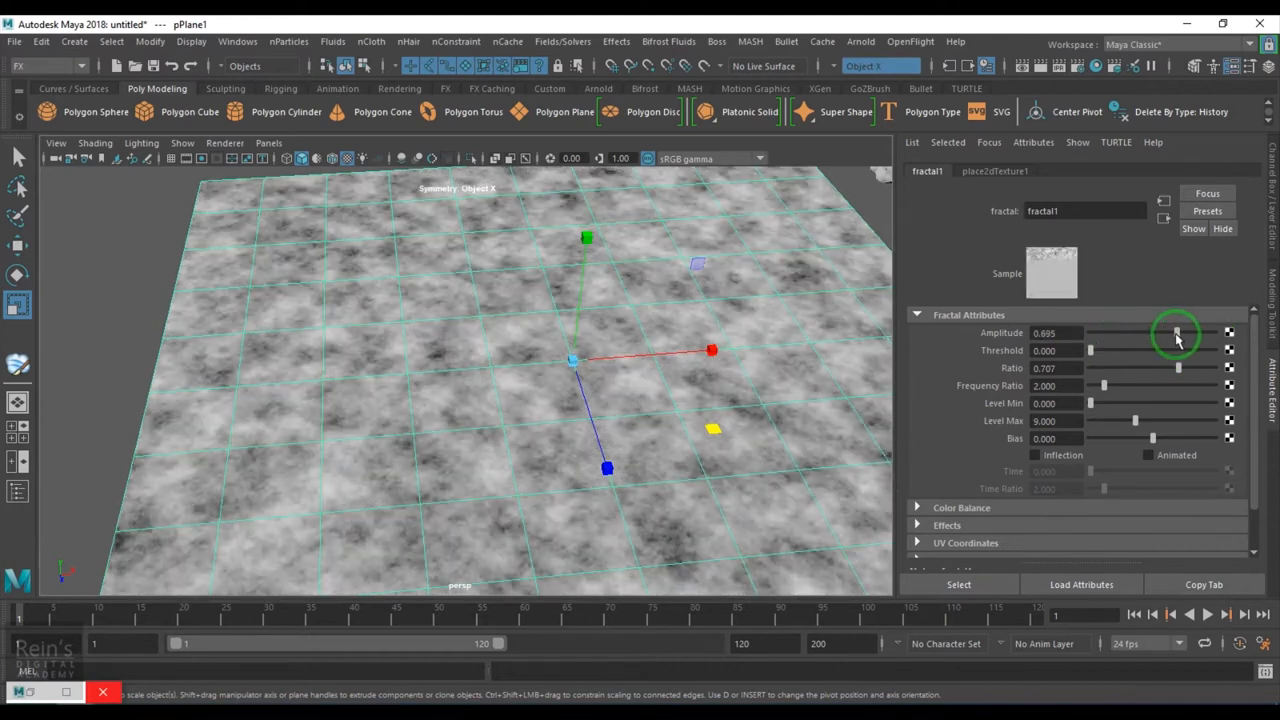
pyautogui.moveTo(1178, 333); pyautogui.dragTo(1155, 333)
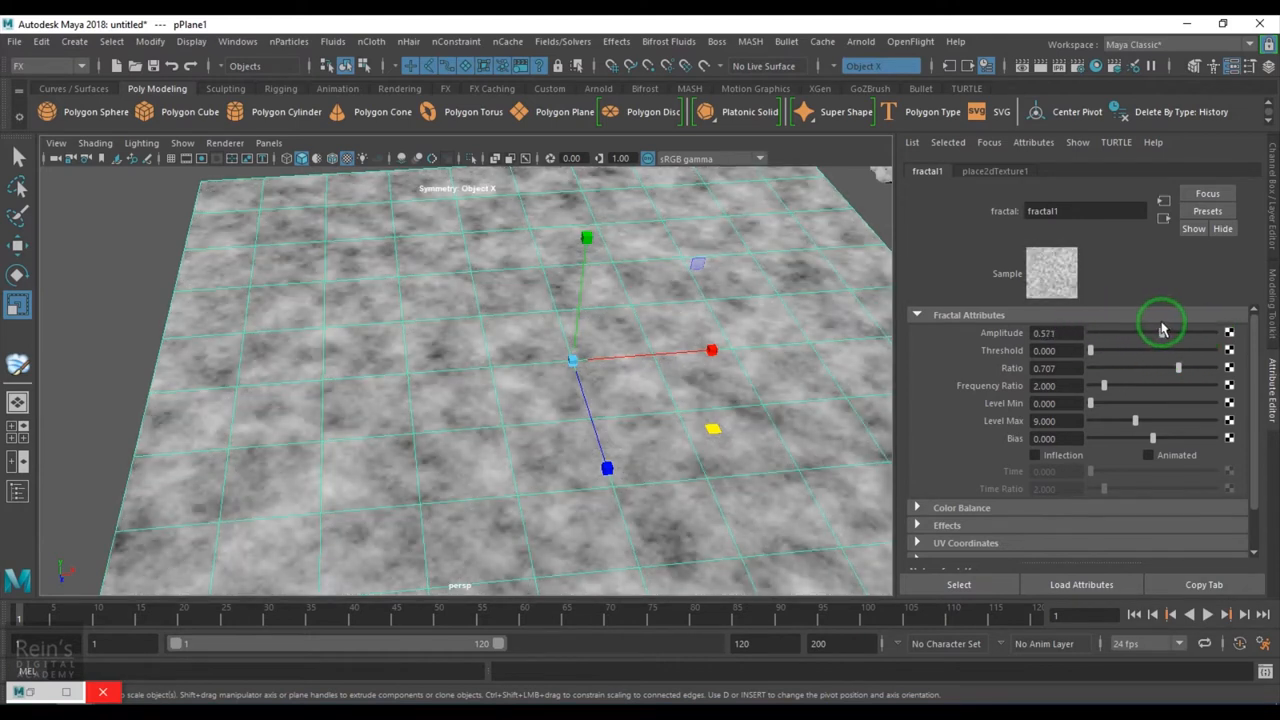
pyautogui.moveTo(1160, 332); pyautogui.dragTo(1190, 332)
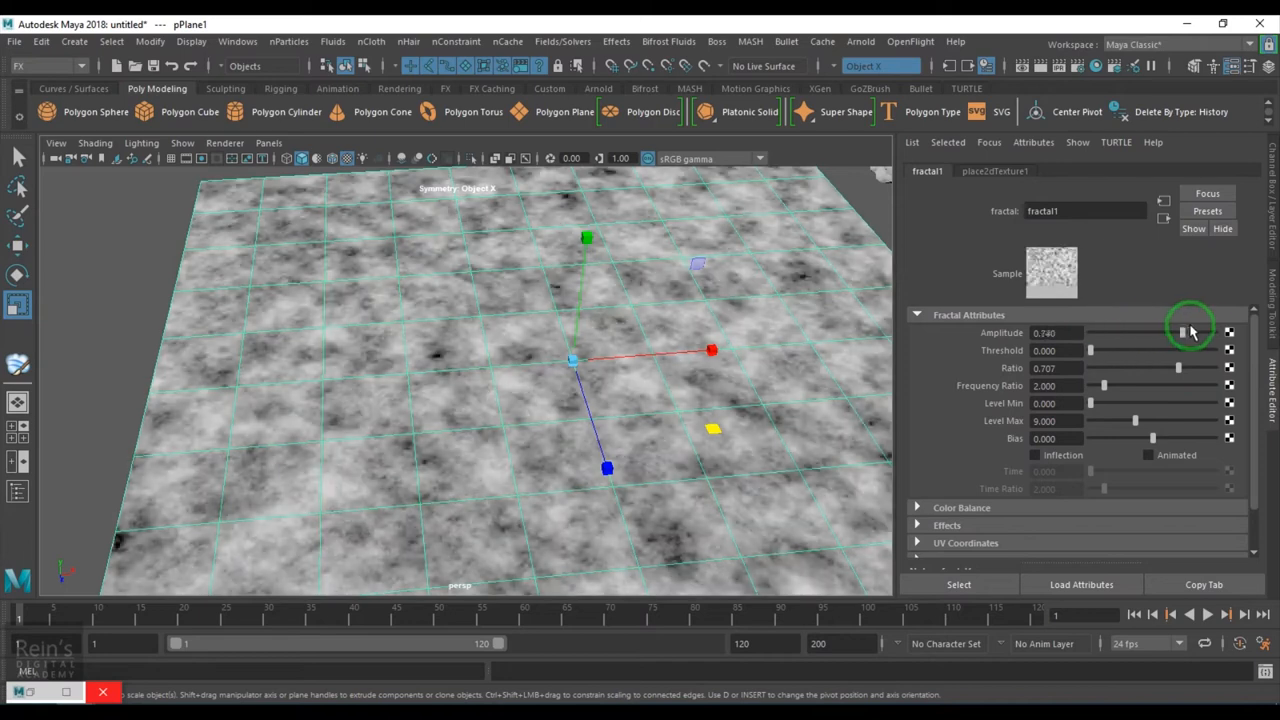
pyautogui.moveTo(1178, 333); pyautogui.dragTo(1215, 333)
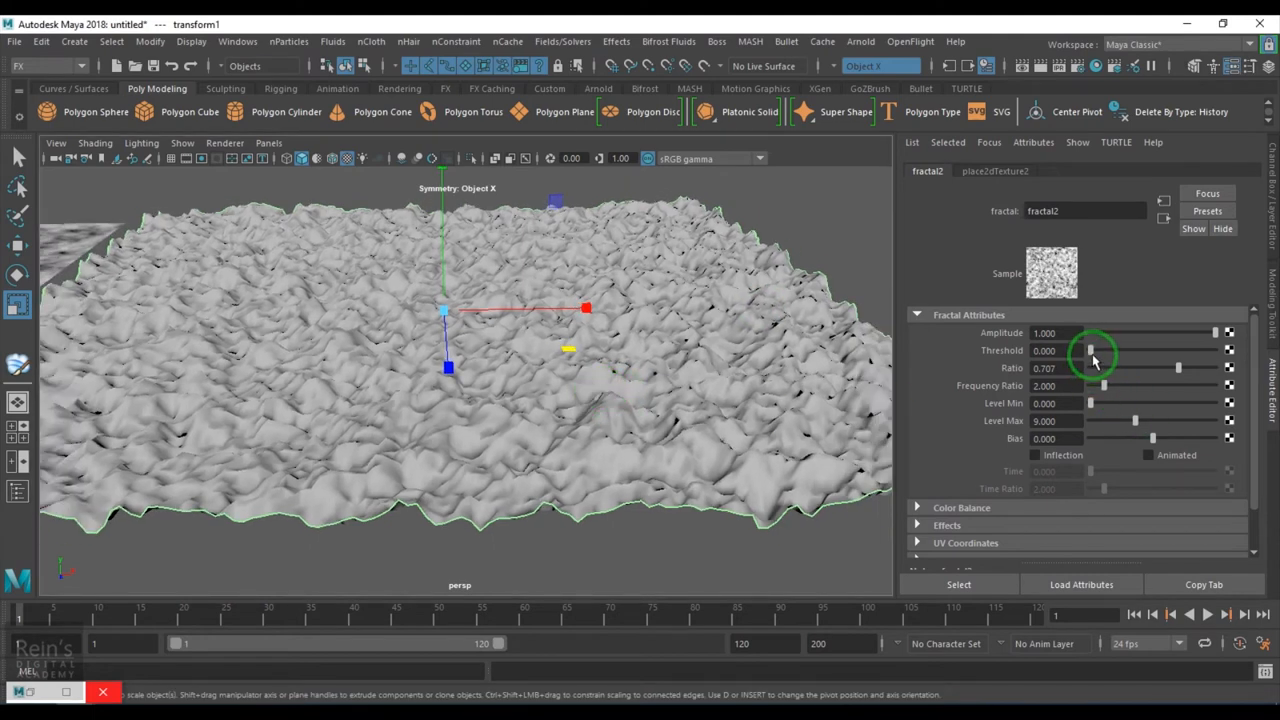
pyautogui.moveTo(1090, 350); pyautogui.dragTo(1120, 350)
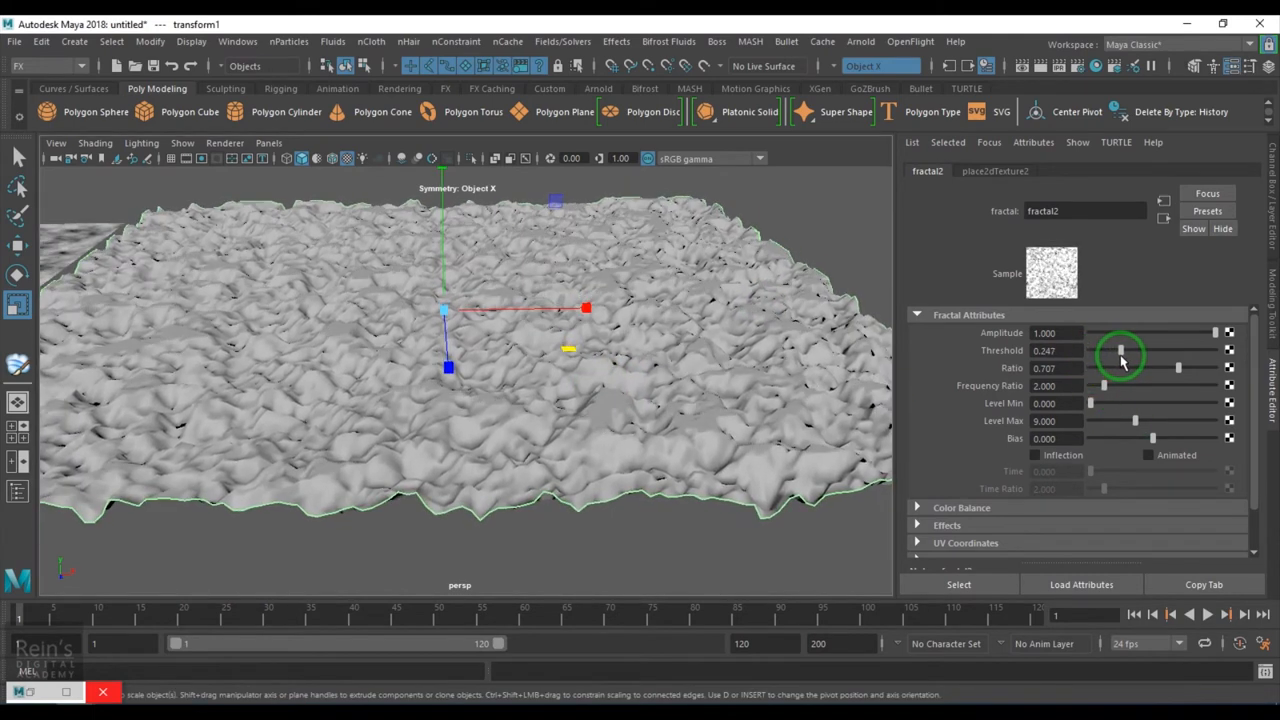
pyautogui.moveTo(1119, 350); pyautogui.dragTo(1090, 350)
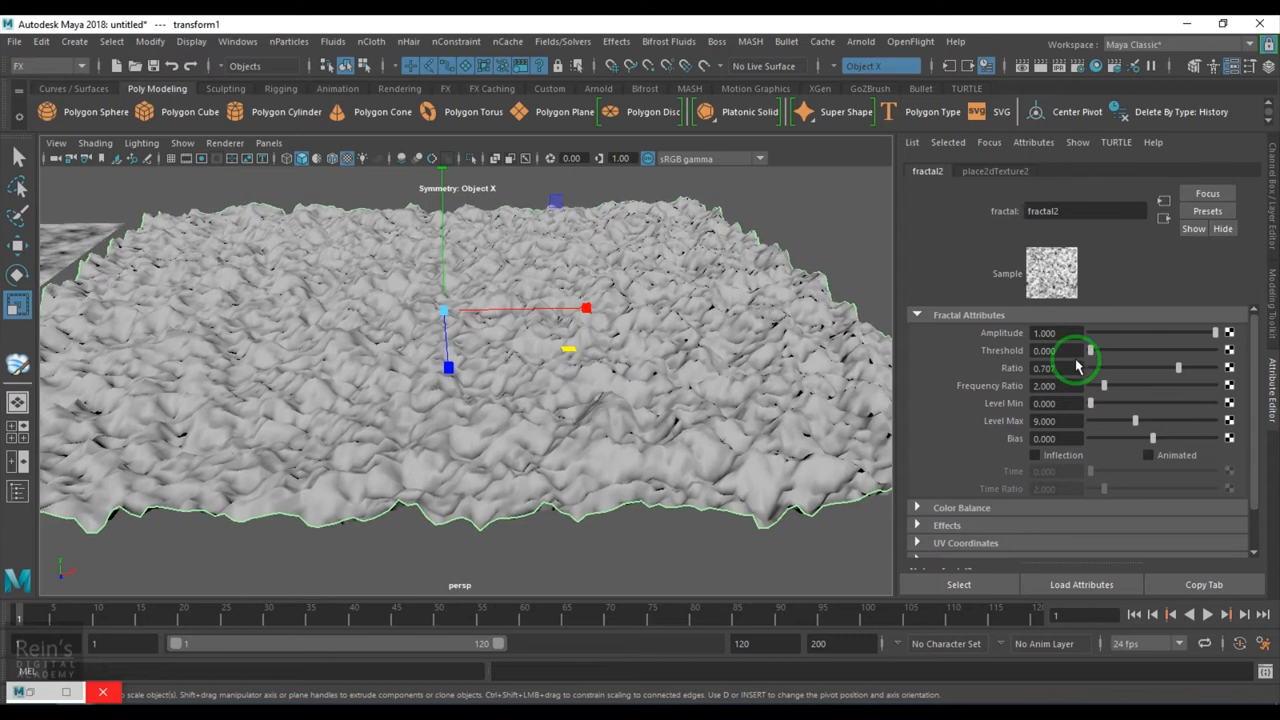
pyautogui.moveTo(1090, 350); pyautogui.dragTo(1113, 350)
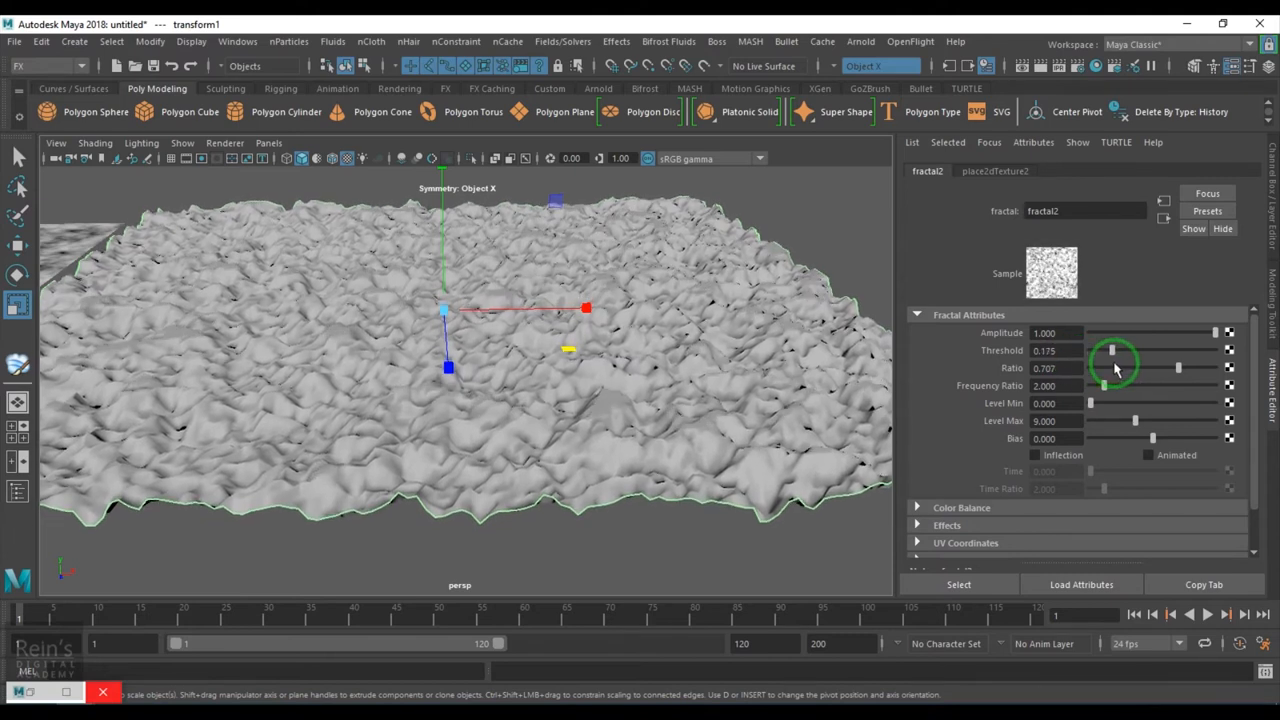
pyautogui.moveTo(1110, 350); pyautogui.dragTo(1138, 350)
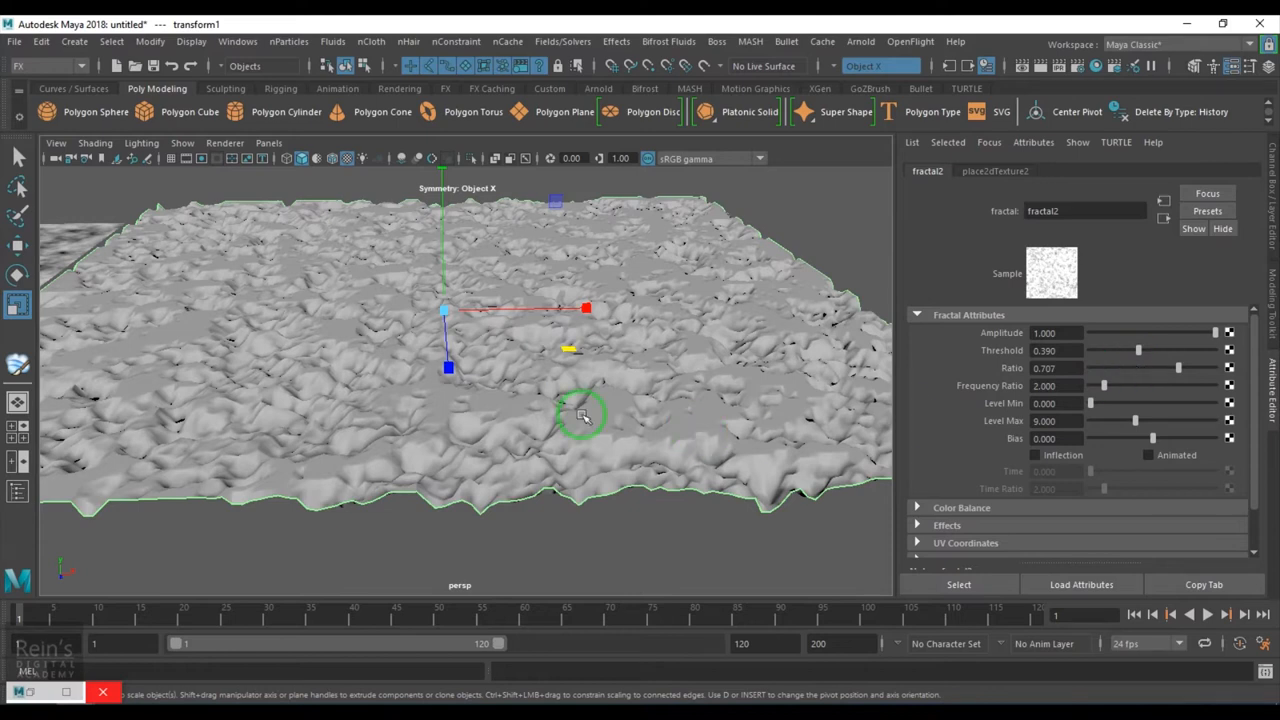
pyautogui.moveTo(1143, 350)
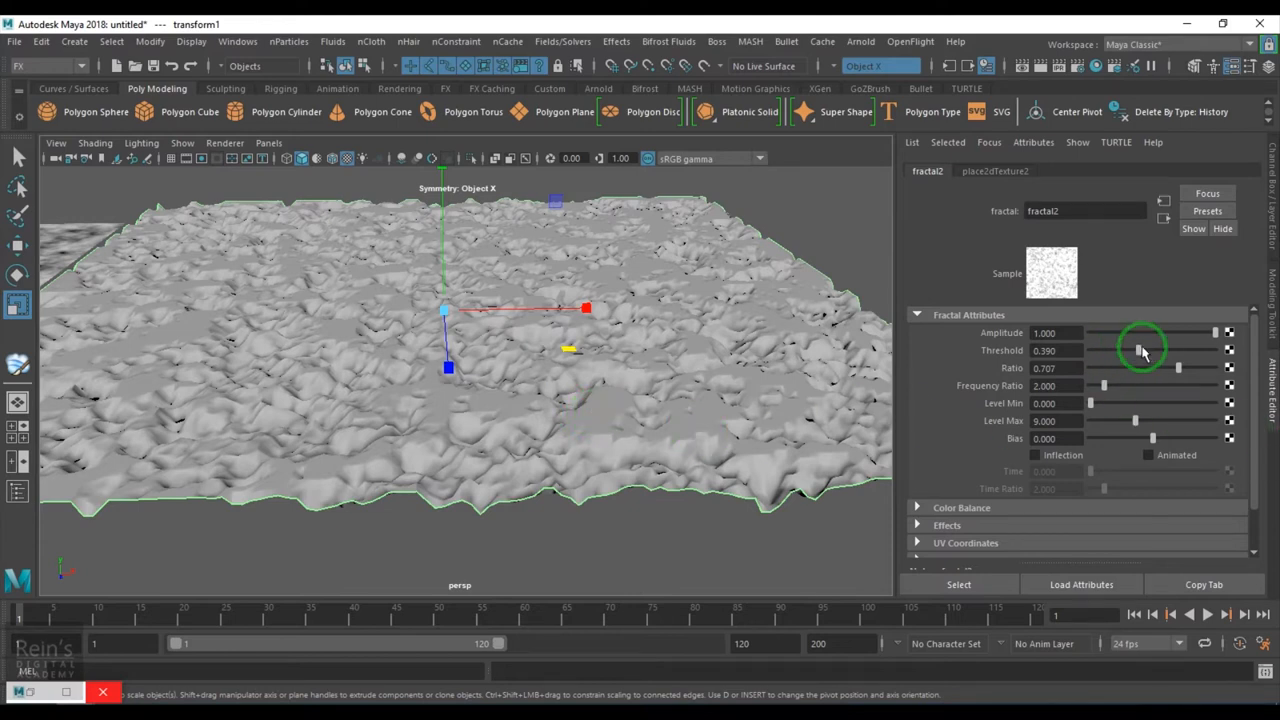
pyautogui.moveTo(1138, 350); pyautogui.dragTo(1190, 360)
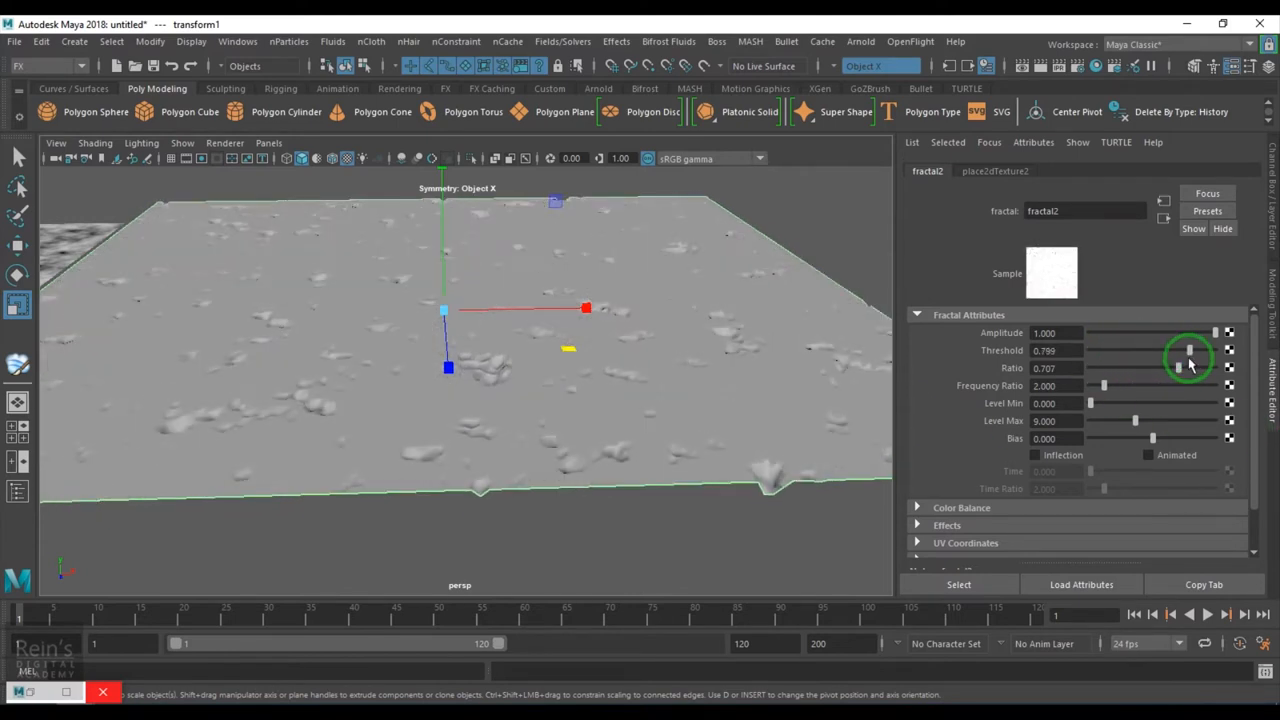
pyautogui.moveTo(1190, 355); pyautogui.dragTo(1200, 355)
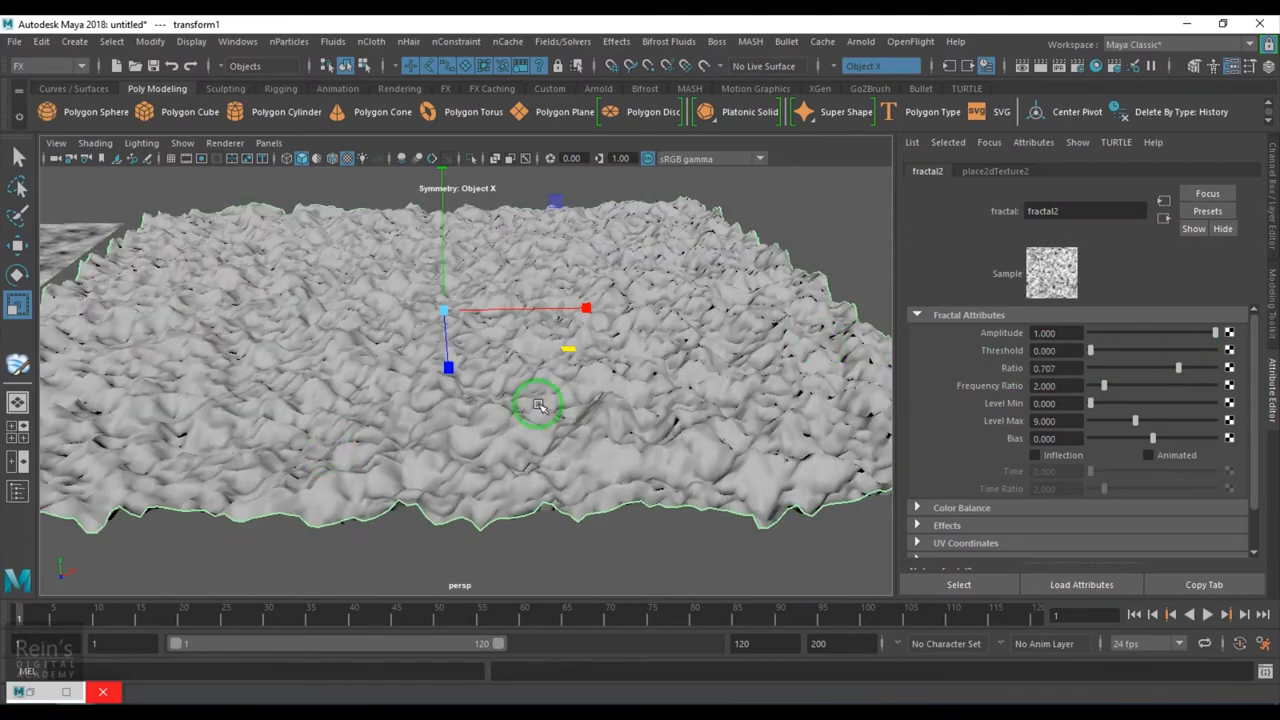
pyautogui.moveTo(410, 445)
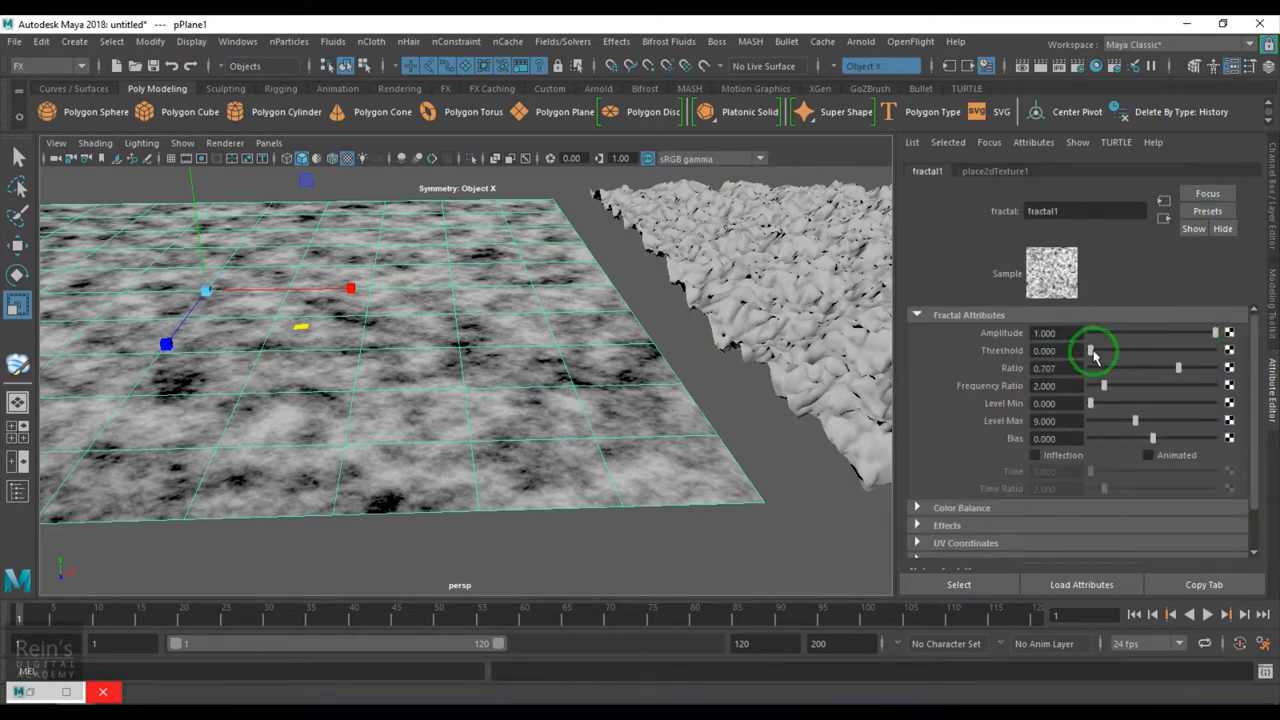
# - Push fractal1 Threshold up to about 0.857, then select the height field's displacement fractal
pyautogui.moveTo(1090, 350); pyautogui.dragTo(1190, 350)
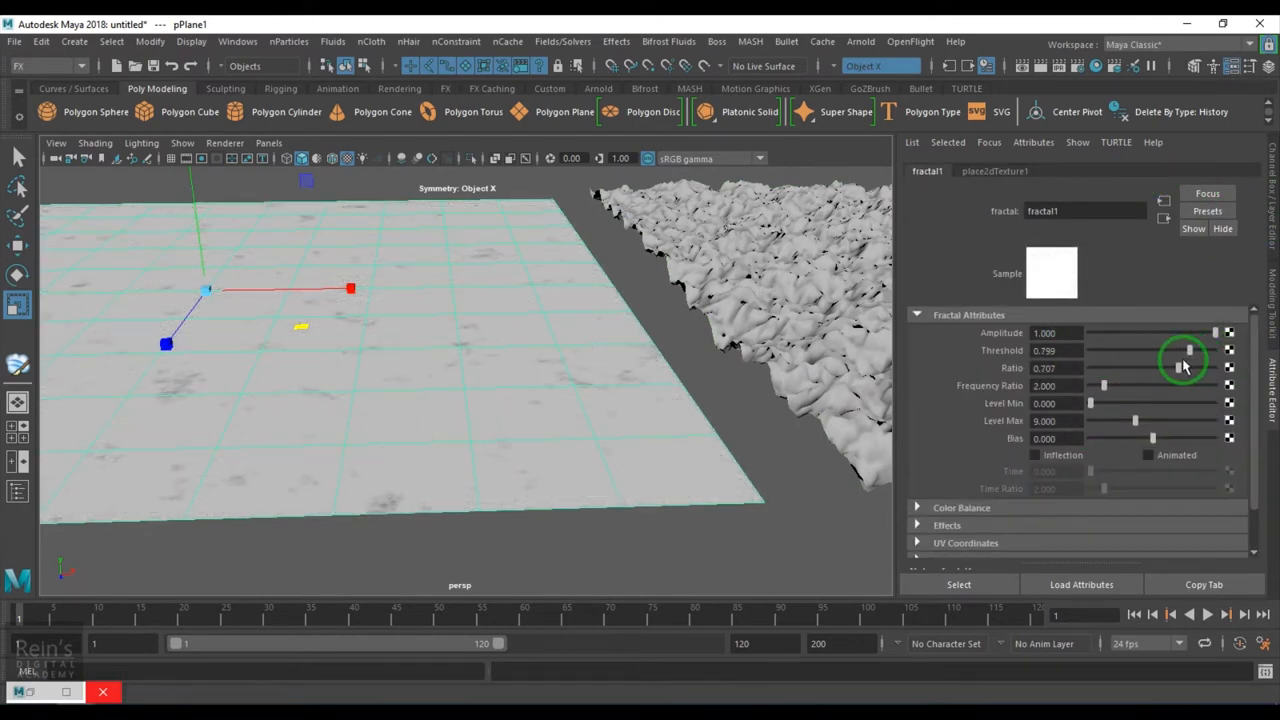
pyautogui.moveTo(1188, 351); pyautogui.dragTo(1197, 351)
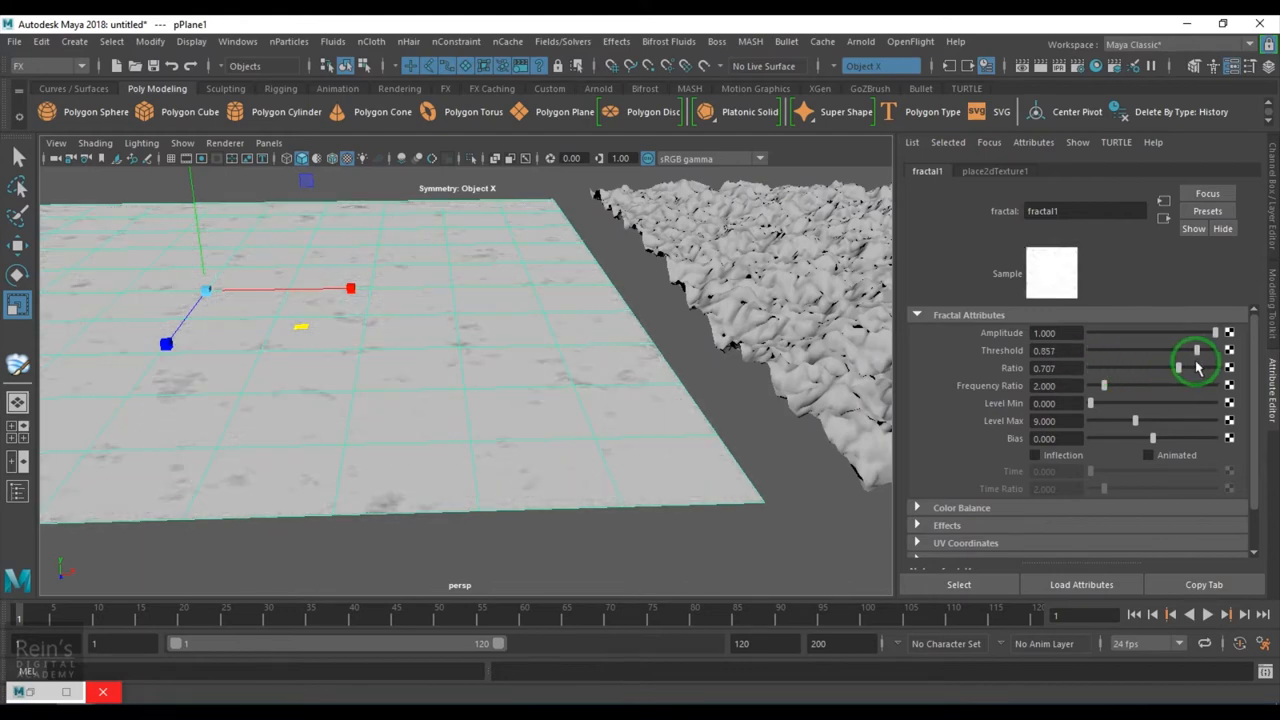
pyautogui.moveTo(1197, 350); pyautogui.dragTo(1090, 350)
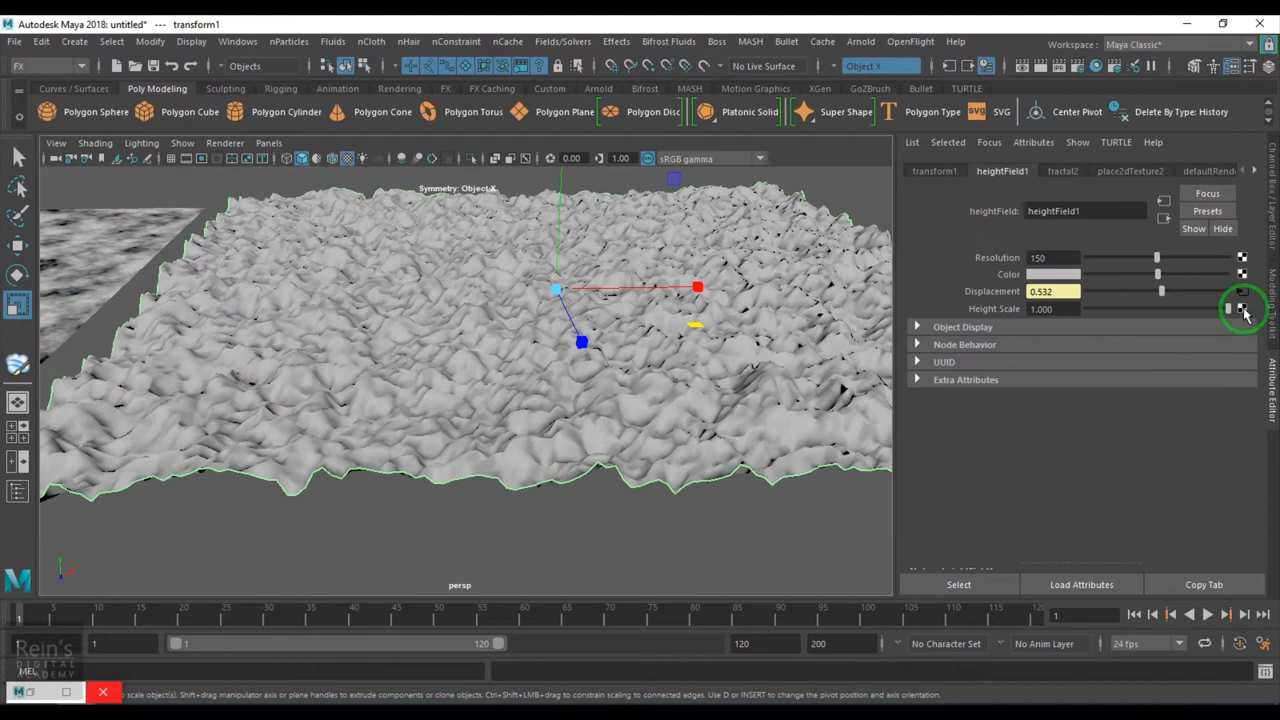
pyautogui.click(1062, 170)
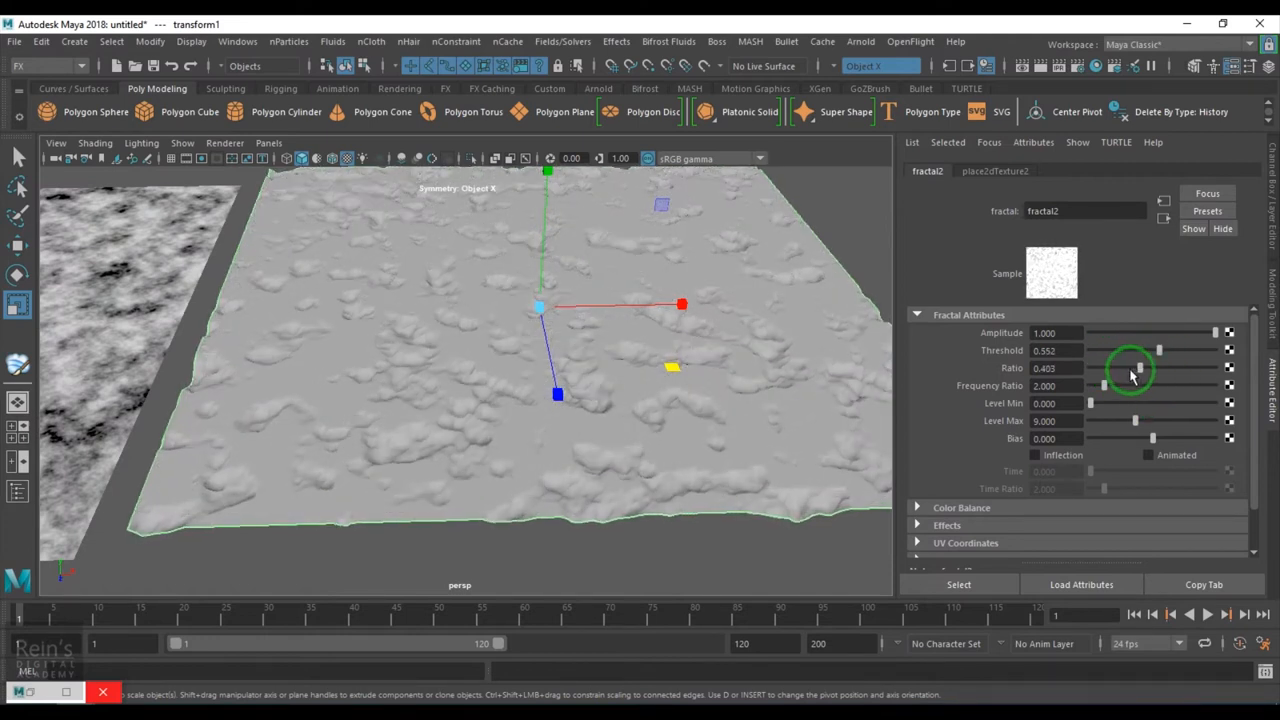
# - Set fractal2 Ratio to 0 for smooth rounded bumps, then select the mottled plane
pyautogui.moveTo(1130, 368); pyautogui.dragTo(1215, 368)
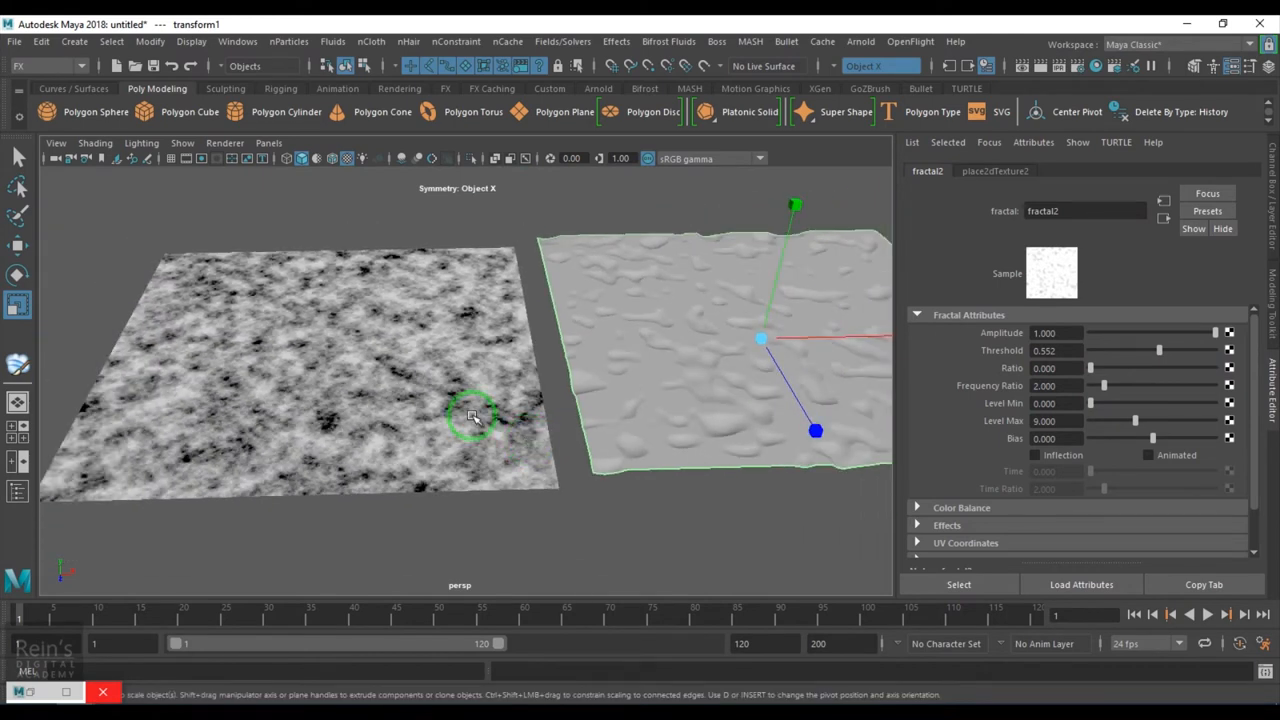
pyautogui.click(993, 171)
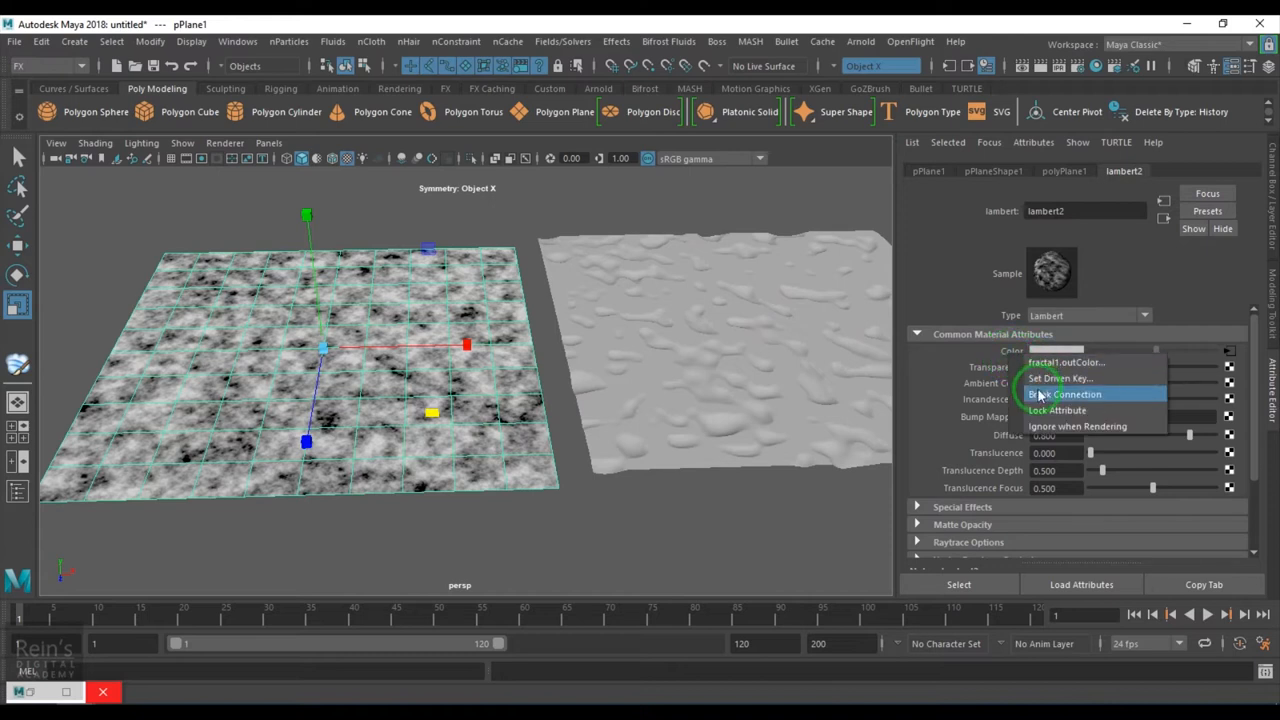
# - Break the fractal1 connection on lambert2's Color attribute
pyautogui.click(1064, 394)
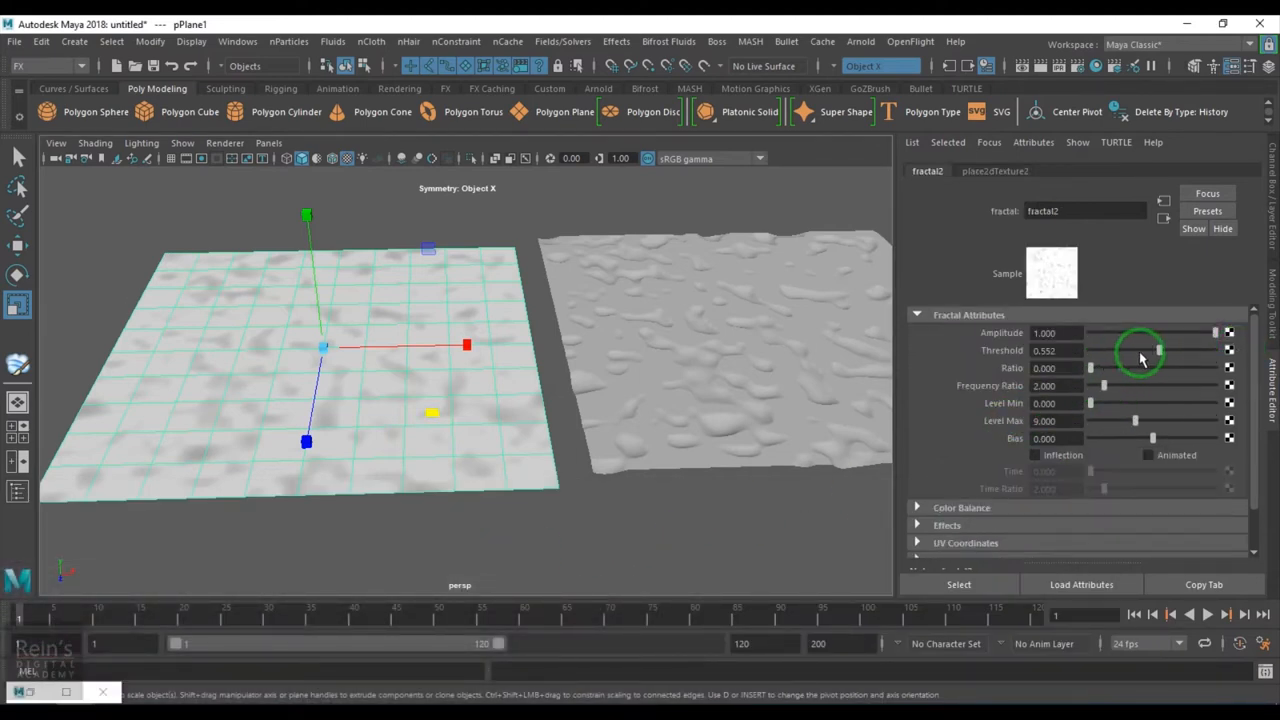
# - Drop fractal2 Threshold to 0.195, raise it to 0.584, then dolly the view out
pyautogui.moveTo(1160, 350); pyautogui.dragTo(1113, 350)
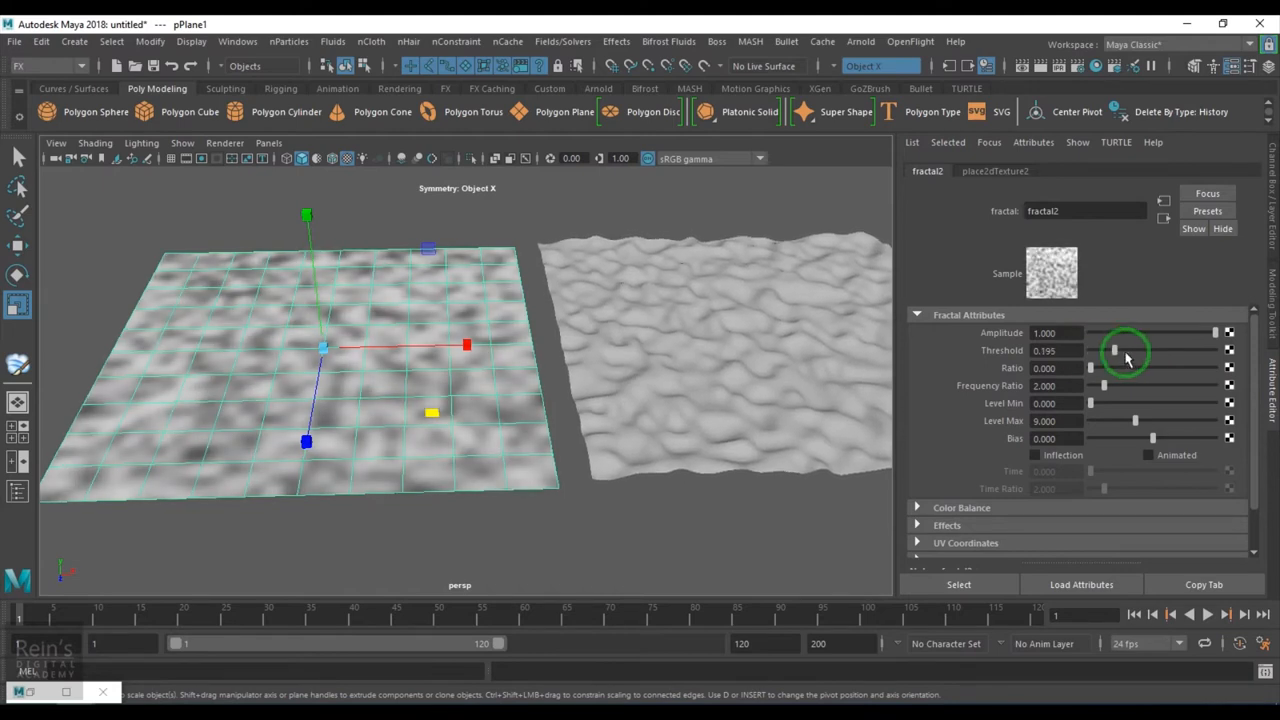
pyautogui.moveTo(1114, 350); pyautogui.dragTo(1178, 350)
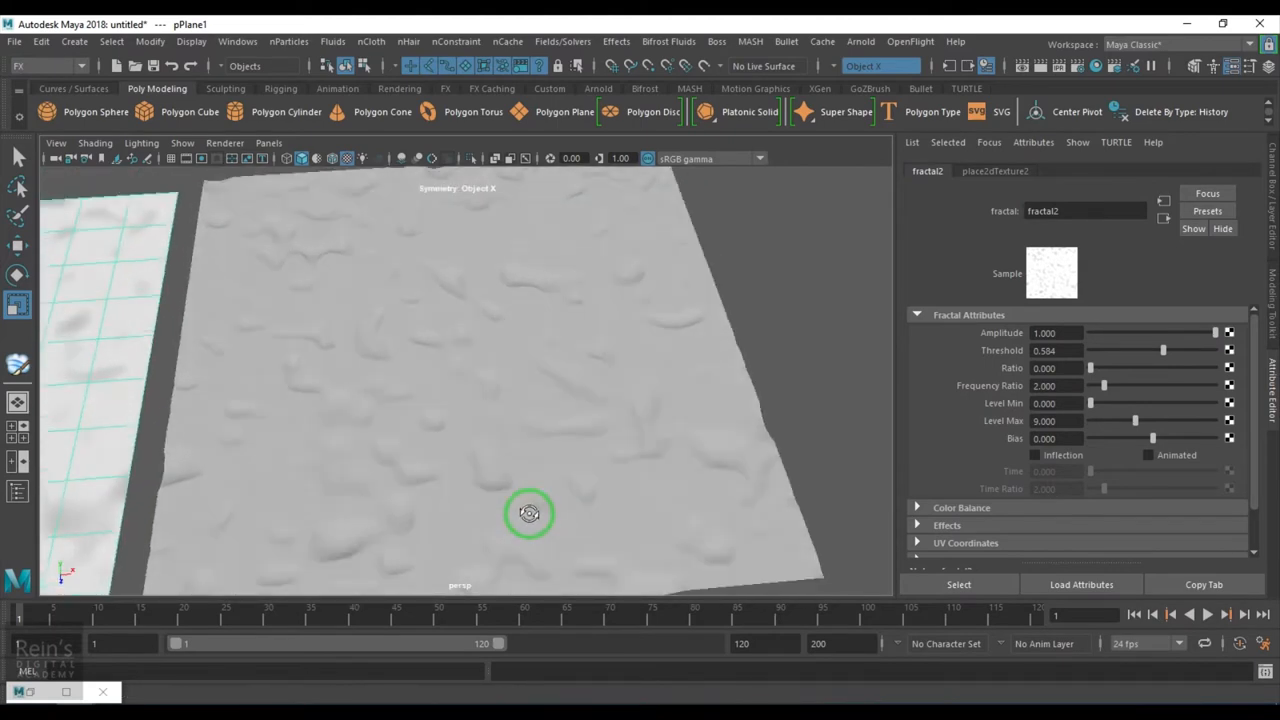
pyautogui.moveTo(529, 513); pyautogui.dragTo(470, 488)
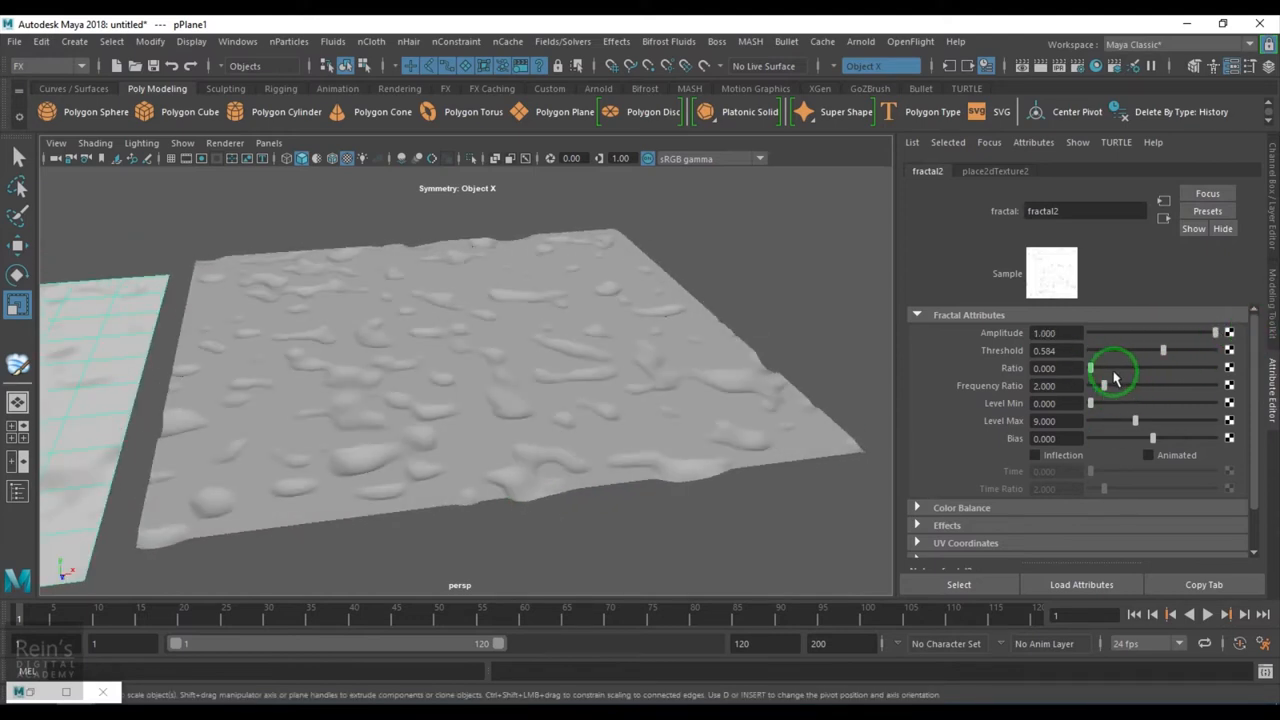
# - Tune fractal2 Ratio to about 0.403 and Frequency Ratio to about 2.9
pyautogui.moveTo(1090, 368); pyautogui.dragTo(1140, 368)
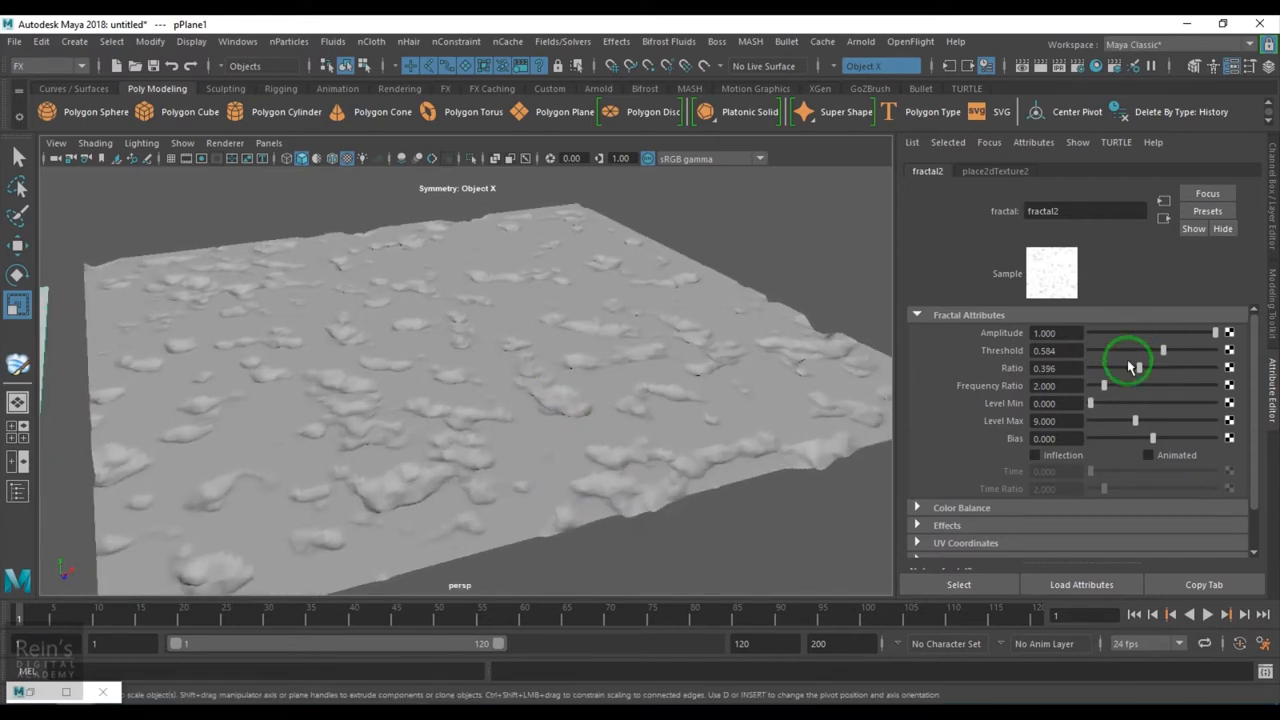
pyautogui.moveTo(1128, 368); pyautogui.dragTo(1105, 368)
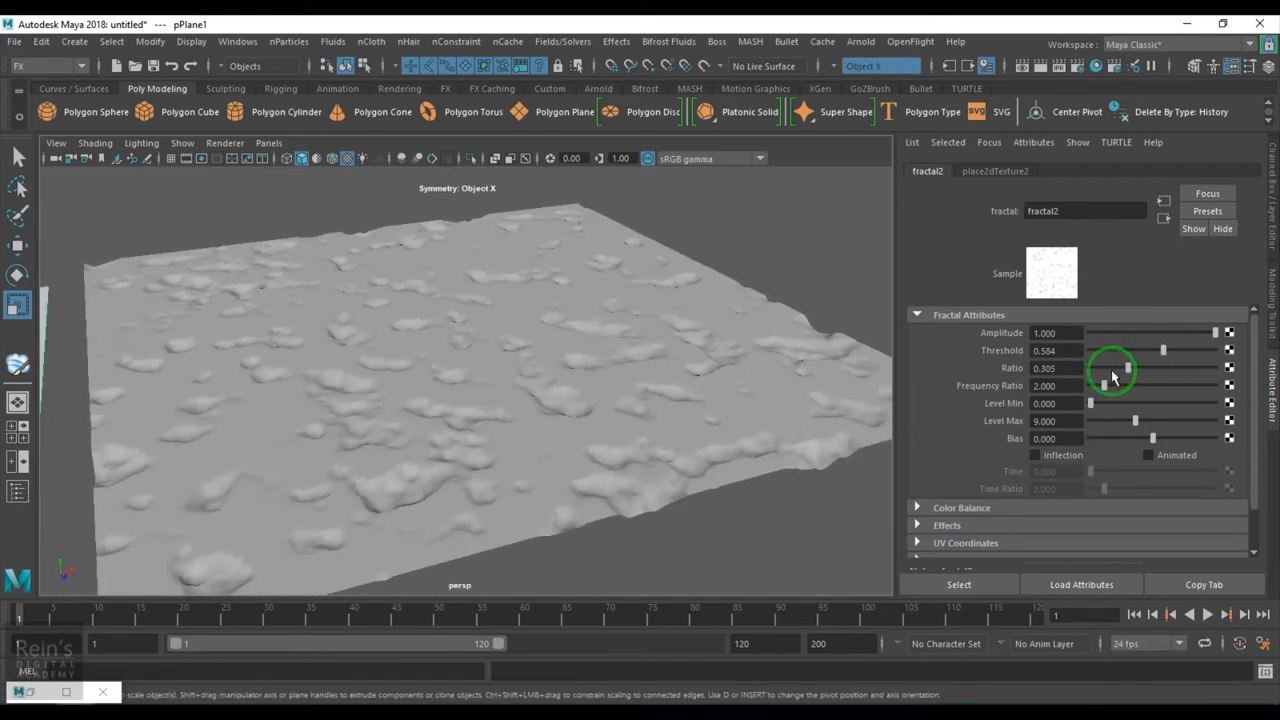
pyautogui.moveTo(1127, 368); pyautogui.dragTo(1090, 386)
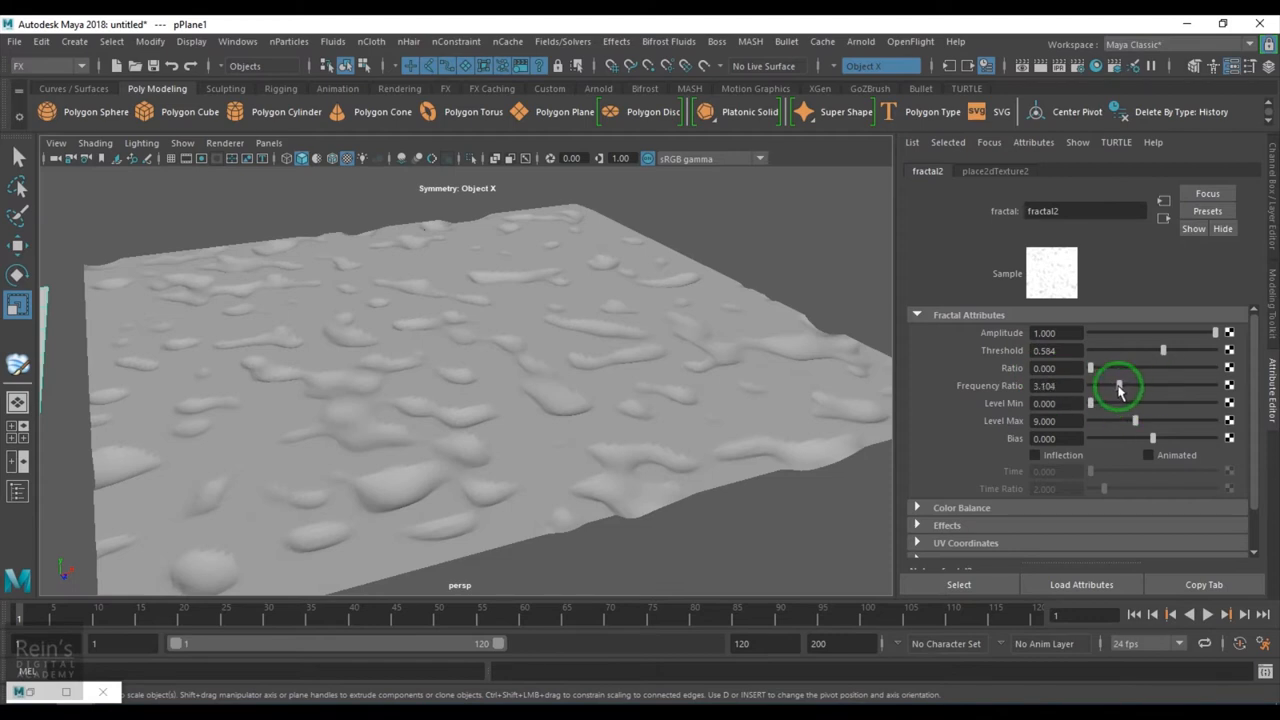
pyautogui.moveTo(1118, 386); pyautogui.dragTo(1135, 386)
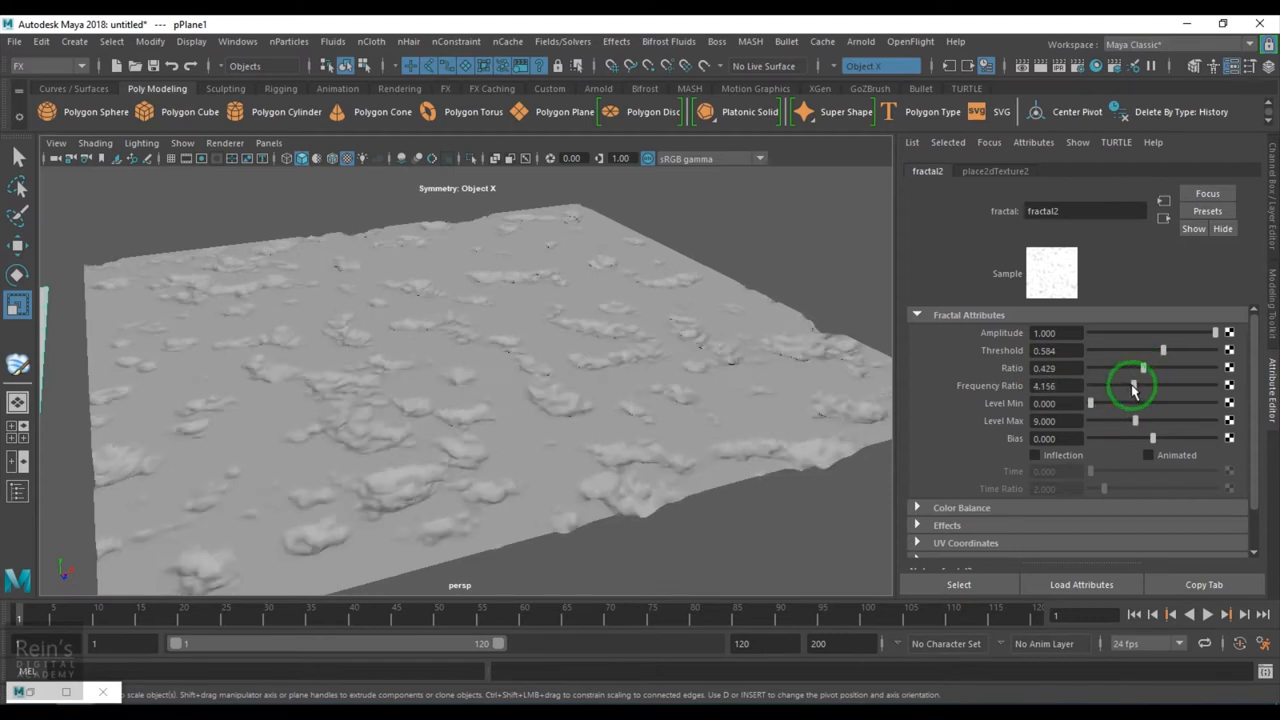
pyautogui.moveTo(1133, 385); pyautogui.dragTo(1108, 385)
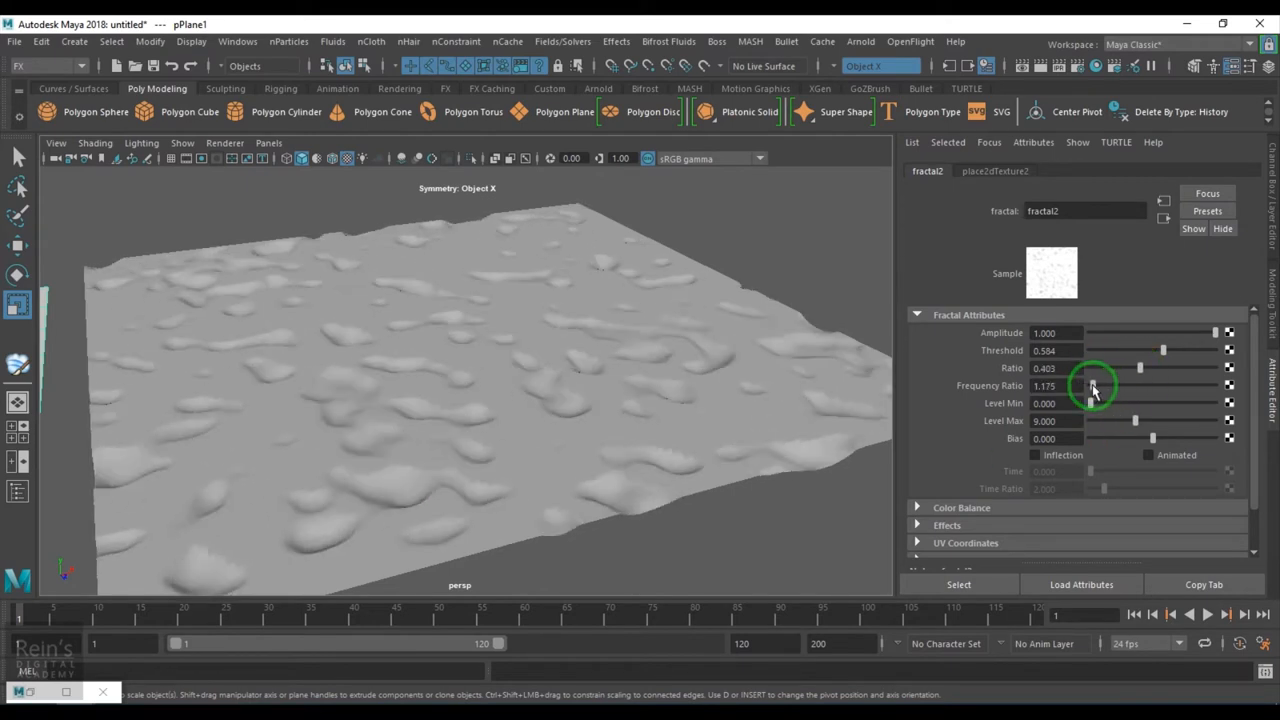
pyautogui.moveTo(1093, 385); pyautogui.dragTo(1118, 385)
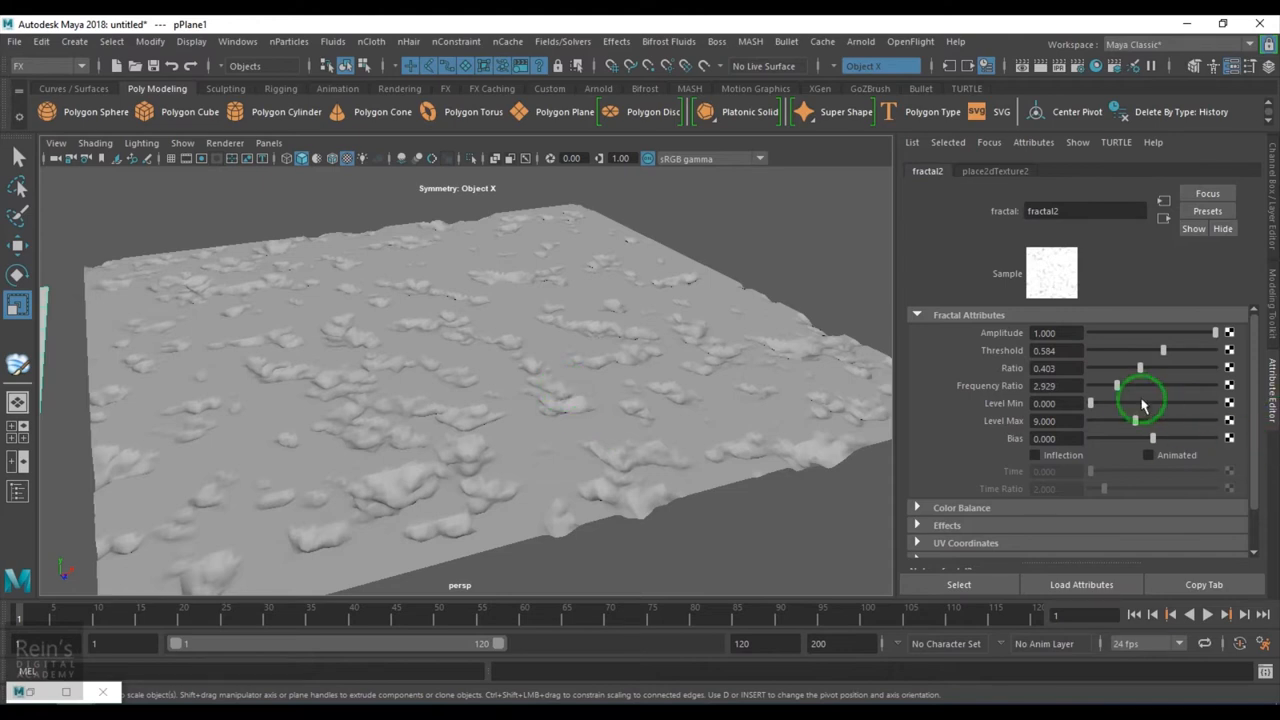
pyautogui.moveTo(1140, 385); pyautogui.dragTo(1117, 385)
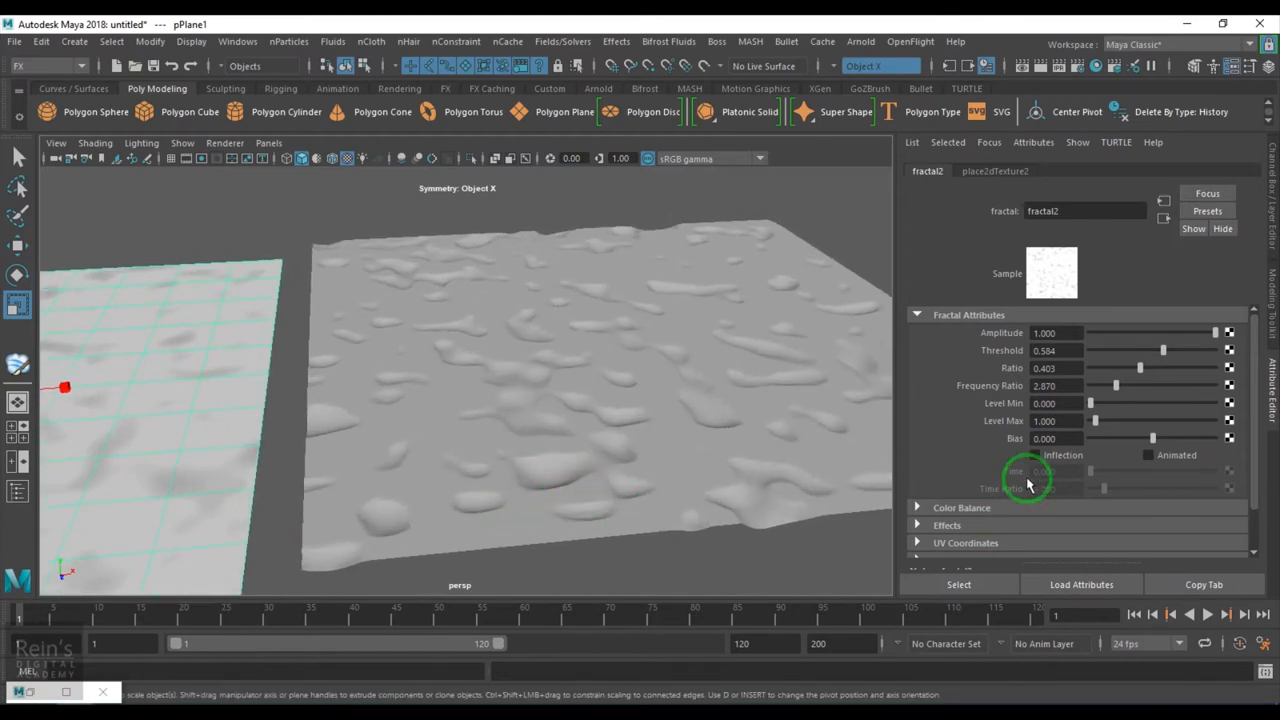
pyautogui.moveTo(547, 467)
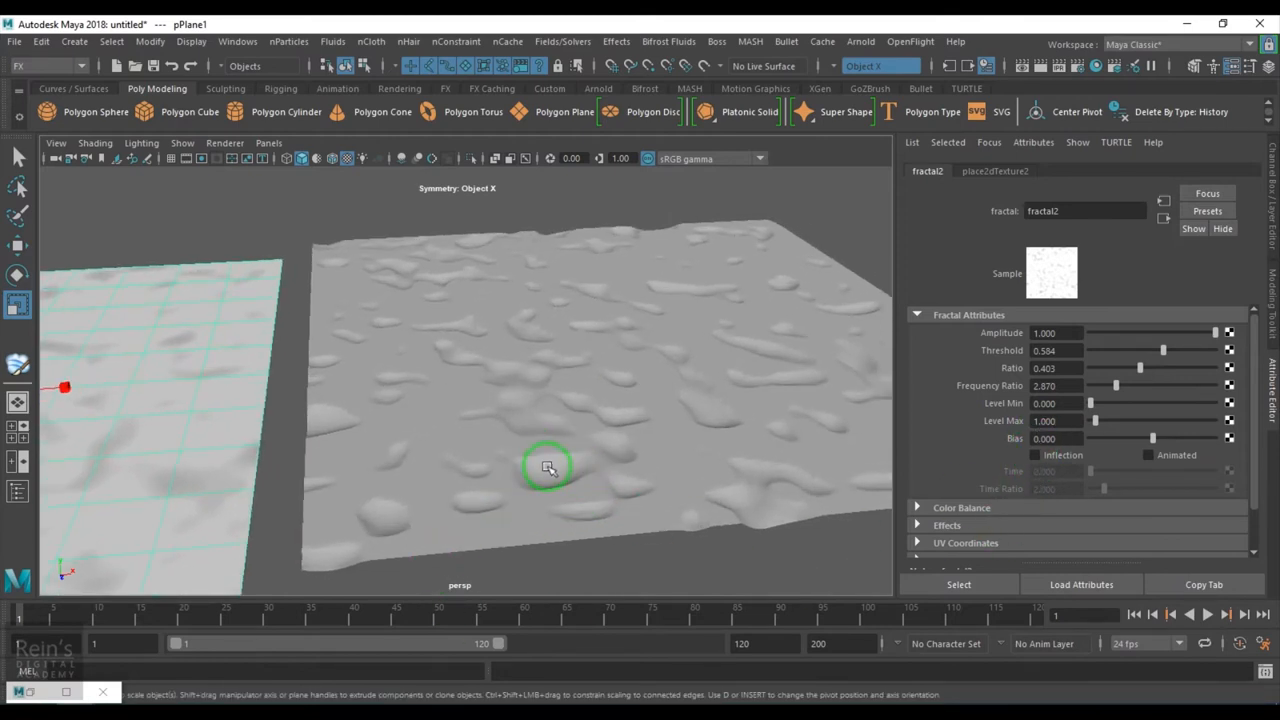
pyautogui.moveTo(583, 468)
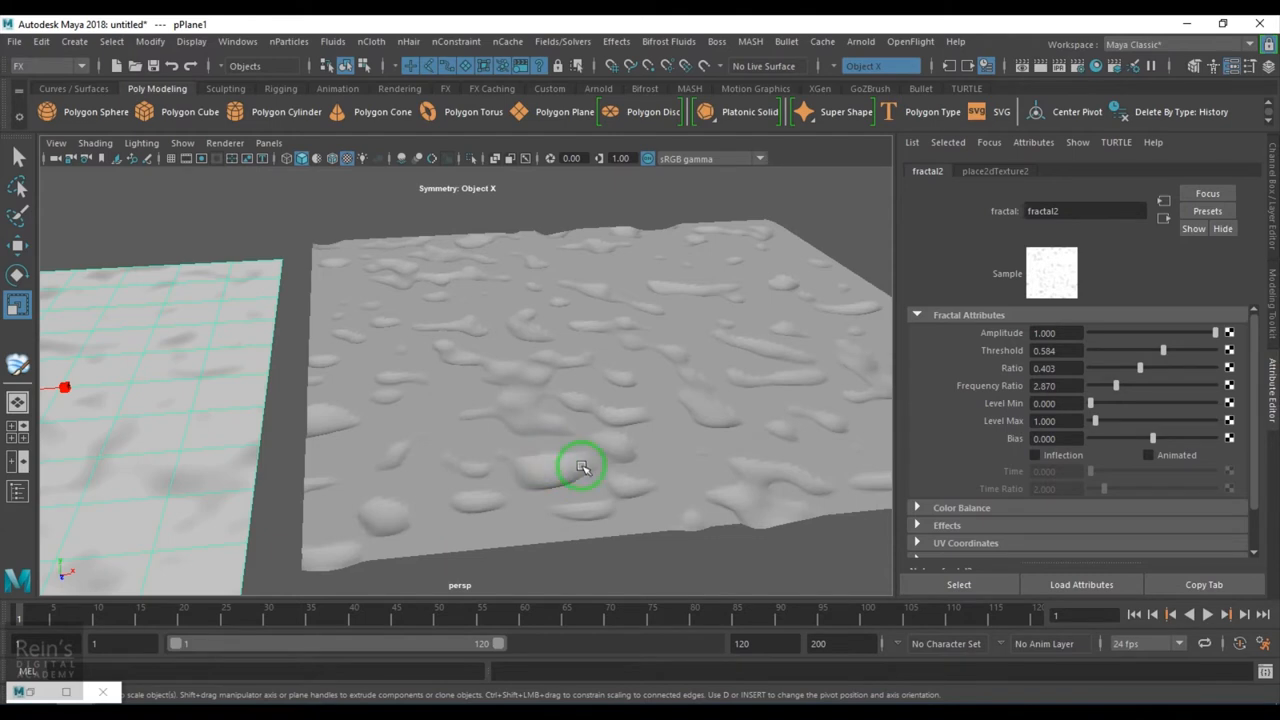
pyautogui.moveTo(1120, 448)
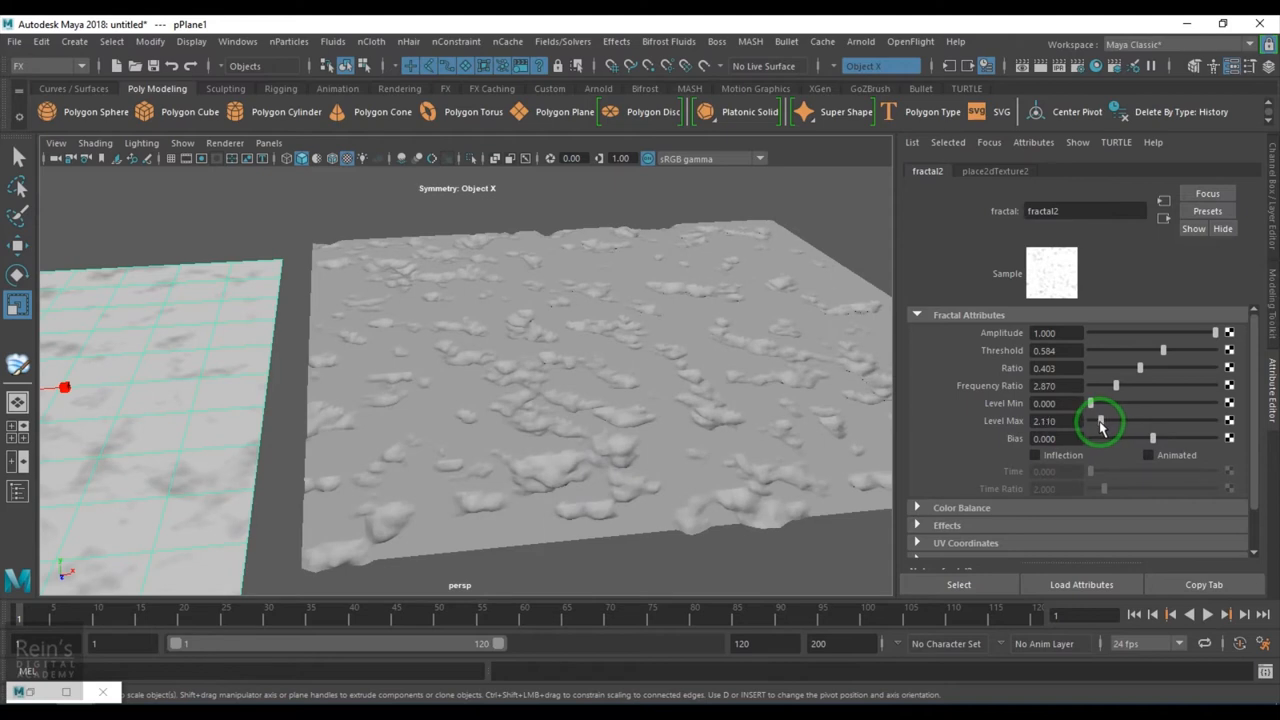
# - Try higher fractal2 Level Max and Level Min values, pushing Level Min to about 20
pyautogui.moveTo(1098, 421); pyautogui.dragTo(1110, 421)
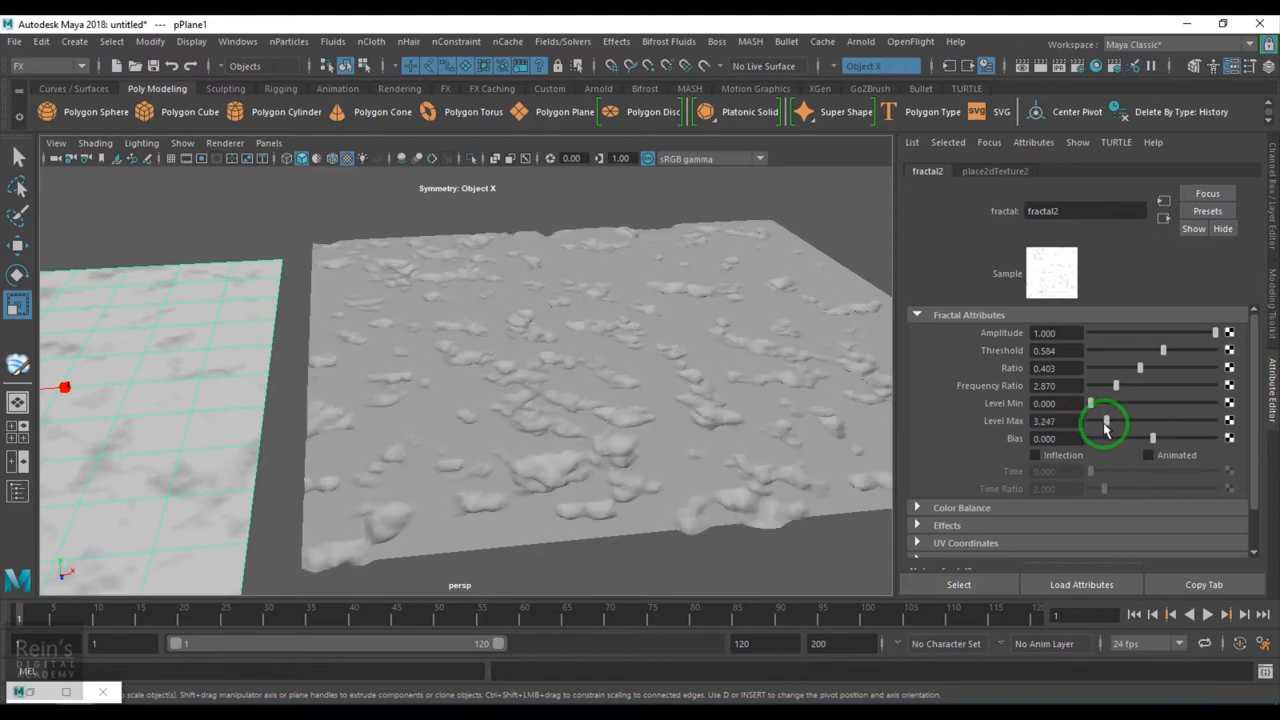
pyautogui.moveTo(1105, 420); pyautogui.dragTo(1170, 420)
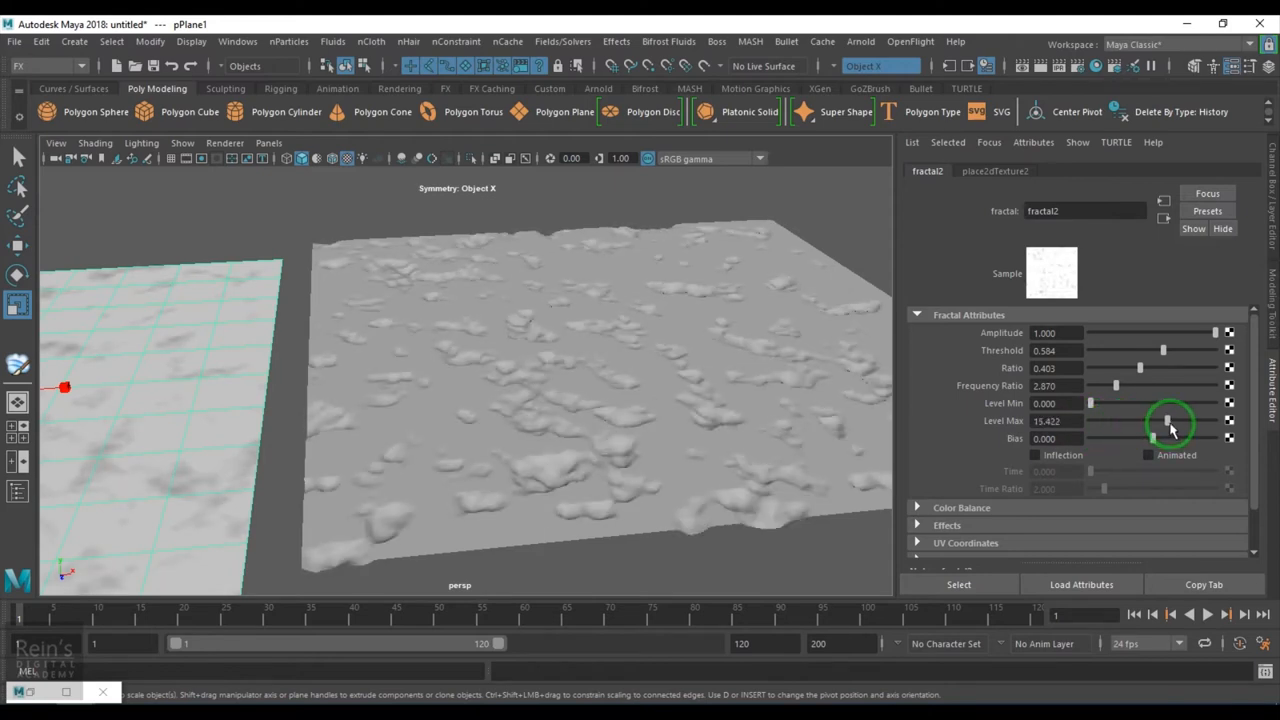
pyautogui.moveTo(1165, 421); pyautogui.dragTo(1105, 421)
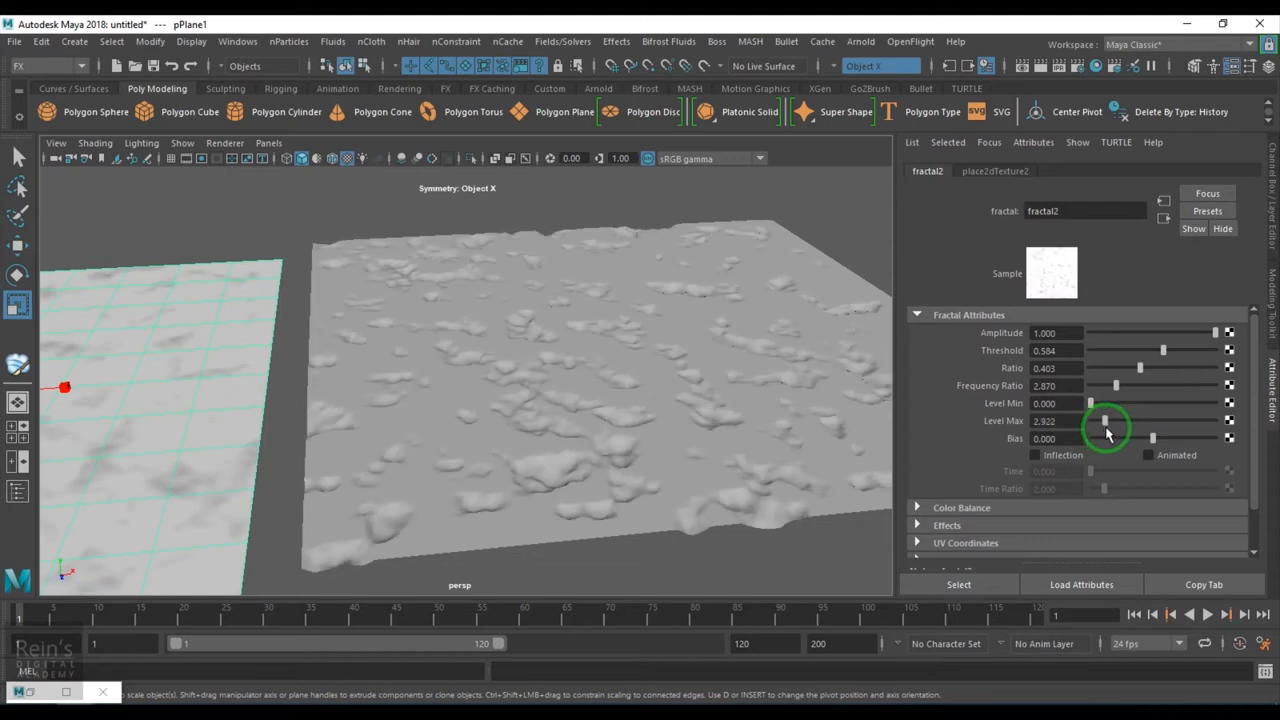
pyautogui.moveTo(1092, 421); pyautogui.dragTo(1100, 403)
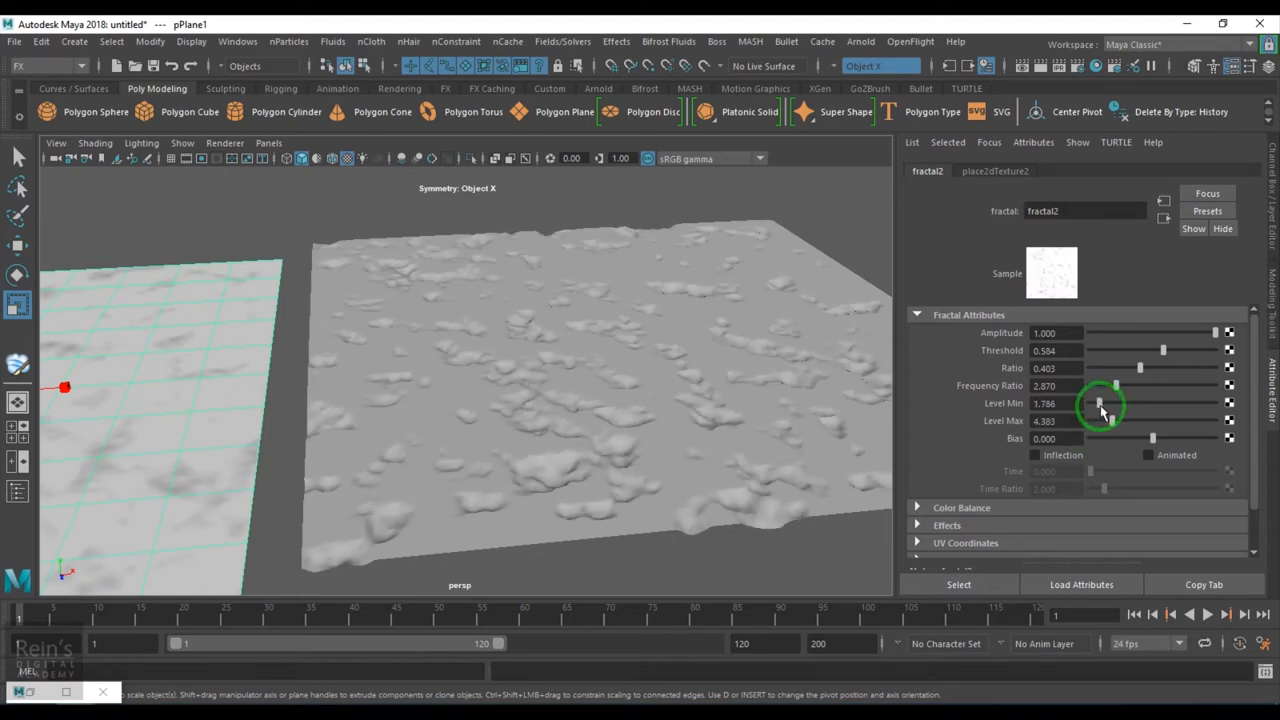
pyautogui.moveTo(1098, 404); pyautogui.dragTo(1106, 404)
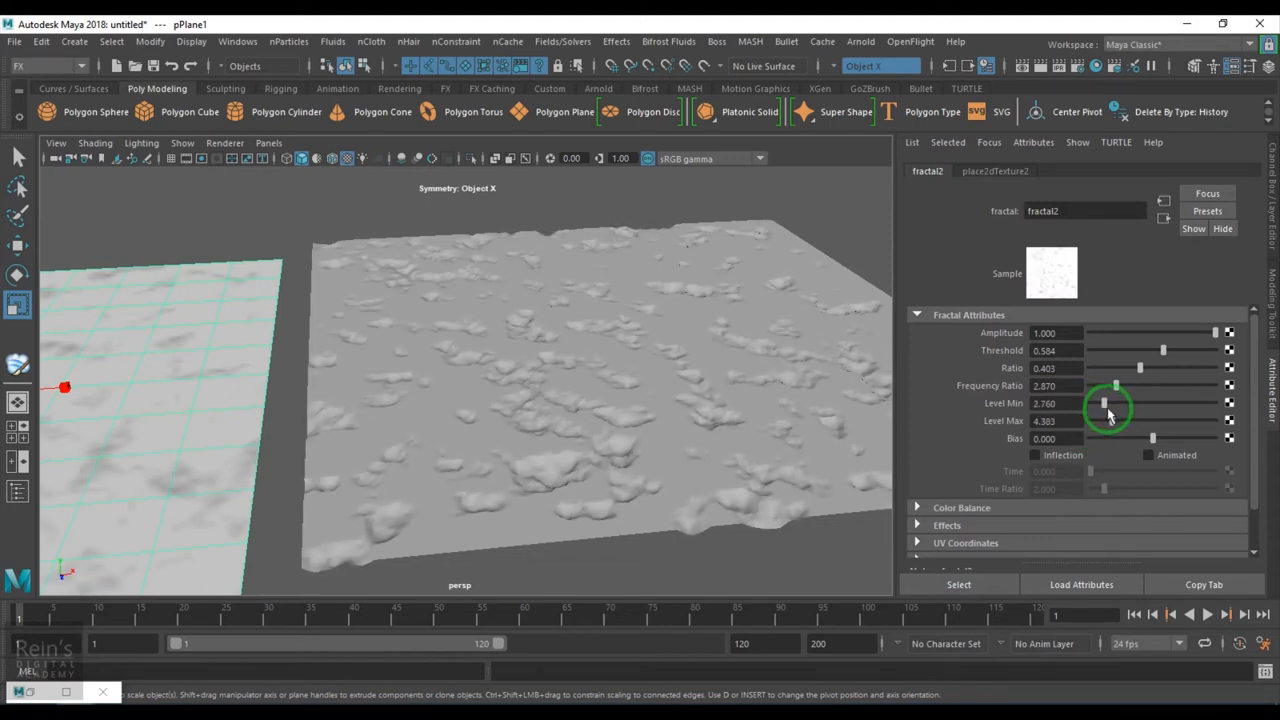
pyautogui.moveTo(1104, 404); pyautogui.dragTo(1210, 404)
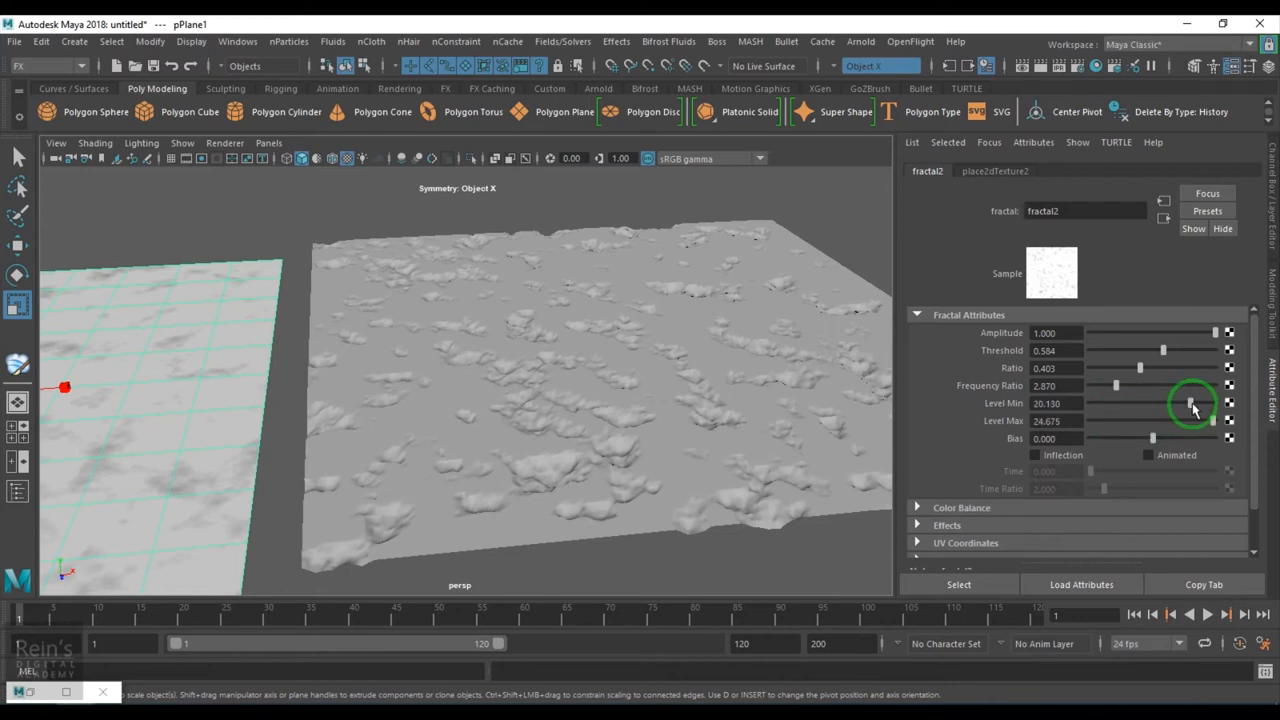
pyautogui.moveTo(1190, 403); pyautogui.dragTo(1195, 403)
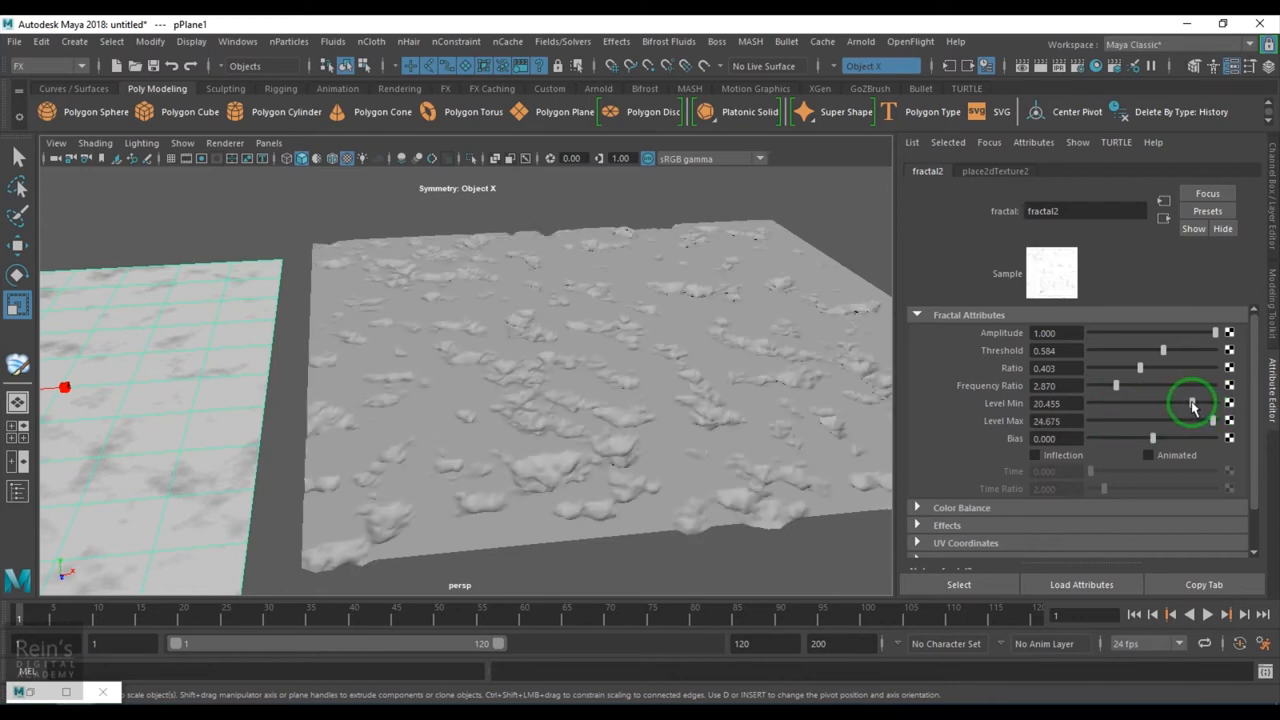
pyautogui.moveTo(1215, 404); pyautogui.dragTo(1185, 404)
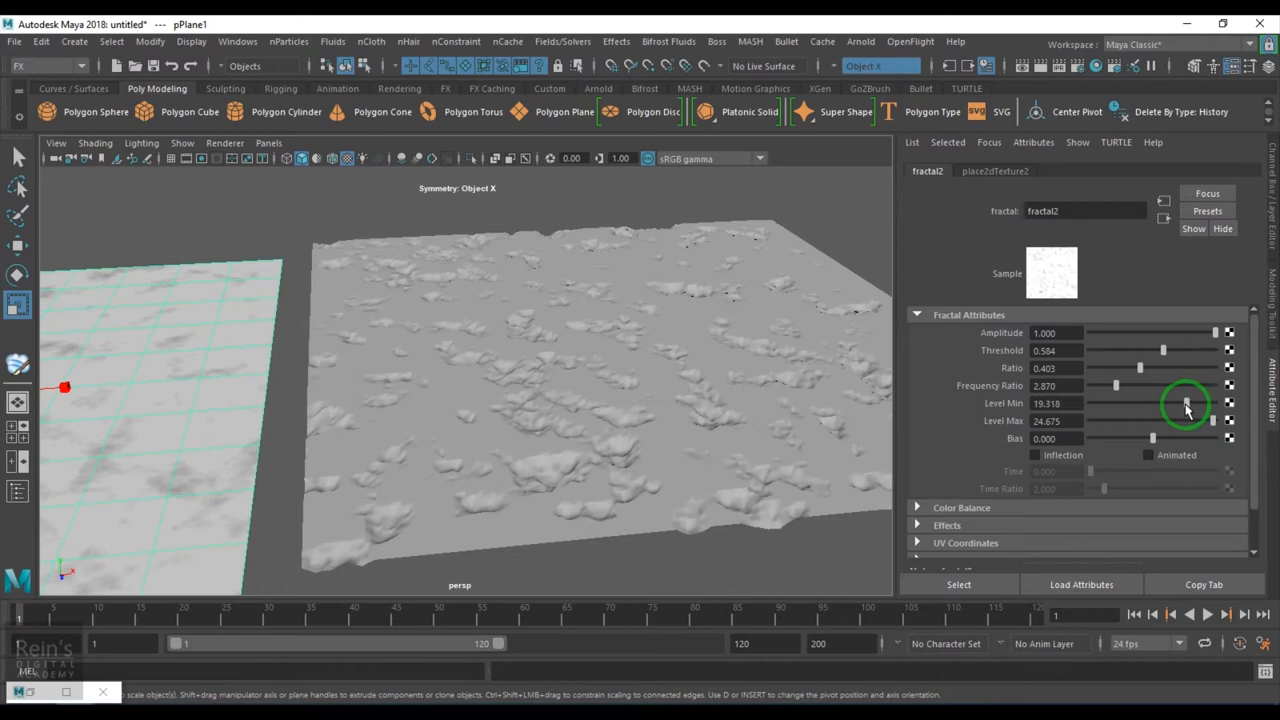
# - Bring Level Min down to 0 and settle Level Max at about 2.76
pyautogui.moveTo(1186, 405); pyautogui.dragTo(1143, 405)
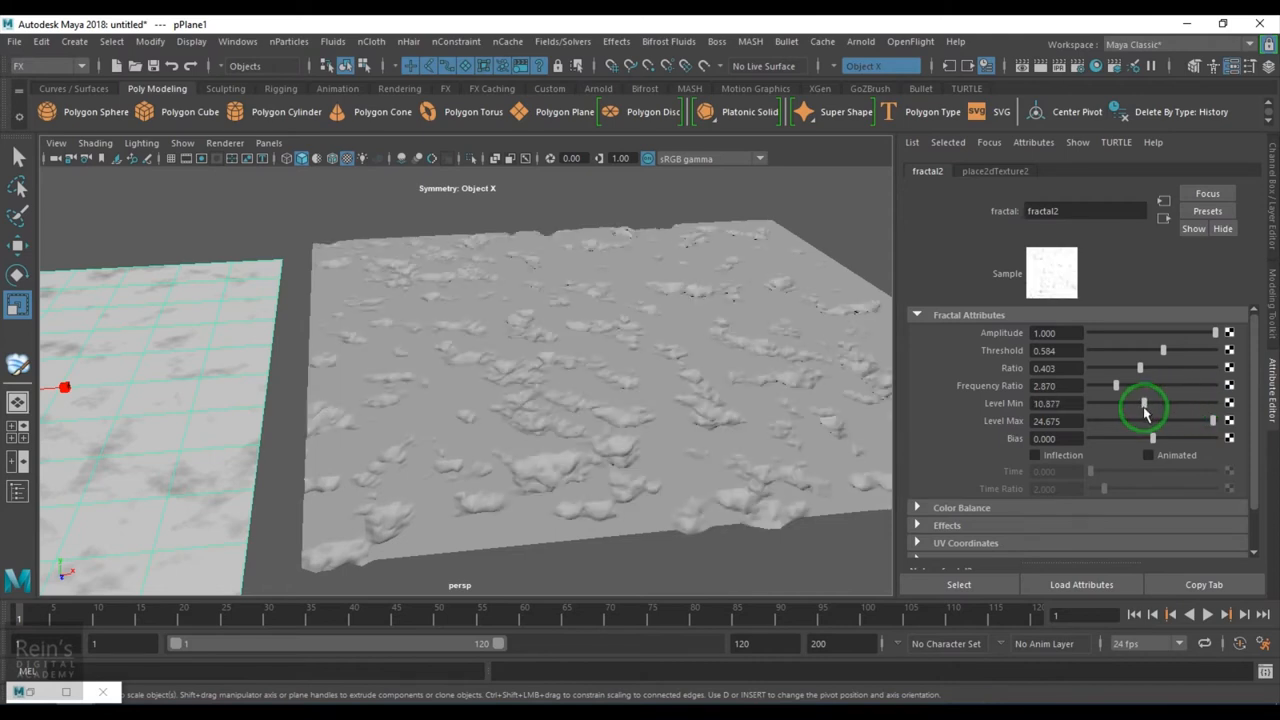
pyautogui.moveTo(1143, 403); pyautogui.dragTo(1157, 421)
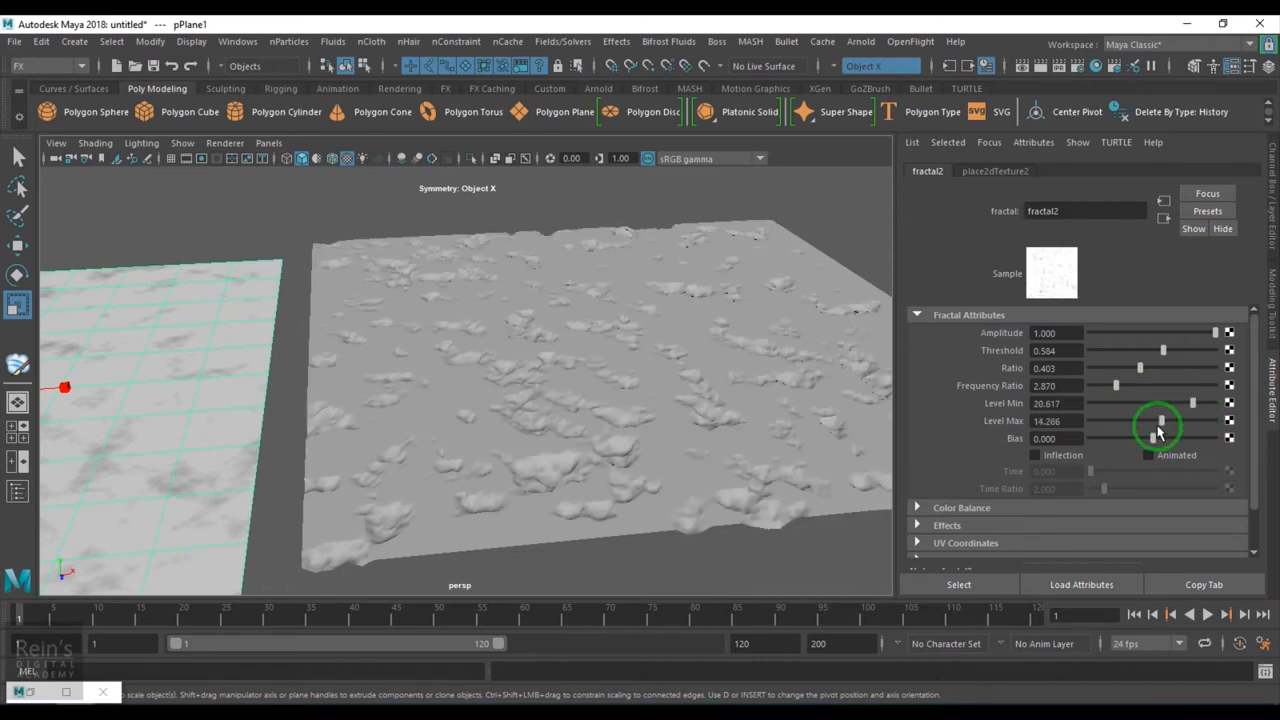
pyautogui.moveTo(1160, 430); pyautogui.dragTo(1170, 418)
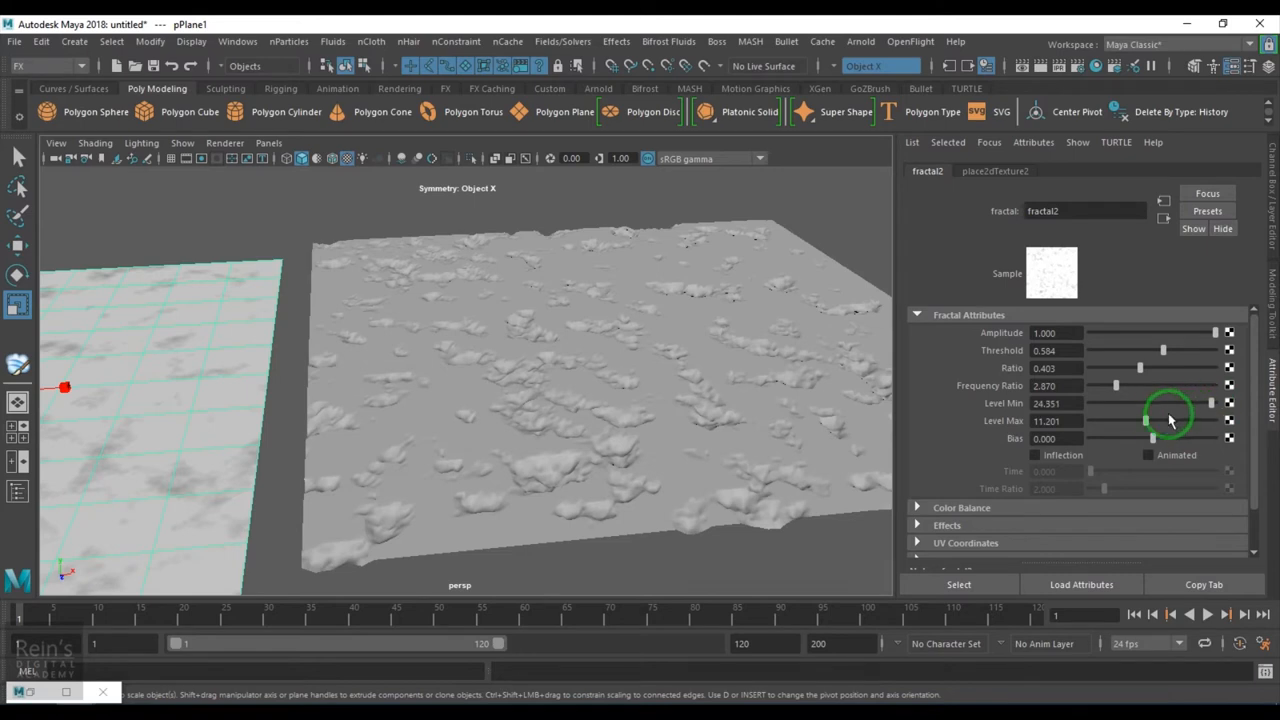
pyautogui.moveTo(1145, 421); pyautogui.dragTo(1185, 421)
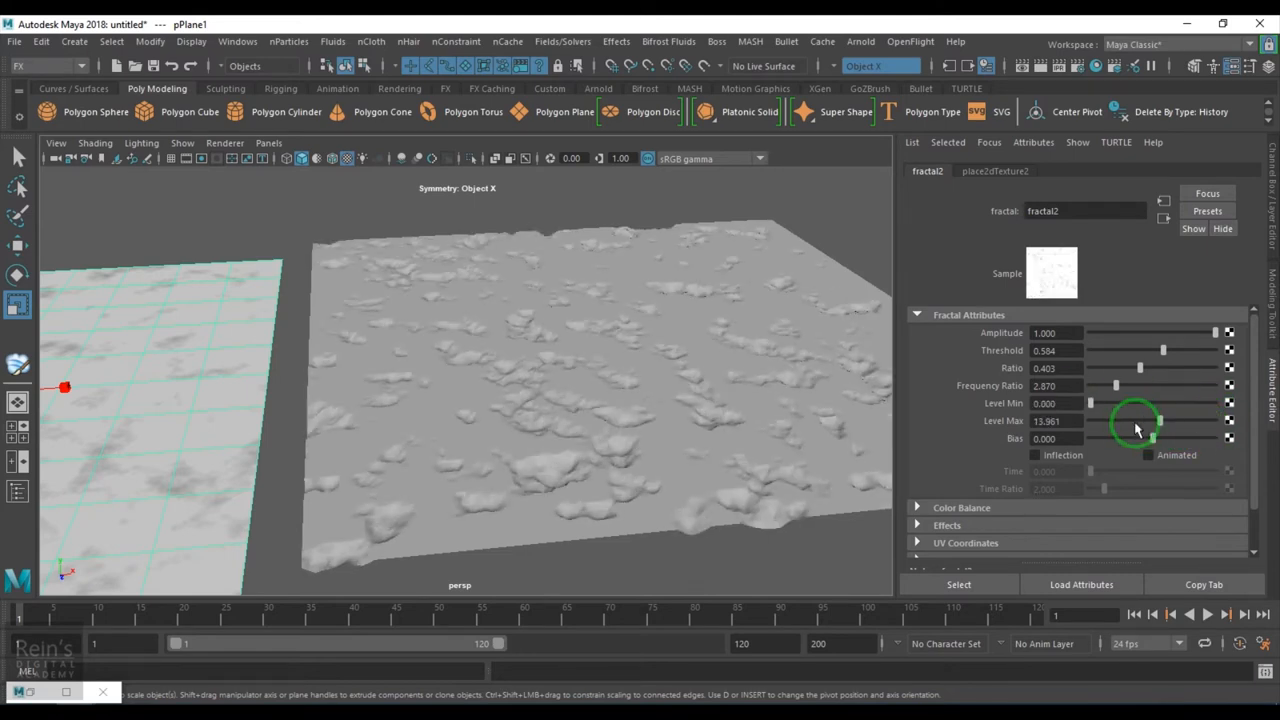
pyautogui.moveTo(1135, 421); pyautogui.dragTo(1105, 421)
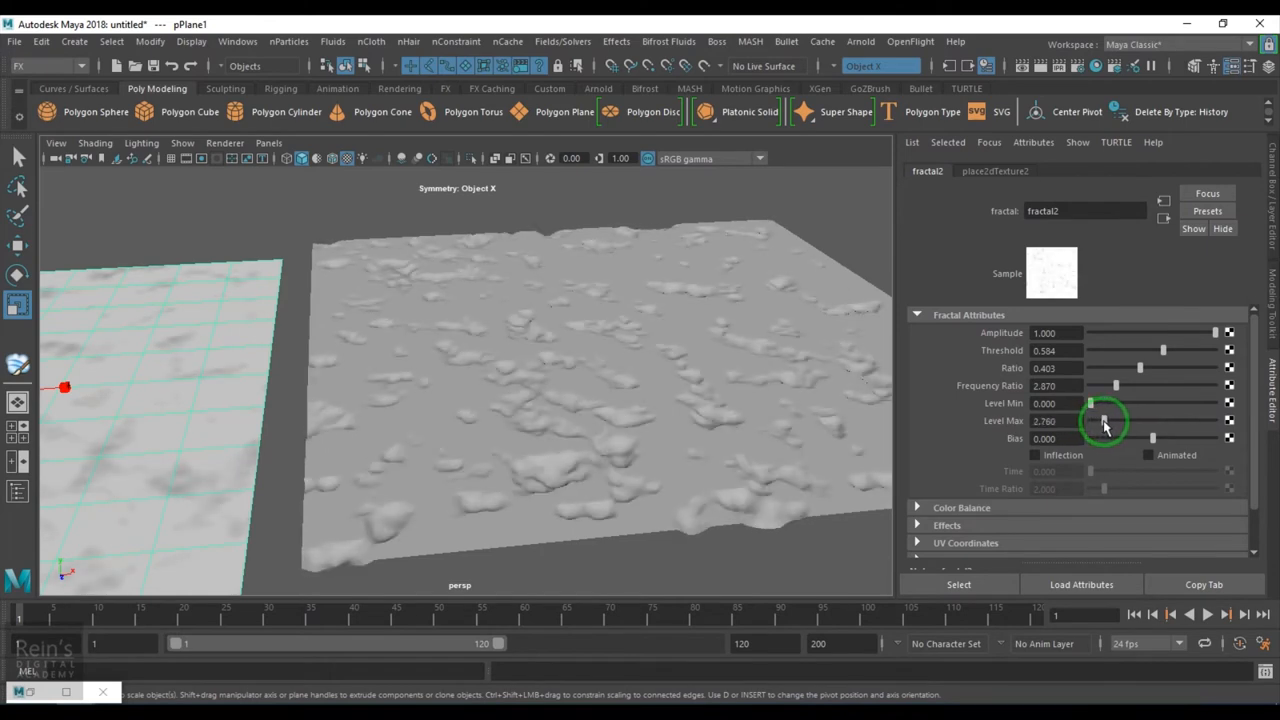
pyautogui.moveTo(1105, 421); pyautogui.dragTo(1095, 421)
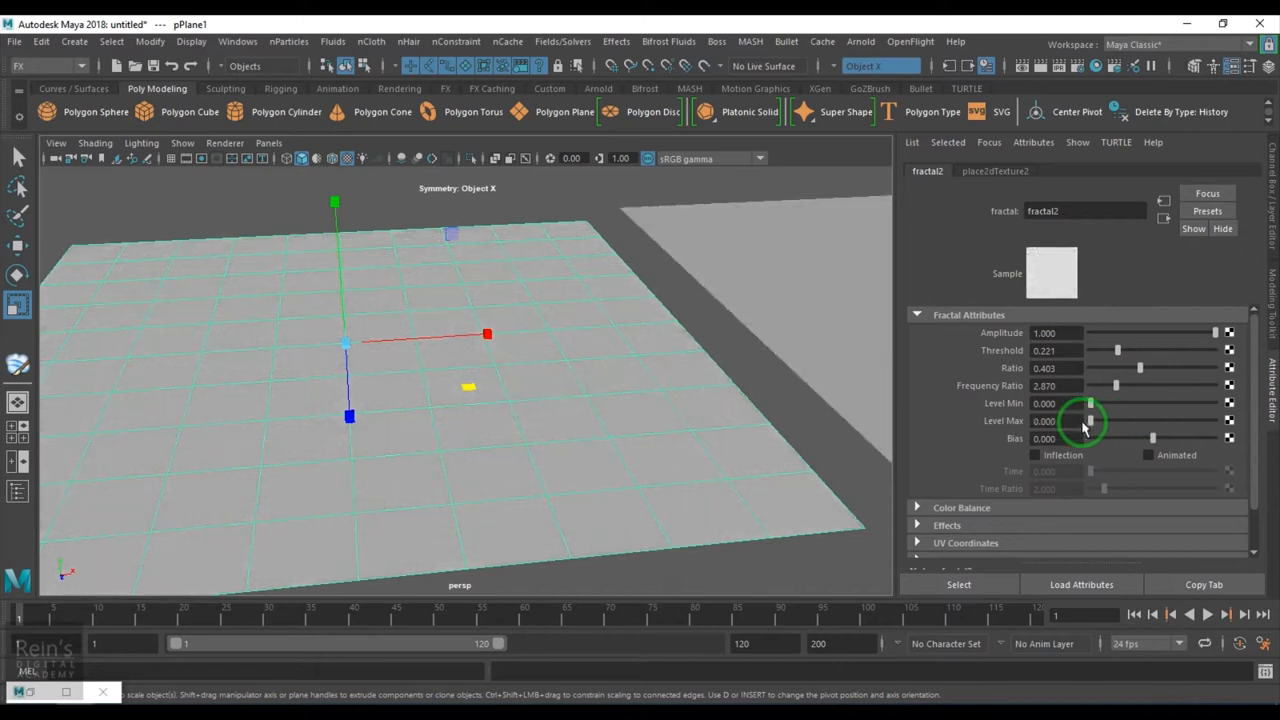
# - Raise fractal2 Level Max to about 21.27 and bring Level Min back down
pyautogui.moveTo(1090, 420); pyautogui.dragTo(1195, 420)
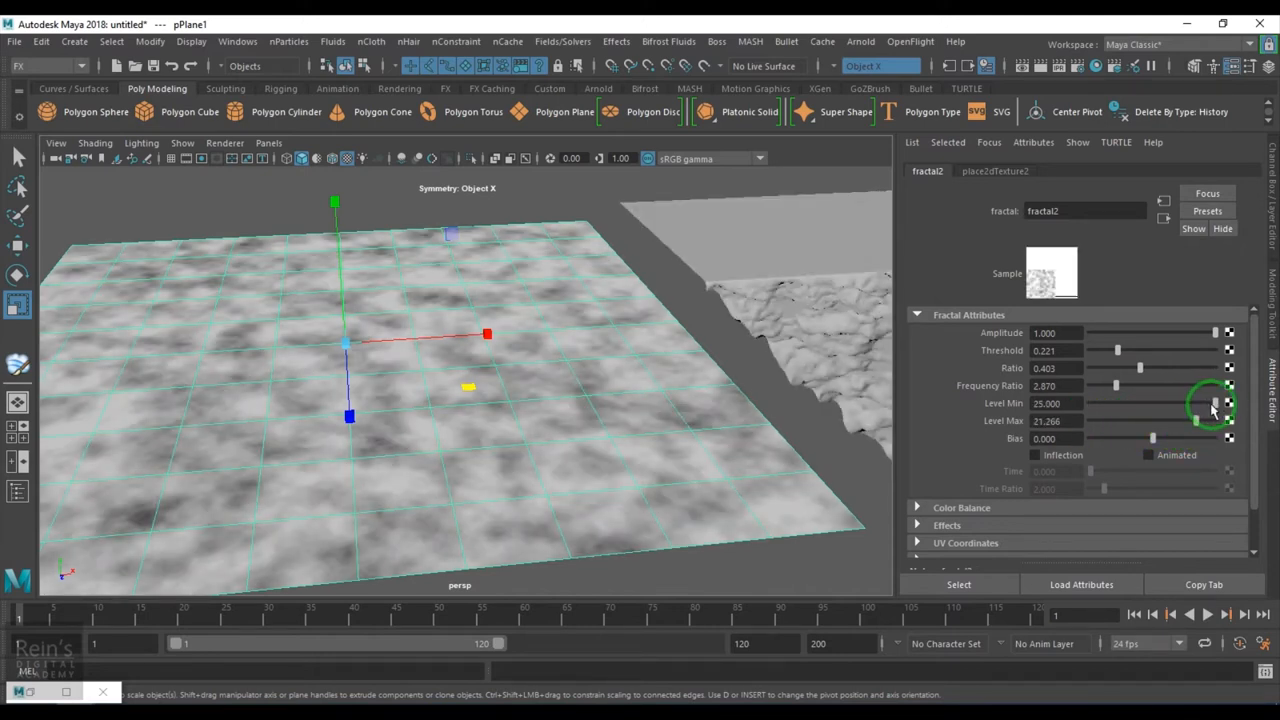
pyautogui.moveTo(1215, 403); pyautogui.dragTo(1090, 403)
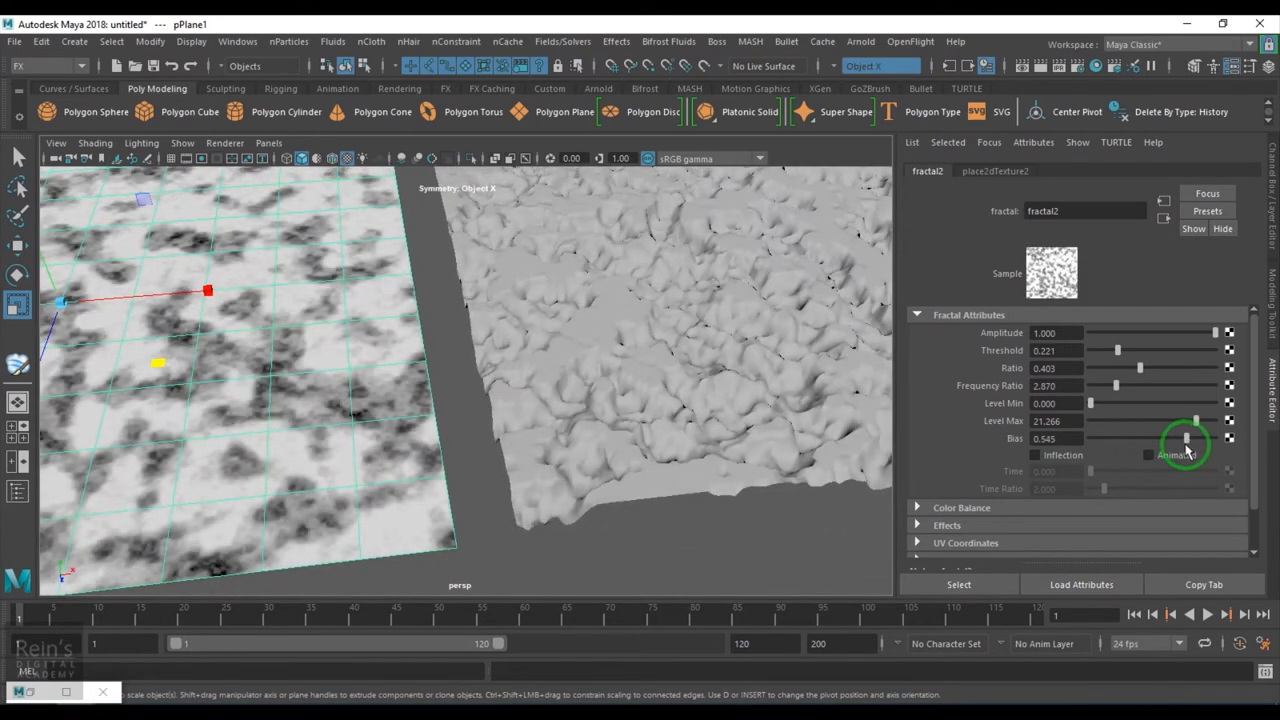
# - Adjust fractal2 Bias up and down, finishing around 0.610
pyautogui.moveTo(1185, 438); pyautogui.dragTo(1142, 438)
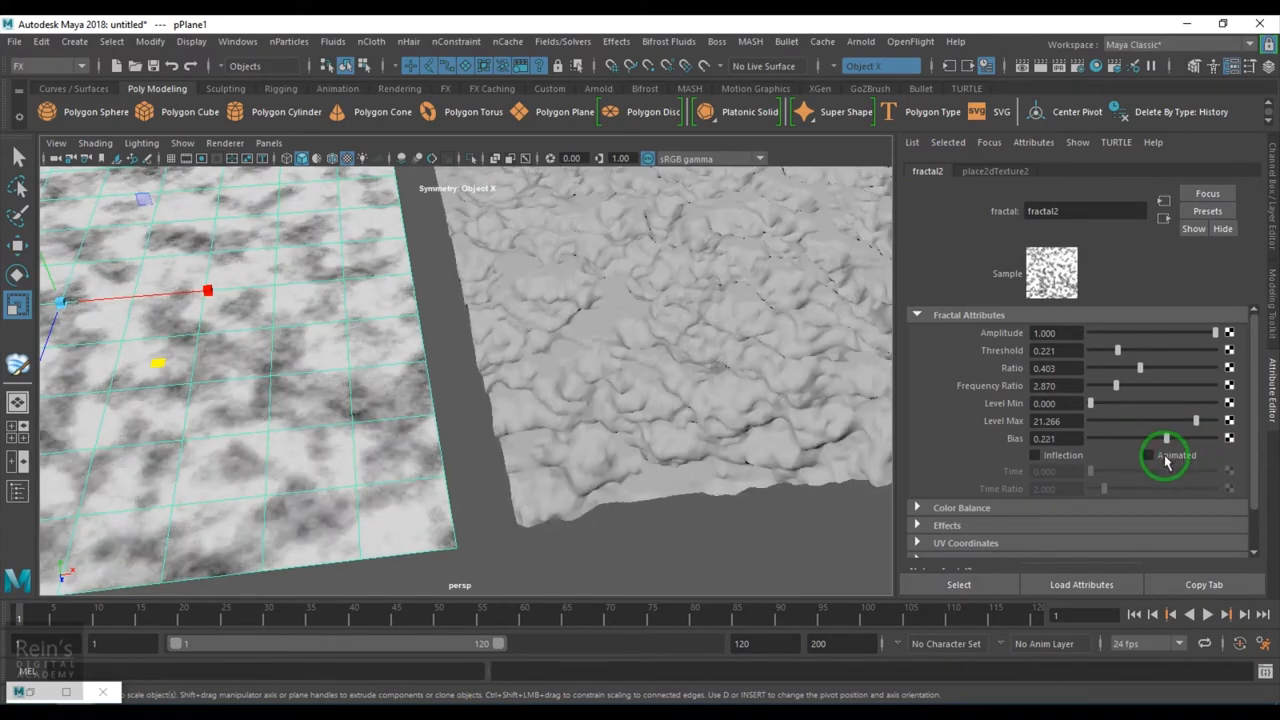
pyautogui.moveTo(1180, 438); pyautogui.dragTo(1160, 438)
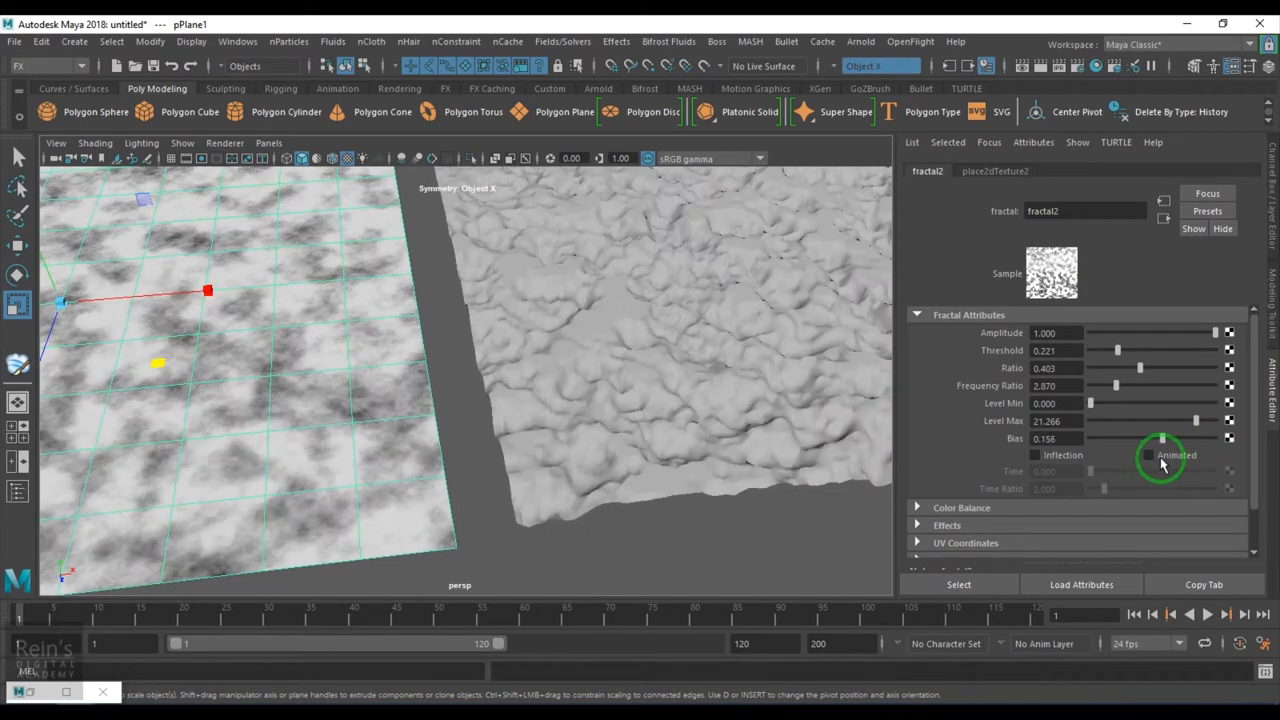
pyautogui.moveTo(1160, 438); pyautogui.dragTo(1190, 438)
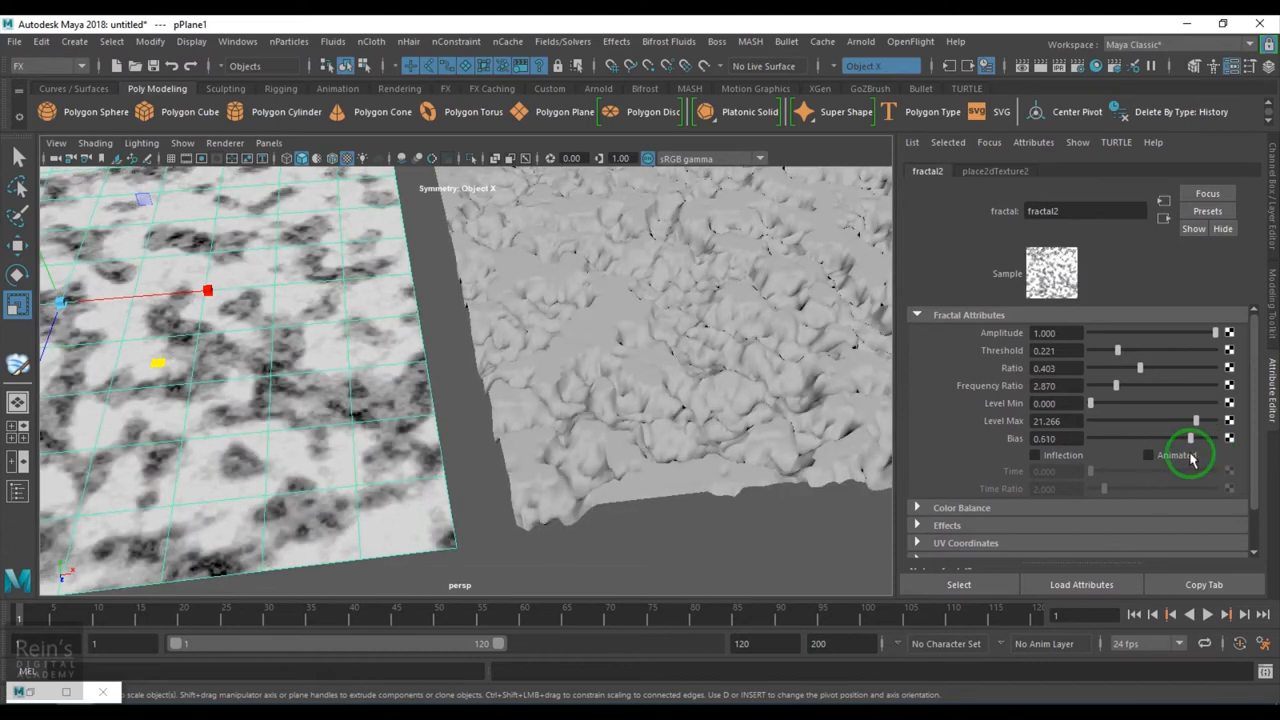
pyautogui.moveTo(1190, 438); pyautogui.dragTo(1230, 438)
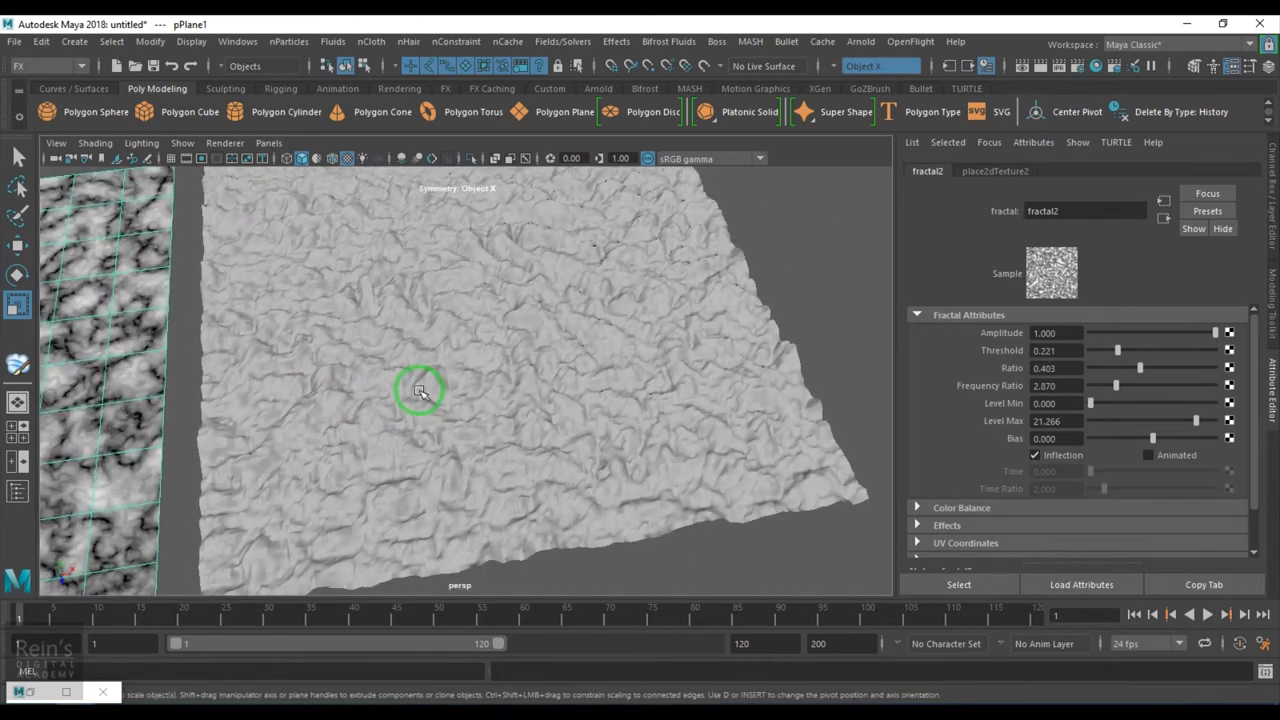
# - Zoom the view in closer to the wrinkled ground surface
pyautogui.moveTo(1215, 332); pyautogui.dragTo(1127, 332)
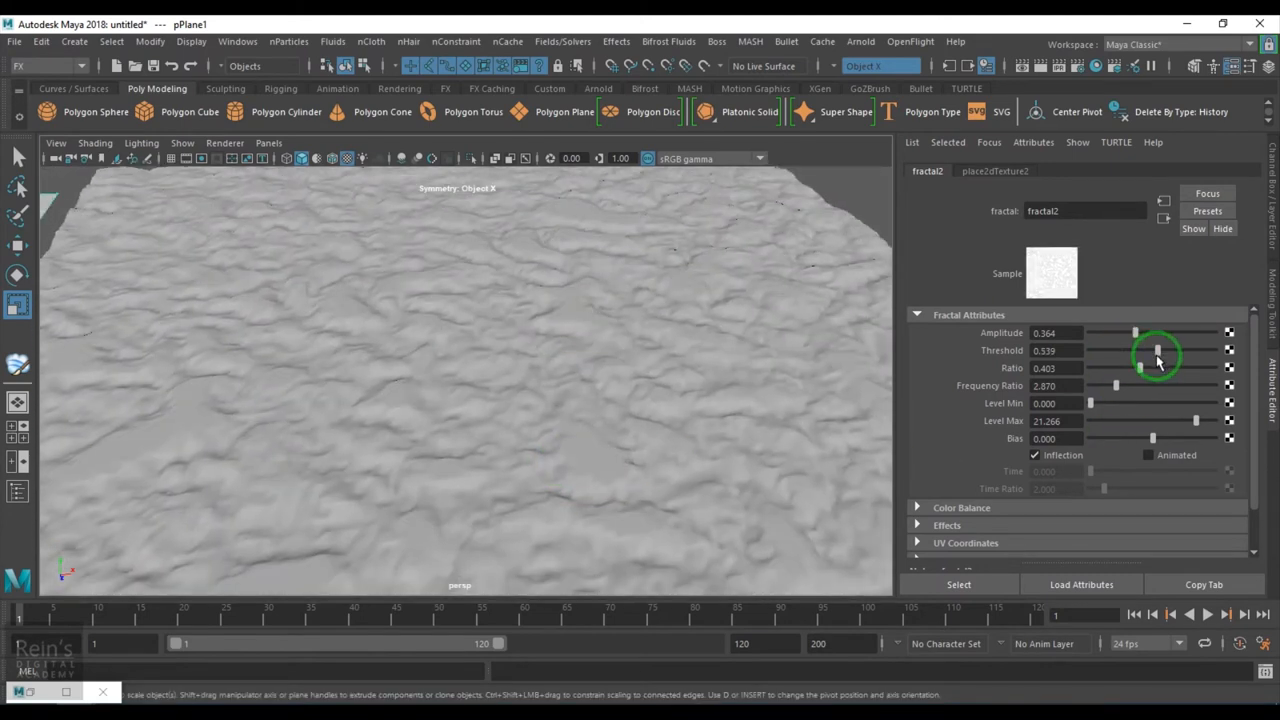
# - Set fractal2 Threshold back to 0
pyautogui.moveTo(1157, 350); pyautogui.dragTo(1152, 350)
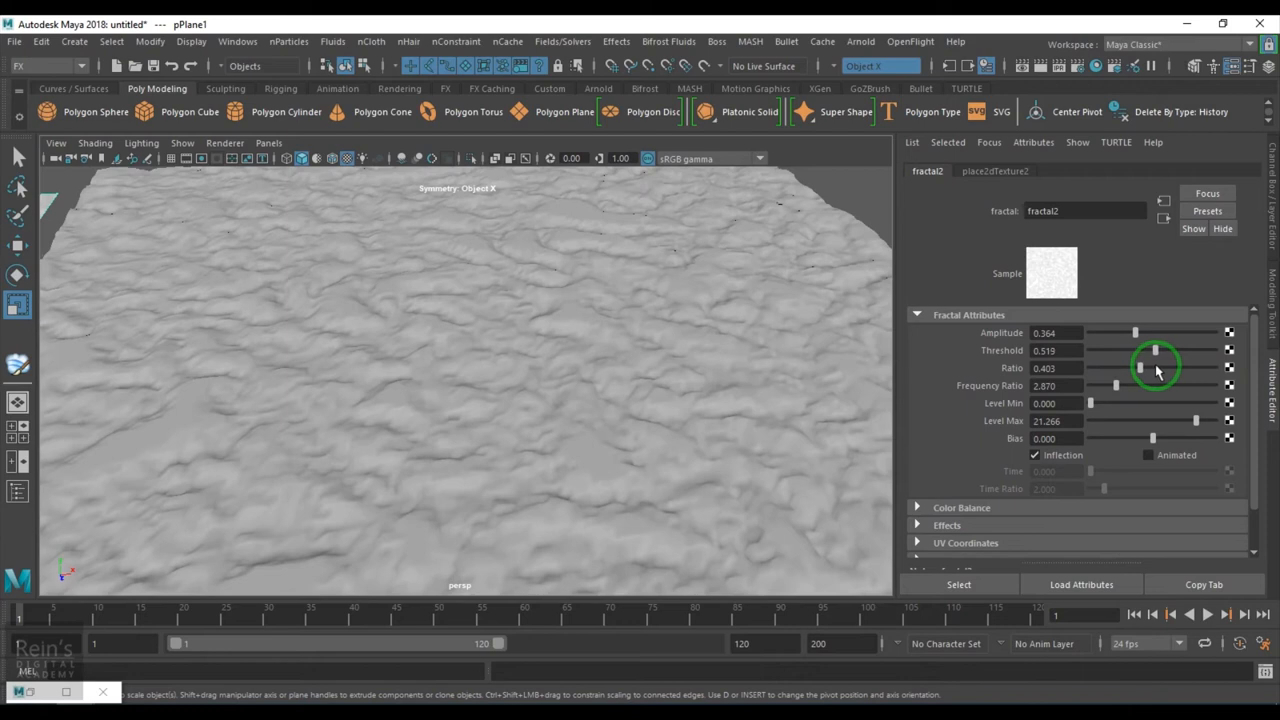
pyautogui.moveTo(1153, 350); pyautogui.dragTo(1170, 350)
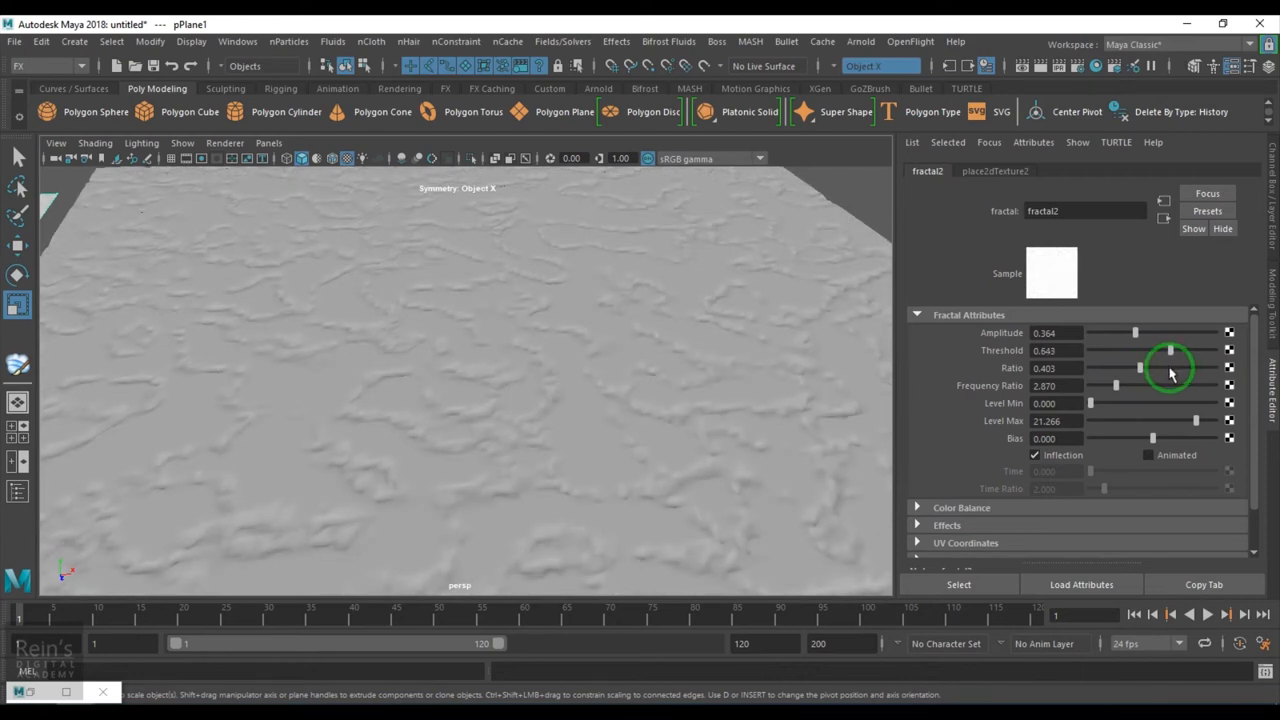
pyautogui.moveTo(1170, 350); pyautogui.dragTo(1090, 350)
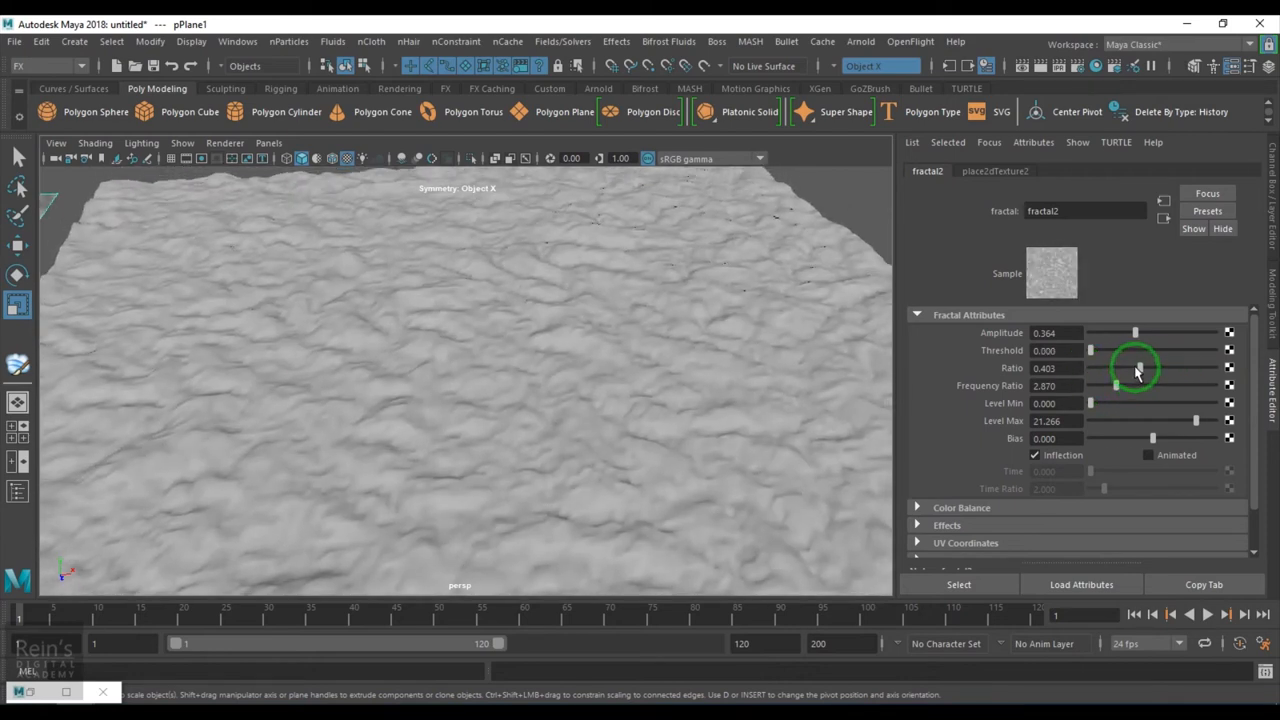
# - Lower Ratio to about 0.214, set Level Max near 4.55 and Bias to about -0.62
pyautogui.moveTo(1135, 368); pyautogui.dragTo(1117, 368)
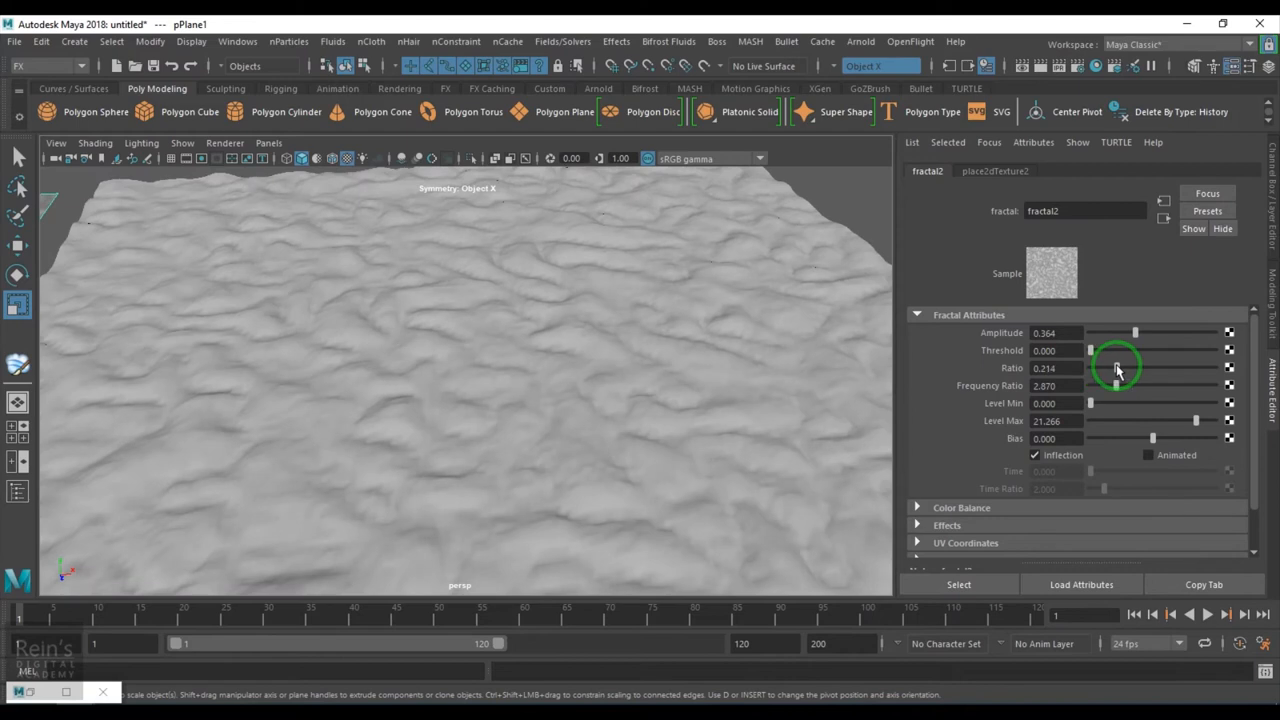
pyautogui.moveTo(1117, 386); pyautogui.dragTo(1147, 389)
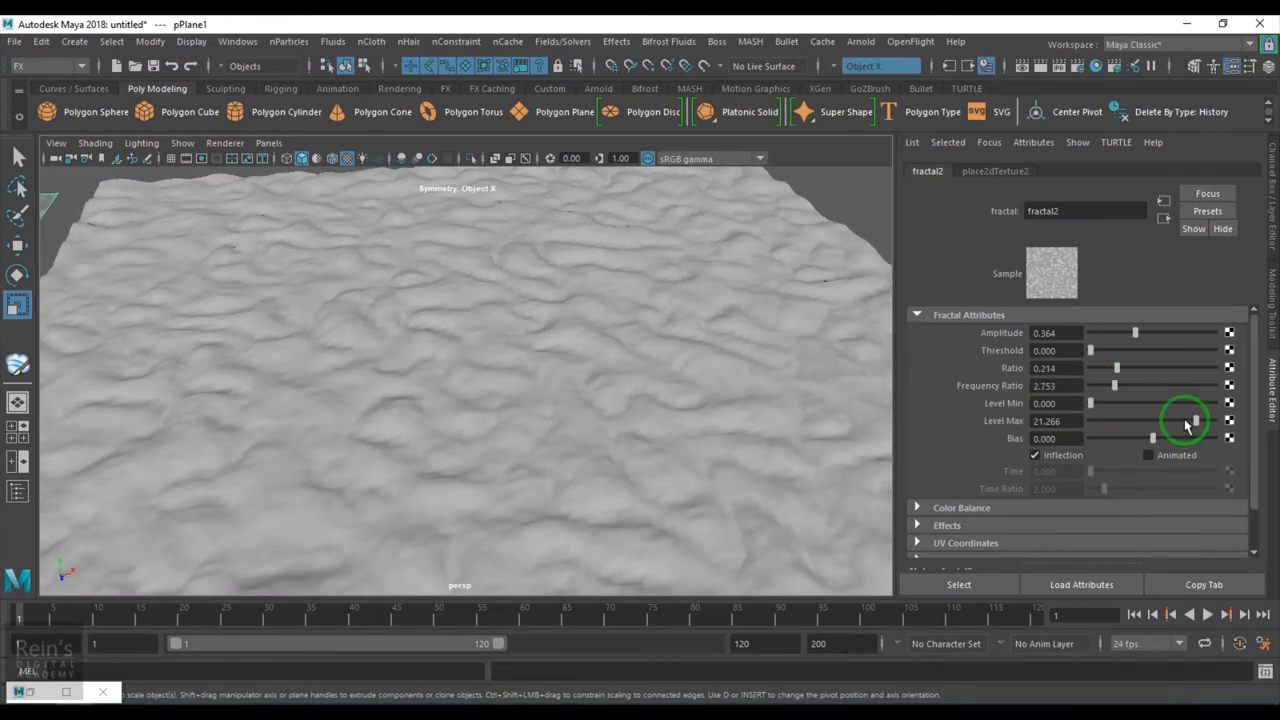
pyautogui.moveTo(1185, 421); pyautogui.dragTo(1090, 421)
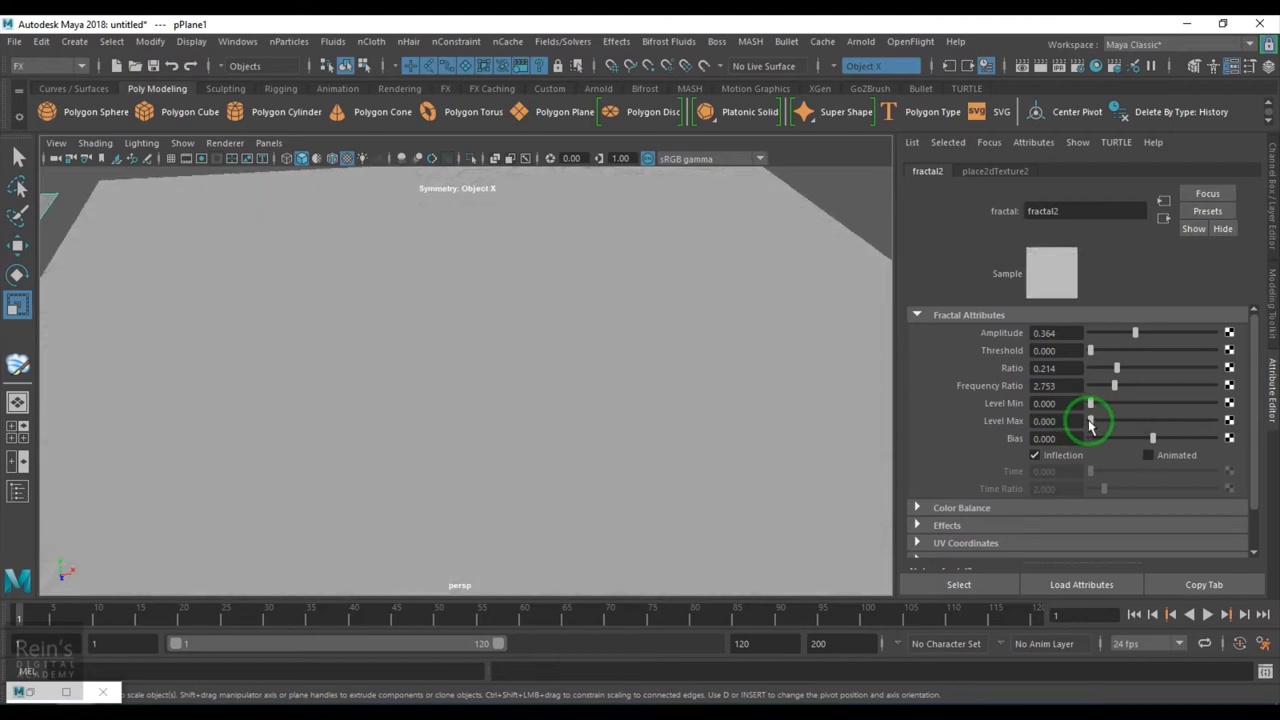
pyautogui.moveTo(1091, 420); pyautogui.dragTo(1113, 420)
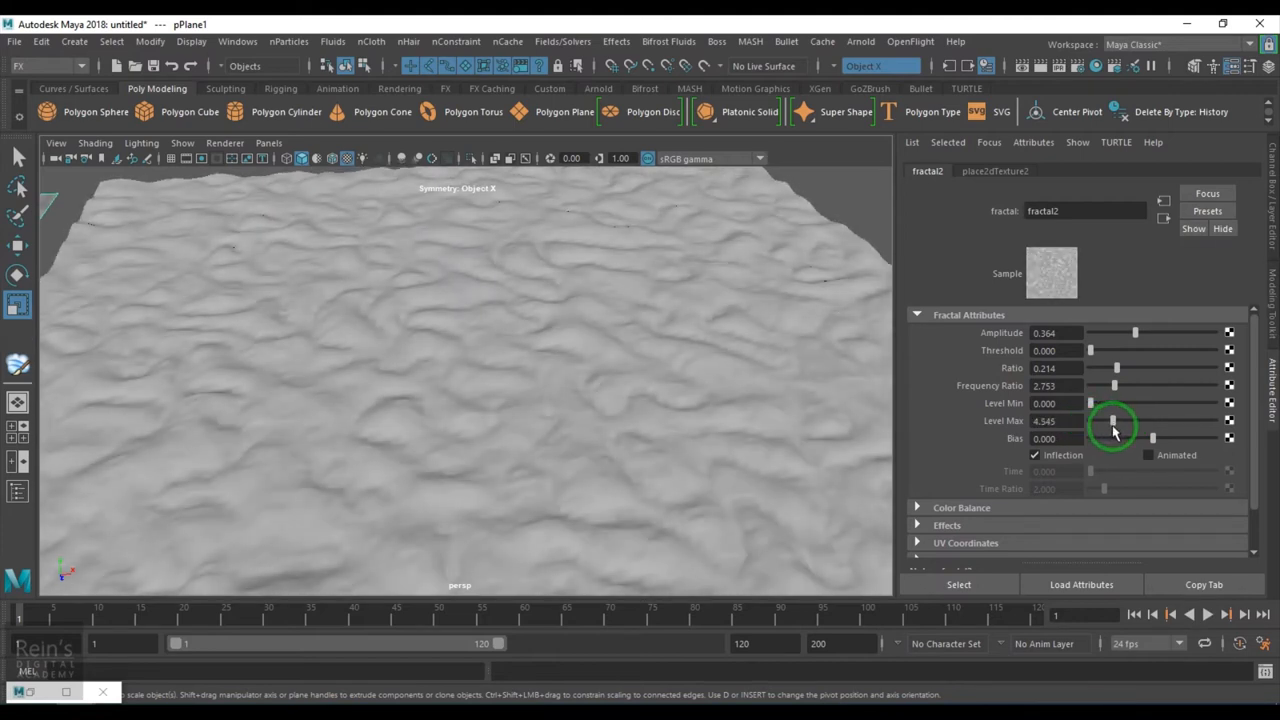
pyautogui.moveTo(1113, 420); pyautogui.dragTo(1113, 443)
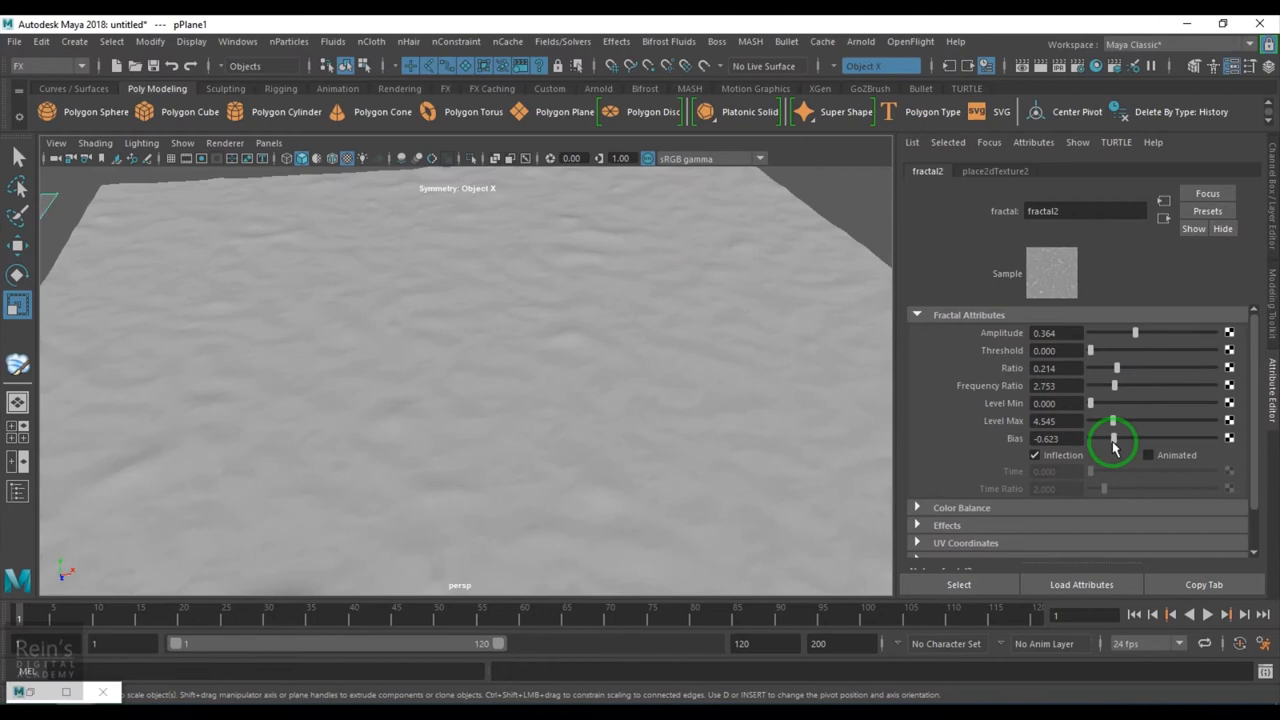
# - Raise Bias to about 0.79, set Level Max to about 8.6 and Ratio to about 0.188
pyautogui.moveTo(1113, 440); pyautogui.dragTo(1200, 440)
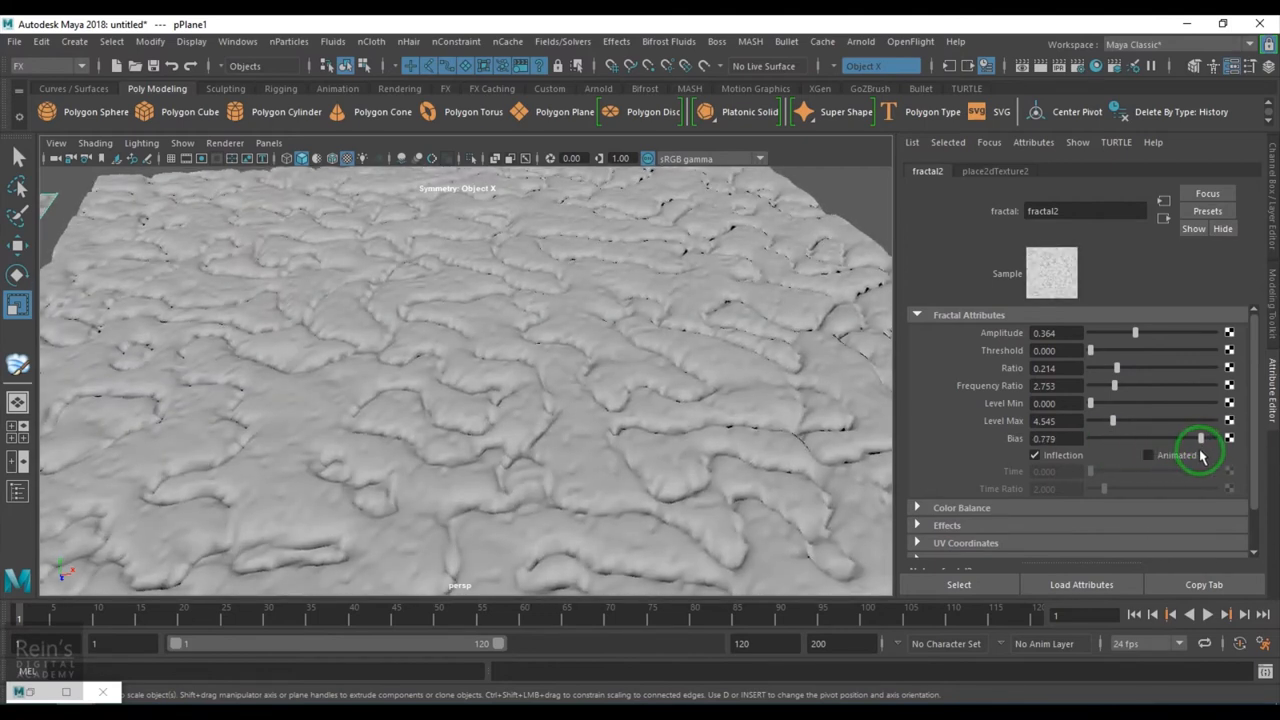
pyautogui.moveTo(1205, 438); pyautogui.dragTo(1210, 438)
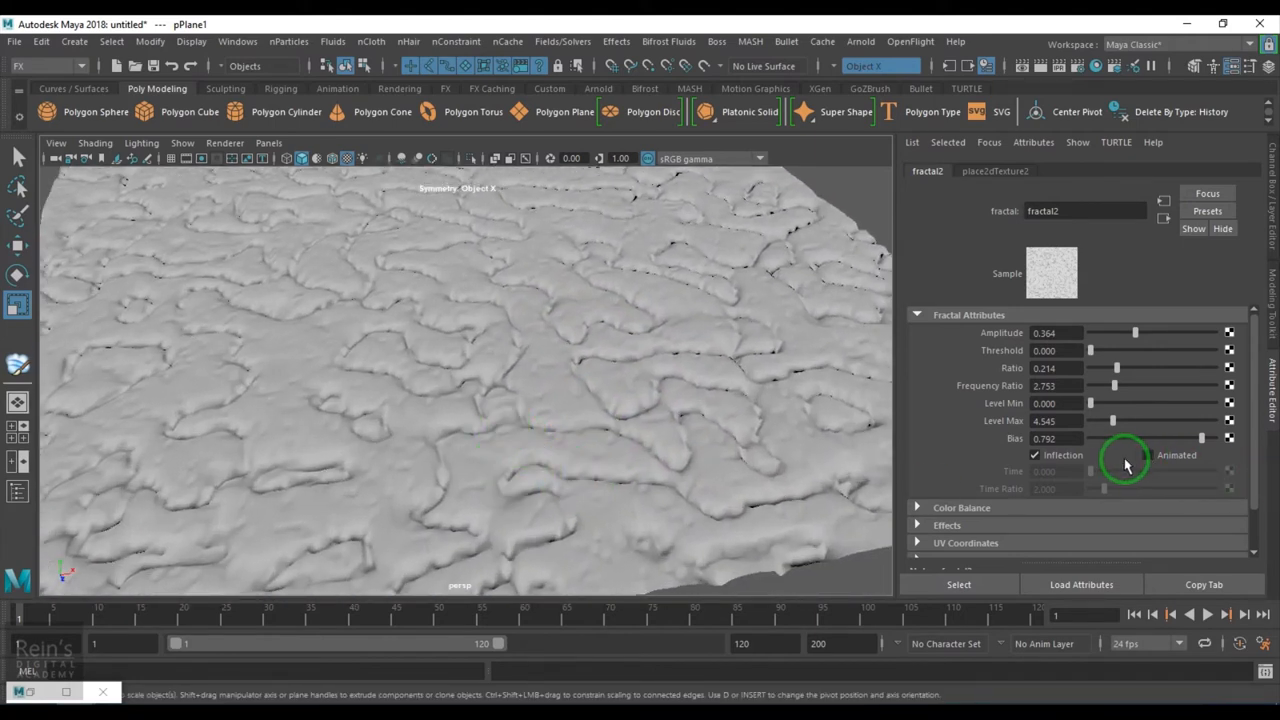
pyautogui.moveTo(1110, 420); pyautogui.dragTo(1090, 420)
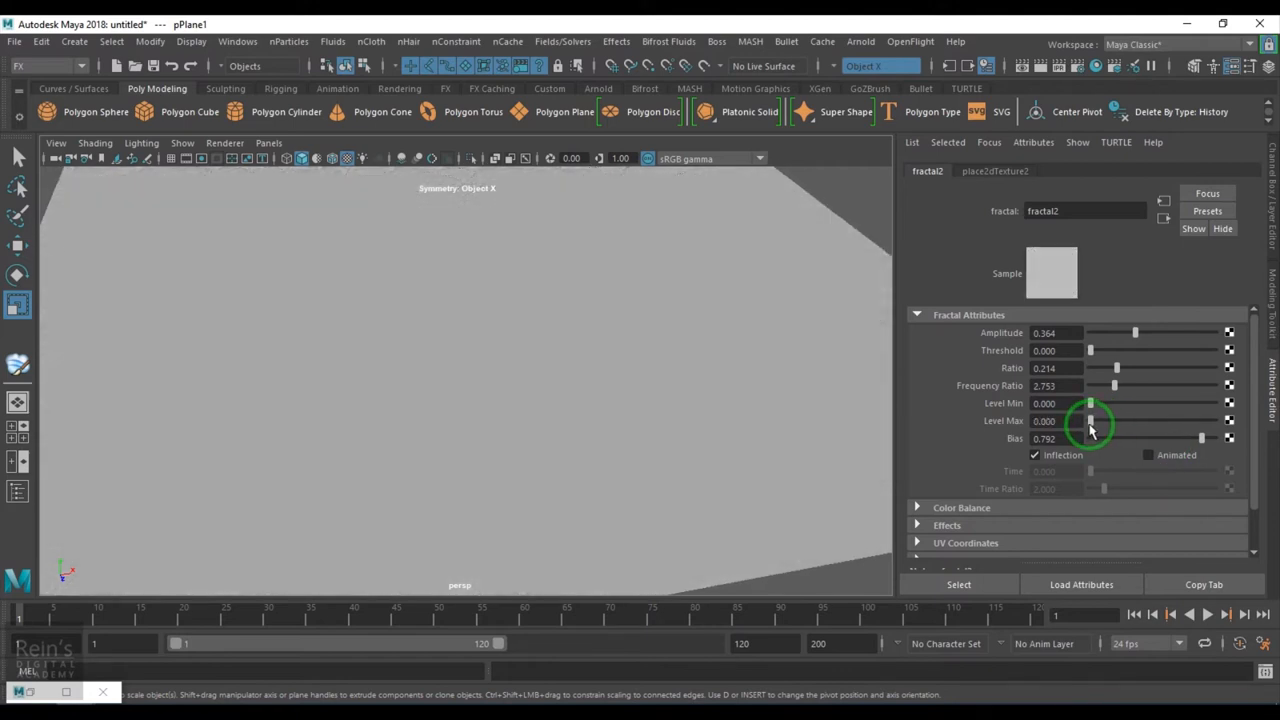
pyautogui.moveTo(1091, 420); pyautogui.dragTo(1100, 420)
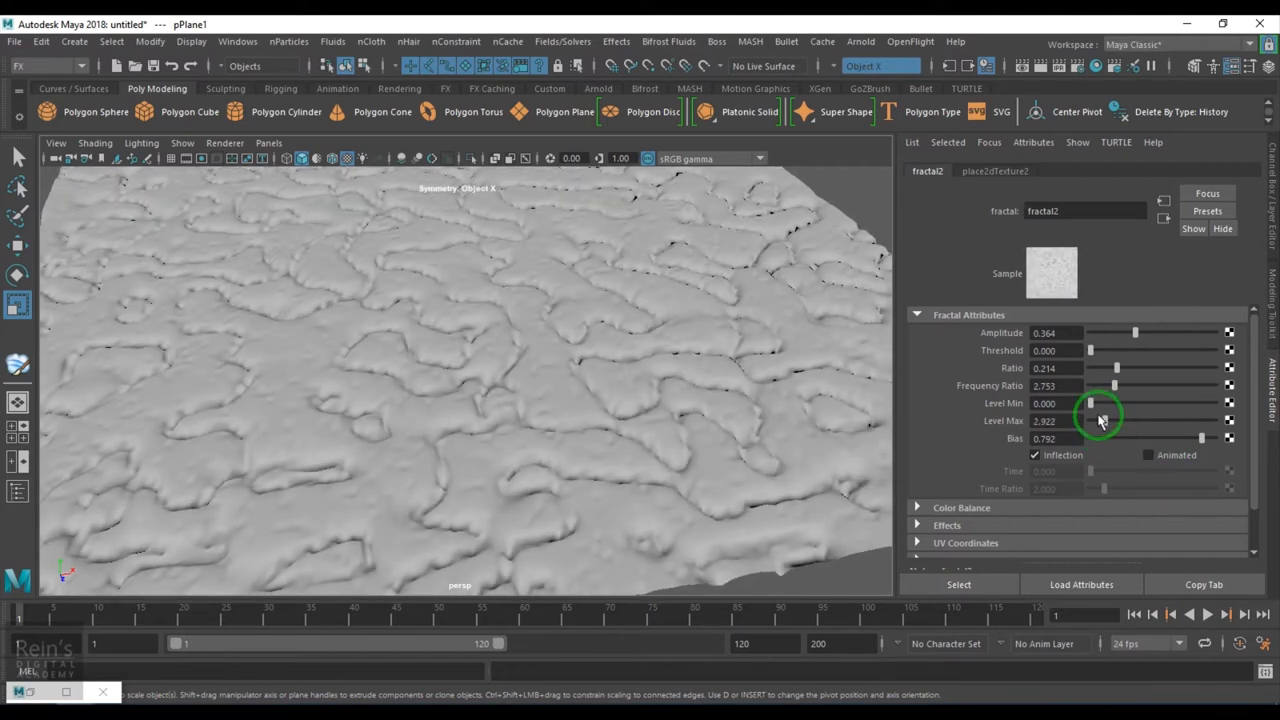
pyautogui.moveTo(1091, 403); pyautogui.dragTo(1200, 403)
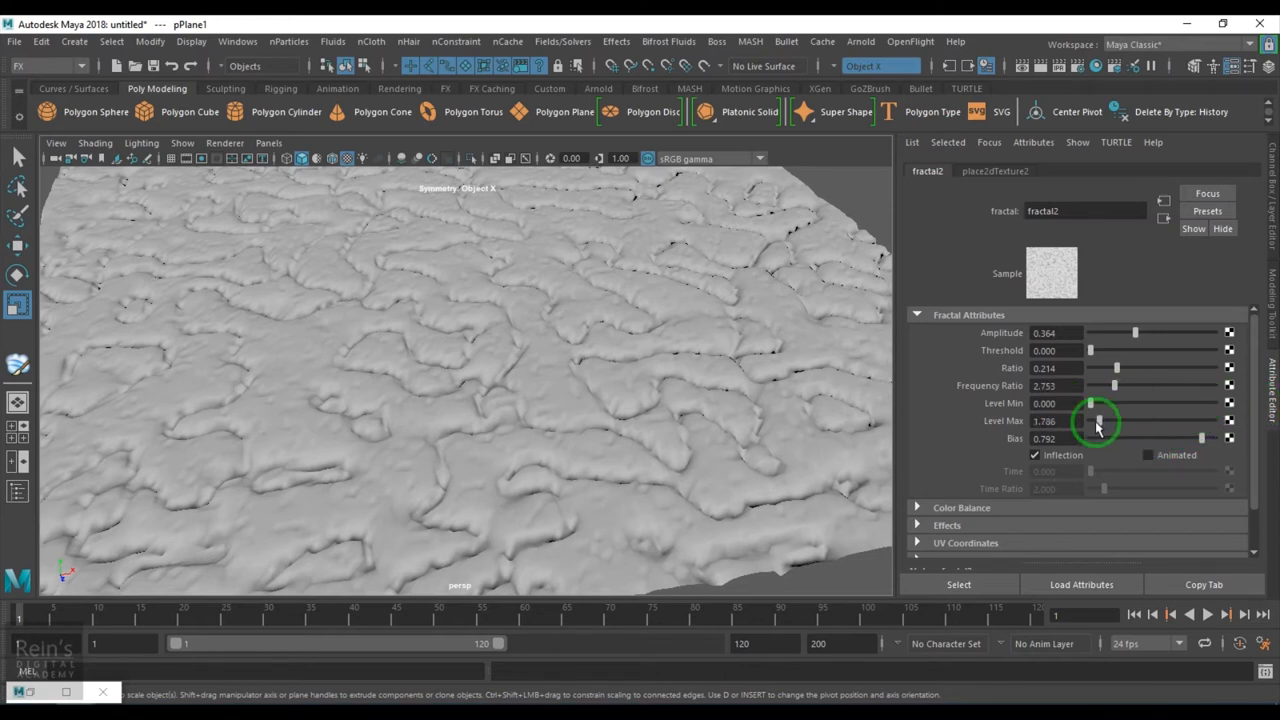
pyautogui.moveTo(1093, 420); pyautogui.dragTo(1110, 425)
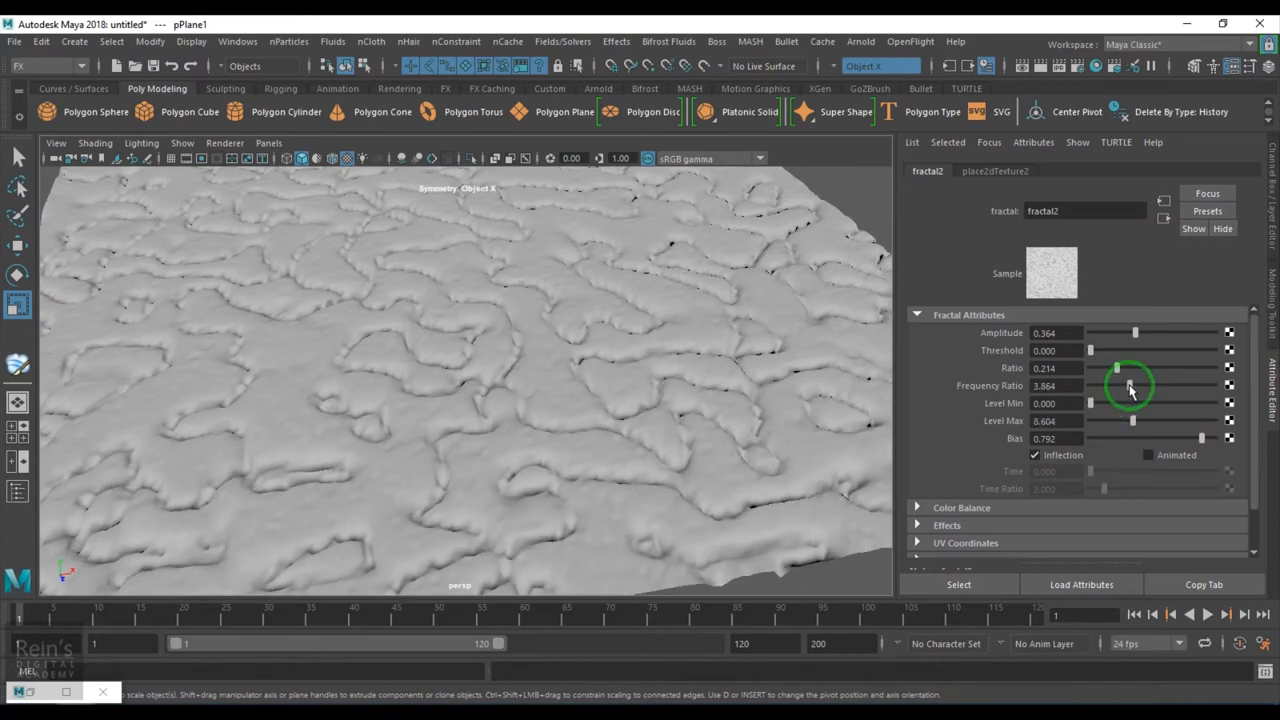
pyautogui.moveTo(1128, 385); pyautogui.dragTo(1113, 385)
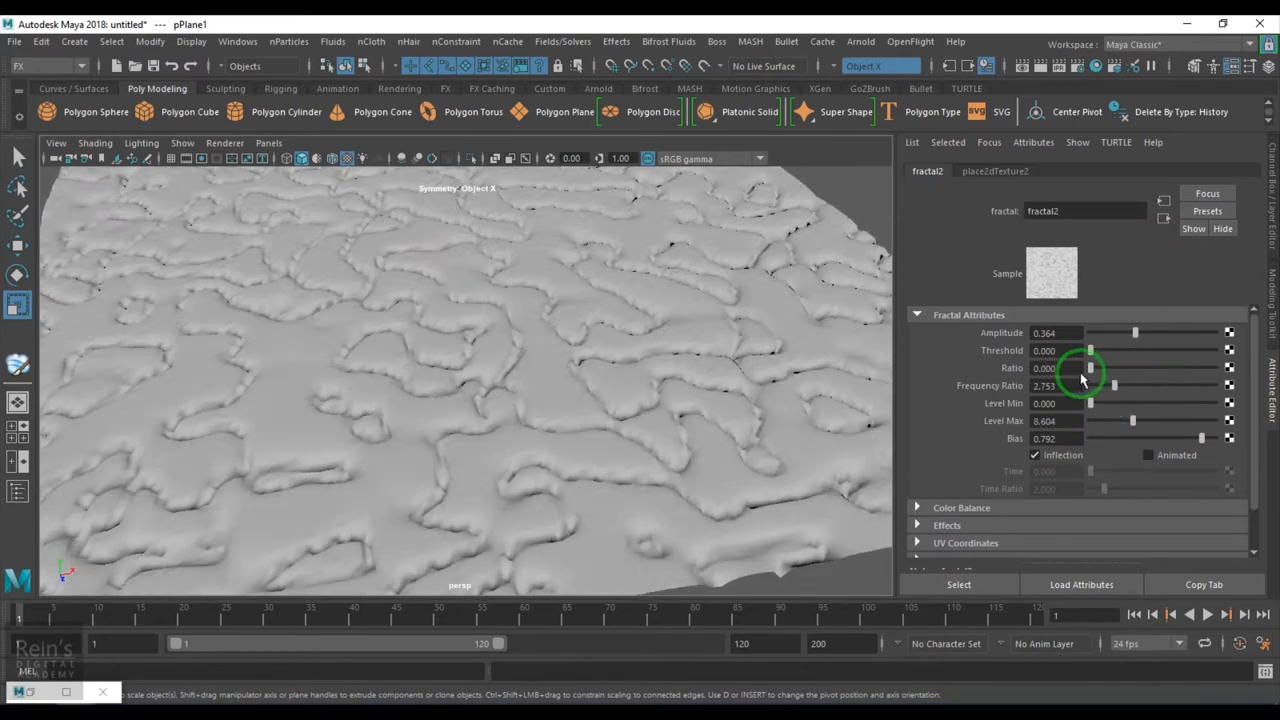
pyautogui.moveTo(1090, 368); pyautogui.dragTo(1113, 368)
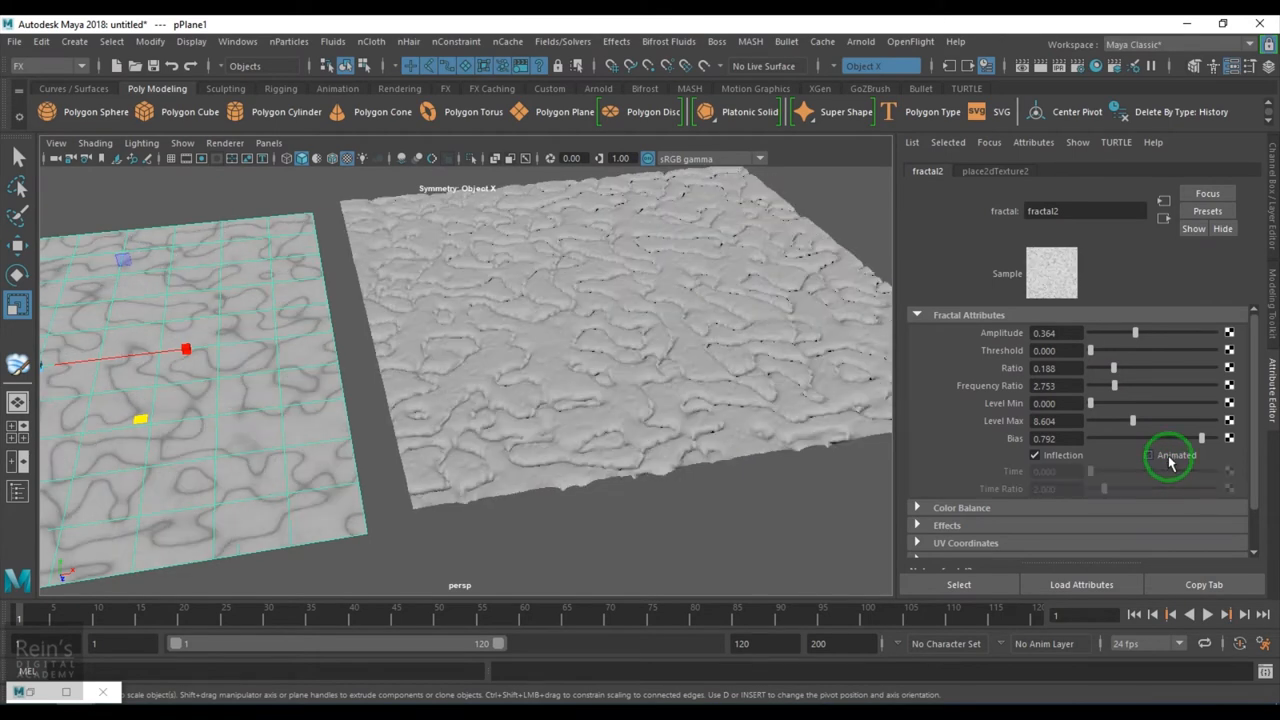
# - Enable Animated on fractal2, drive Time with a =time expression, and play back
pyautogui.click(1147, 455)
pyautogui.write('=')
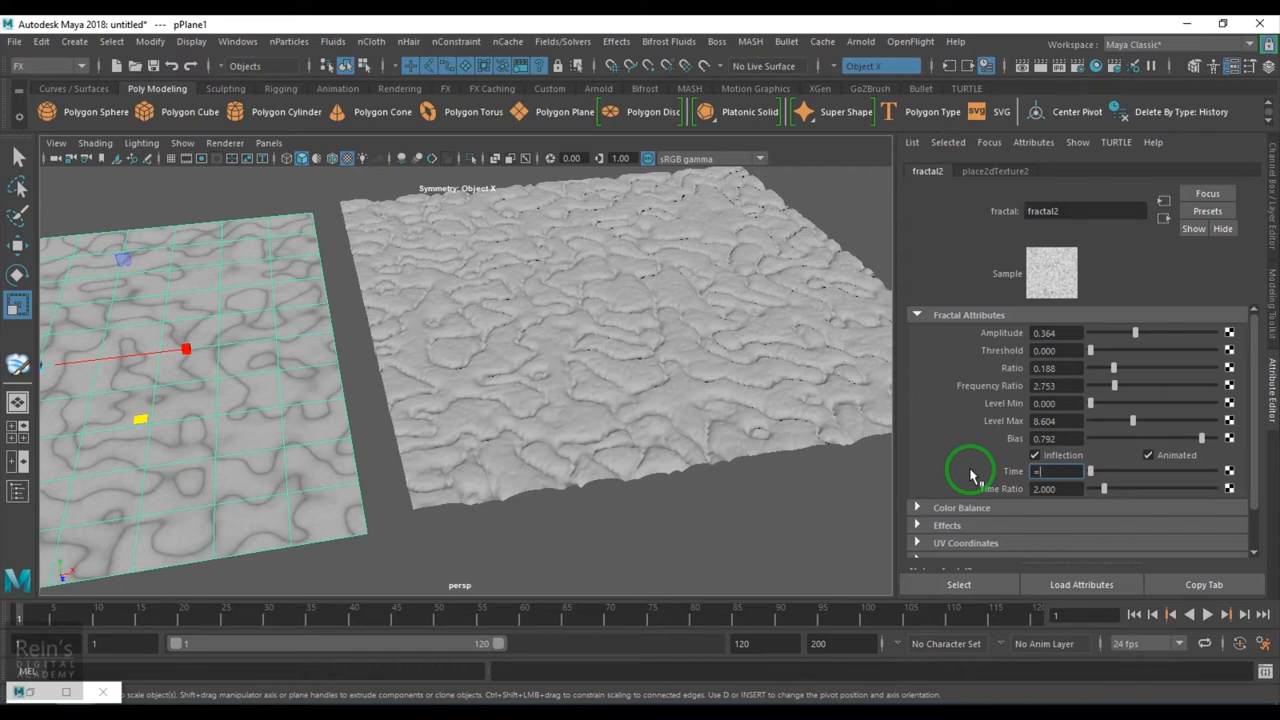
pyautogui.write('time')
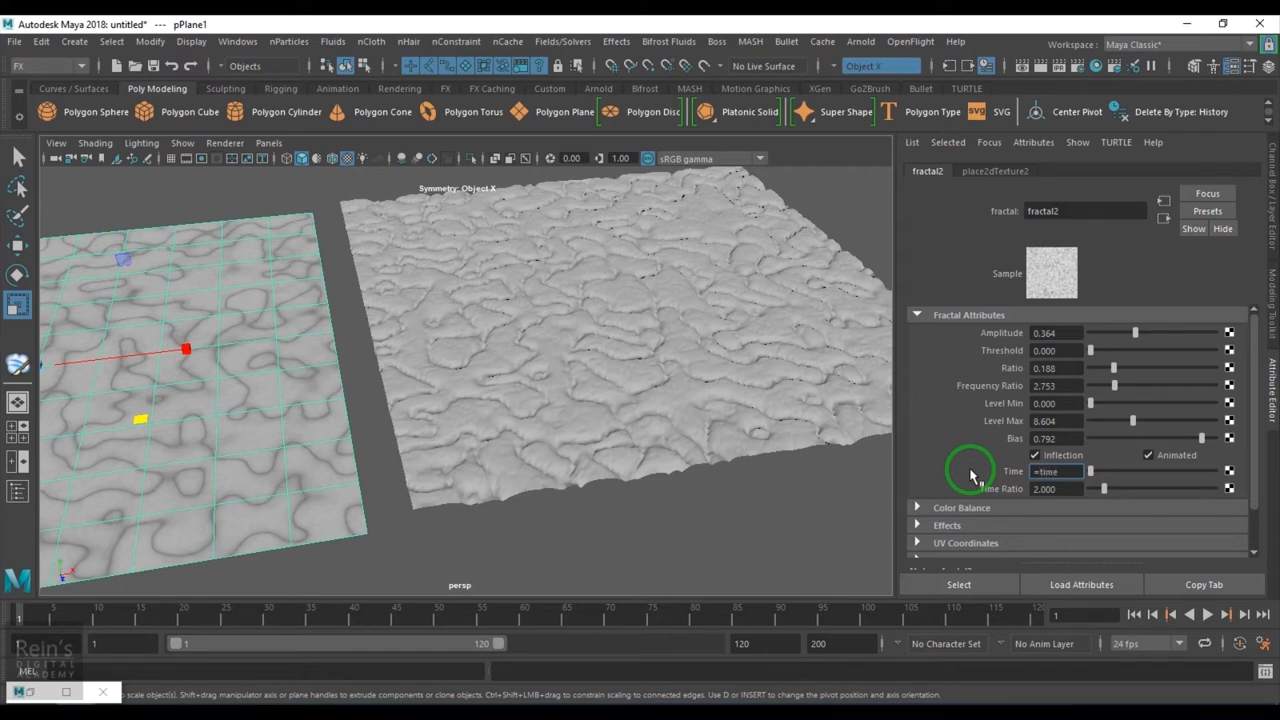
pyautogui.click(1206, 615)
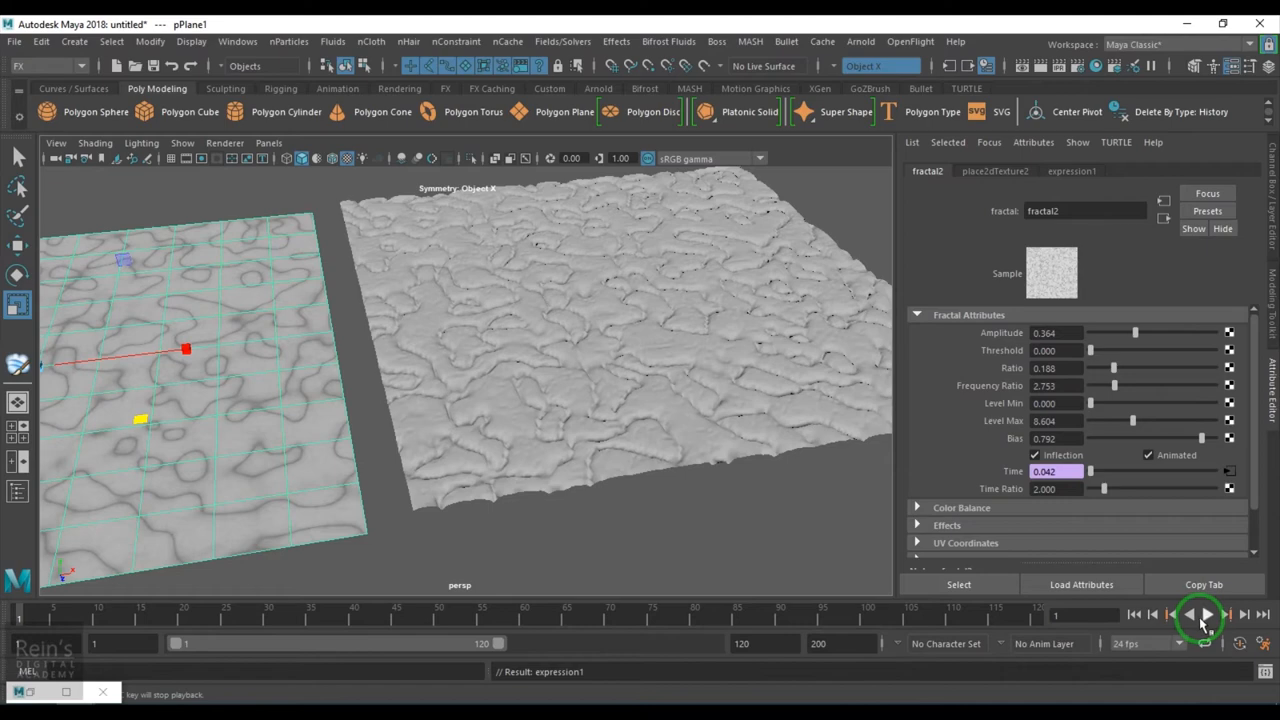
pyautogui.click(1205, 615)
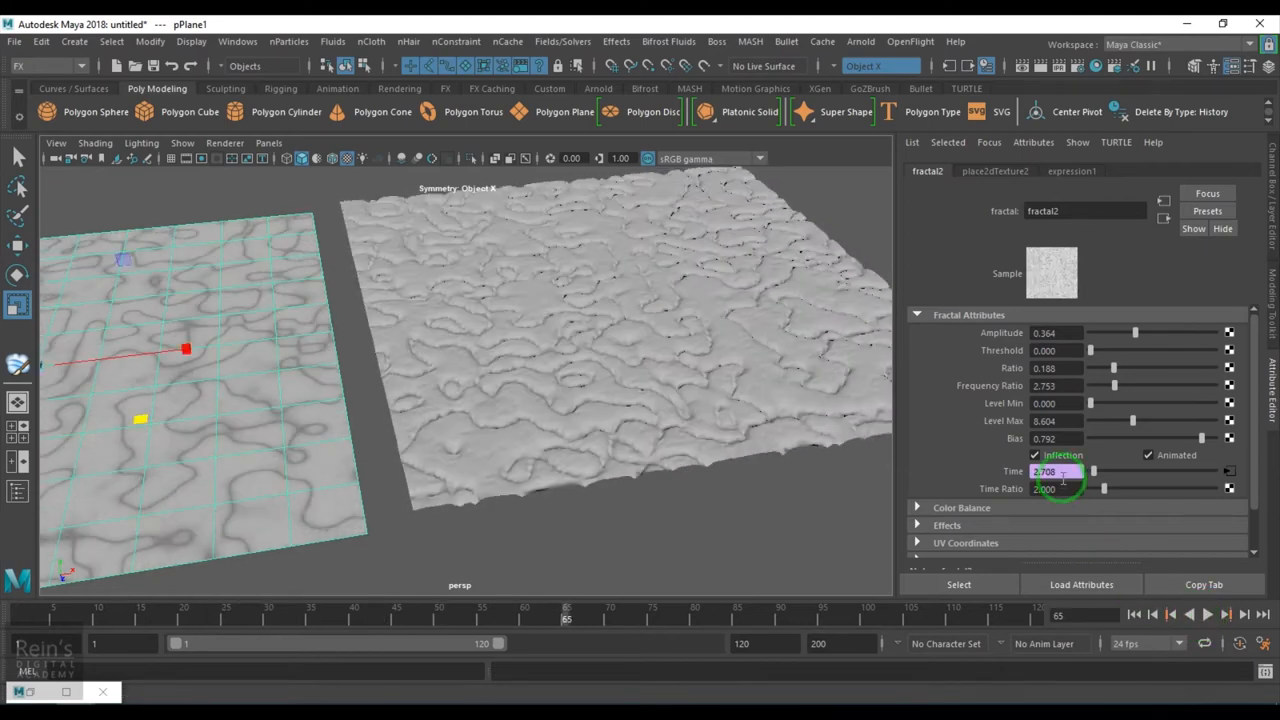
# - Edit the Time expression to fractal2.time=time*0.1;
pyautogui.rightClick(1050, 471)
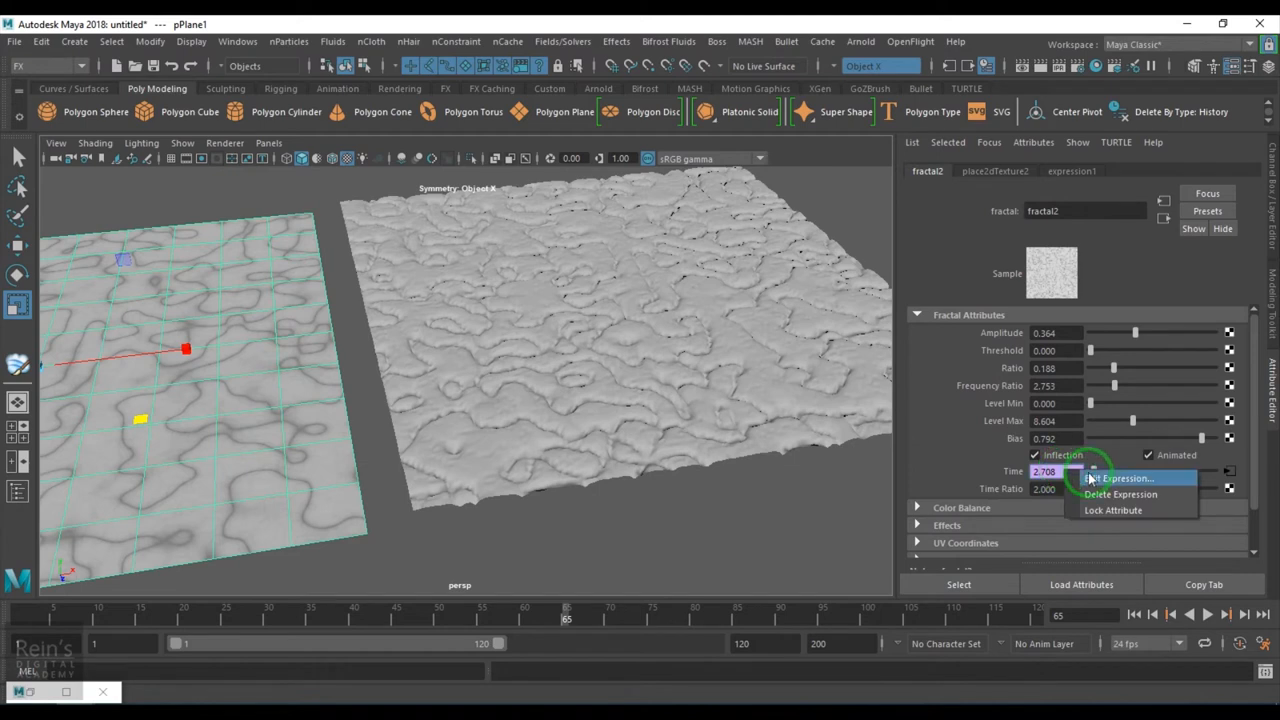
pyautogui.click(1118, 478)
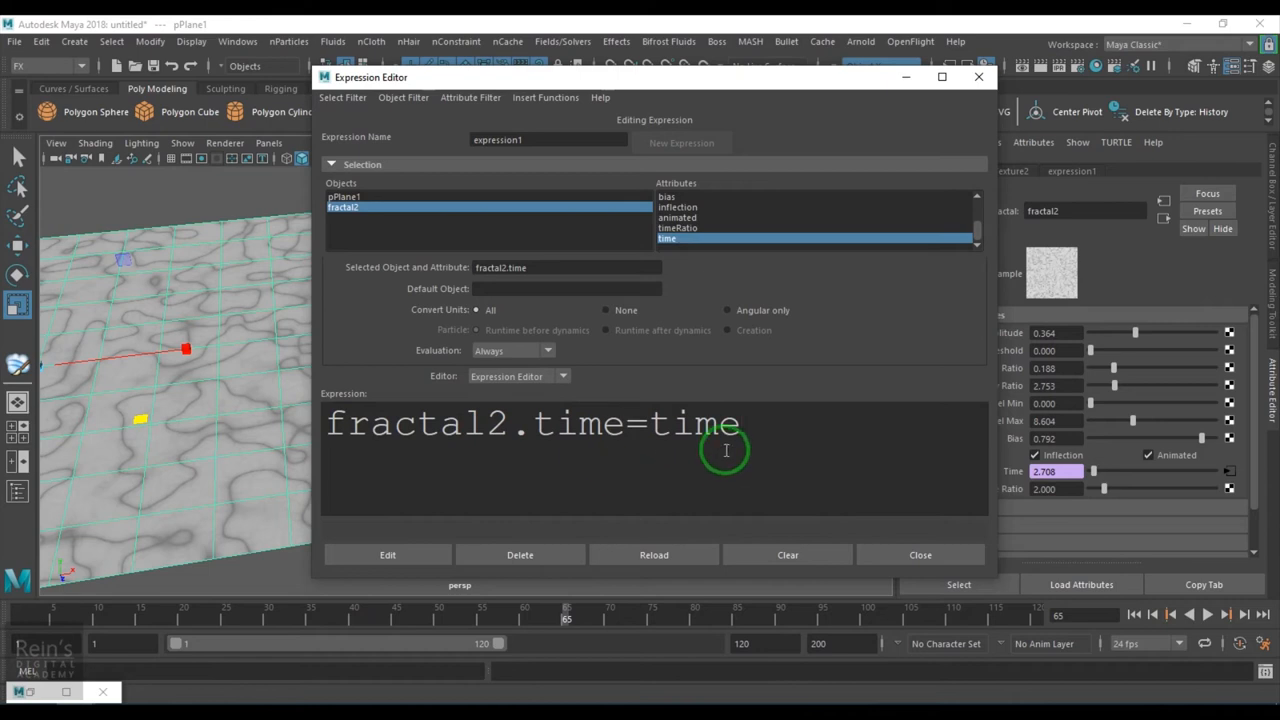
pyautogui.write('*')
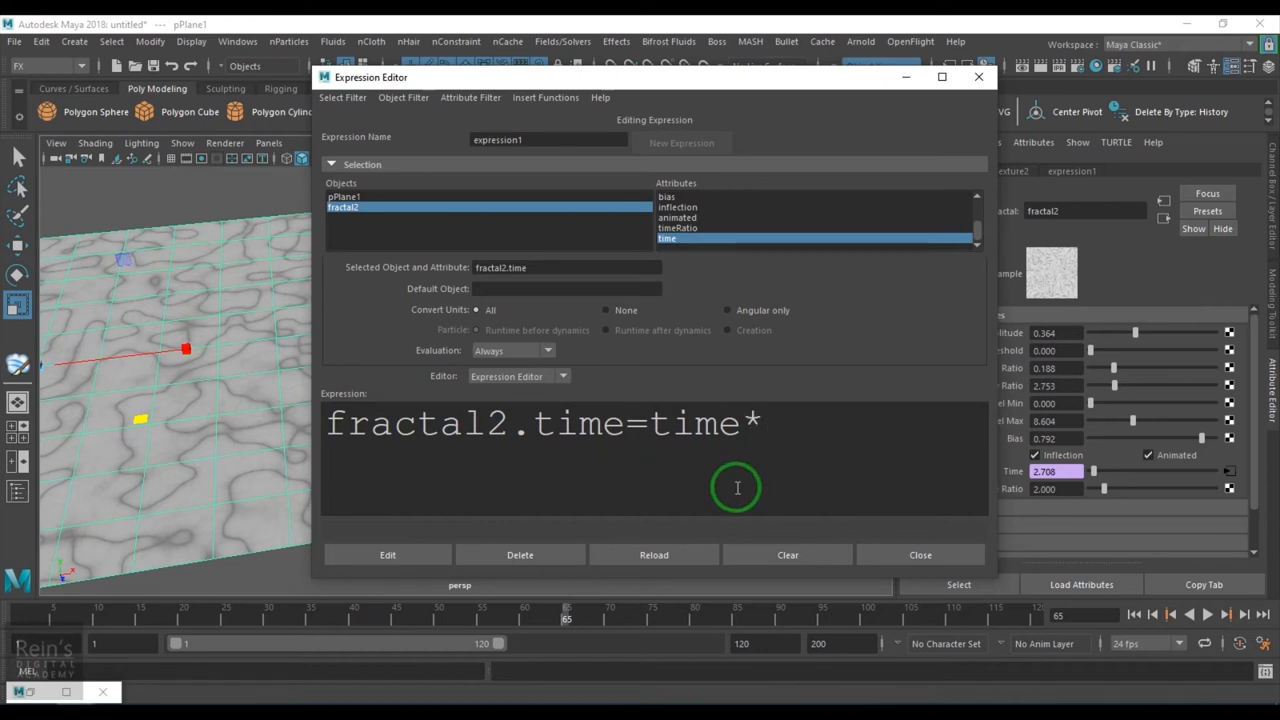
pyautogui.write('0.1')
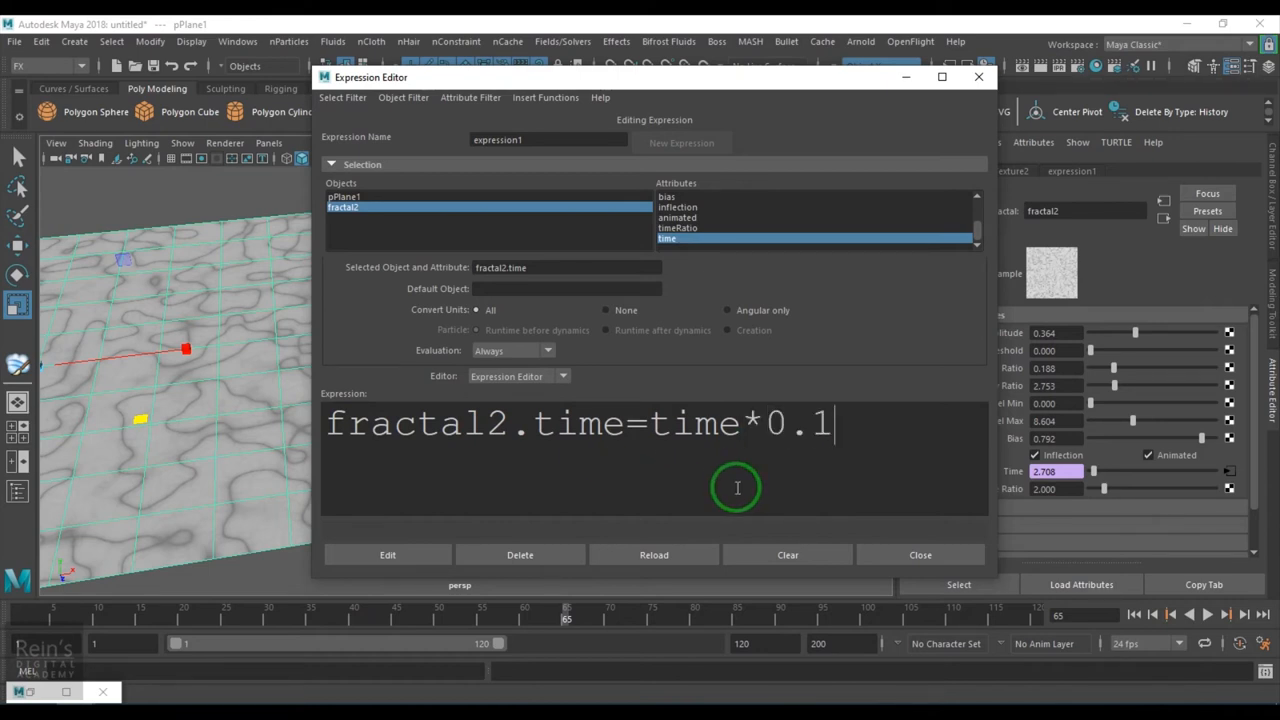
pyautogui.write(';')
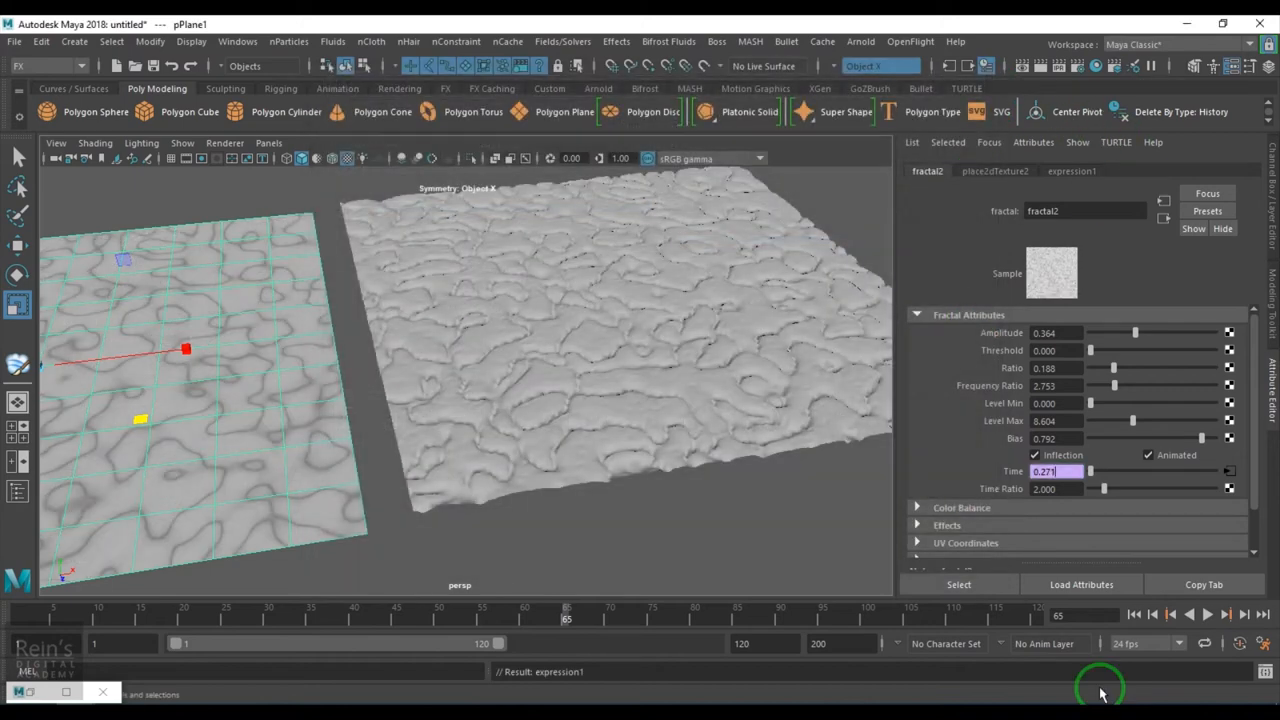
# - Play the animated fractal and lower fractal2's Time Ratio to 1 during playback
pyautogui.click(1207, 614)
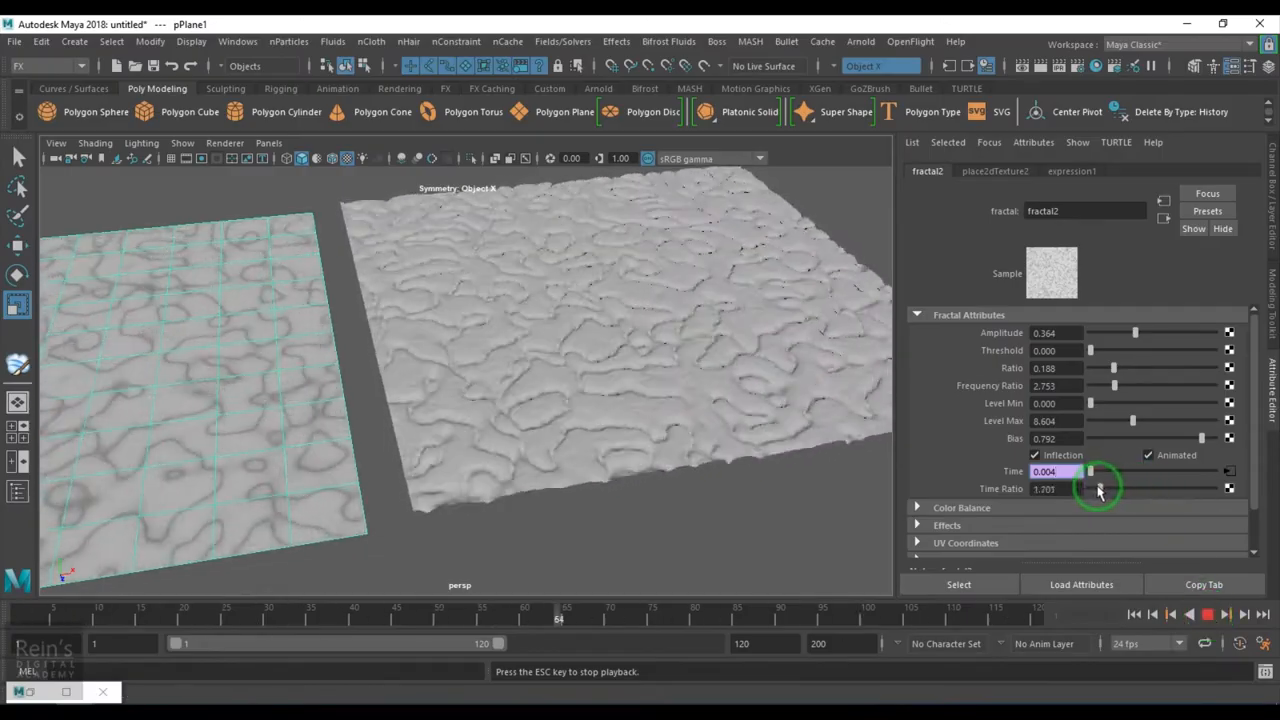
pyautogui.moveTo(1095, 489); pyautogui.dragTo(1170, 489)
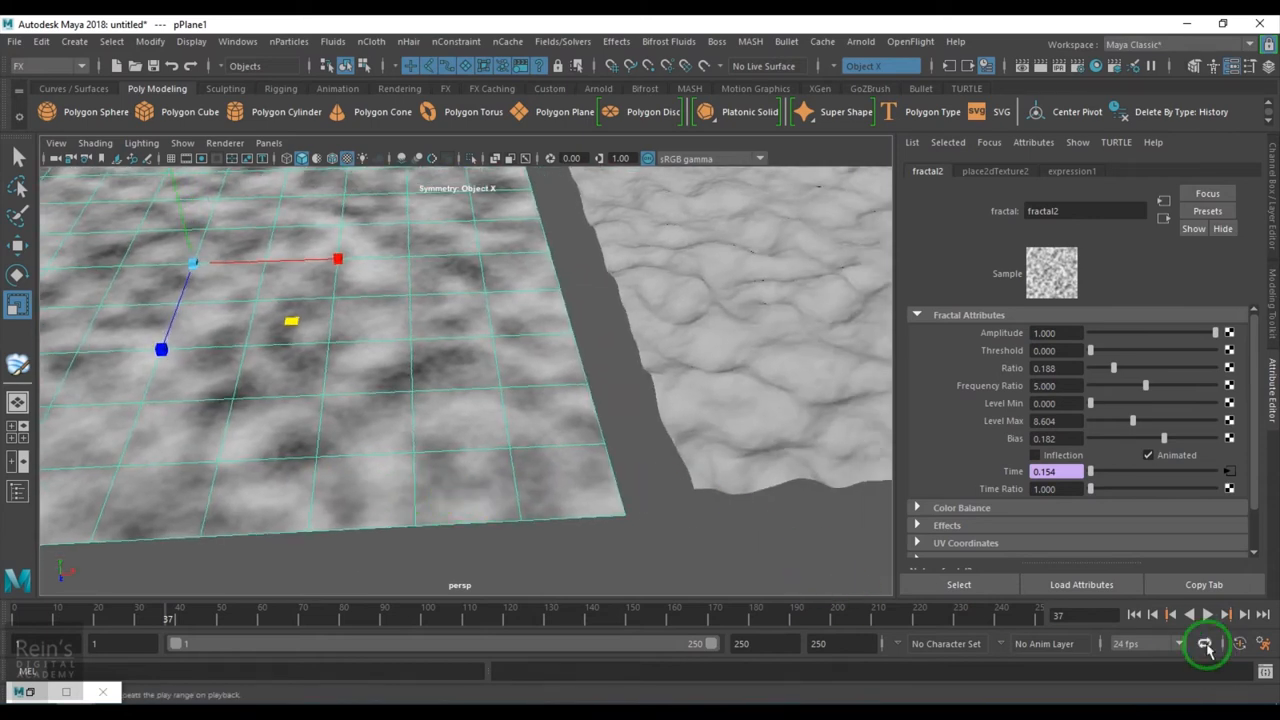
# - Loop the 250-frame playback and drop fractal2's Level Max to about 1.3
pyautogui.click(1206, 614)
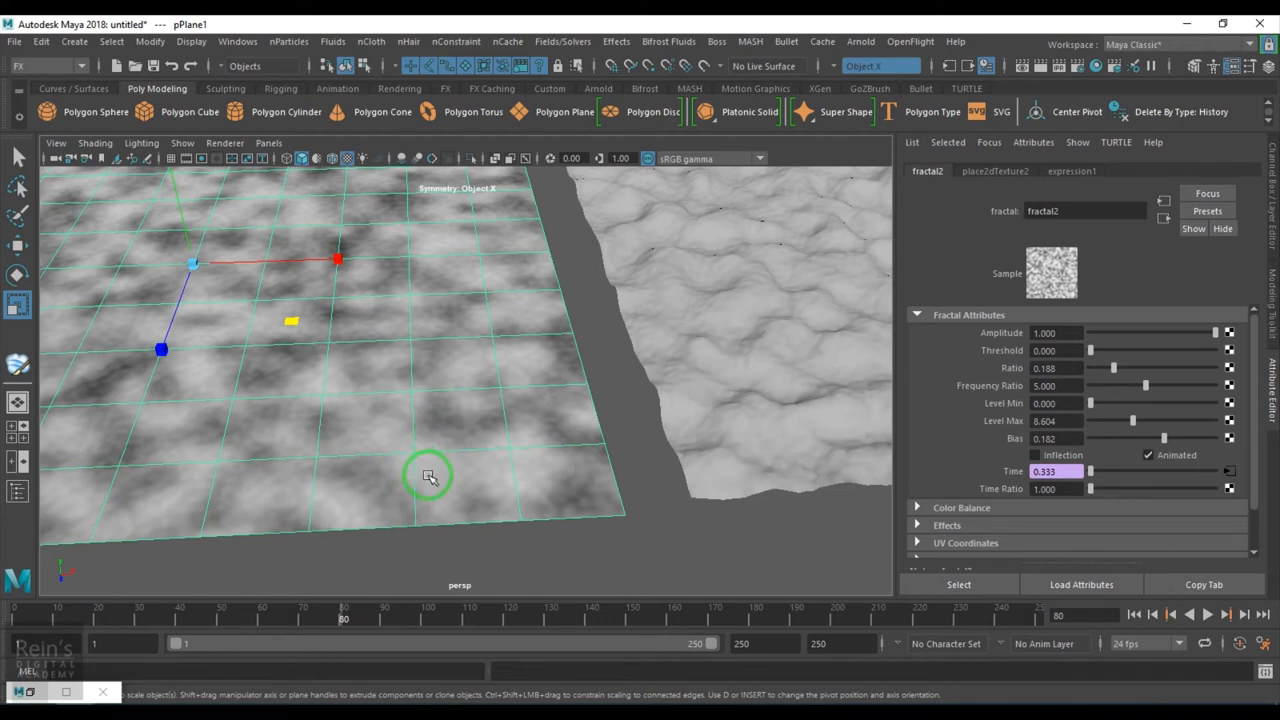
pyautogui.moveTo(442, 489)
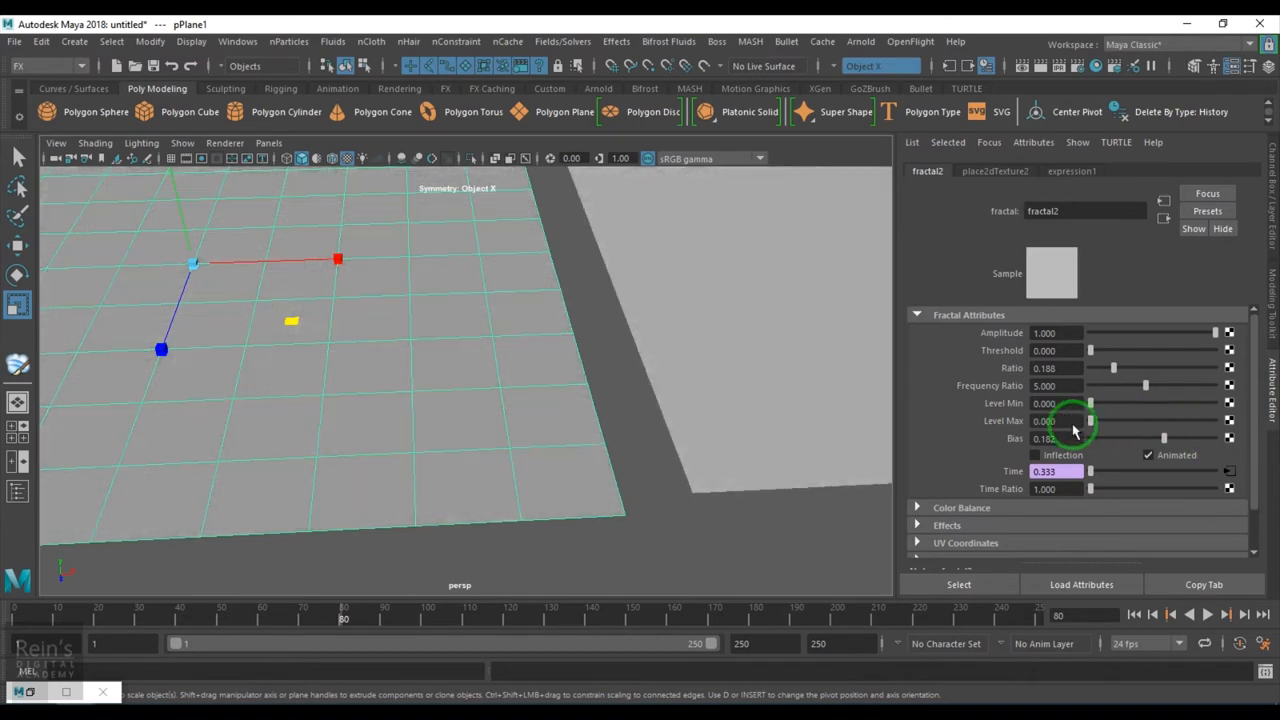
pyautogui.moveTo(1092, 420); pyautogui.dragTo(1099, 420)
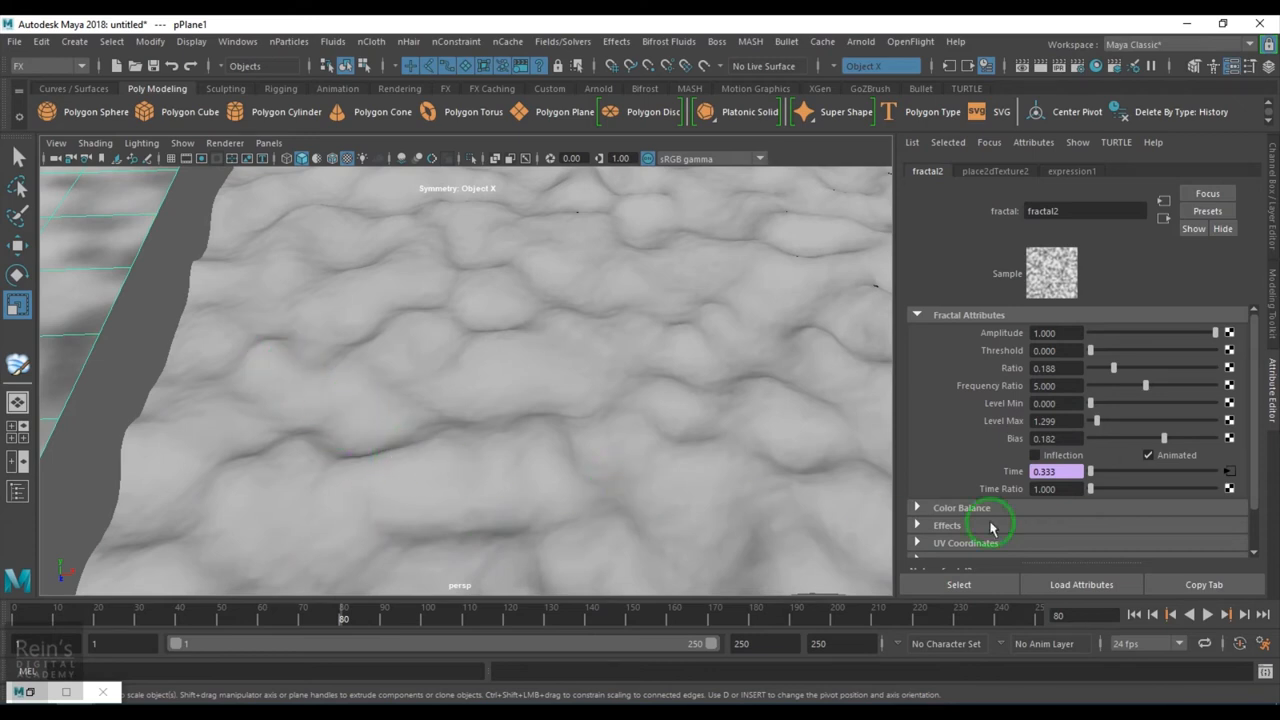
pyautogui.moveTo(1120, 424)
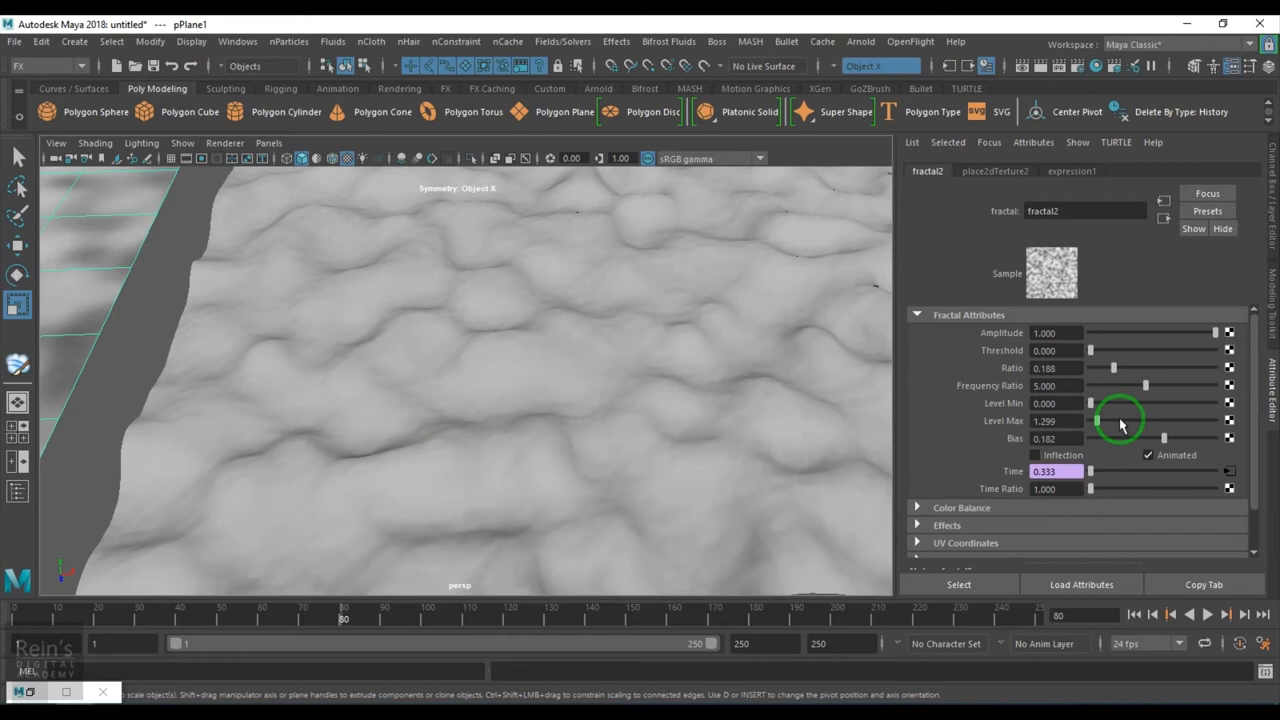
# - Adjust fractal2's Level Max and Ratio, and raise Frequency Ratio to 8.422
pyautogui.moveTo(1120, 420); pyautogui.dragTo(1190, 420)
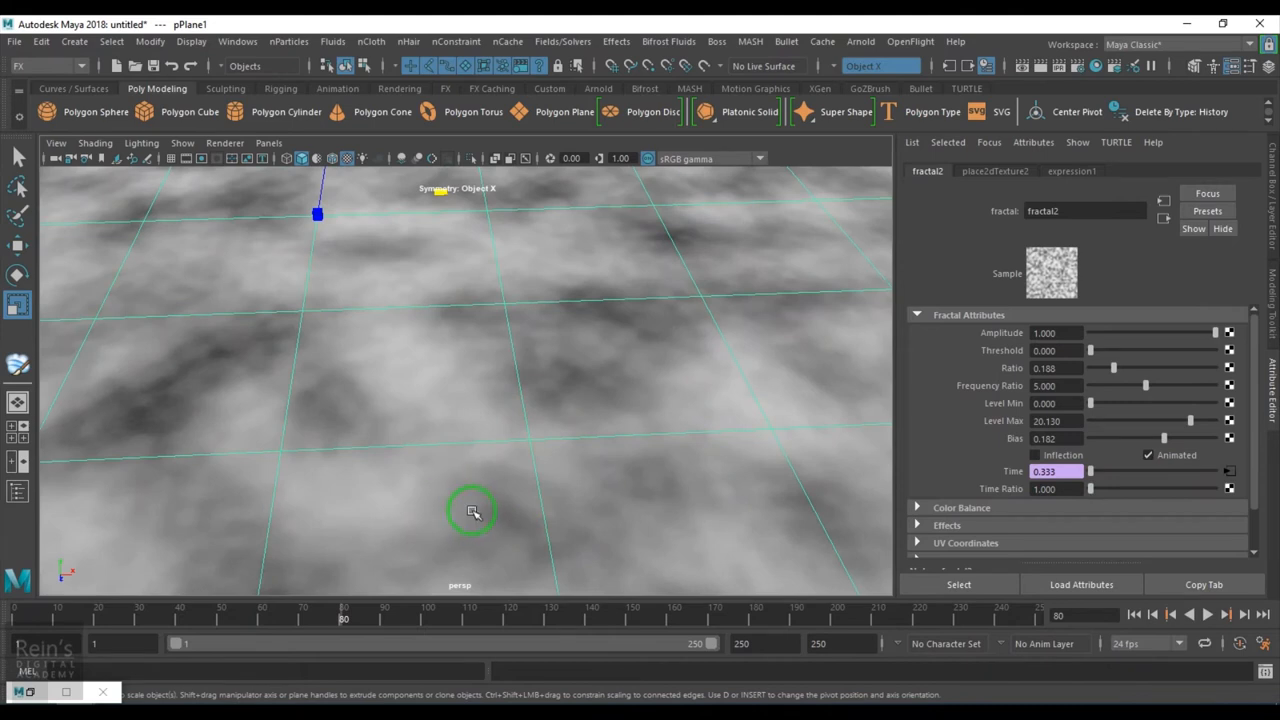
pyautogui.moveTo(1146, 385); pyautogui.dragTo(1115, 385)
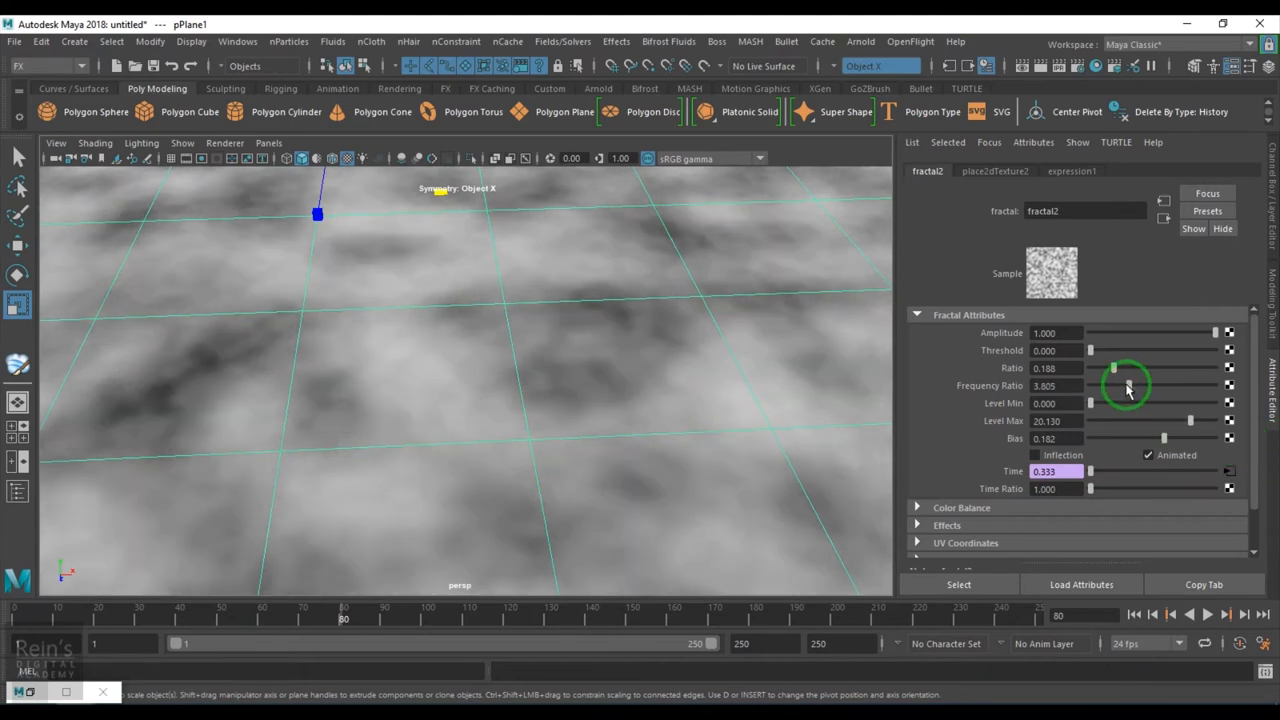
pyautogui.moveTo(1127, 386); pyautogui.dragTo(1190, 386)
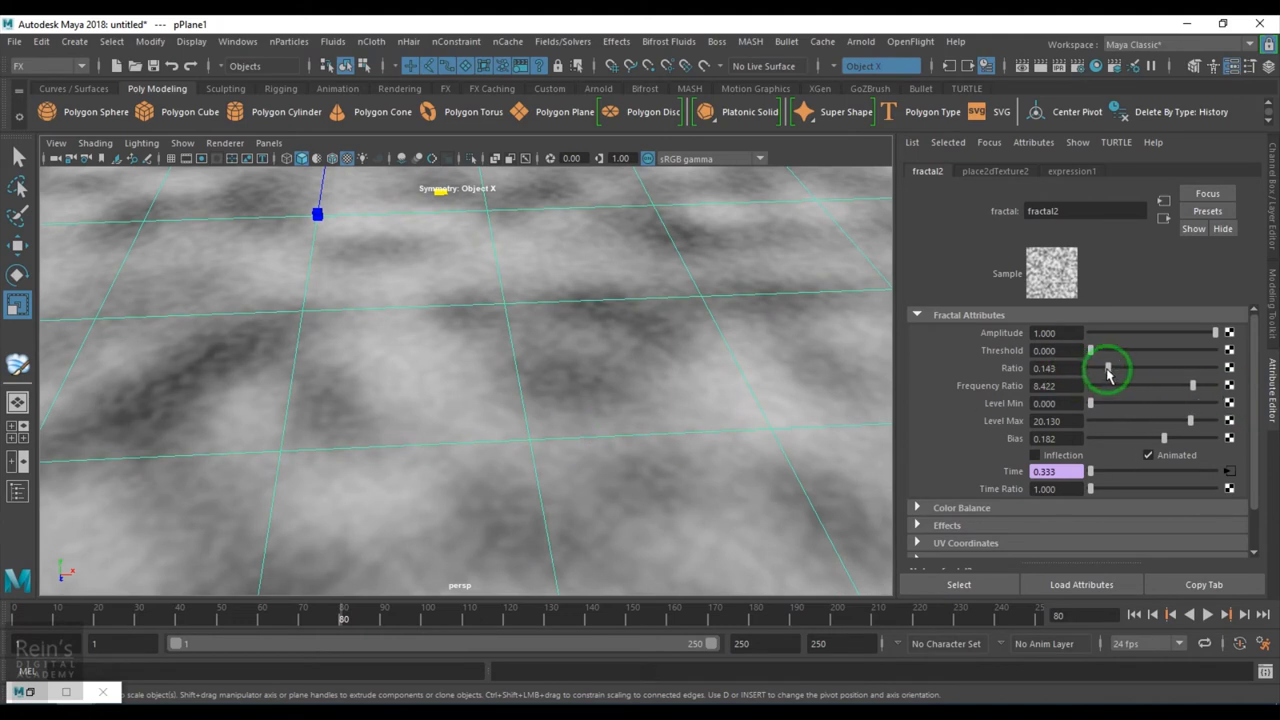
pyautogui.moveTo(1108, 368); pyautogui.dragTo(1115, 375)
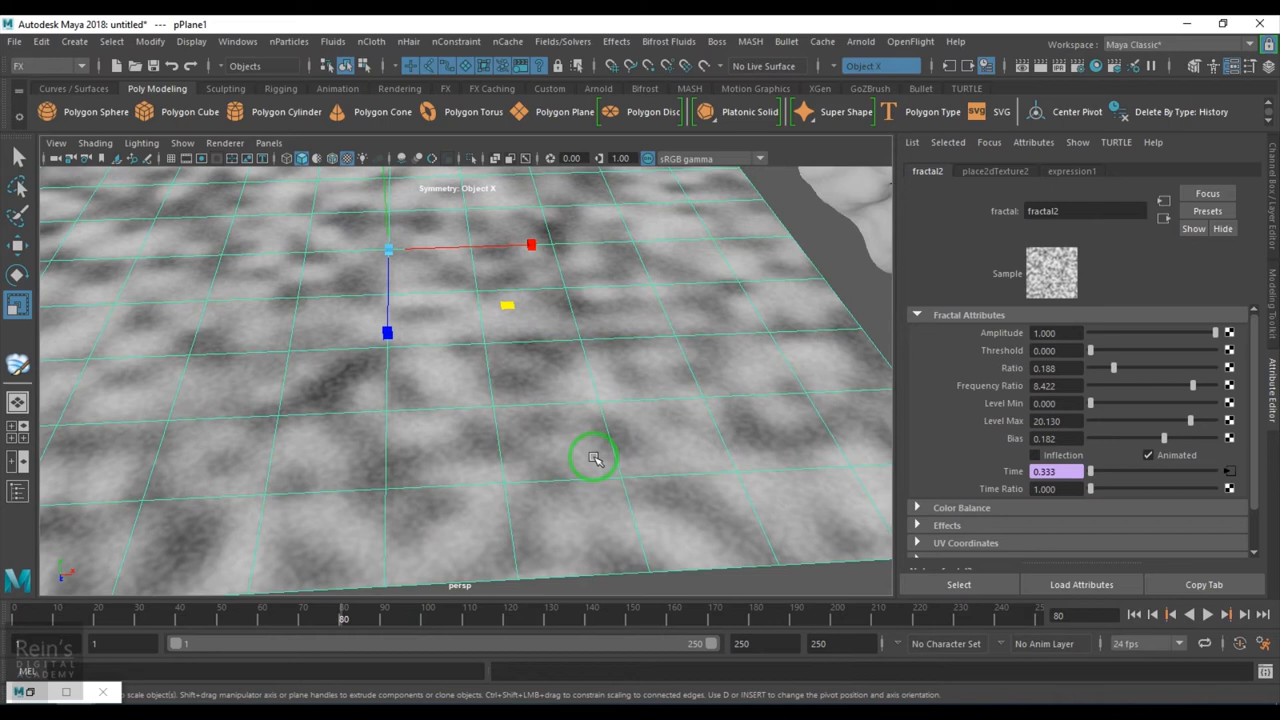
pyautogui.moveTo(478, 492)
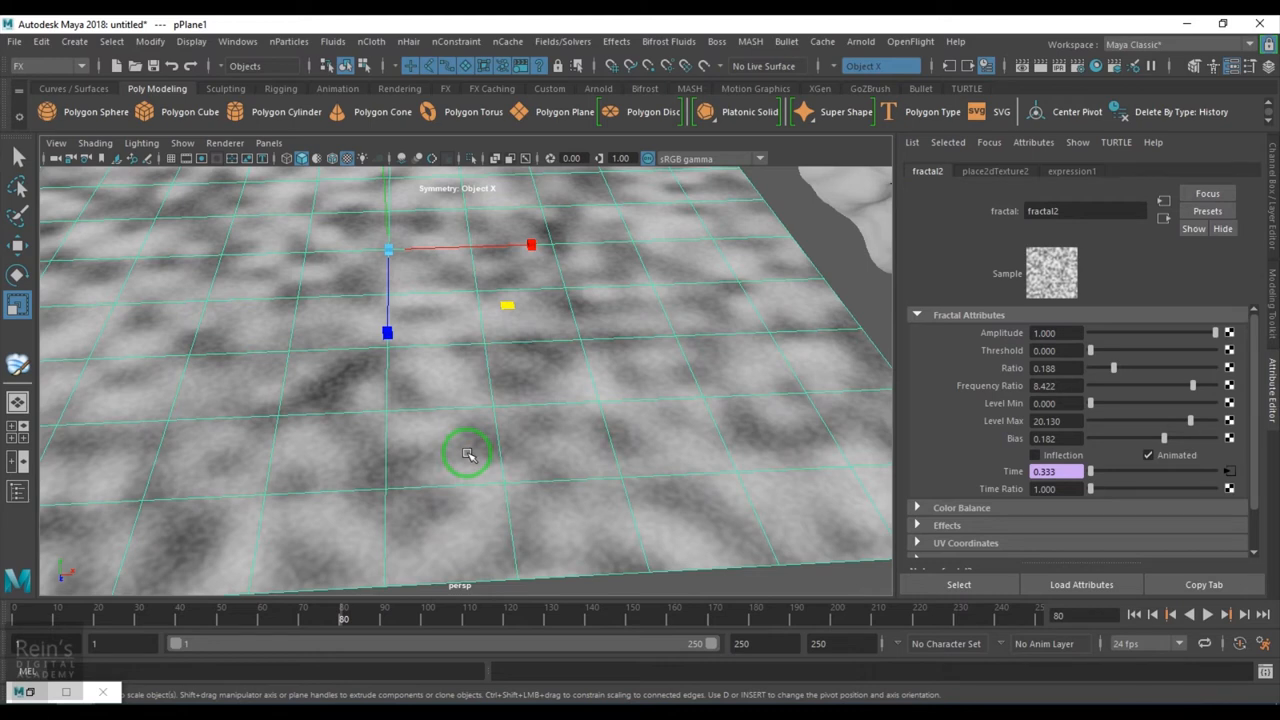
pyautogui.moveTo(443, 435)
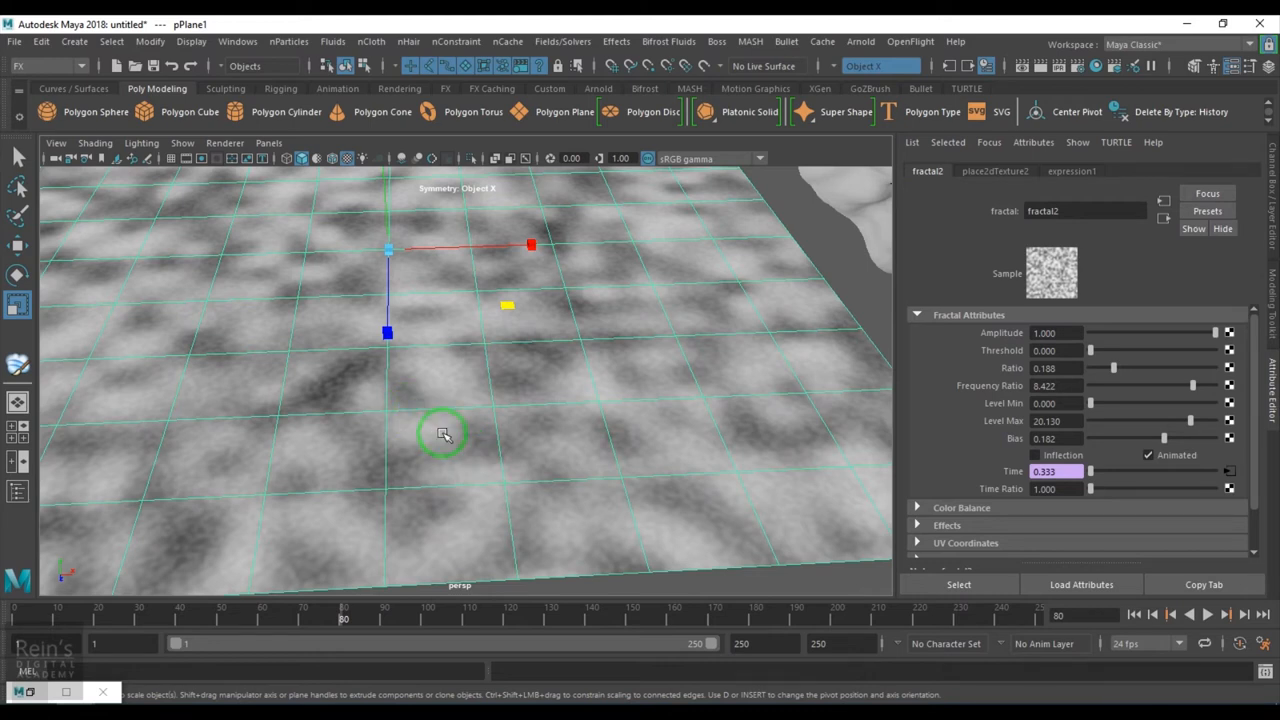
pyautogui.moveTo(483, 488)
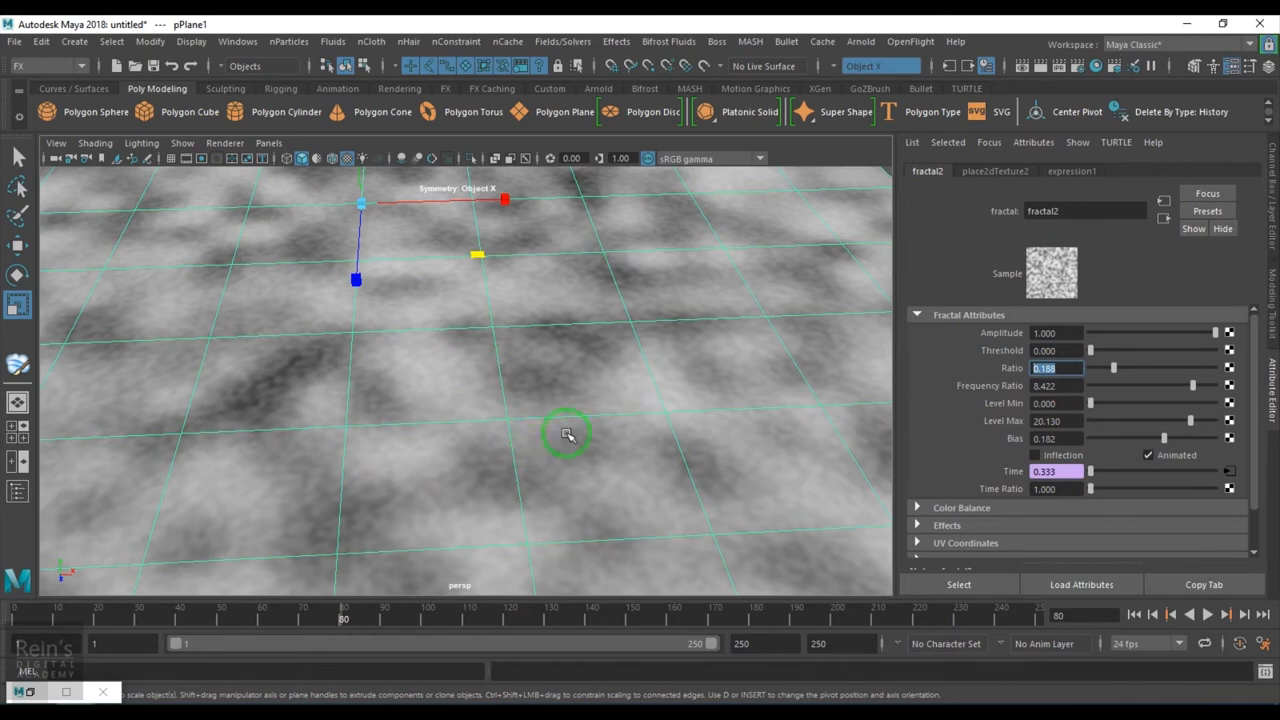
# - Set Time Ratio 1.234, enable Inflection and Level Max 25 while previewing playback
pyautogui.moveTo(565, 435); pyautogui.dragTo(582, 457)
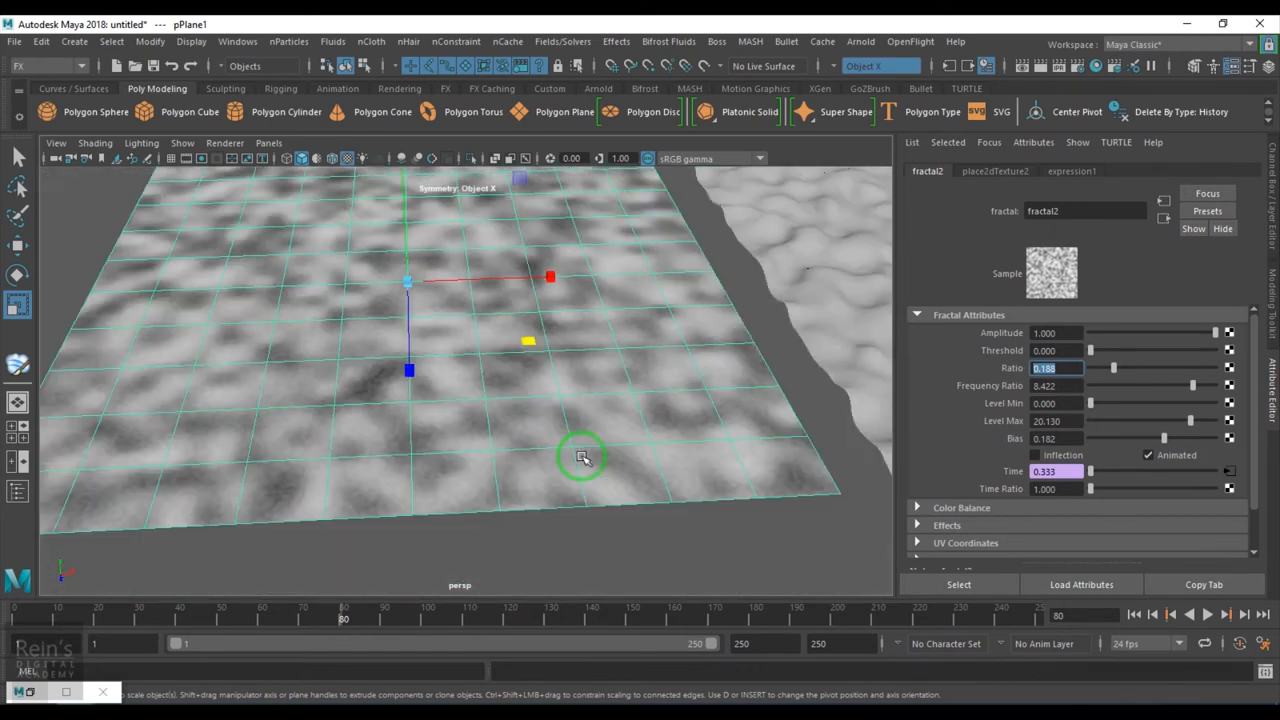
pyautogui.click(1207, 614)
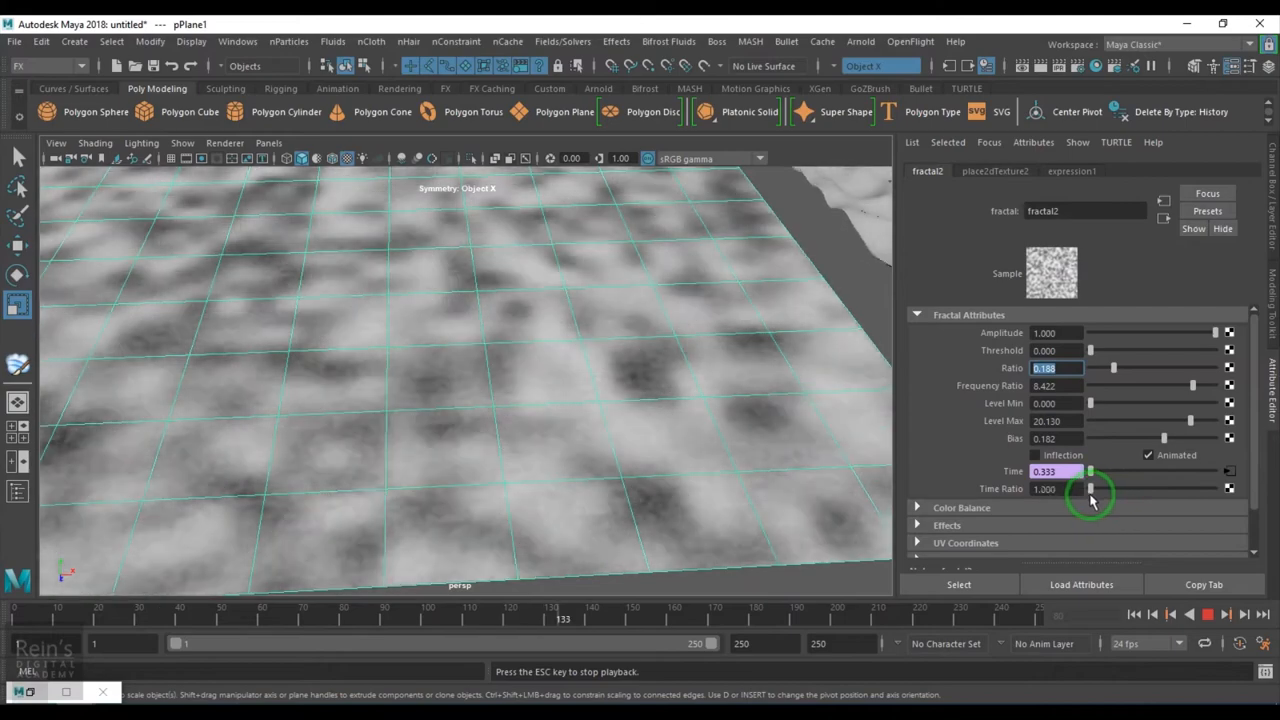
pyautogui.moveTo(1092, 489); pyautogui.dragTo(1150, 489)
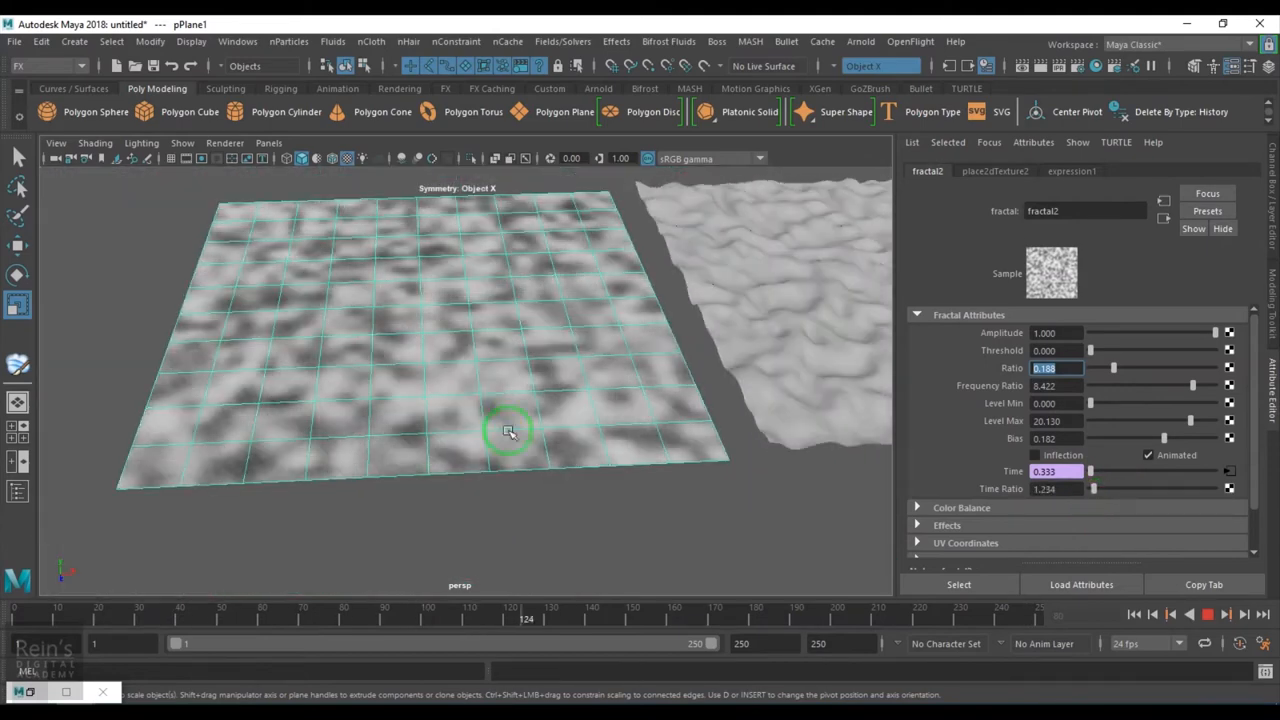
pyautogui.click(1035, 455)
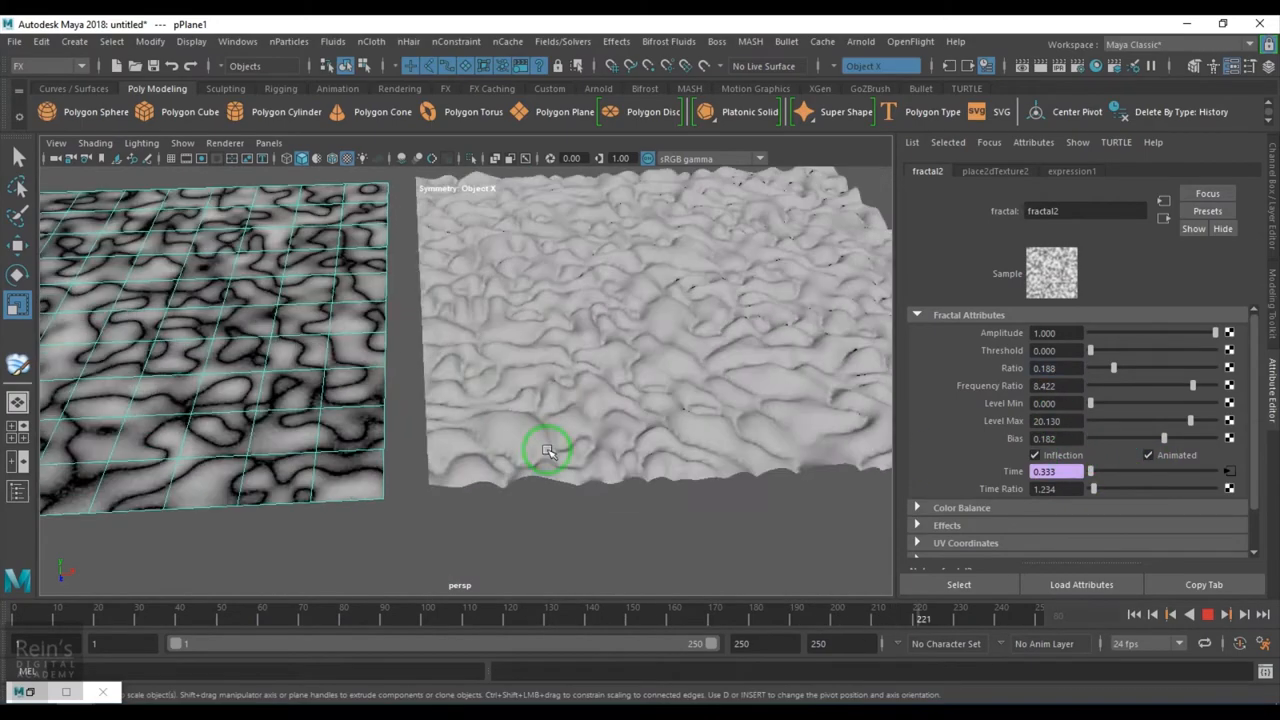
pyautogui.moveTo(1160, 438); pyautogui.dragTo(1145, 438)
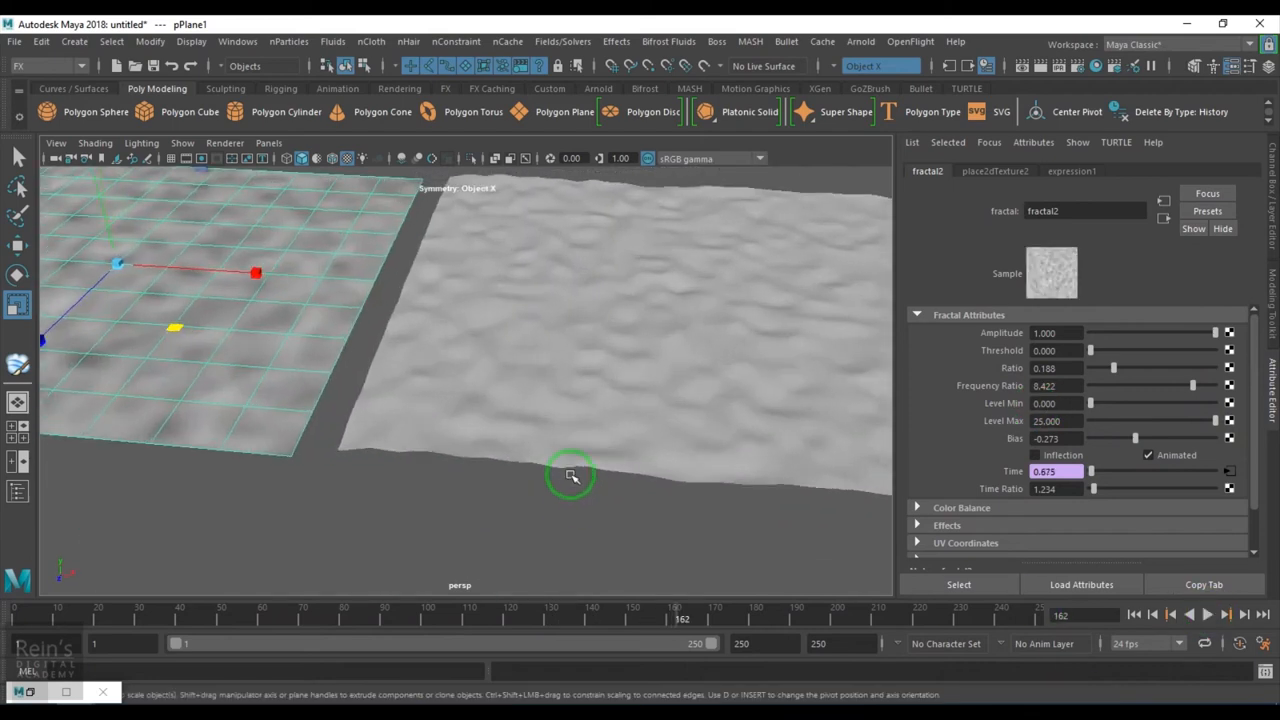
pyautogui.moveTo(573, 476); pyautogui.dragTo(508, 521)
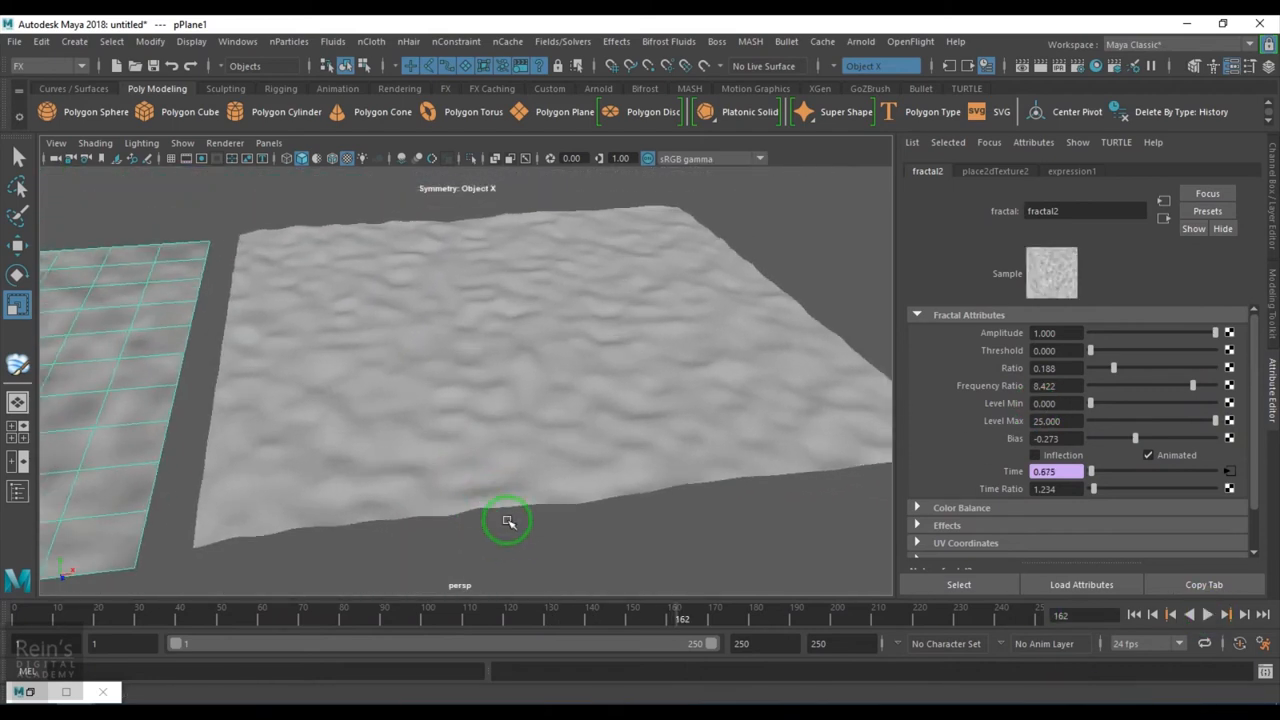
pyautogui.click(1207, 615)
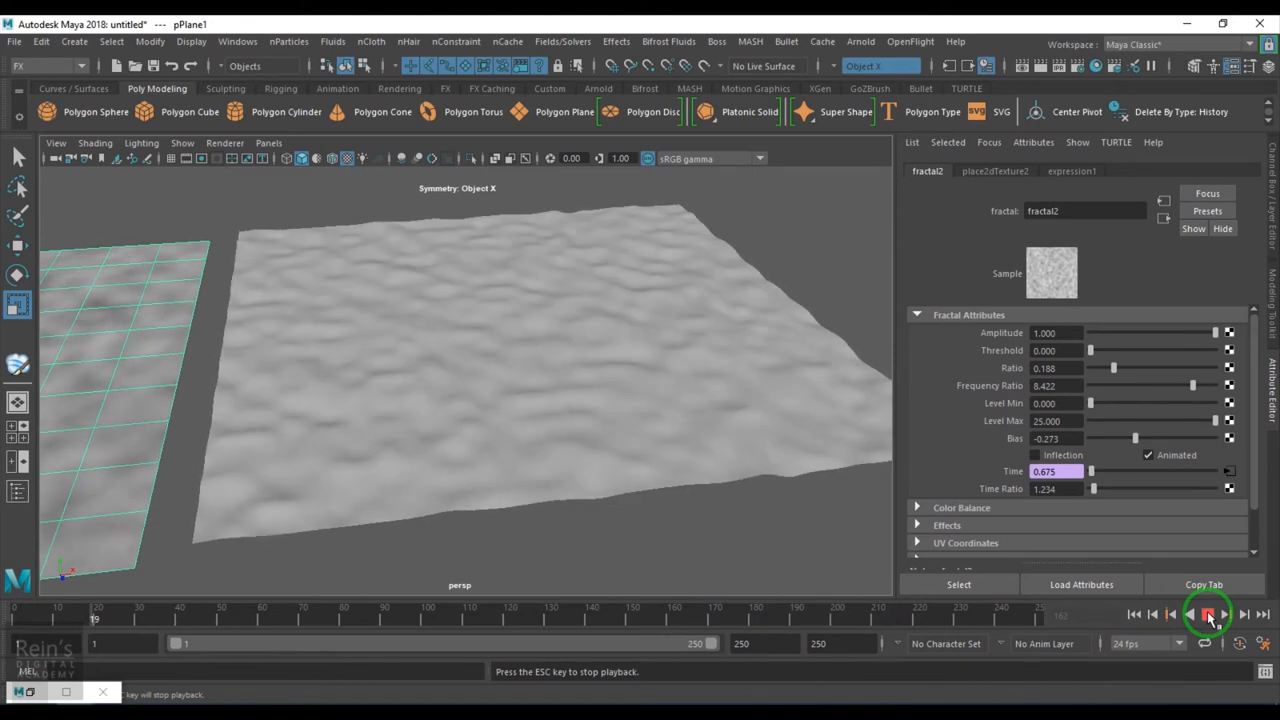
pyautogui.click(1207, 614)
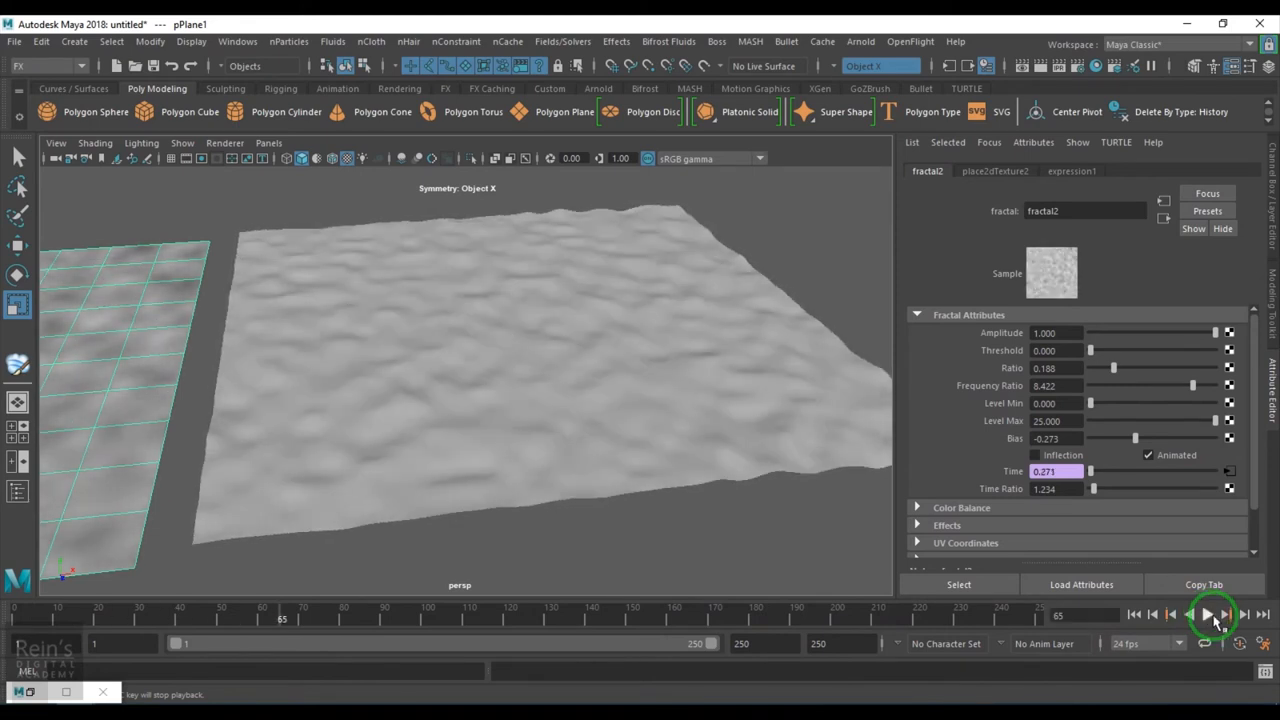
pyautogui.click(995, 171)
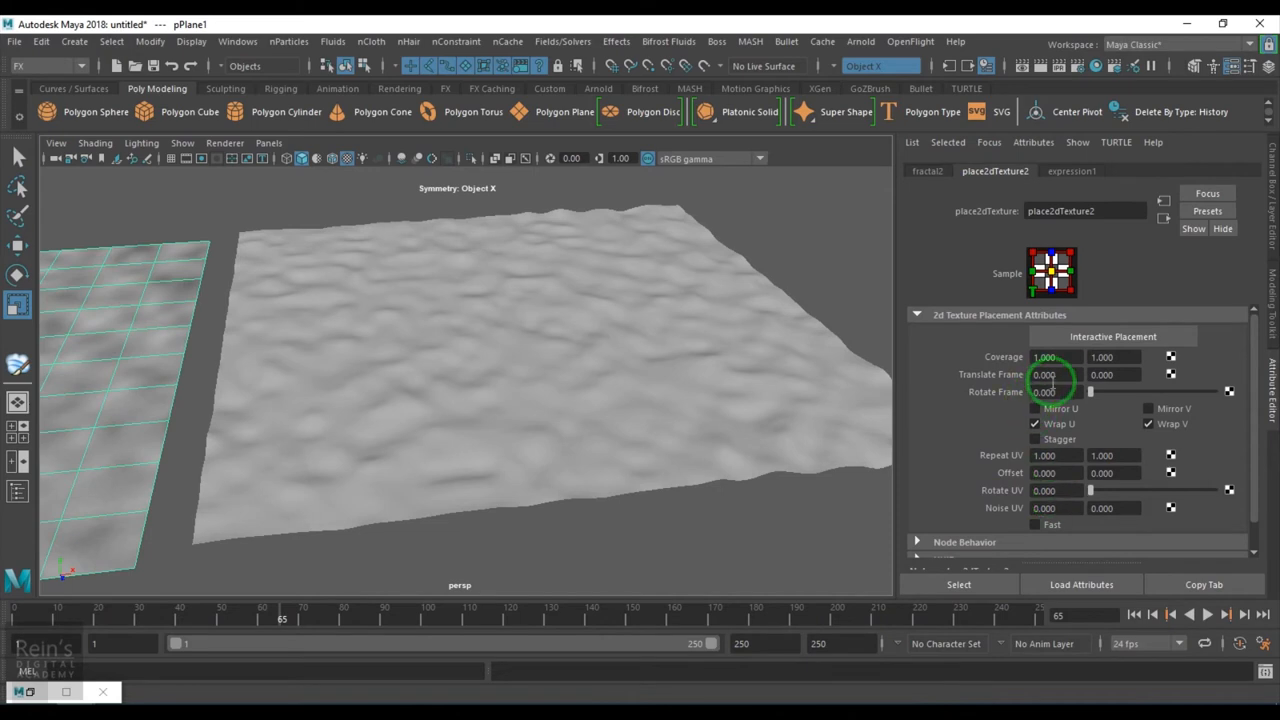
# - Drive Translate Frame U with =time, replay the sliding texture, and set Repeat U to 0.5
pyautogui.click(1057, 374)
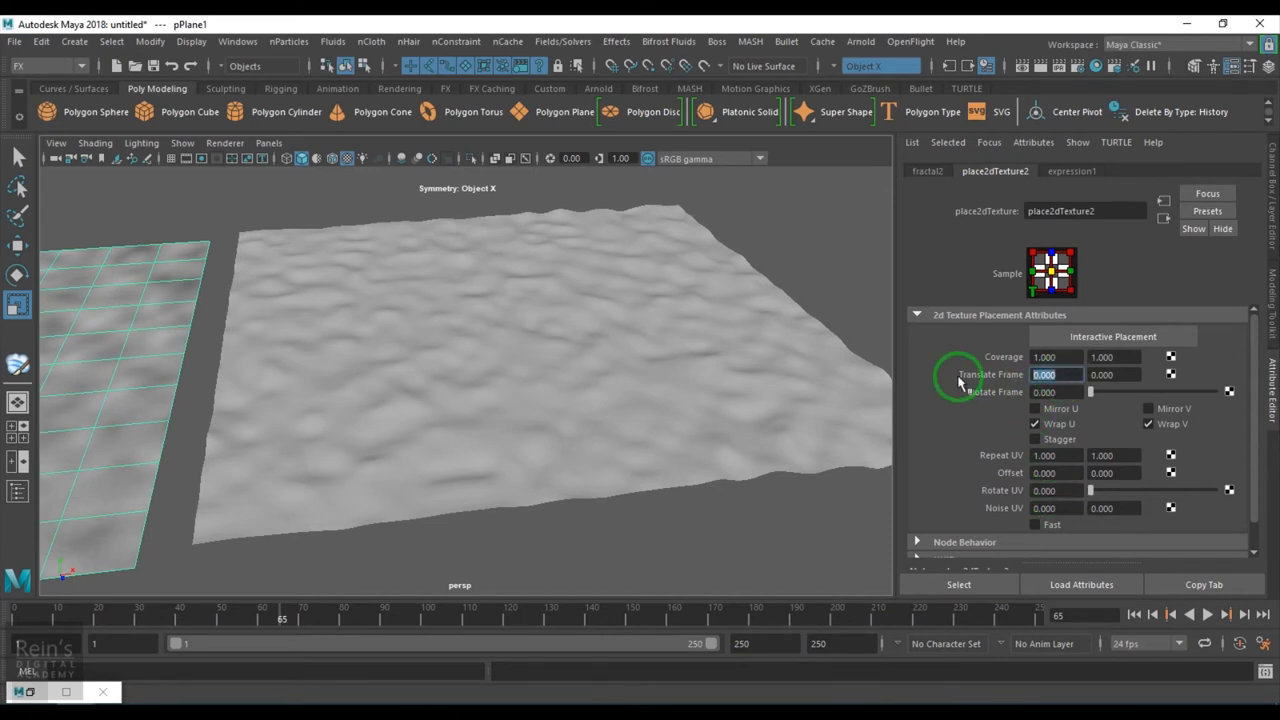
pyautogui.write('=time')
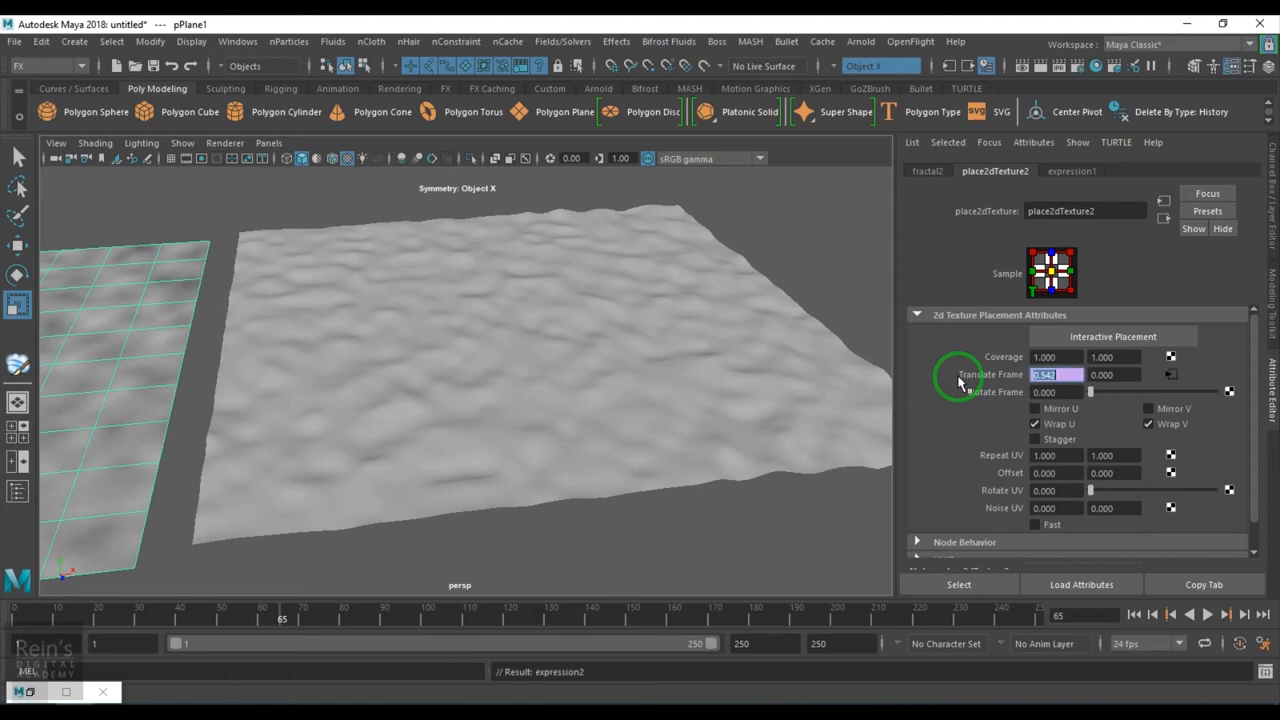
pyautogui.click(1135, 615)
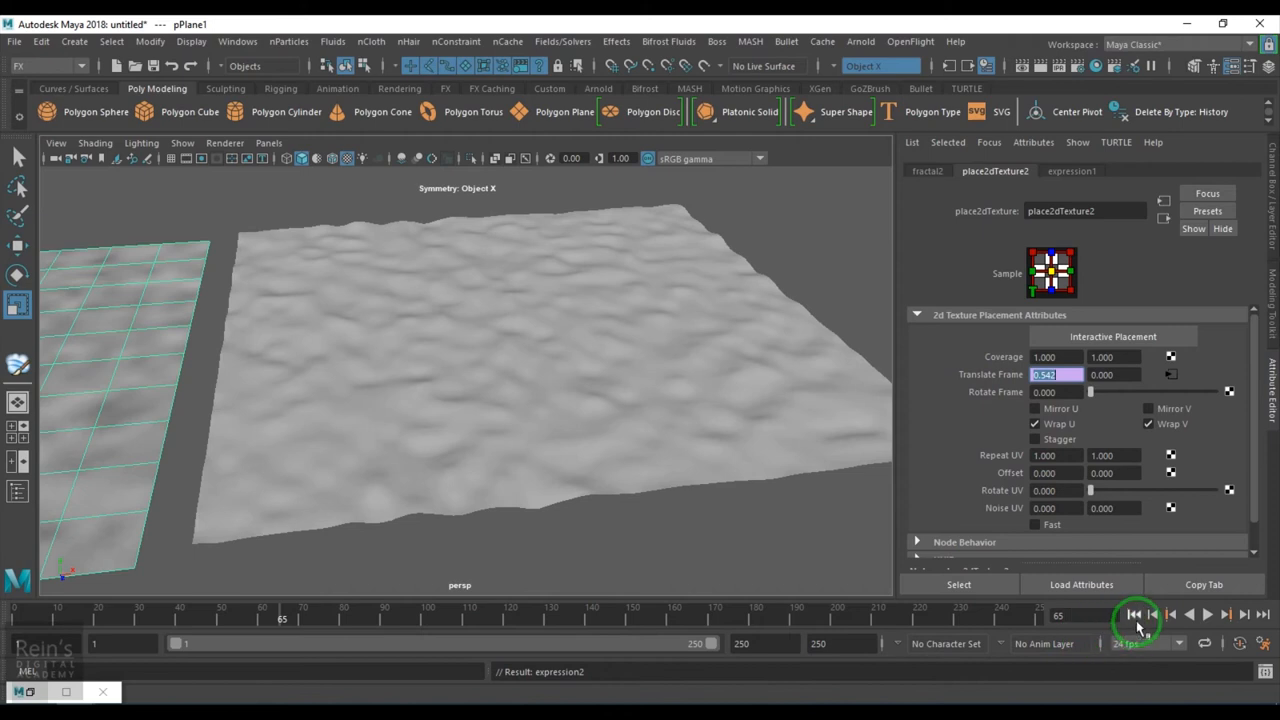
pyautogui.click(1206, 614)
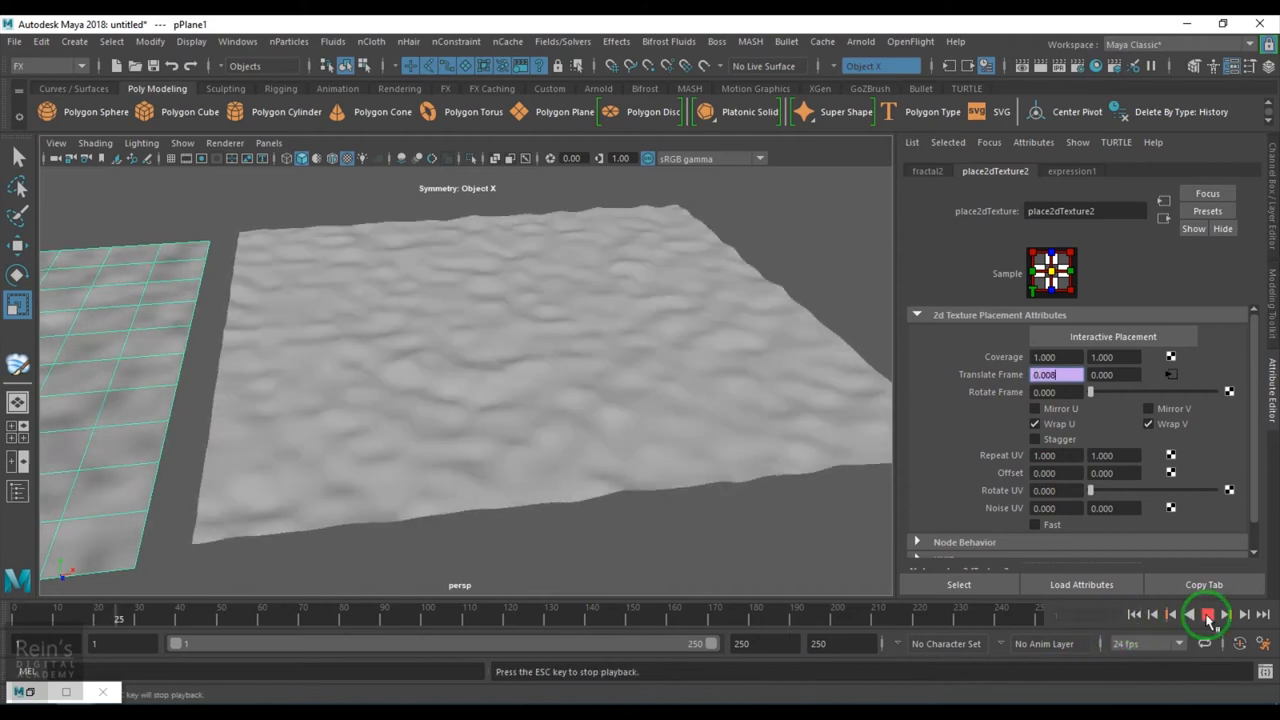
pyautogui.click(1207, 614)
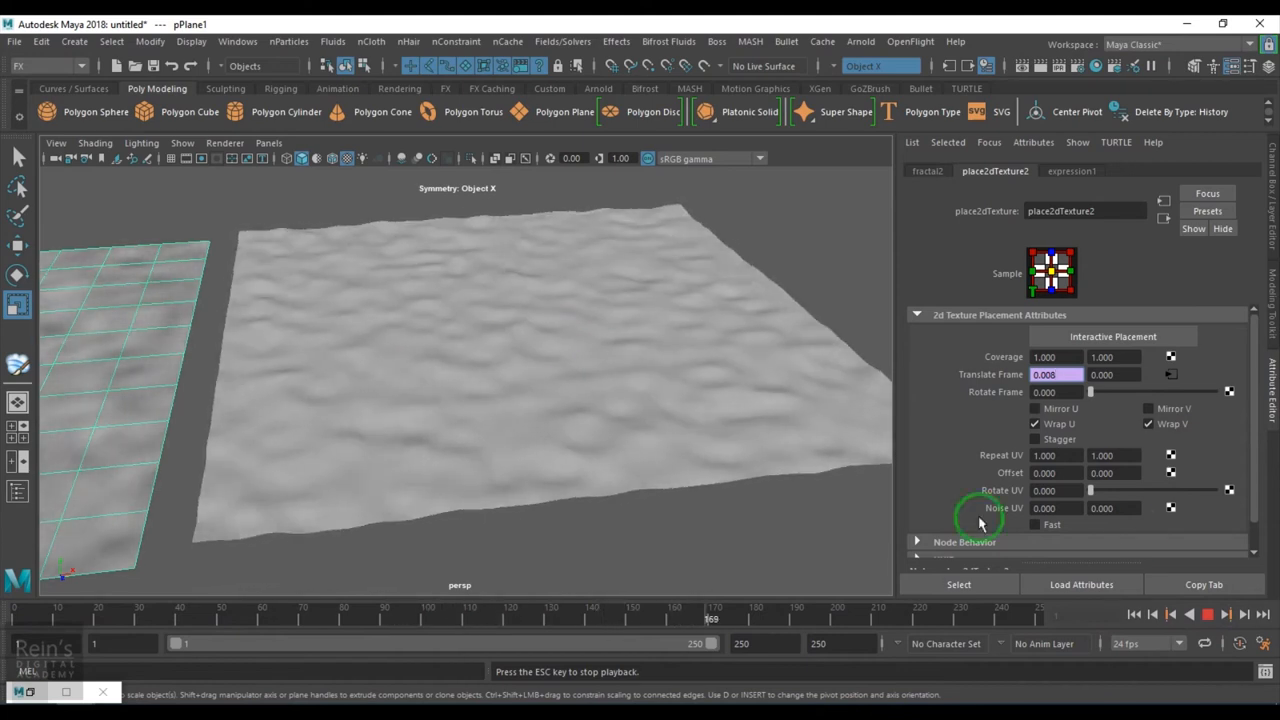
pyautogui.click(1057, 455)
pyautogui.write('0.500')
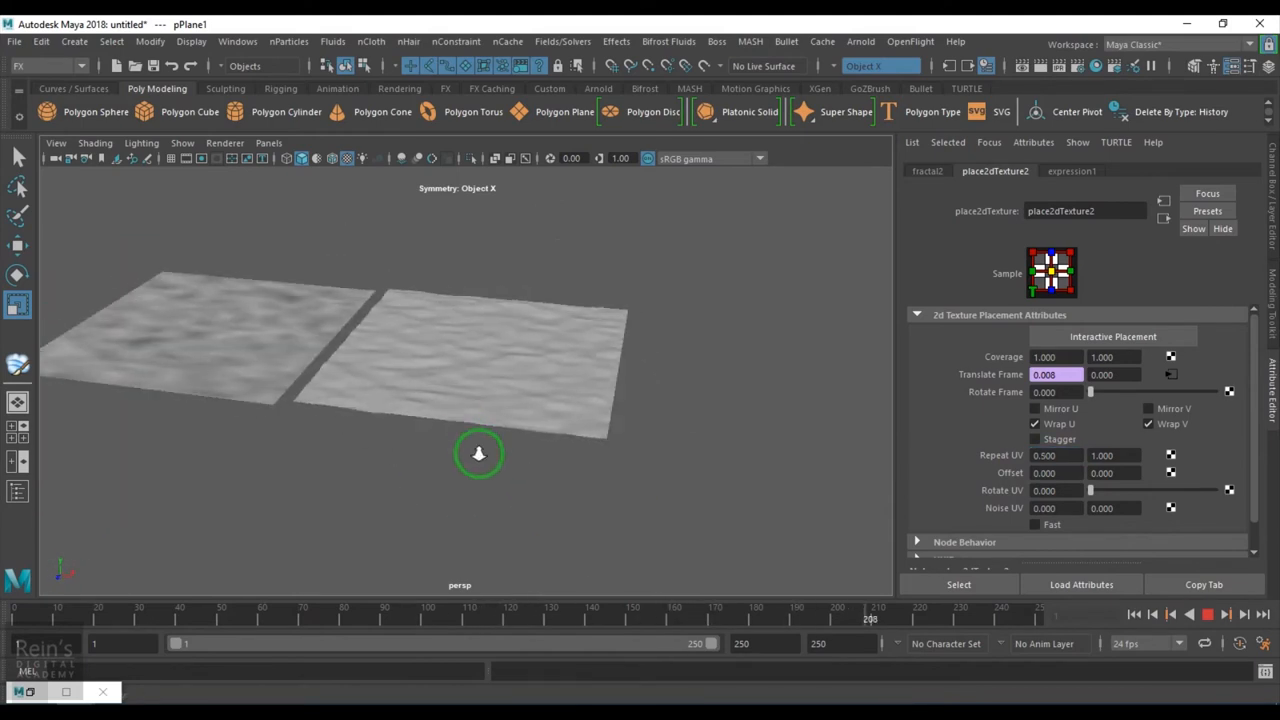
pyautogui.moveTo(478, 454); pyautogui.dragTo(610, 540)
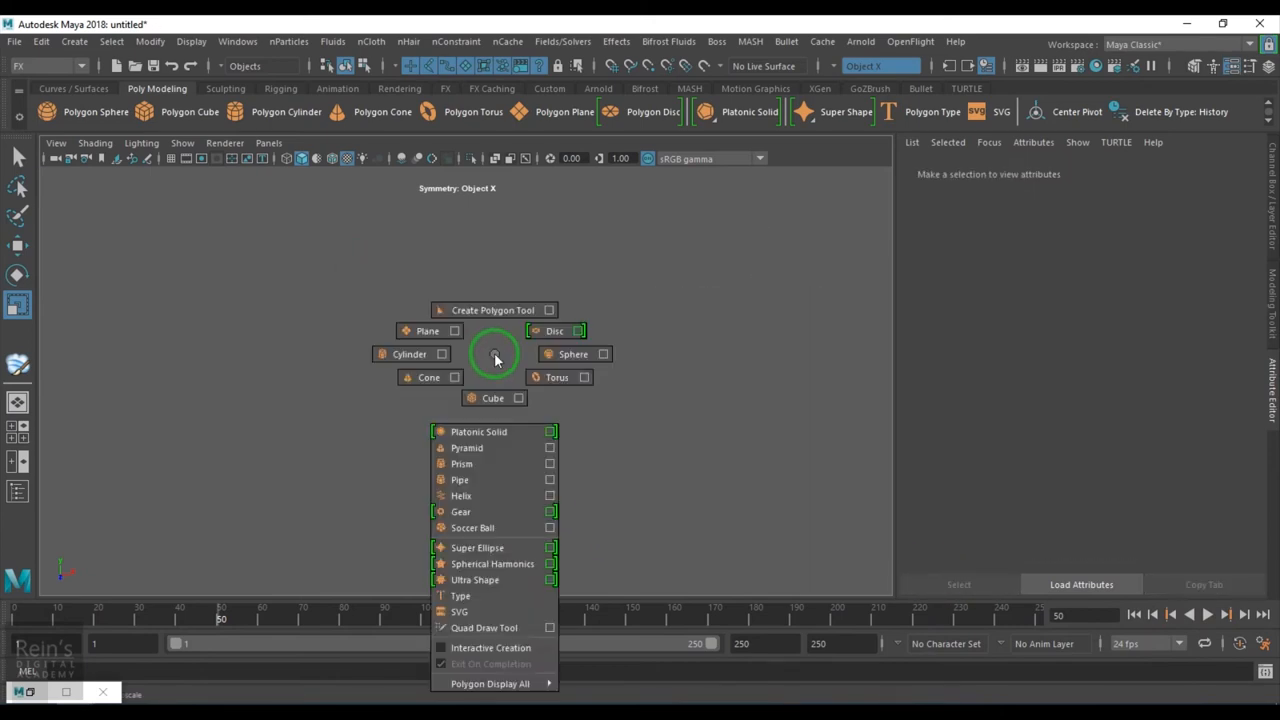
# - Add a polygon plane, make its Blinn colour brown, and map a fractal to bump
pyautogui.click(428, 331)
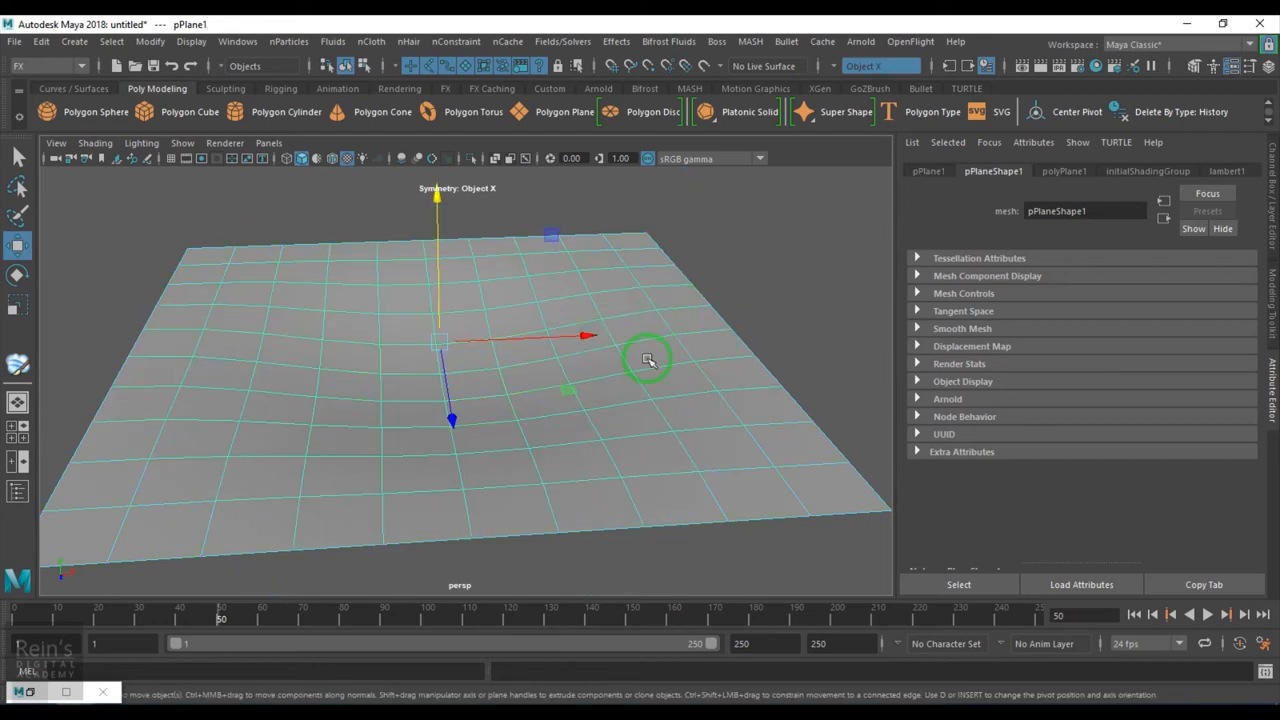
pyautogui.moveTo(648, 360); pyautogui.dragTo(485, 393)
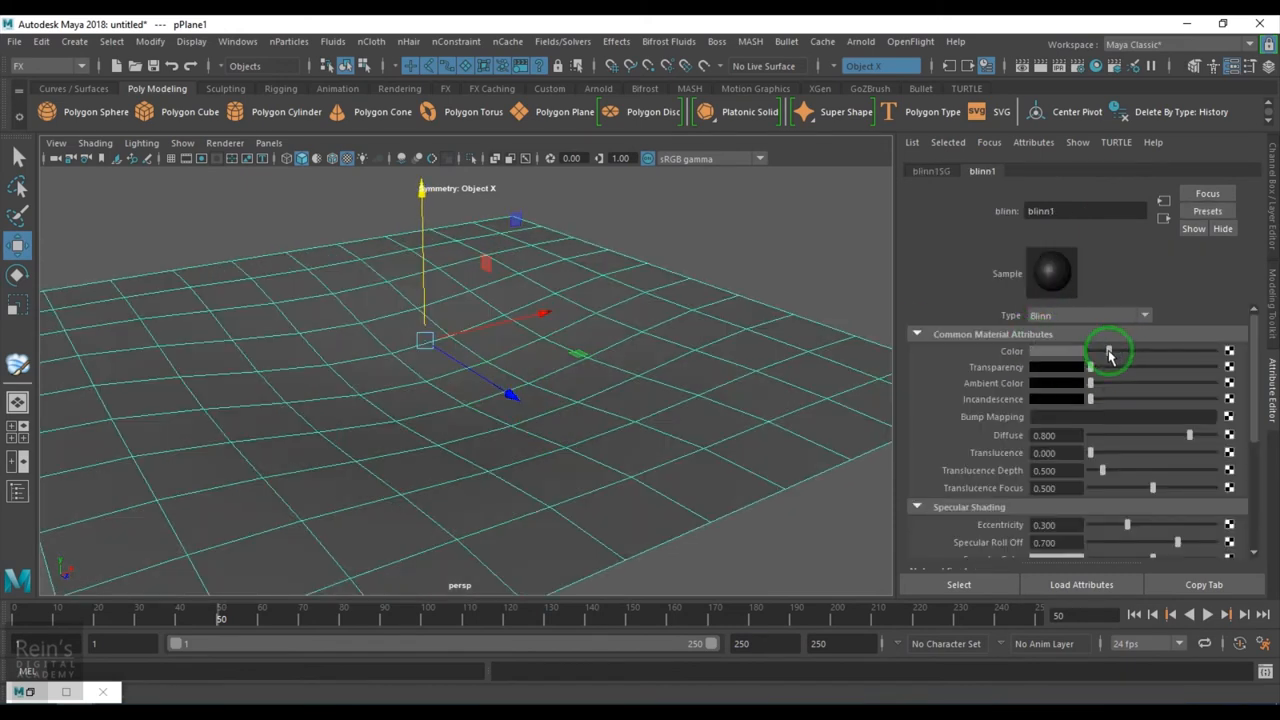
pyautogui.click(1108, 351)
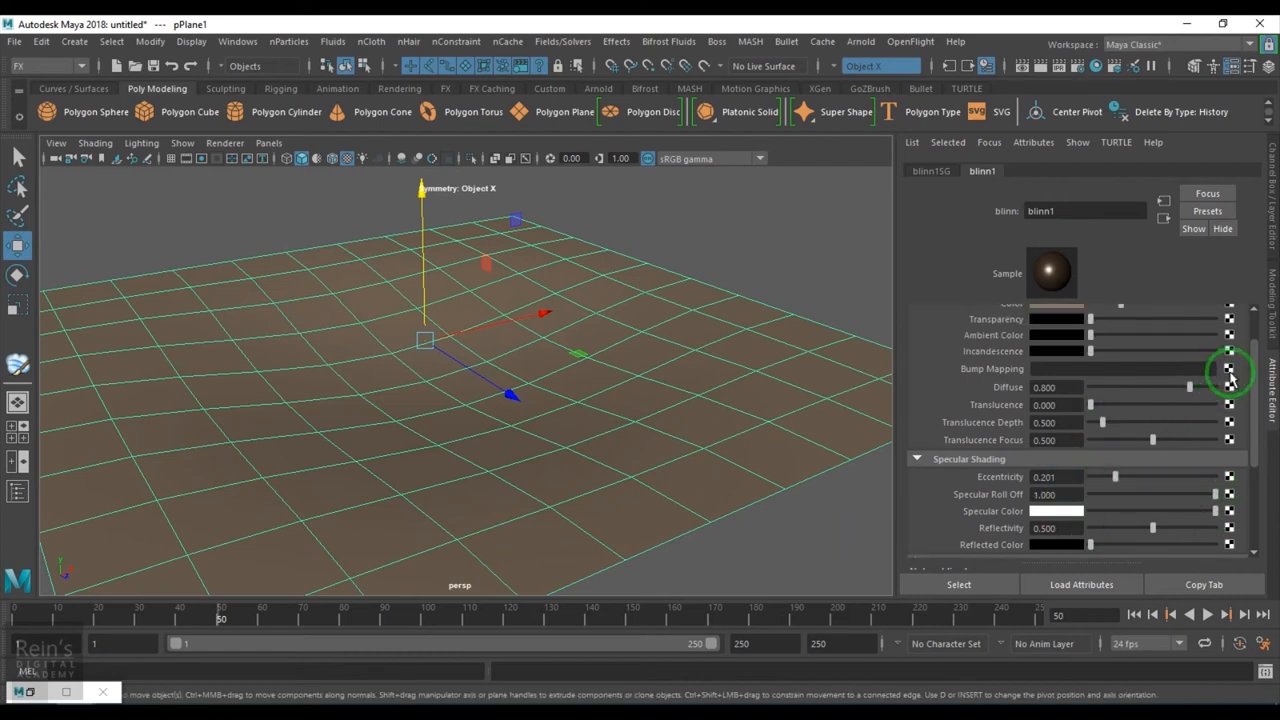
pyautogui.click(1229, 368)
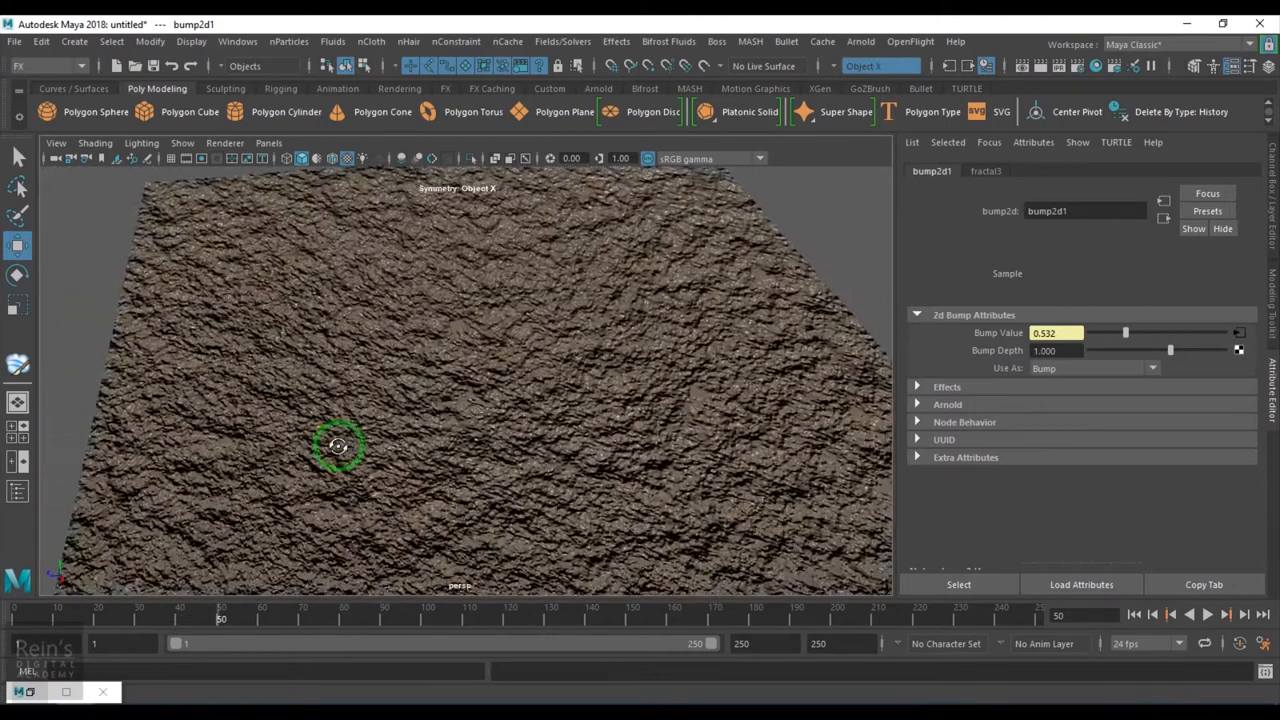
# - Set fractal3's Threshold to 0 and raise its Amplitude to about 0.18
pyautogui.click(995, 171)
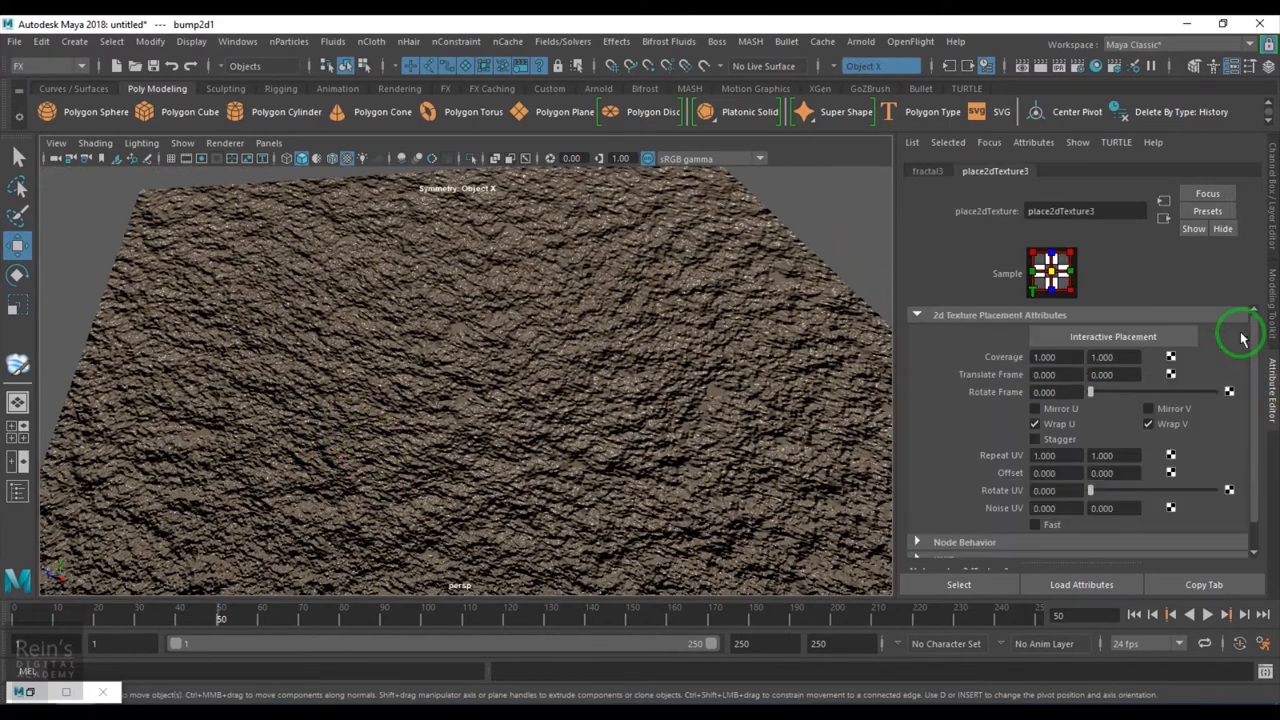
pyautogui.click(927, 171)
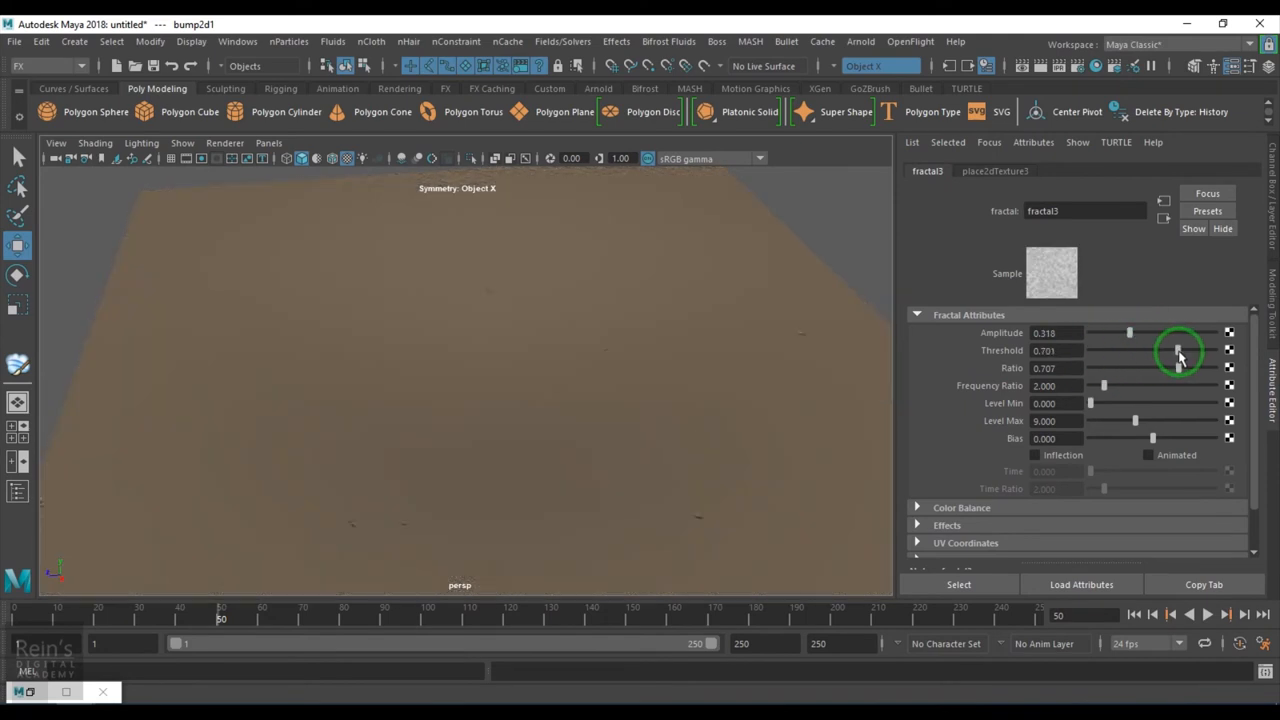
pyautogui.moveTo(1178, 350); pyautogui.dragTo(1153, 350)
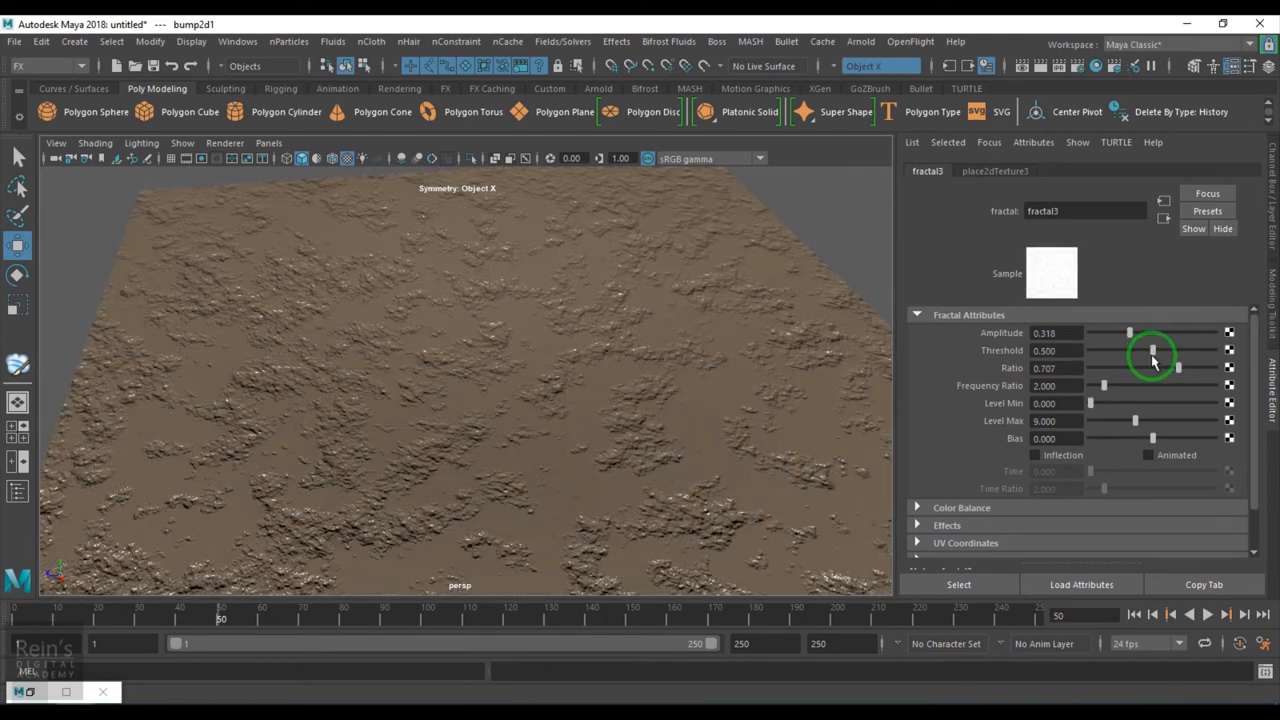
pyautogui.moveTo(1130, 333); pyautogui.dragTo(1103, 333)
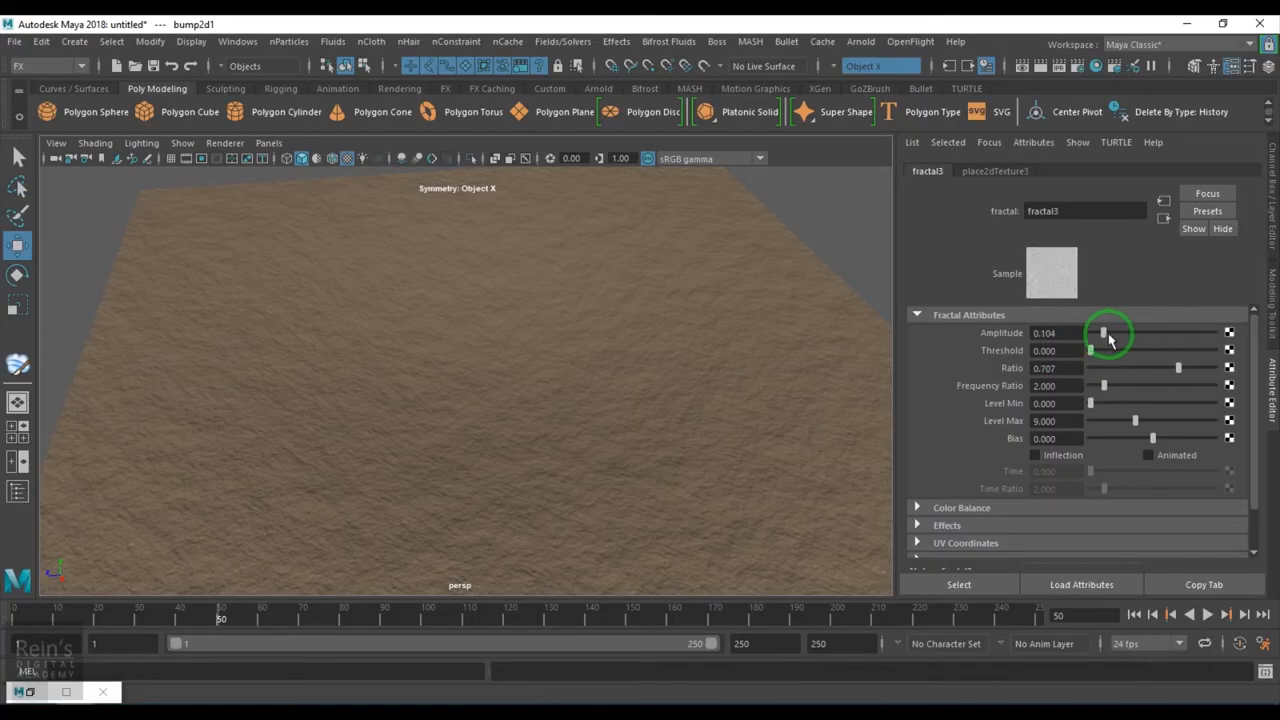
pyautogui.moveTo(1105, 332); pyautogui.dragTo(1112, 332)
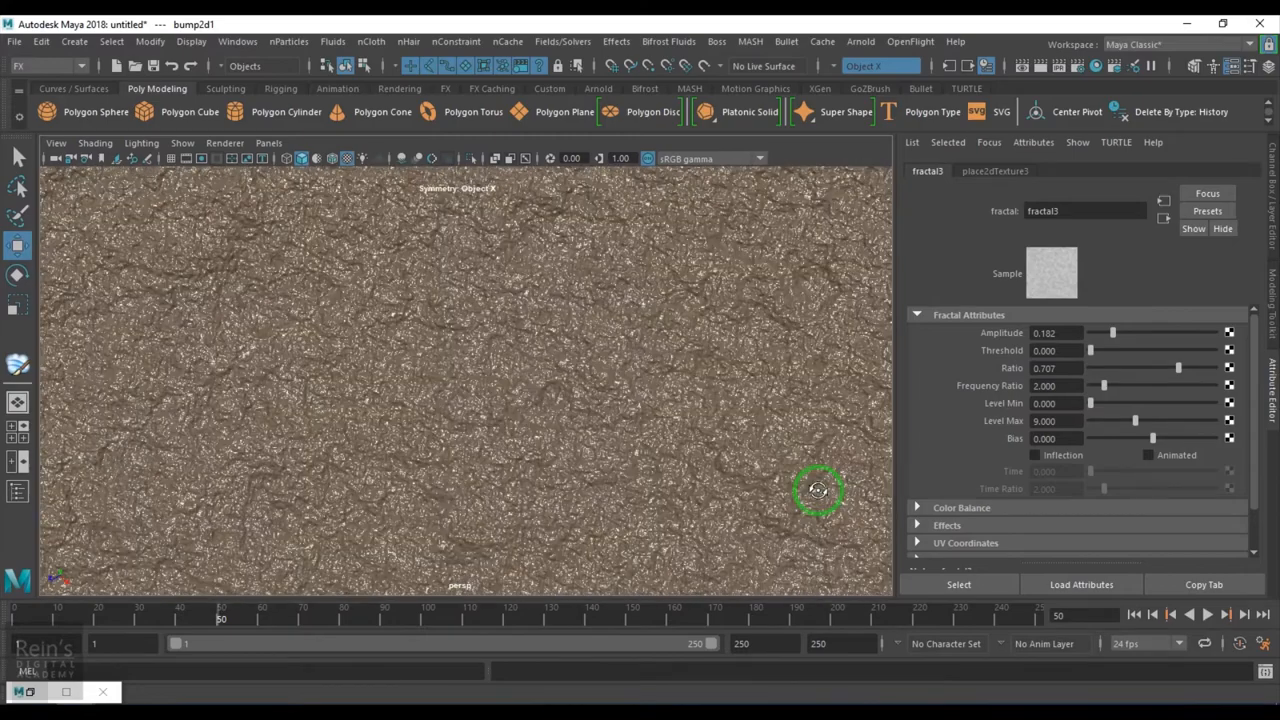
# - Set fractal3's Ratio 0.506, Frequency Ratio 2.110, Level Max 9.416 and Bias -0.753
pyautogui.moveTo(1178, 368); pyautogui.dragTo(1123, 368)
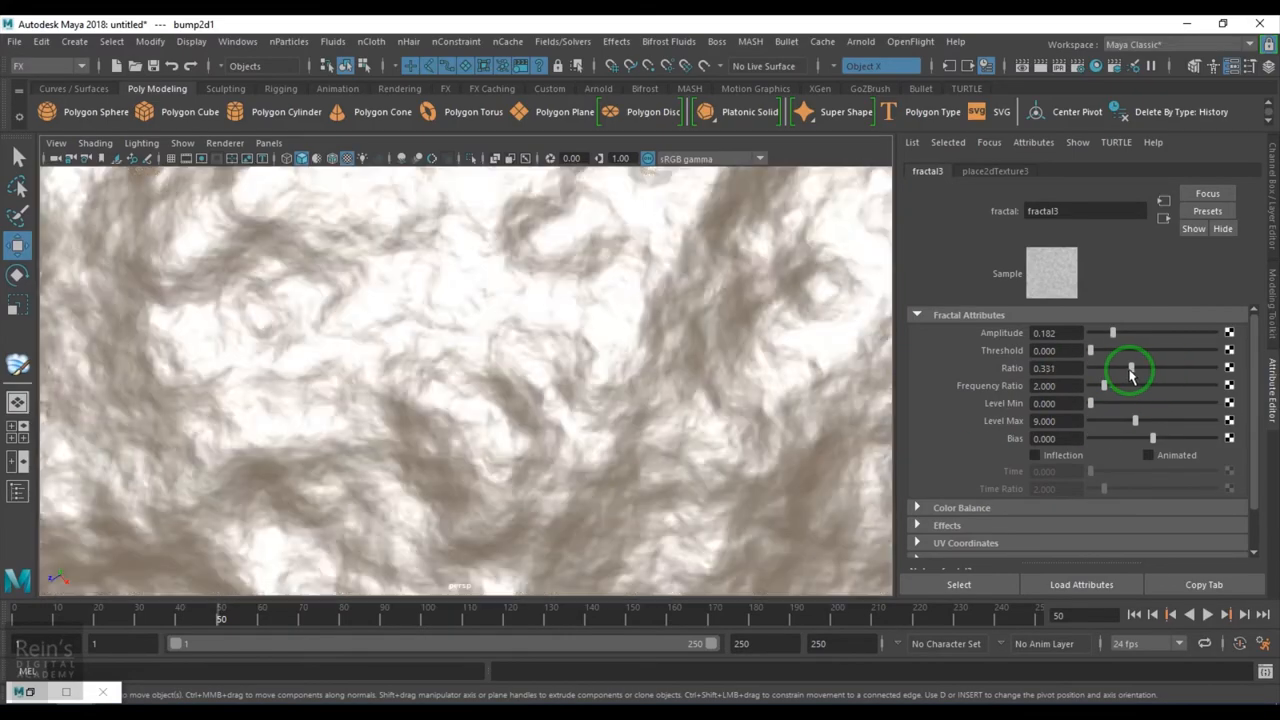
pyautogui.moveTo(1130, 368); pyautogui.dragTo(1153, 368)
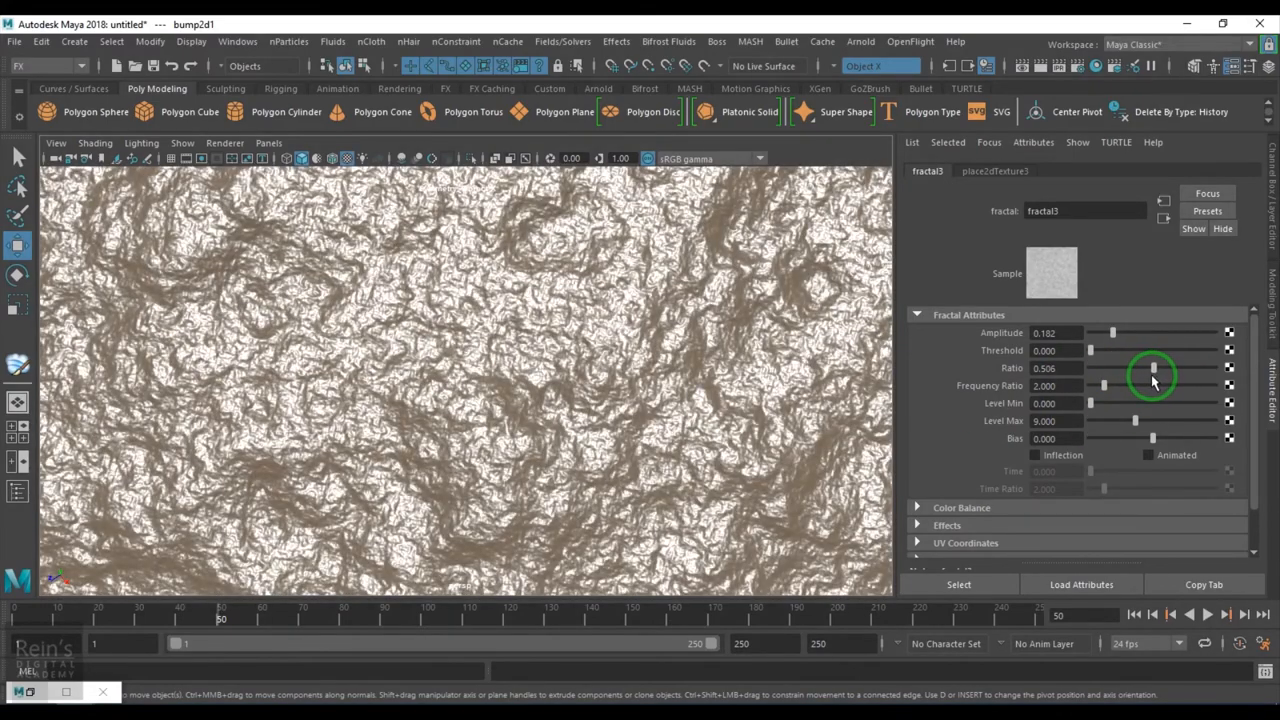
pyautogui.moveTo(1153, 385); pyautogui.dragTo(1098, 385)
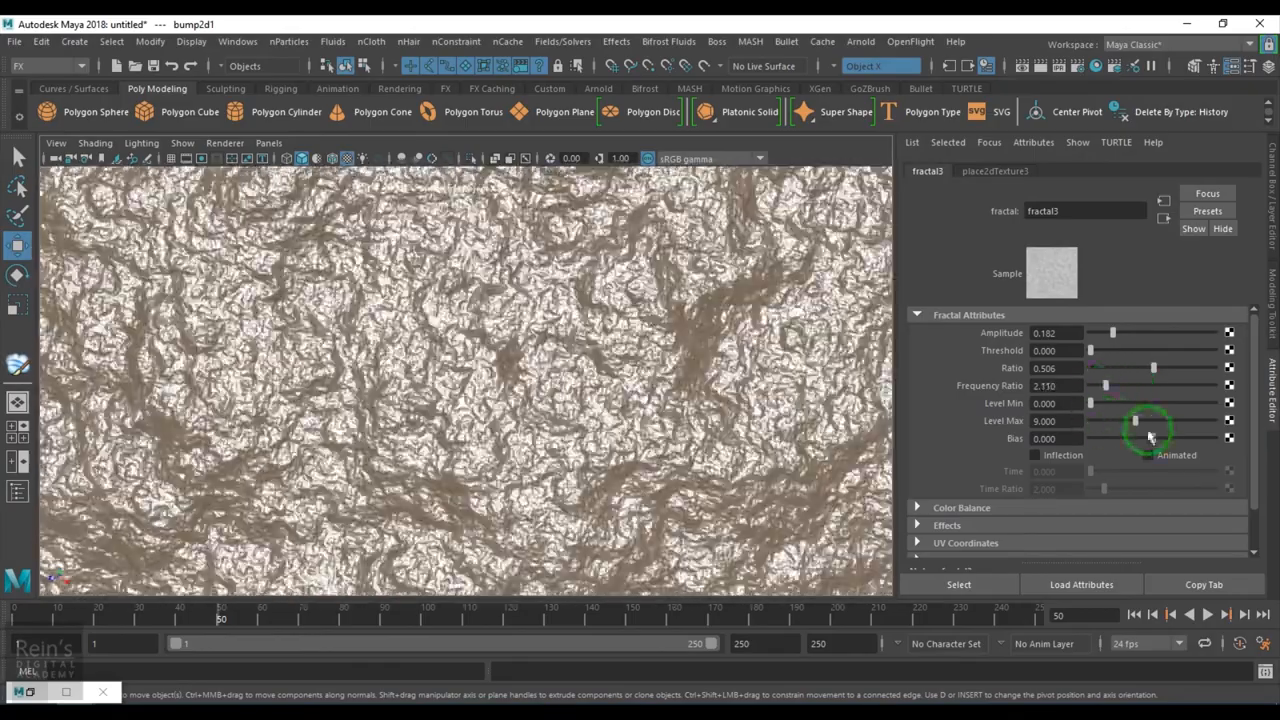
pyautogui.moveTo(1135, 421); pyautogui.dragTo(1135, 421)
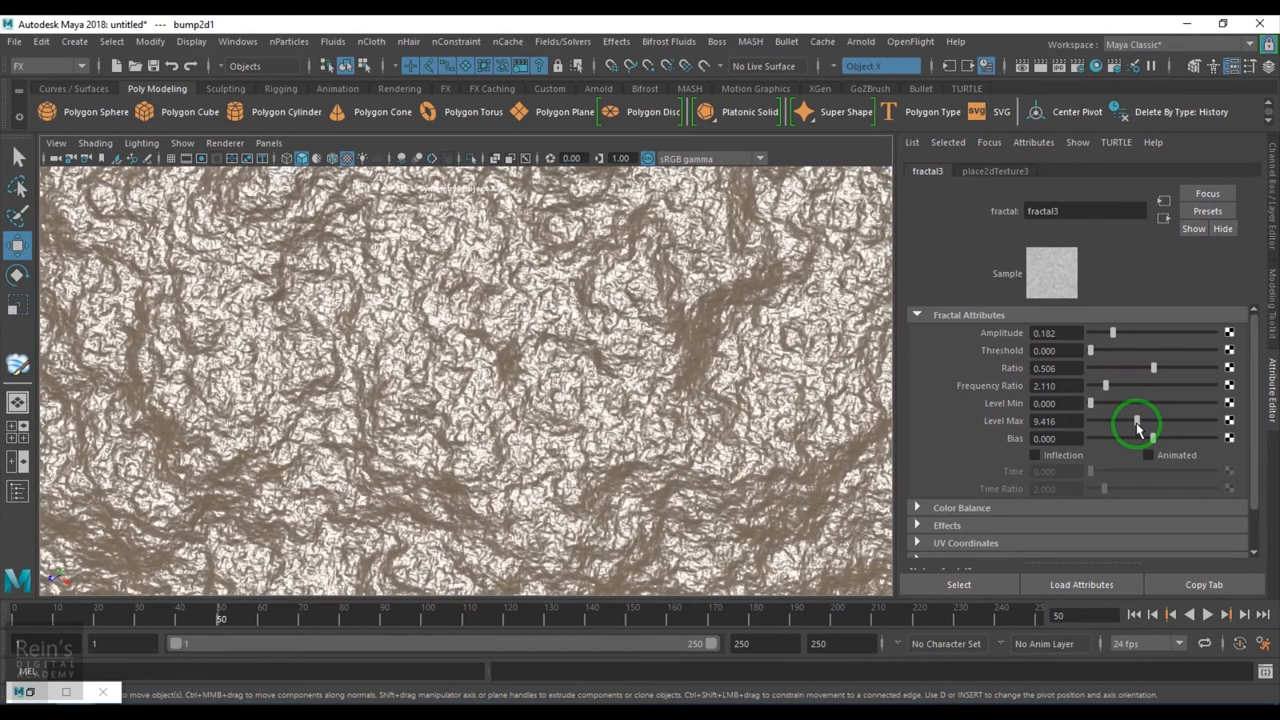
pyautogui.moveTo(1135, 438); pyautogui.dragTo(1197, 438)
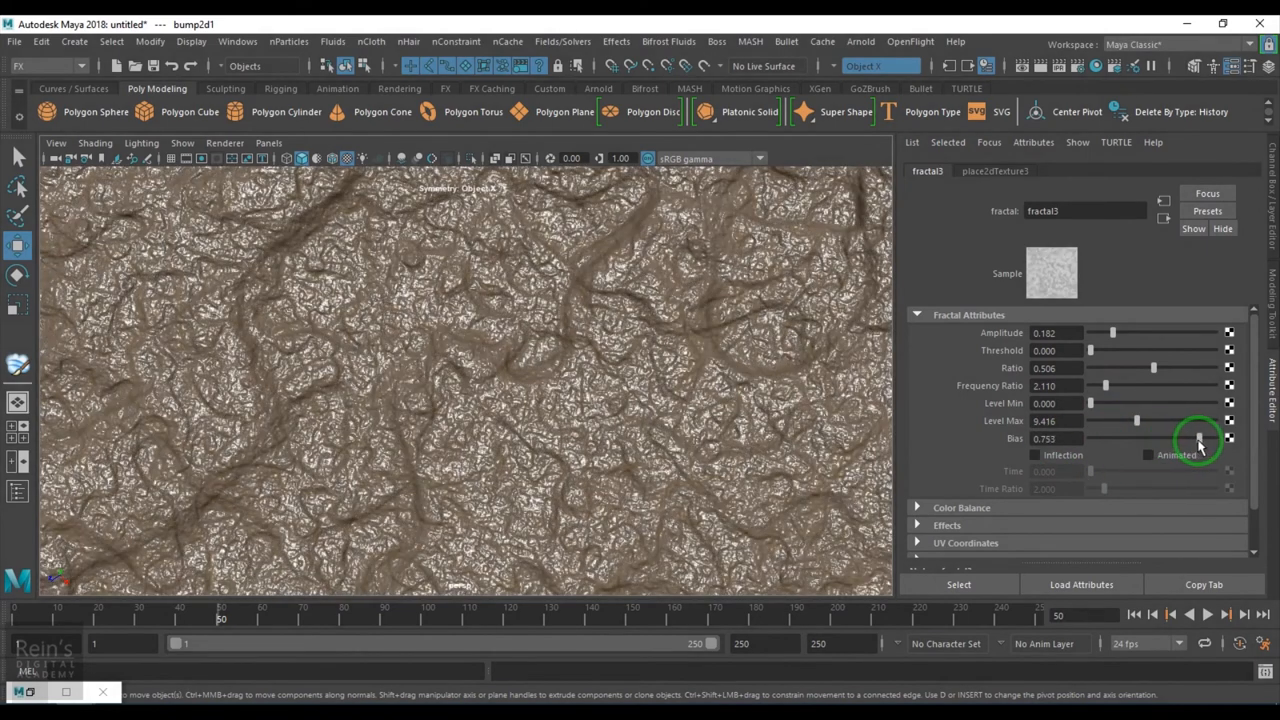
pyautogui.moveTo(1135, 438); pyautogui.dragTo(1210, 438)
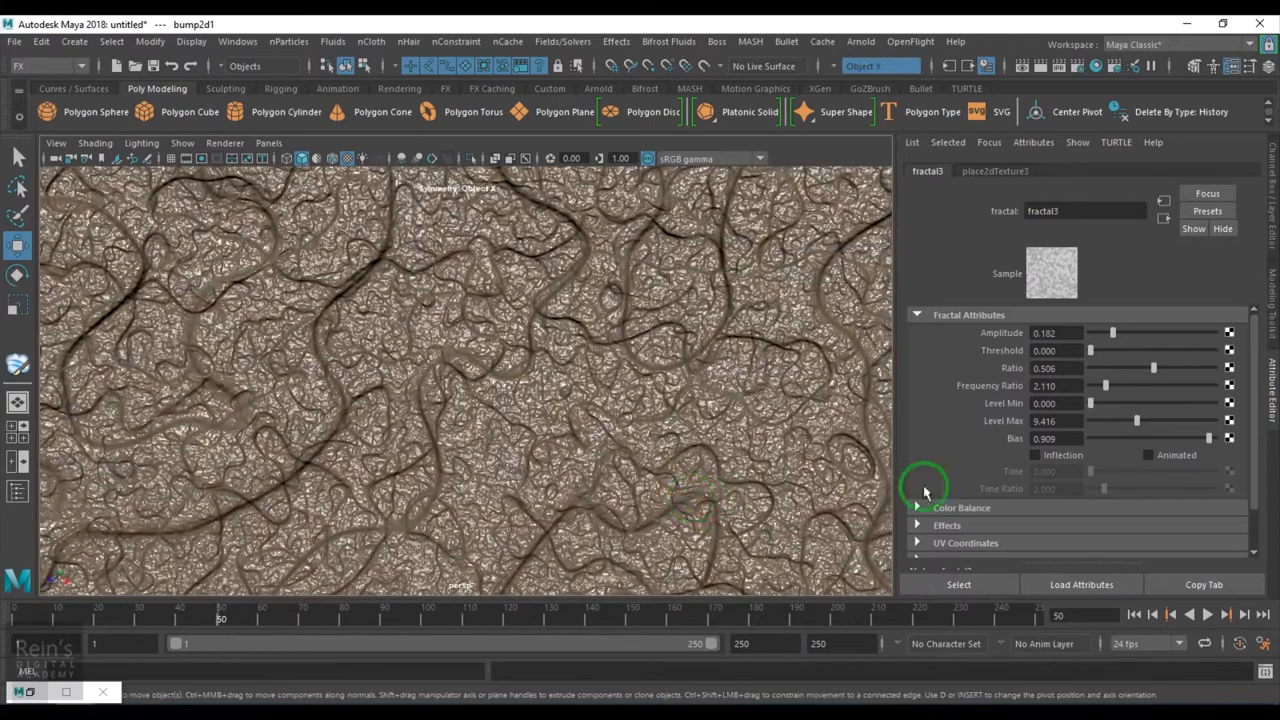
pyautogui.moveTo(1210, 438); pyautogui.dragTo(1195, 438)
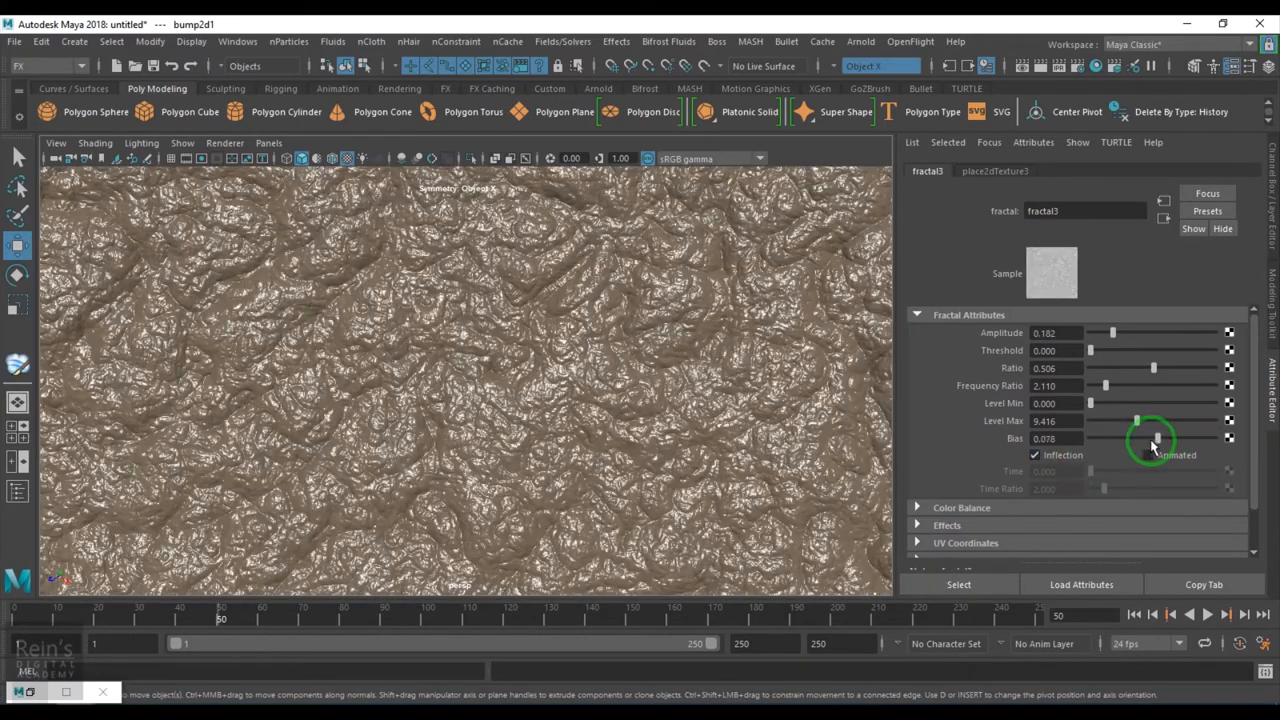
pyautogui.moveTo(1155, 438); pyautogui.dragTo(1105, 438)
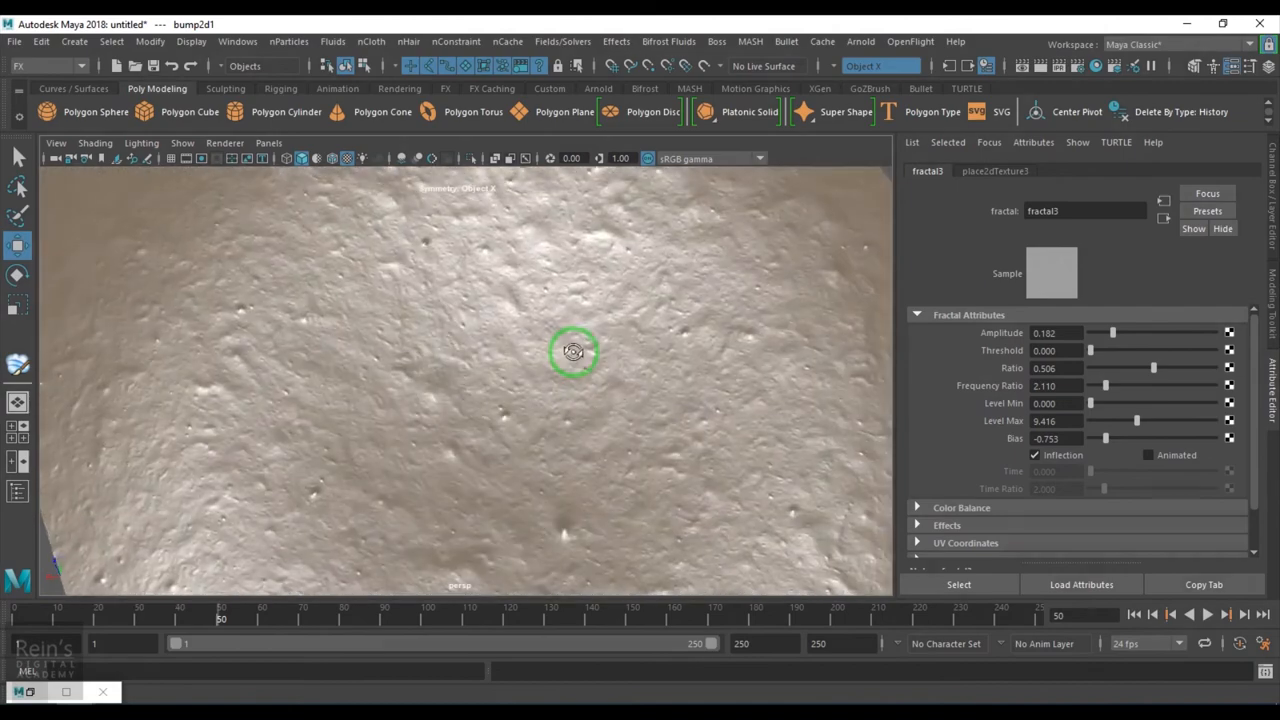
# - Lower fractal3's bias, raise Level Min to 6.818 and Level Max to 11.688, reduce Frequency Ratio
pyautogui.moveTo(573, 351); pyautogui.dragTo(656, 383)
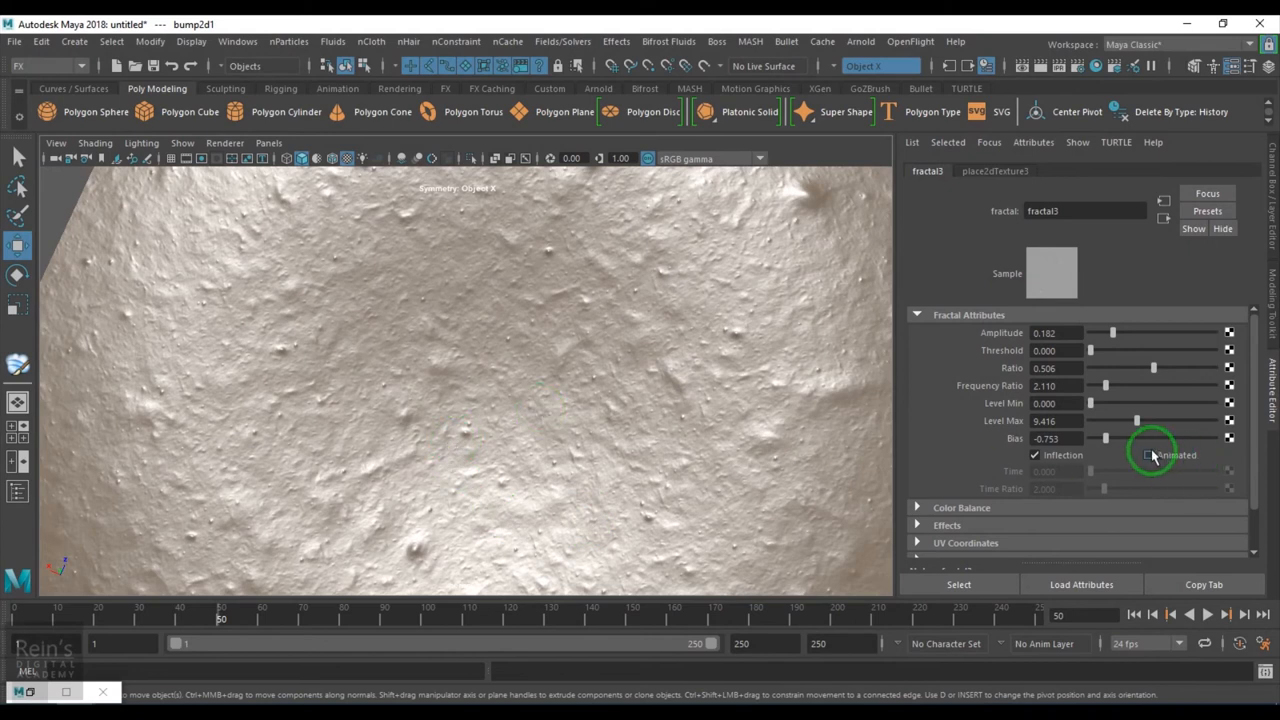
pyautogui.moveTo(1137, 439); pyautogui.dragTo(1104, 439)
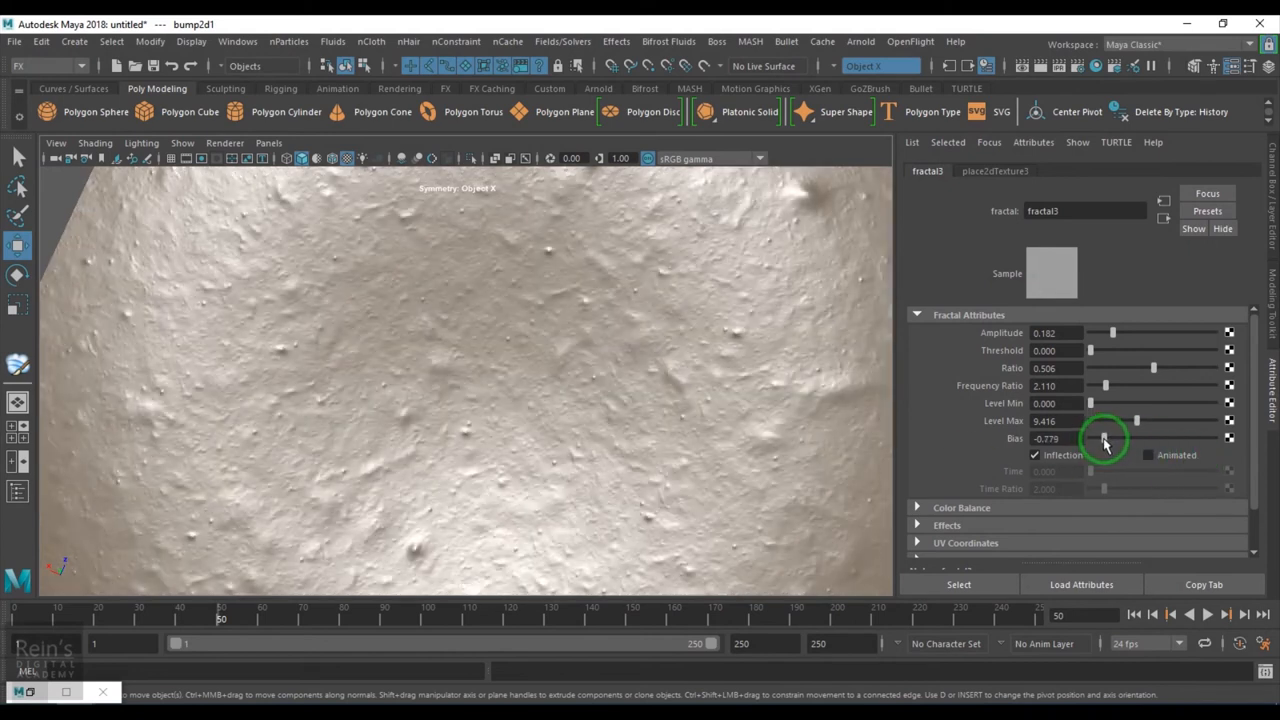
pyautogui.moveTo(1105, 440); pyautogui.dragTo(1098, 440)
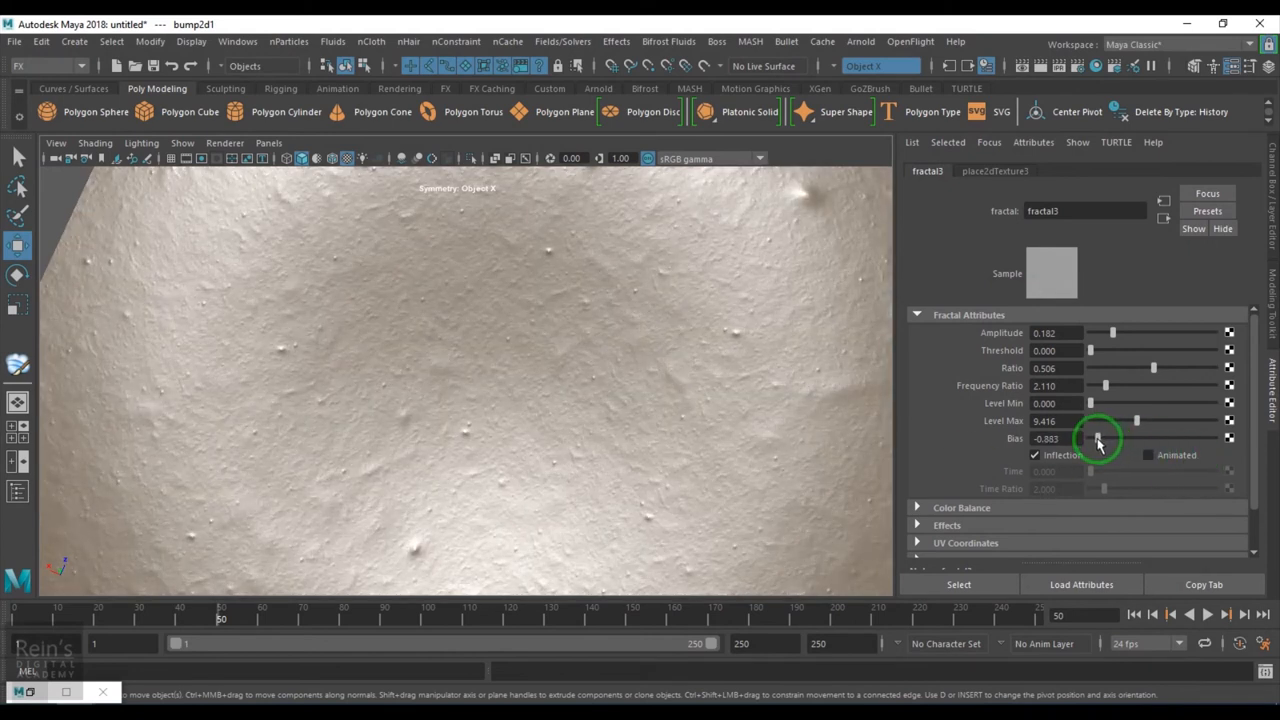
pyautogui.moveTo(1135, 420); pyautogui.dragTo(1105, 420)
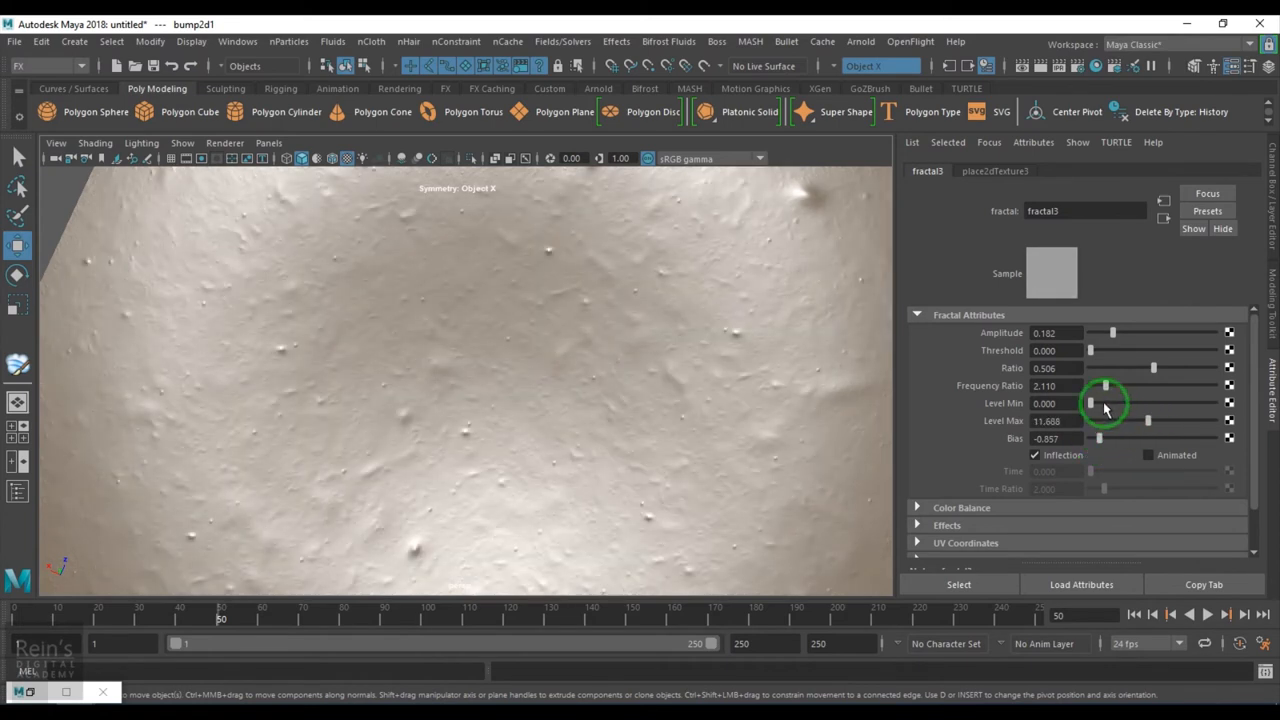
pyautogui.moveTo(1105, 385); pyautogui.dragTo(1160, 385)
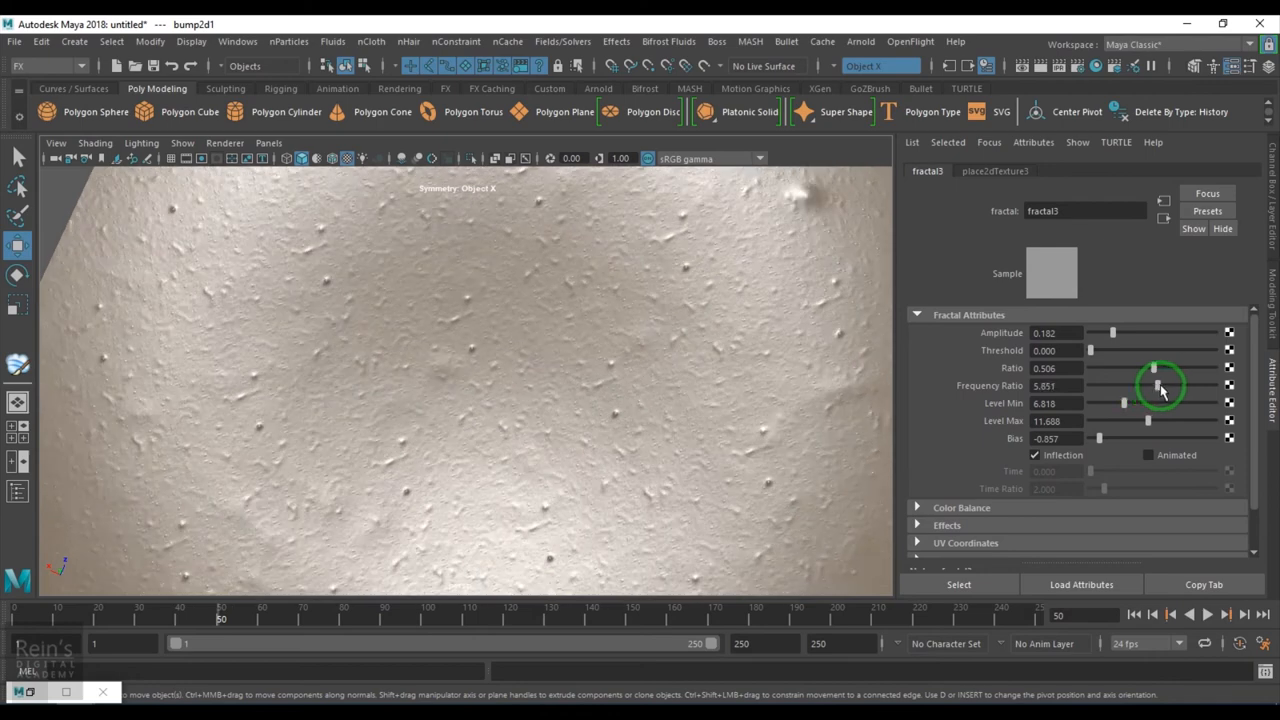
pyautogui.moveTo(1158, 386); pyautogui.dragTo(1127, 386)
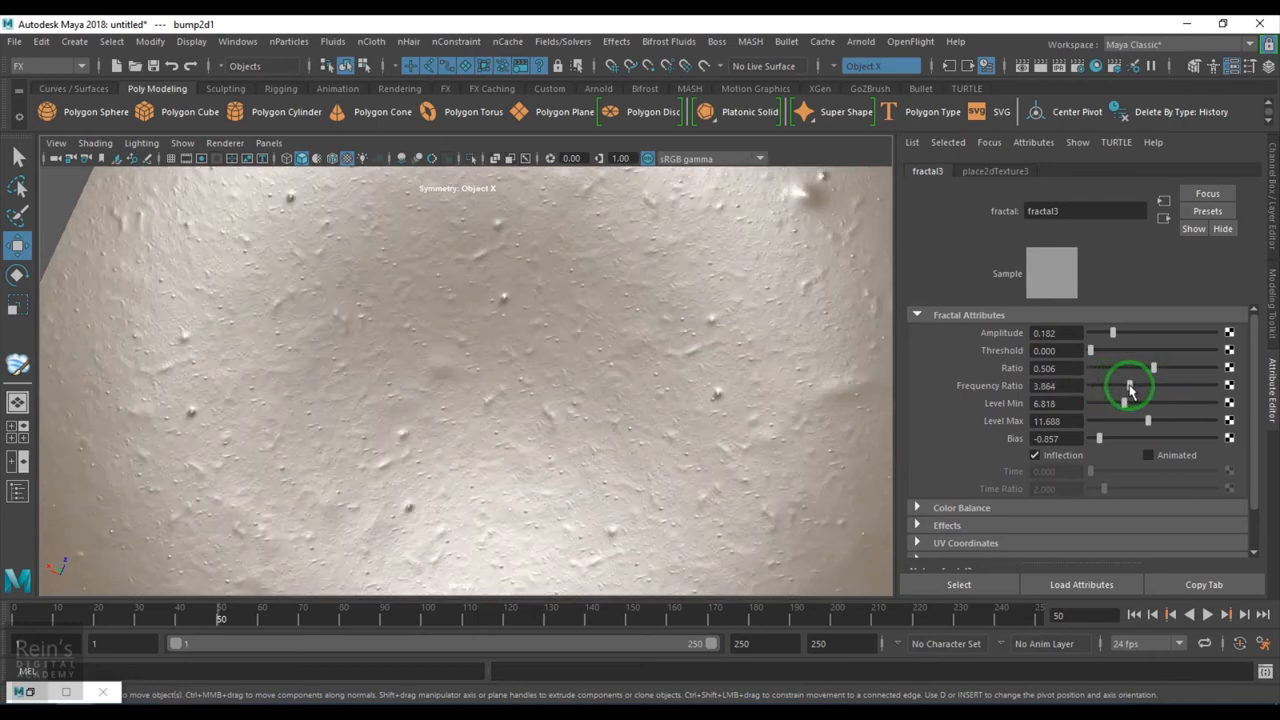
pyautogui.moveTo(1153, 385); pyautogui.dragTo(1113, 385)
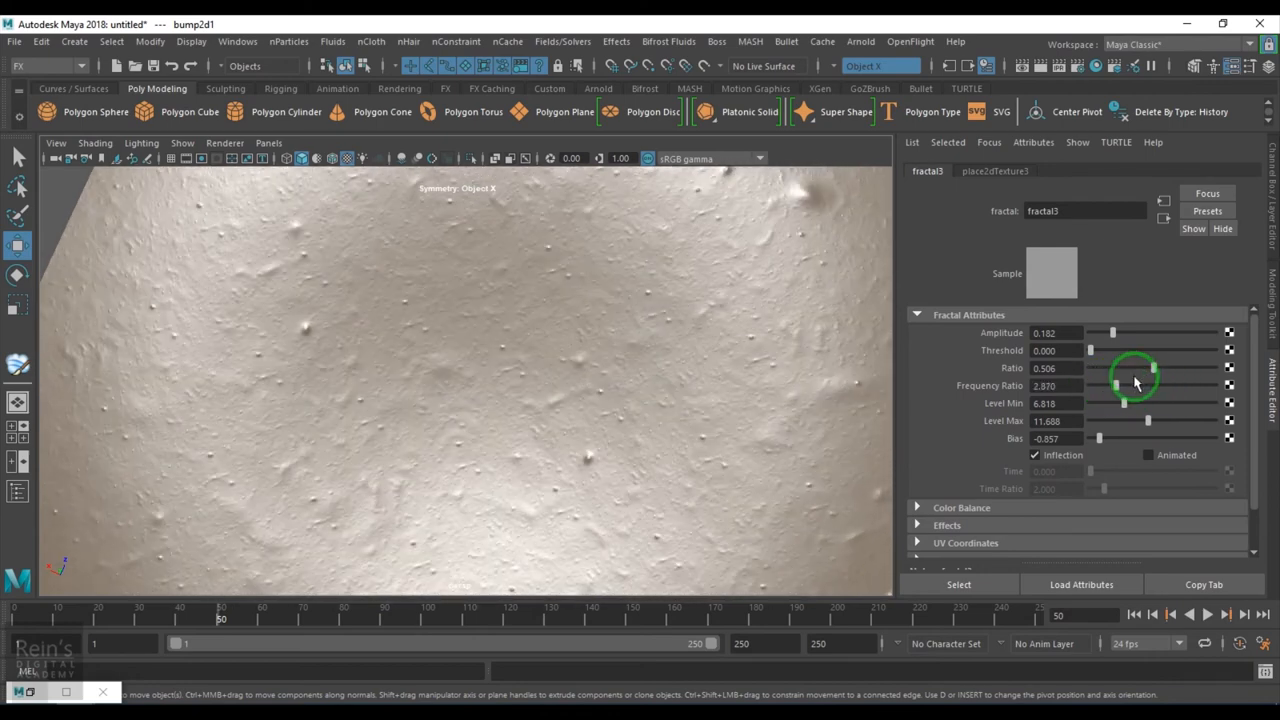
# - Tune fractal3's Threshold to 0.299, soften Amplitude, and rebalance Bias to about -0.70
pyautogui.moveTo(1135, 368); pyautogui.dragTo(1145, 368)
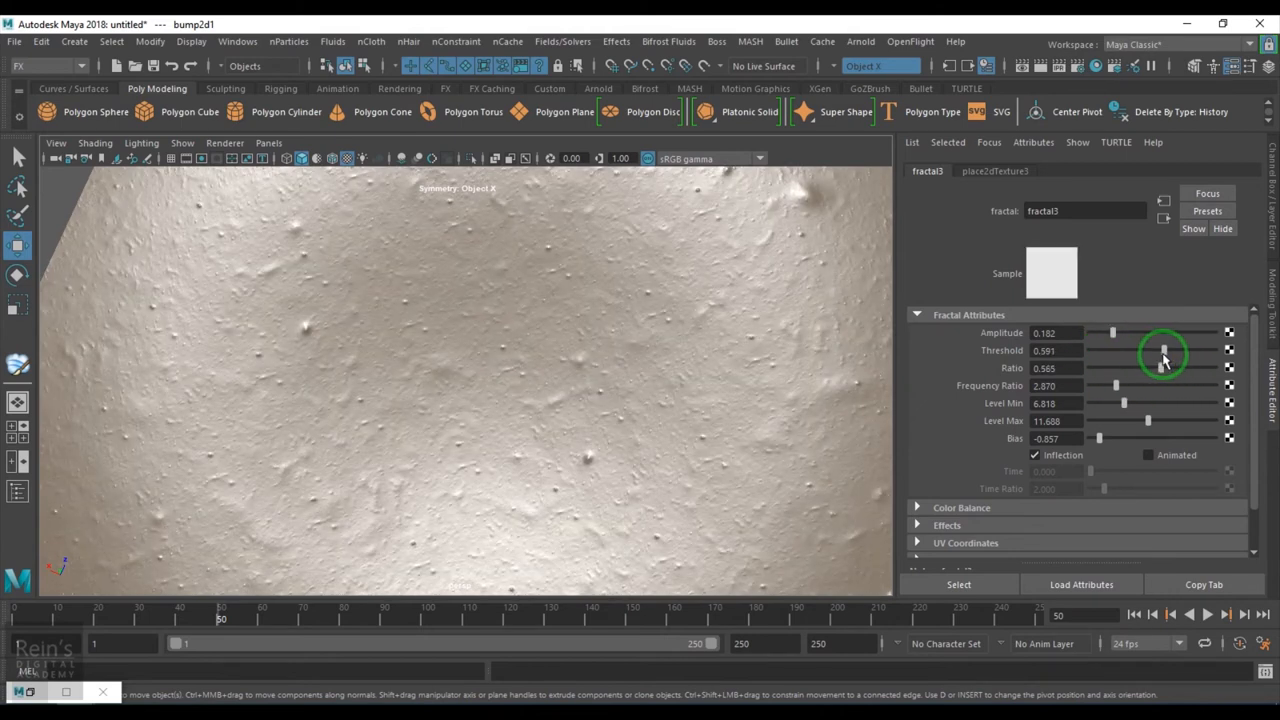
pyautogui.moveTo(1163, 350); pyautogui.dragTo(1180, 350)
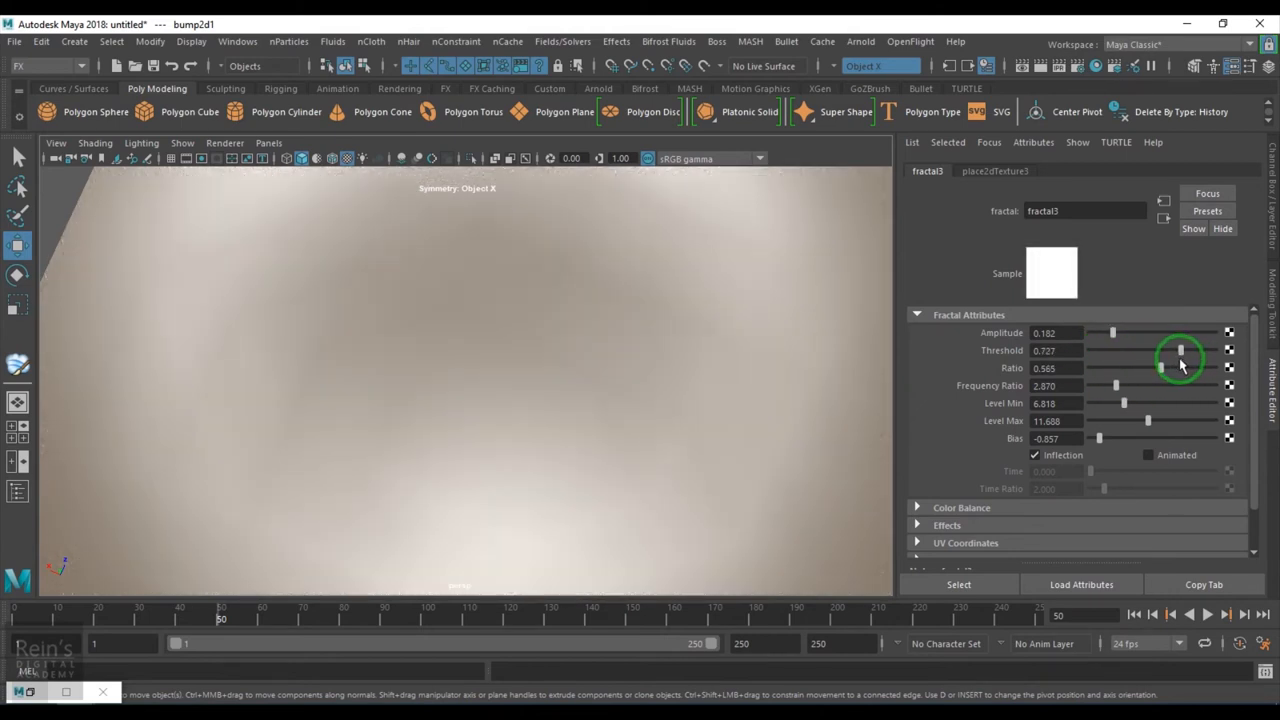
pyautogui.moveTo(1181, 350); pyautogui.dragTo(1176, 363)
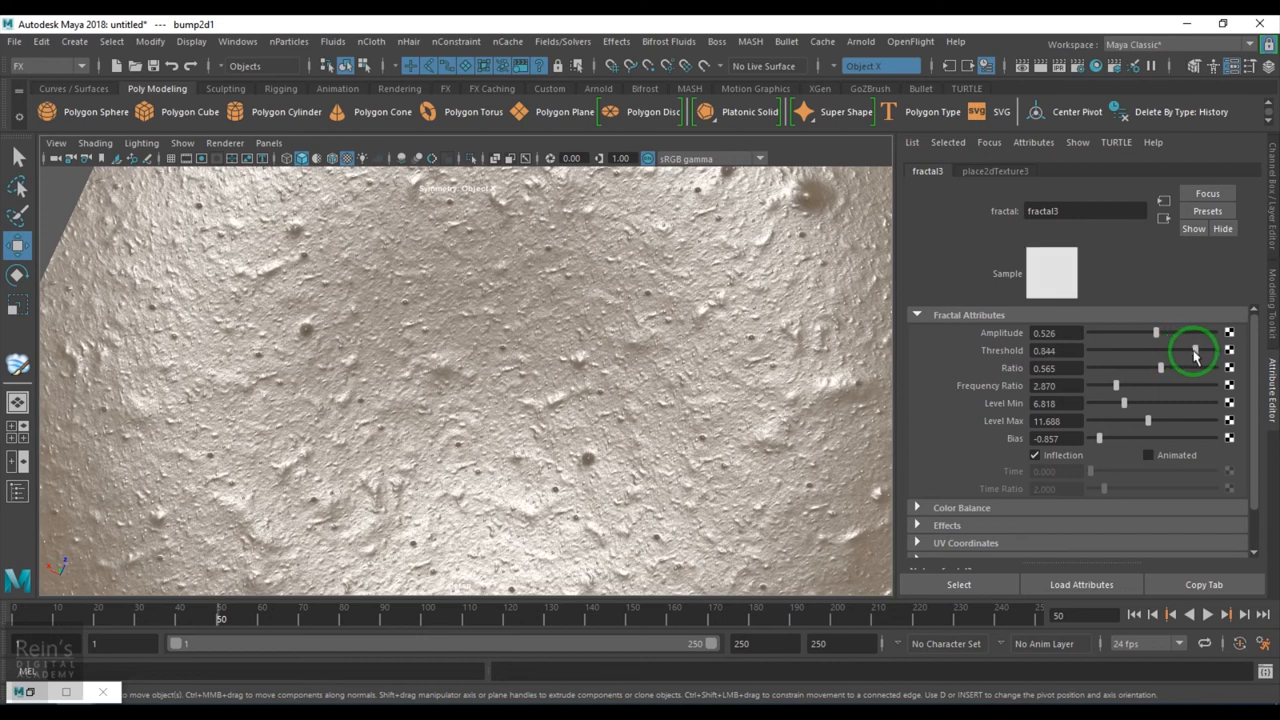
pyautogui.moveTo(1195, 351); pyautogui.dragTo(1207, 351)
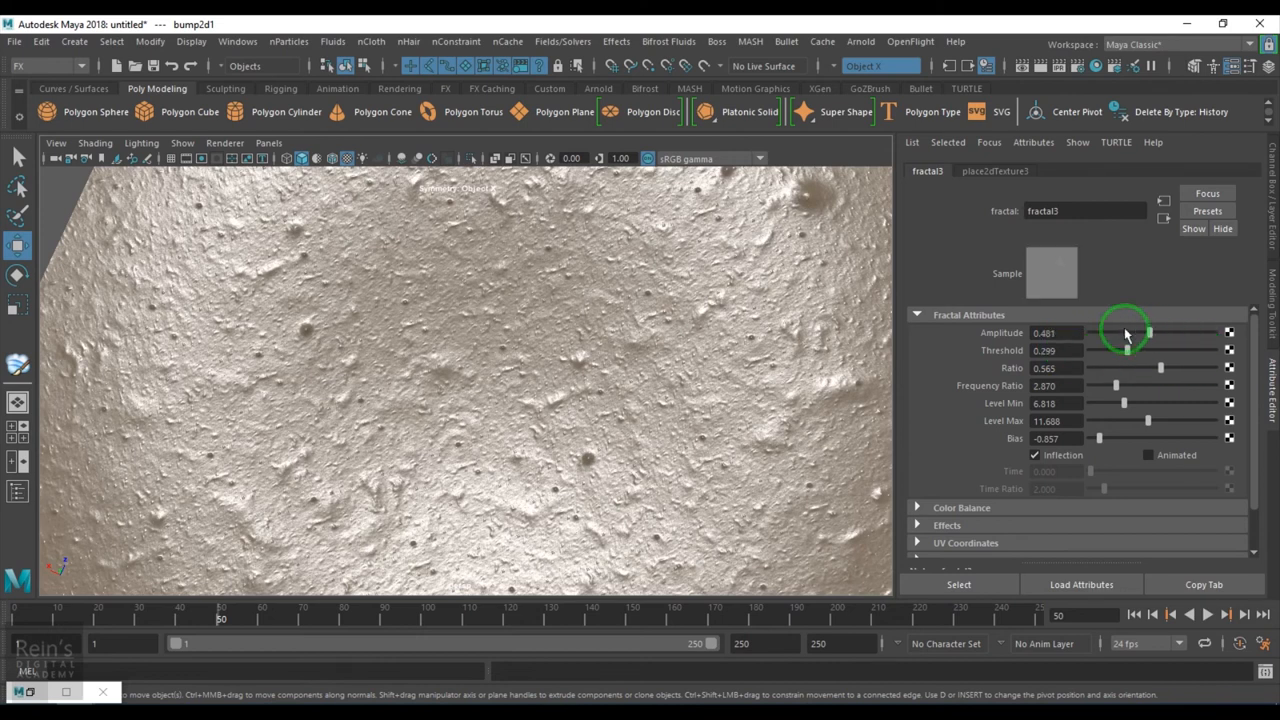
pyautogui.moveTo(1127, 332); pyautogui.dragTo(1107, 332)
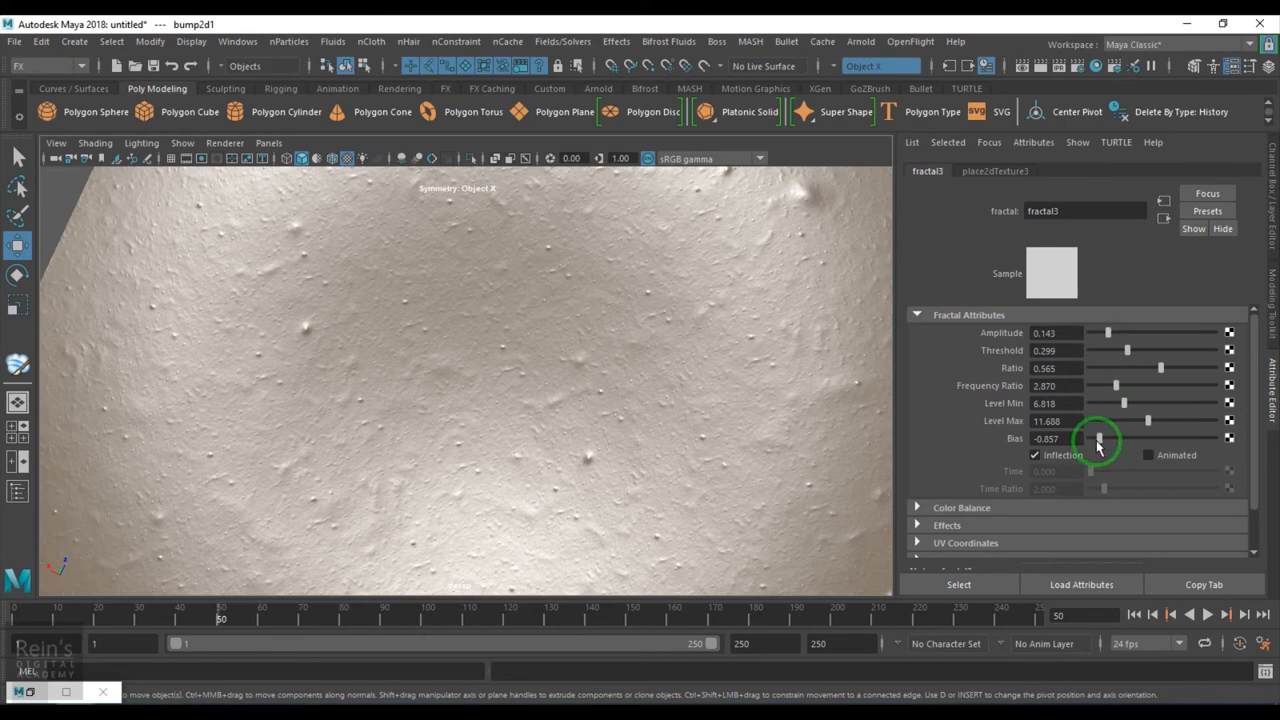
pyautogui.moveTo(1098, 439); pyautogui.dragTo(1118, 440)
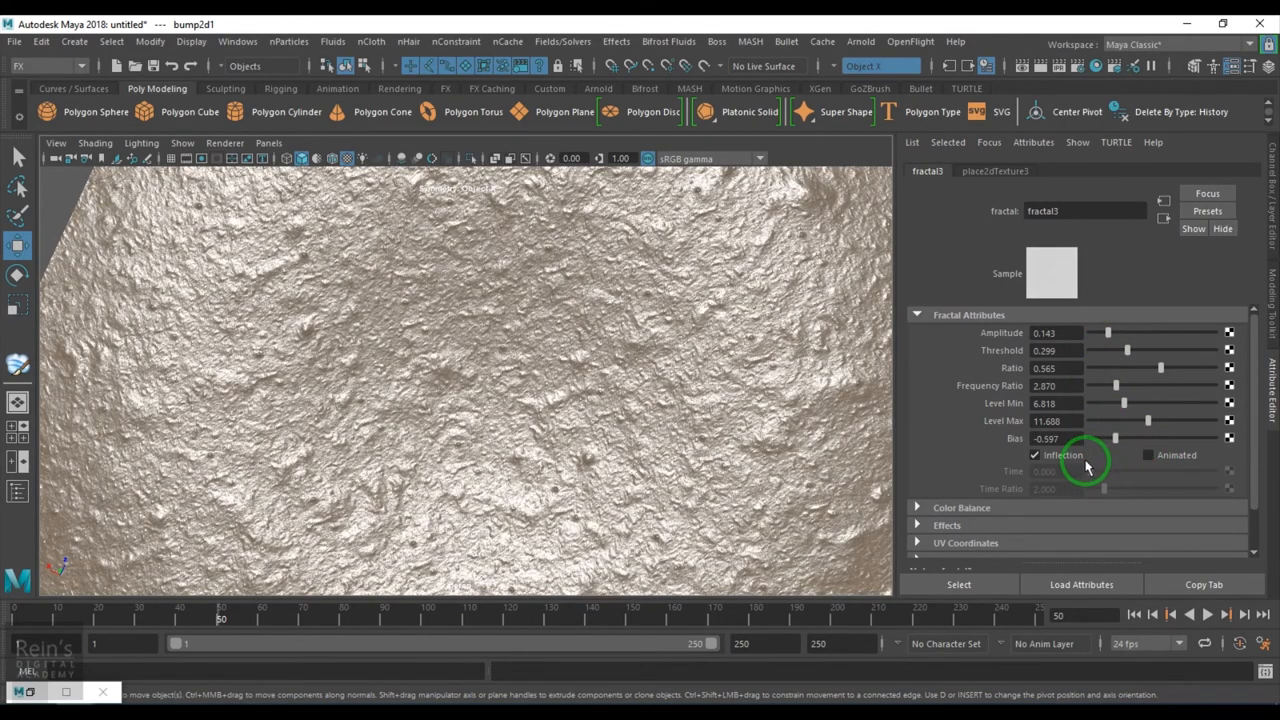
pyautogui.moveTo(1104, 438); pyautogui.dragTo(1128, 438)
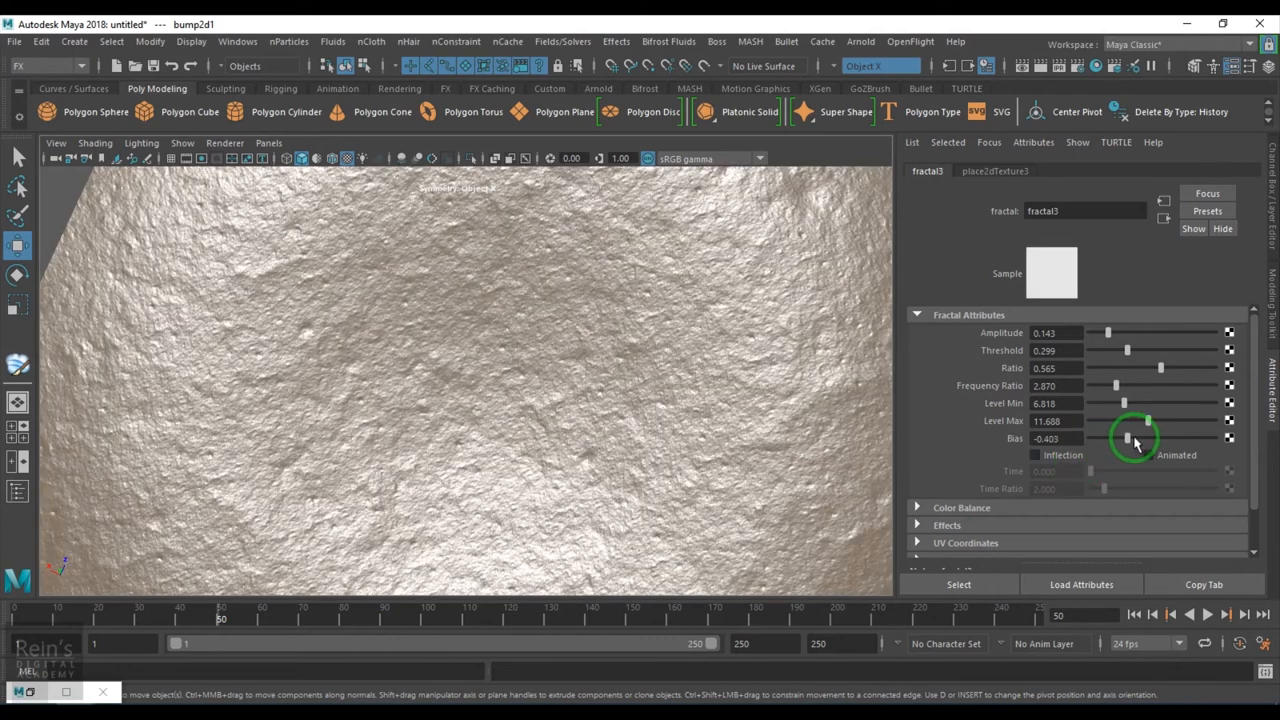
pyautogui.moveTo(1128, 438); pyautogui.dragTo(1108, 438)
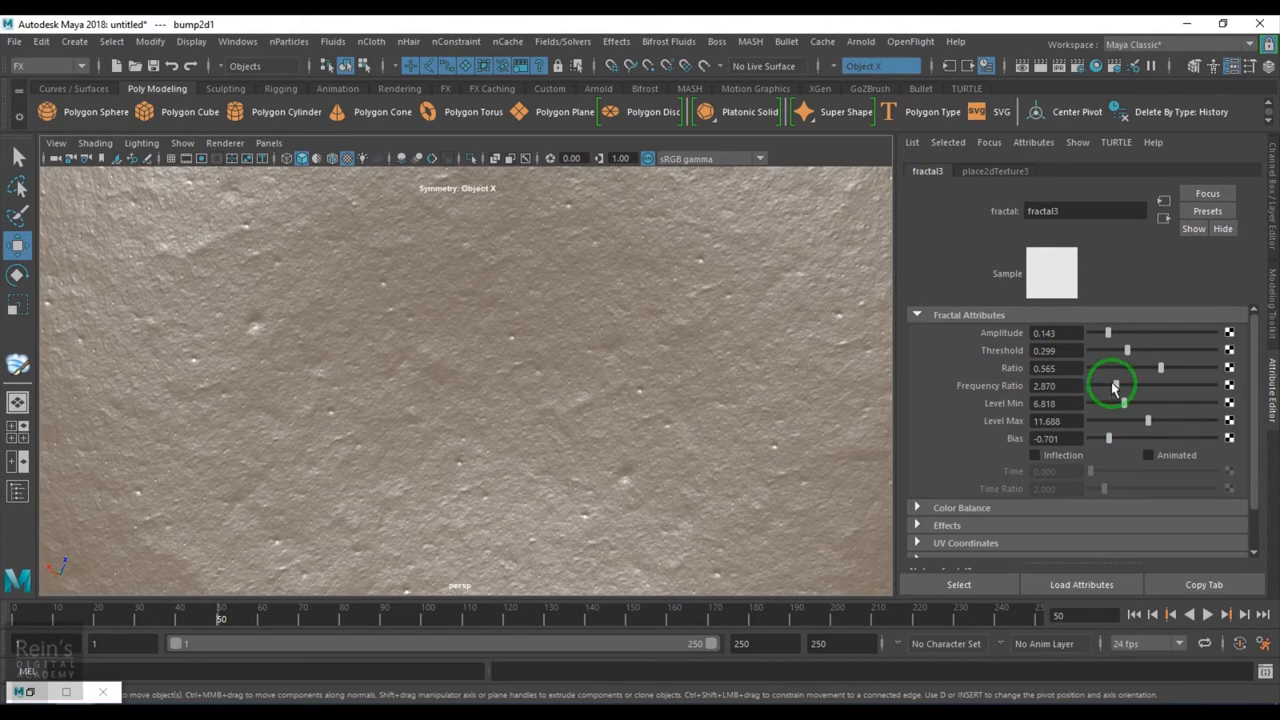
# - Refine Frequency Ratio, Ratio to 0.591, Threshold near zero and Amplitude to 0.357
pyautogui.moveTo(1145, 386); pyautogui.dragTo(1120, 386)
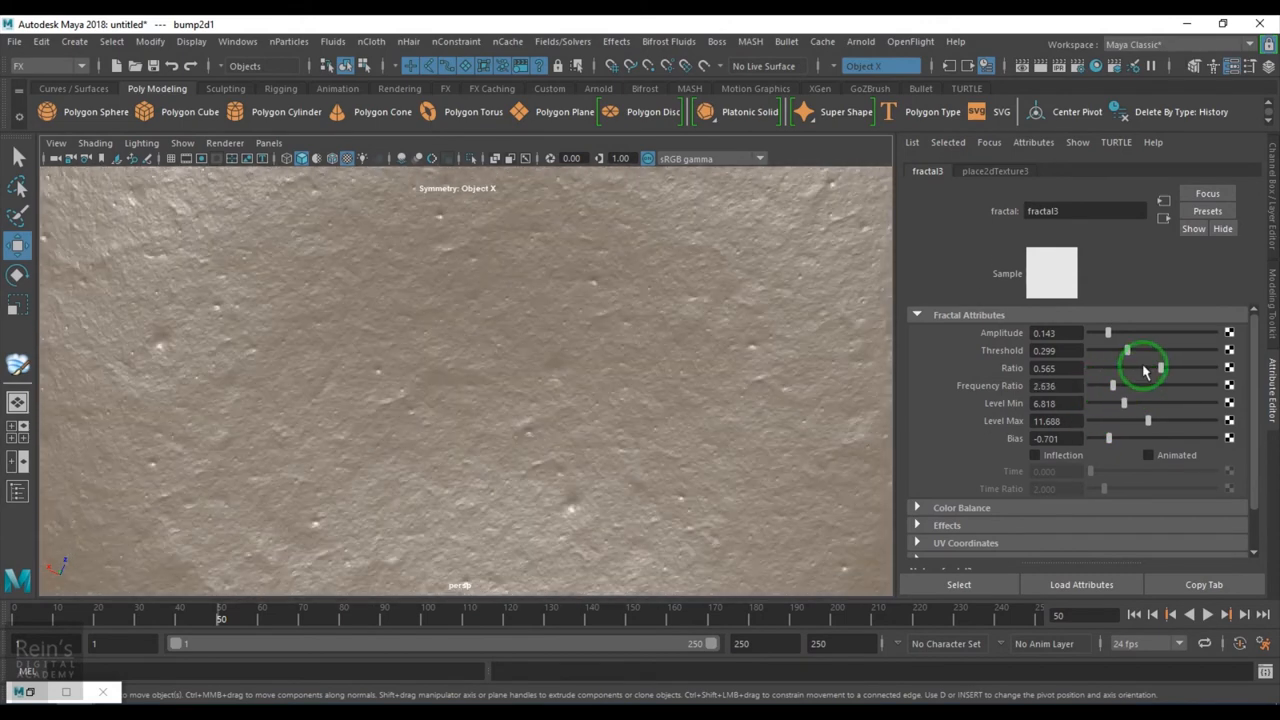
pyautogui.moveTo(1128, 368); pyautogui.dragTo(1163, 368)
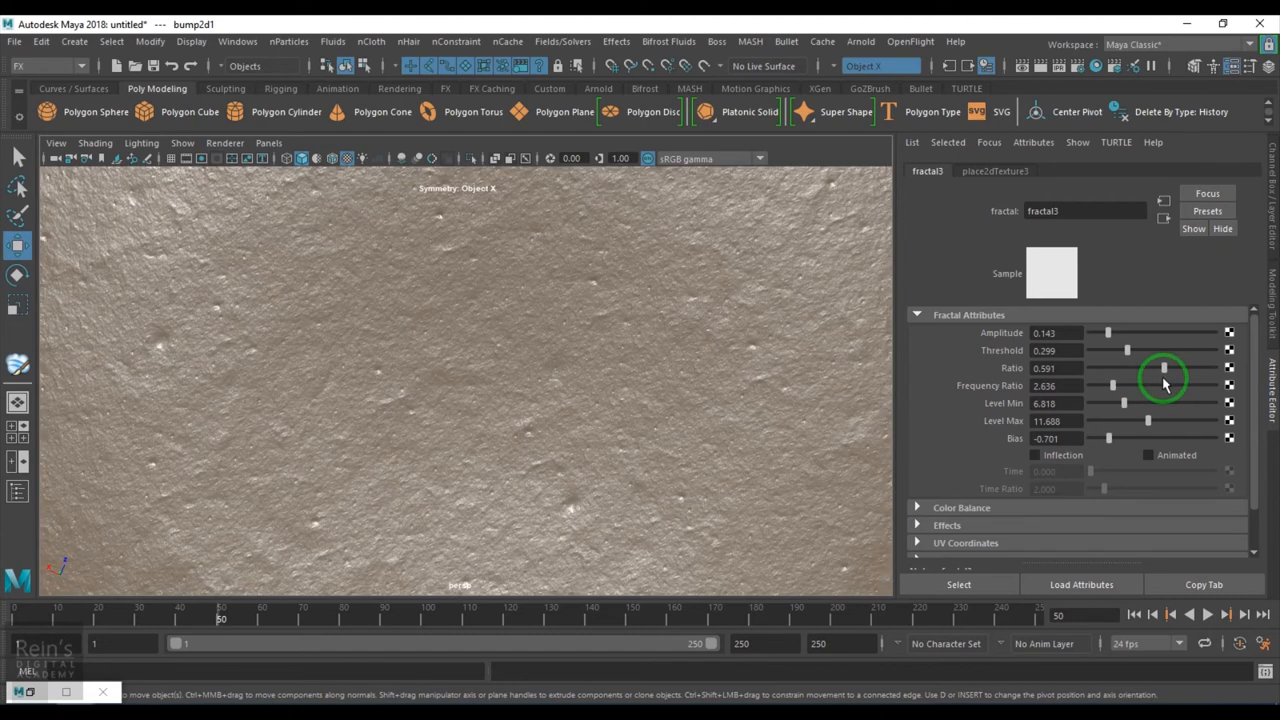
pyautogui.moveTo(1128, 350); pyautogui.dragTo(1099, 350)
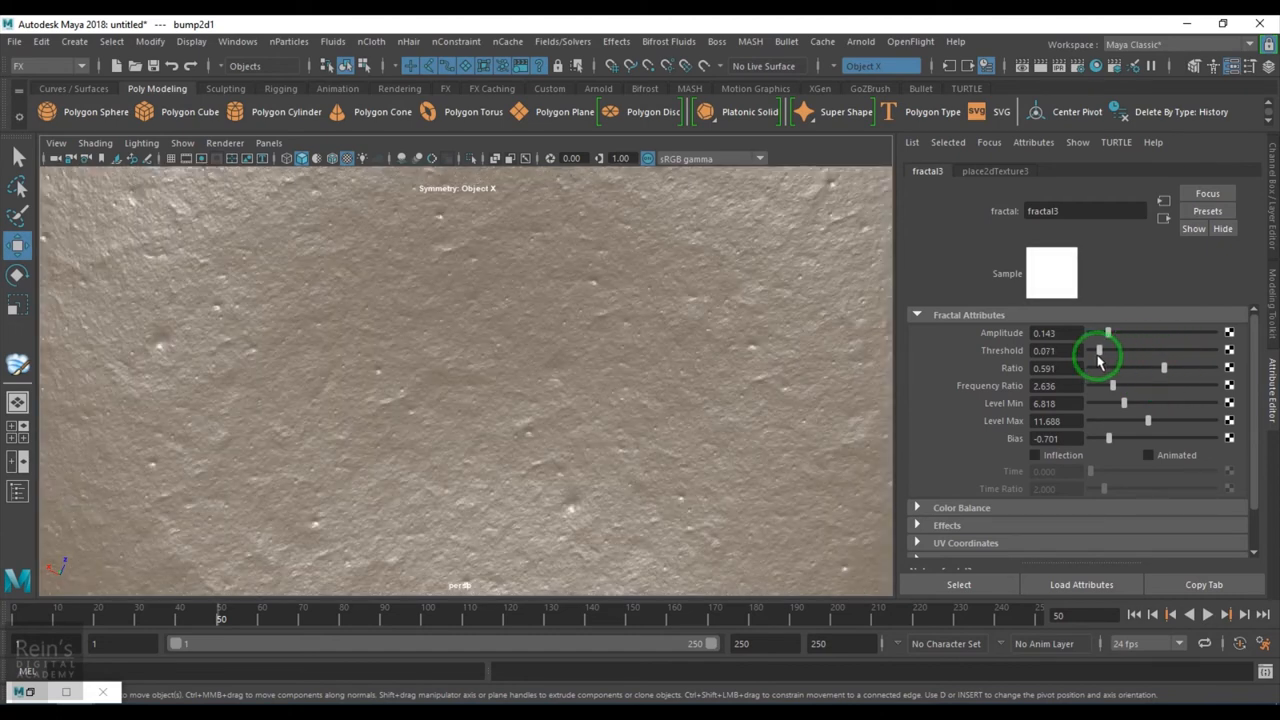
pyautogui.moveTo(1100, 333); pyautogui.dragTo(1133, 333)
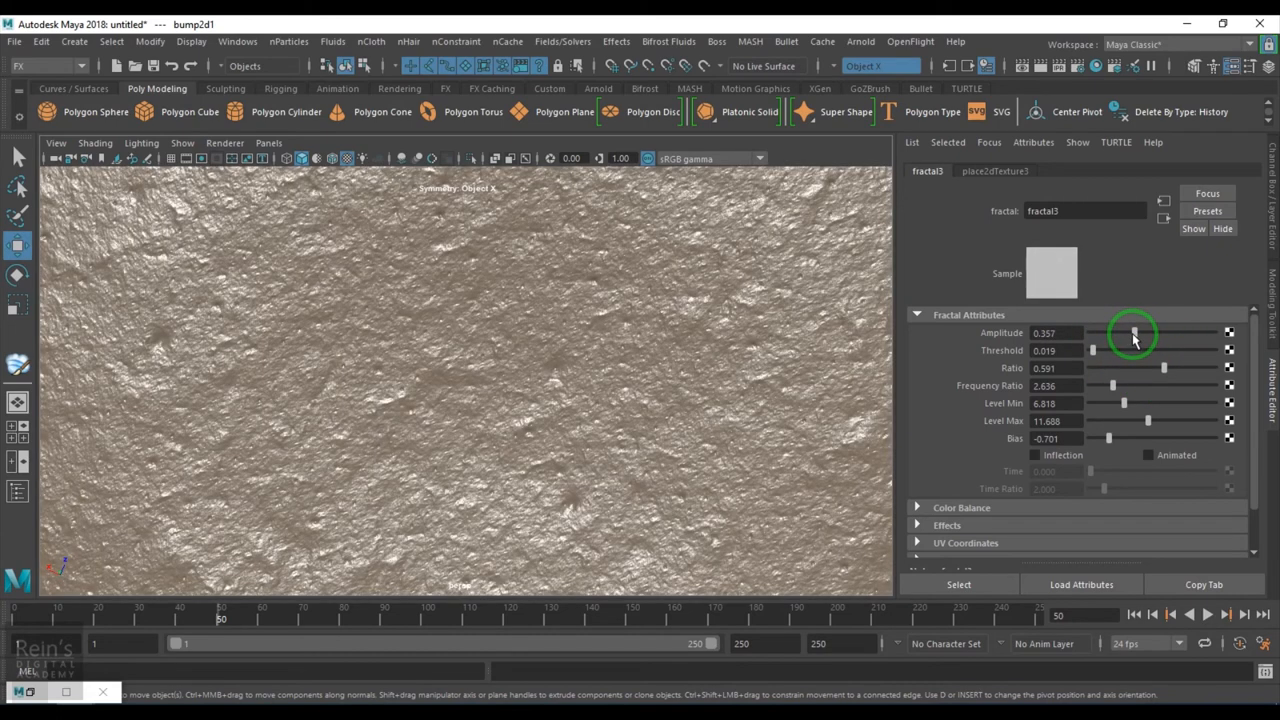
pyautogui.moveTo(1133, 333); pyautogui.dragTo(1118, 333)
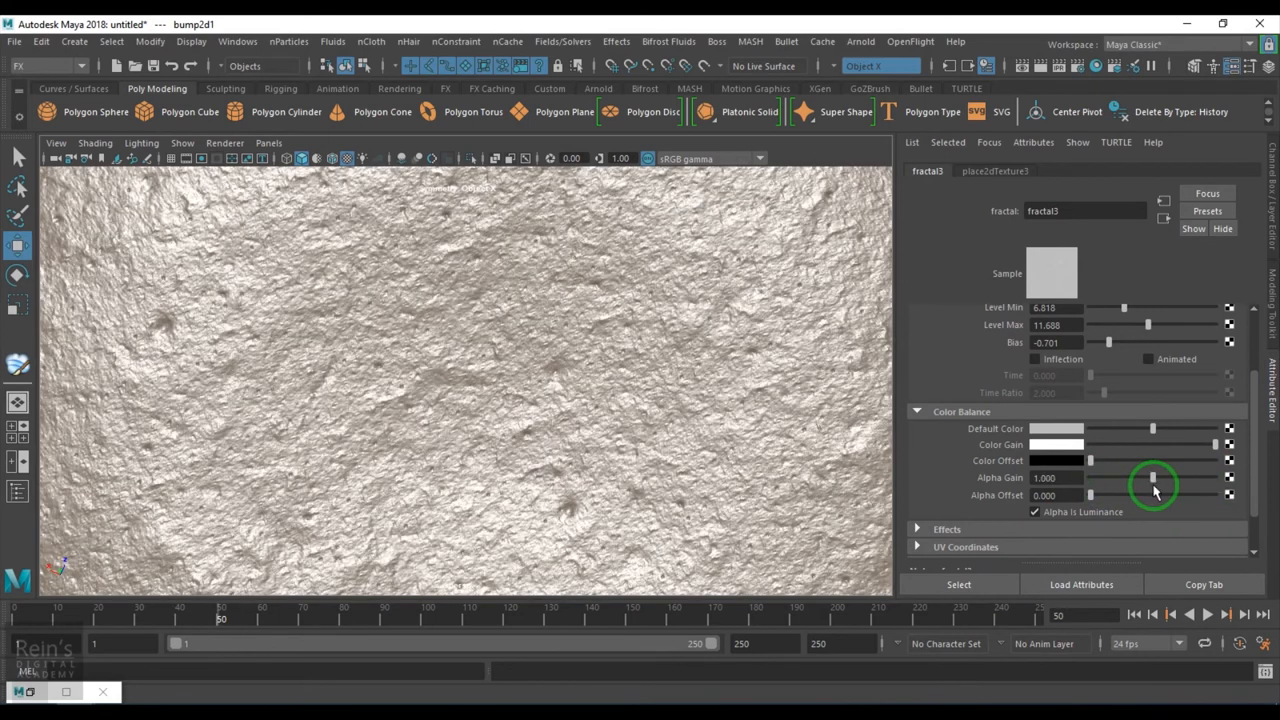
# - Lower the noise amplitude and switch Noise Type to Perlin Noise
pyautogui.click(1055, 477)
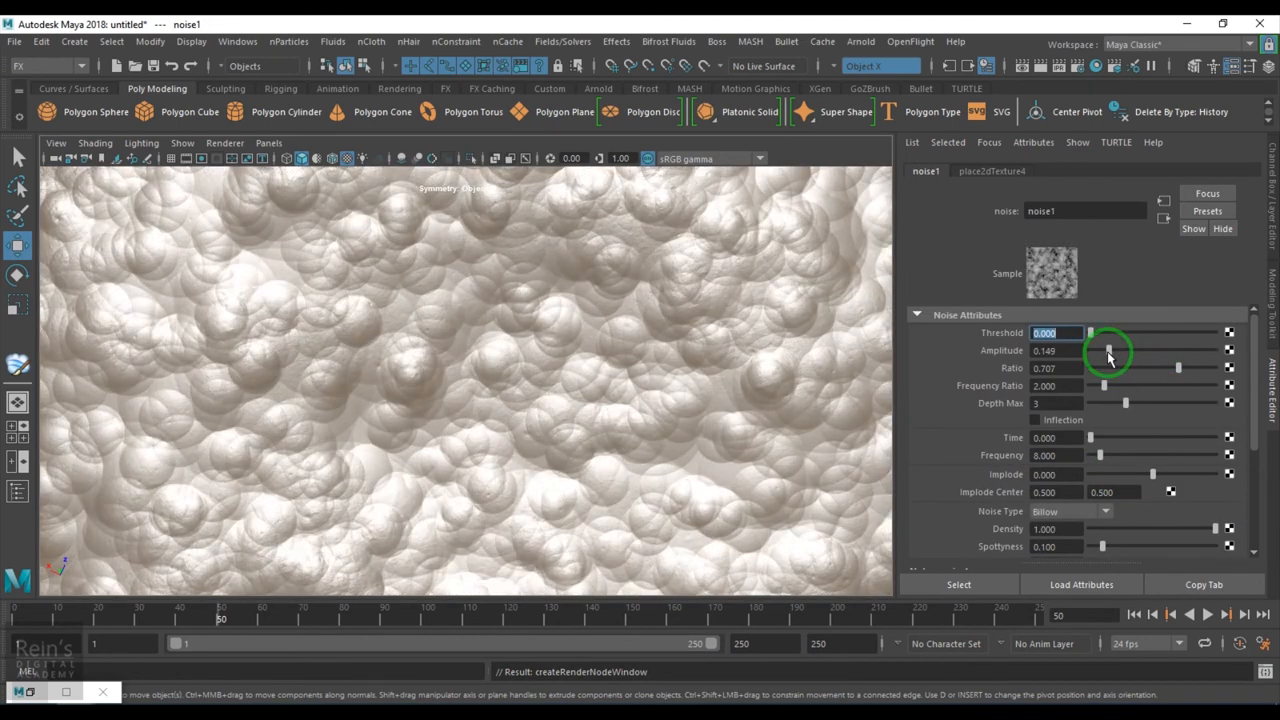
pyautogui.moveTo(1108, 350); pyautogui.dragTo(1095, 350)
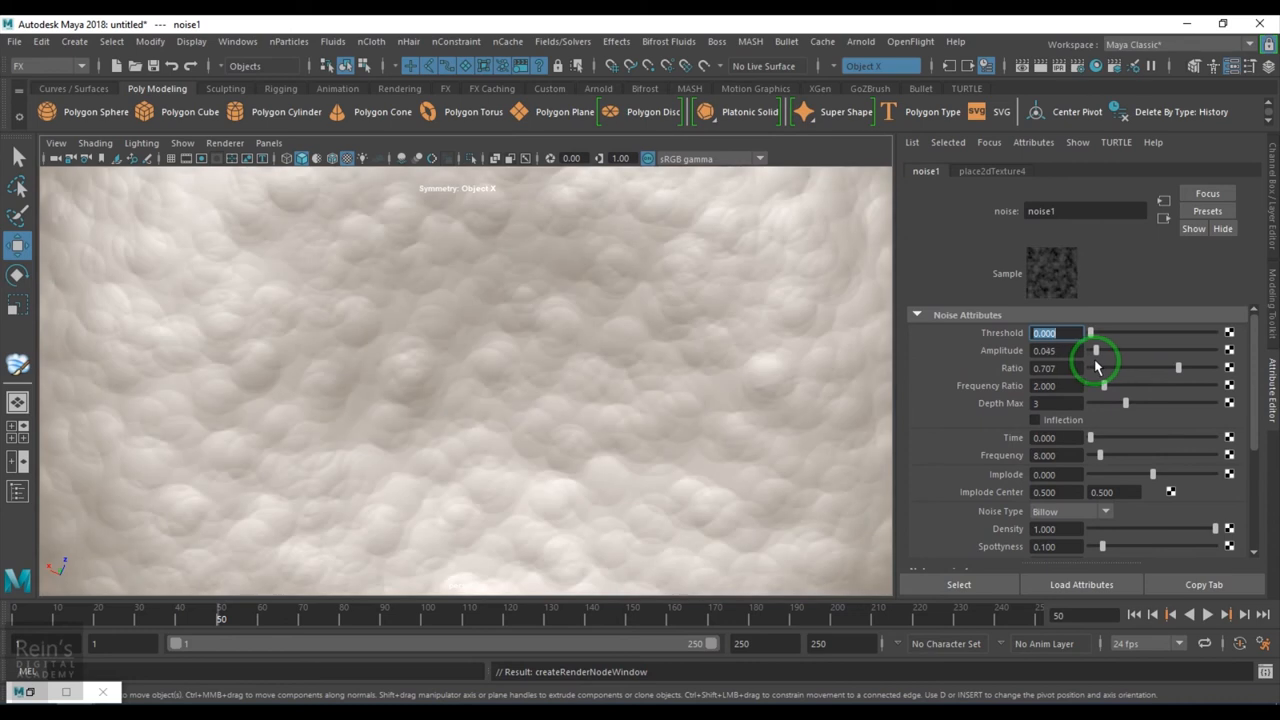
pyautogui.click(1070, 511)
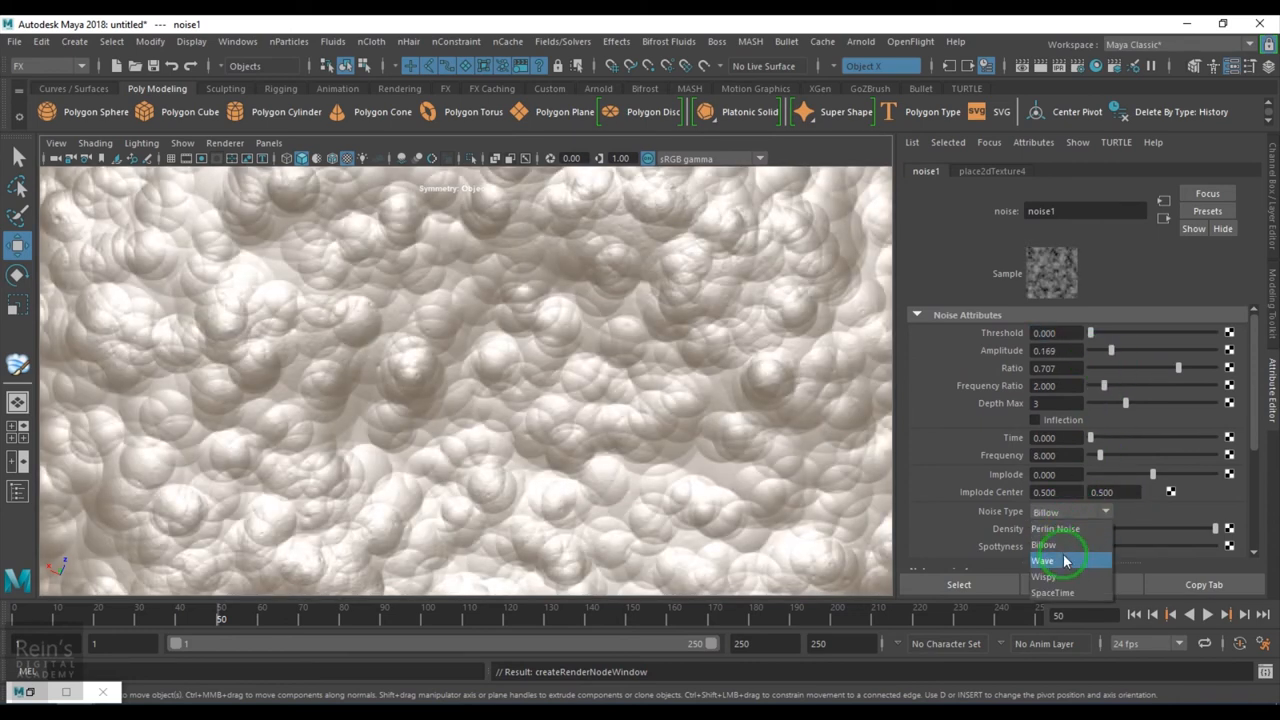
pyautogui.click(1055, 528)
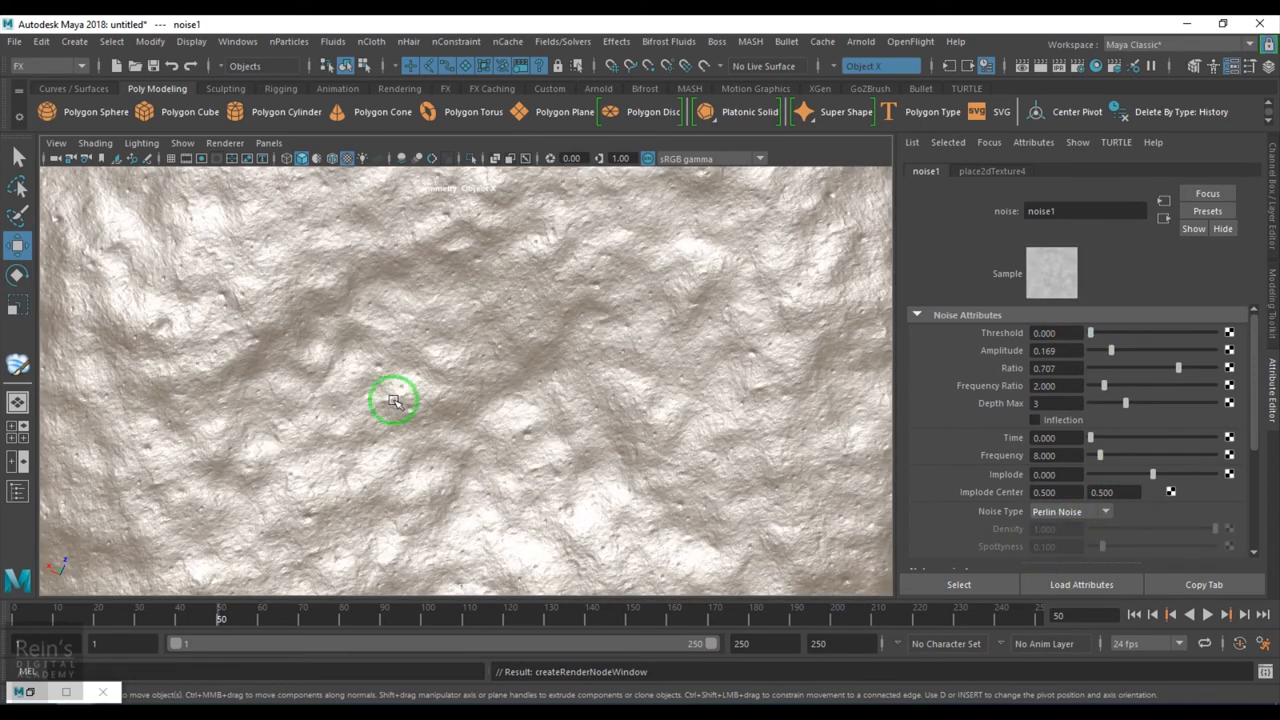
pyautogui.moveTo(785, 288)
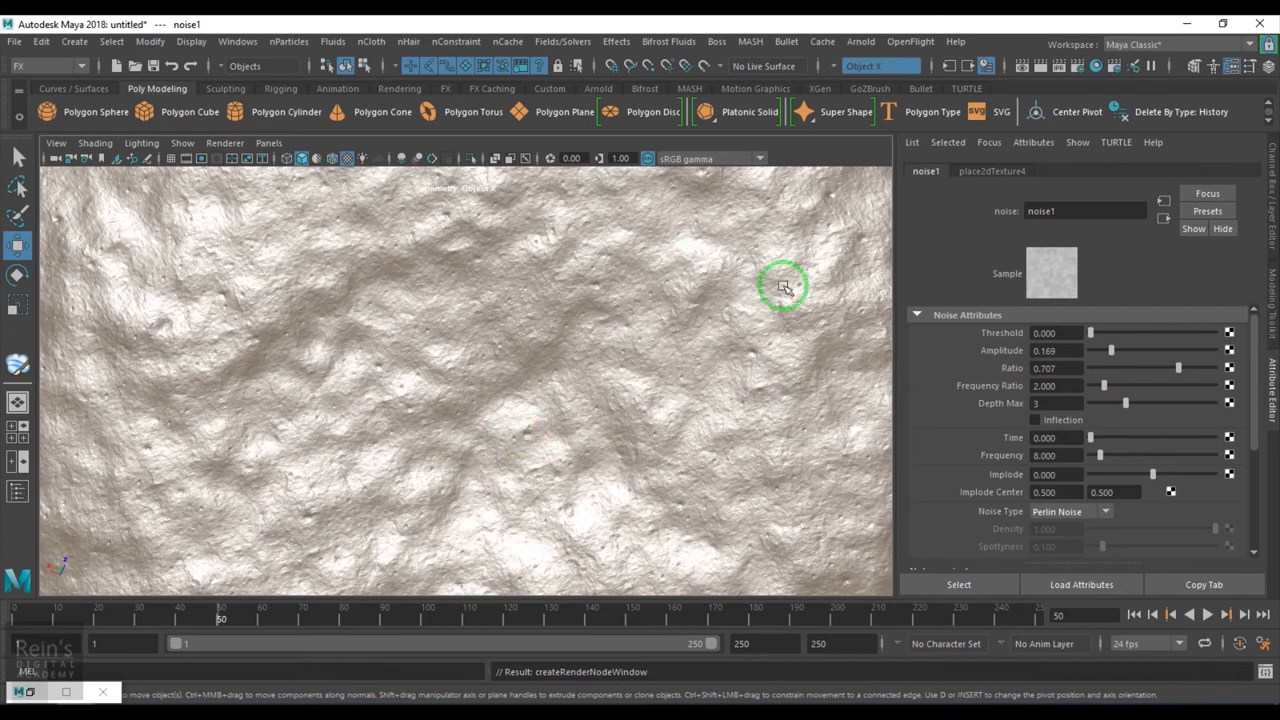
# - Retune the noise Ratio and Frequency Ratio to about 2.5, and raise Depth Max
pyautogui.moveTo(1178, 368); pyautogui.dragTo(1113, 368)
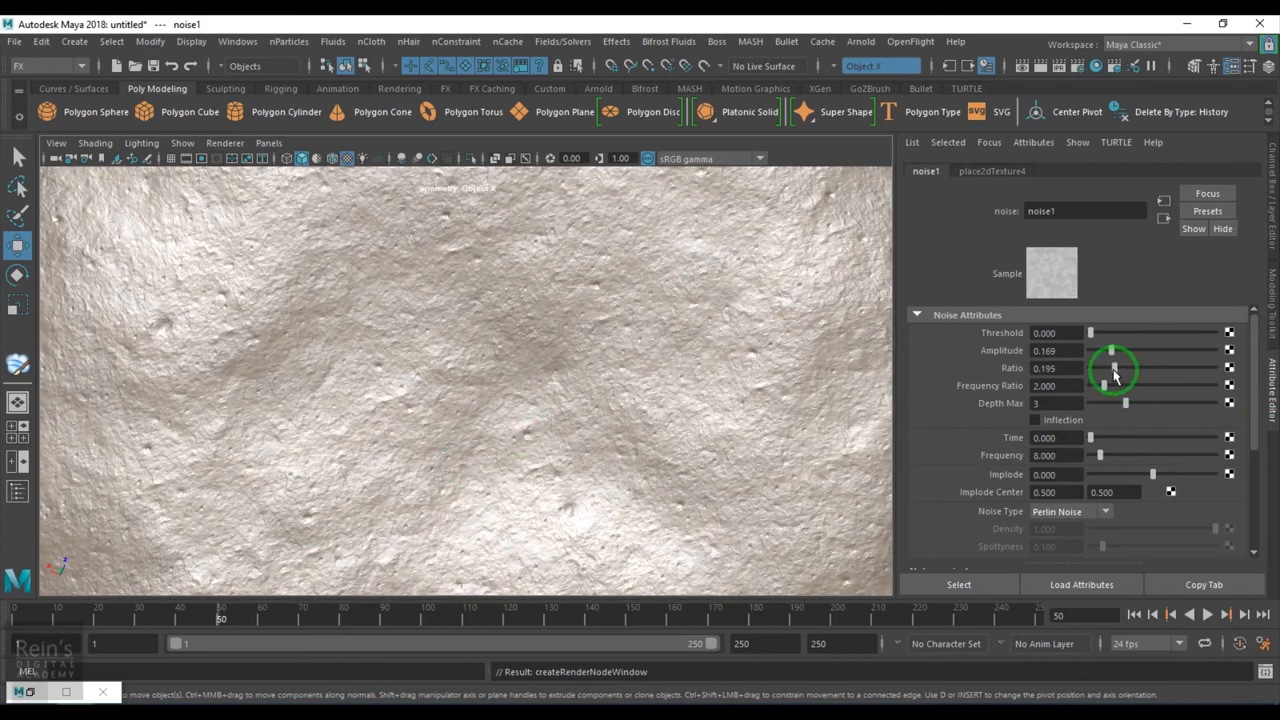
pyautogui.moveTo(1110, 368); pyautogui.dragTo(1125, 368)
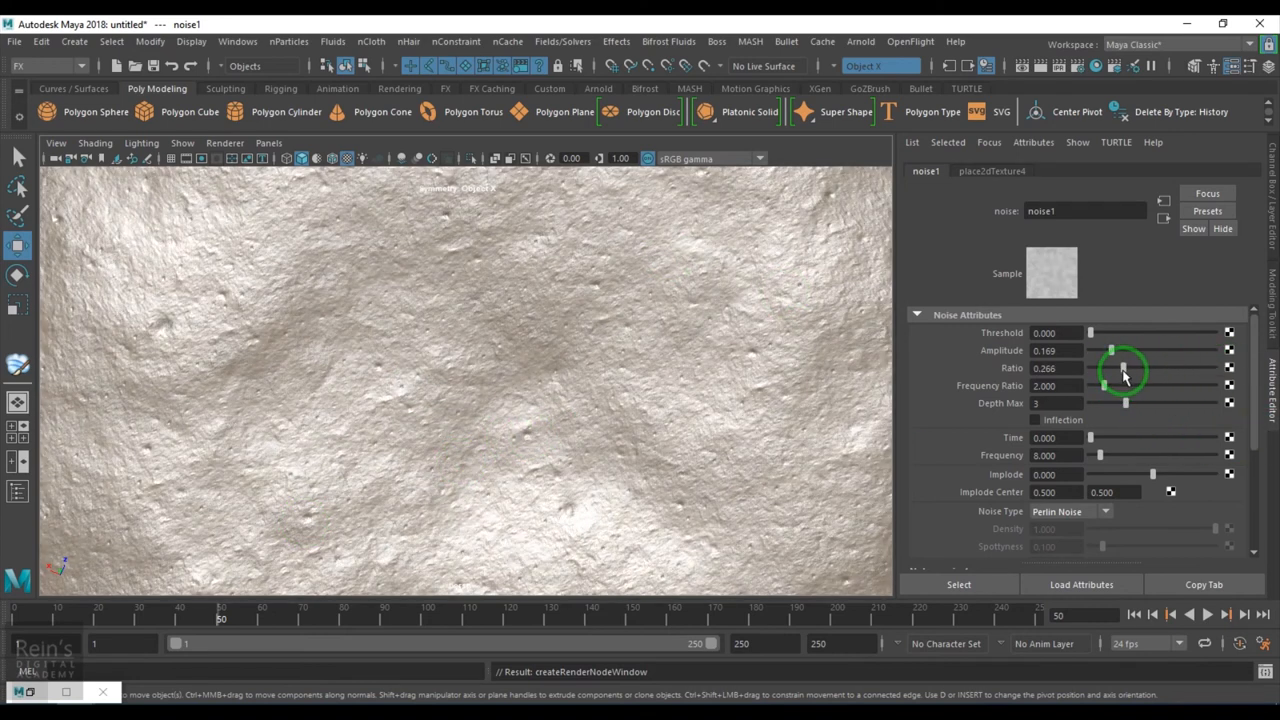
pyautogui.moveTo(1100, 385); pyautogui.dragTo(1150, 385)
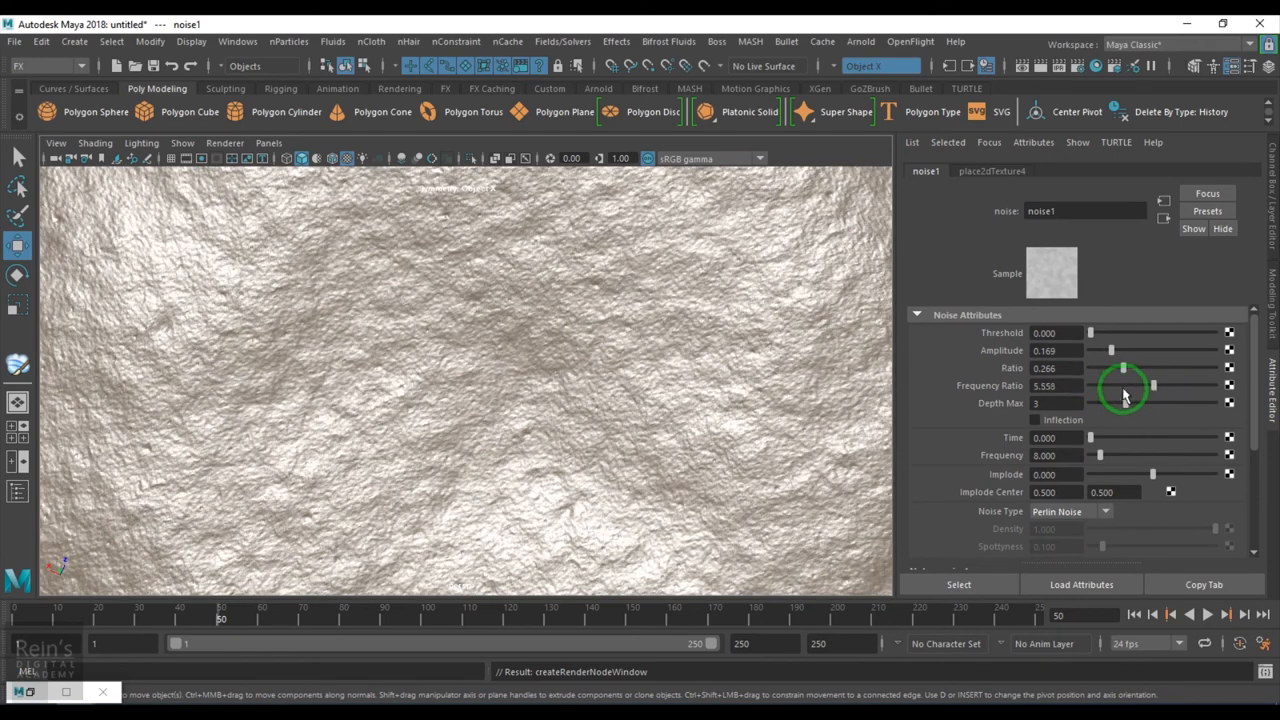
pyautogui.moveTo(1153, 385); pyautogui.dragTo(1110, 385)
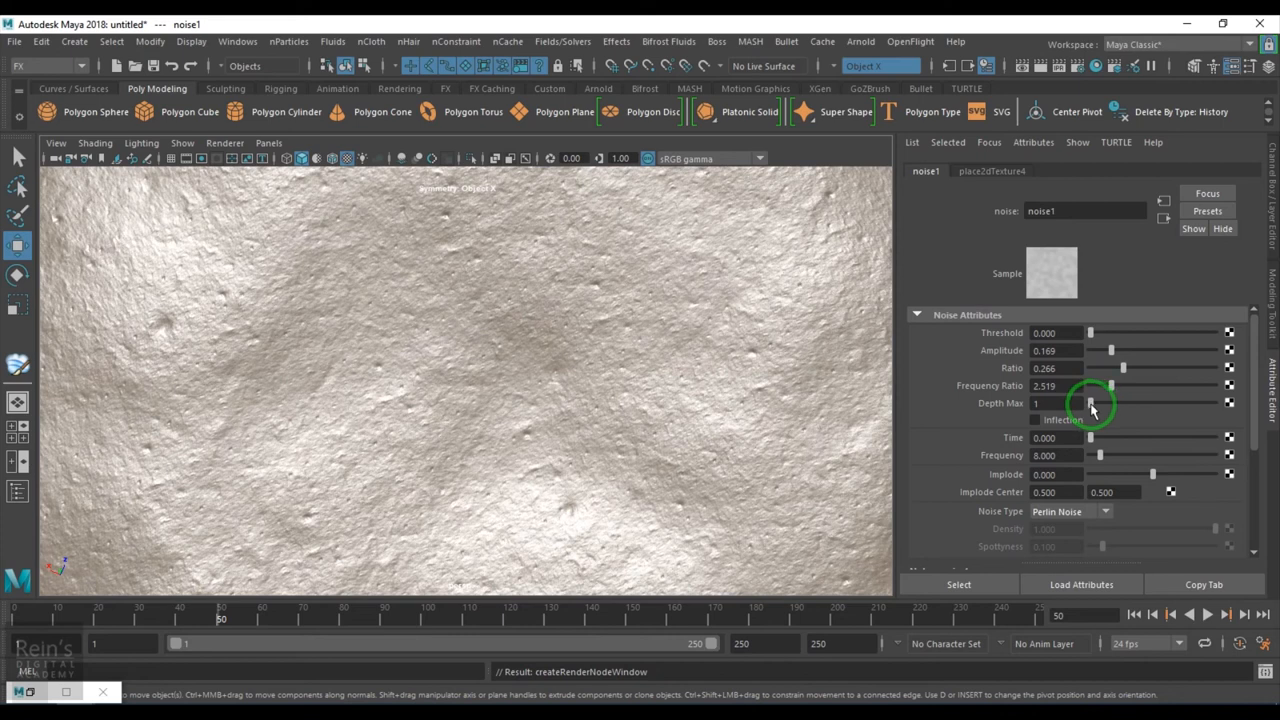
pyautogui.moveTo(1091, 402); pyautogui.dragTo(1215, 402)
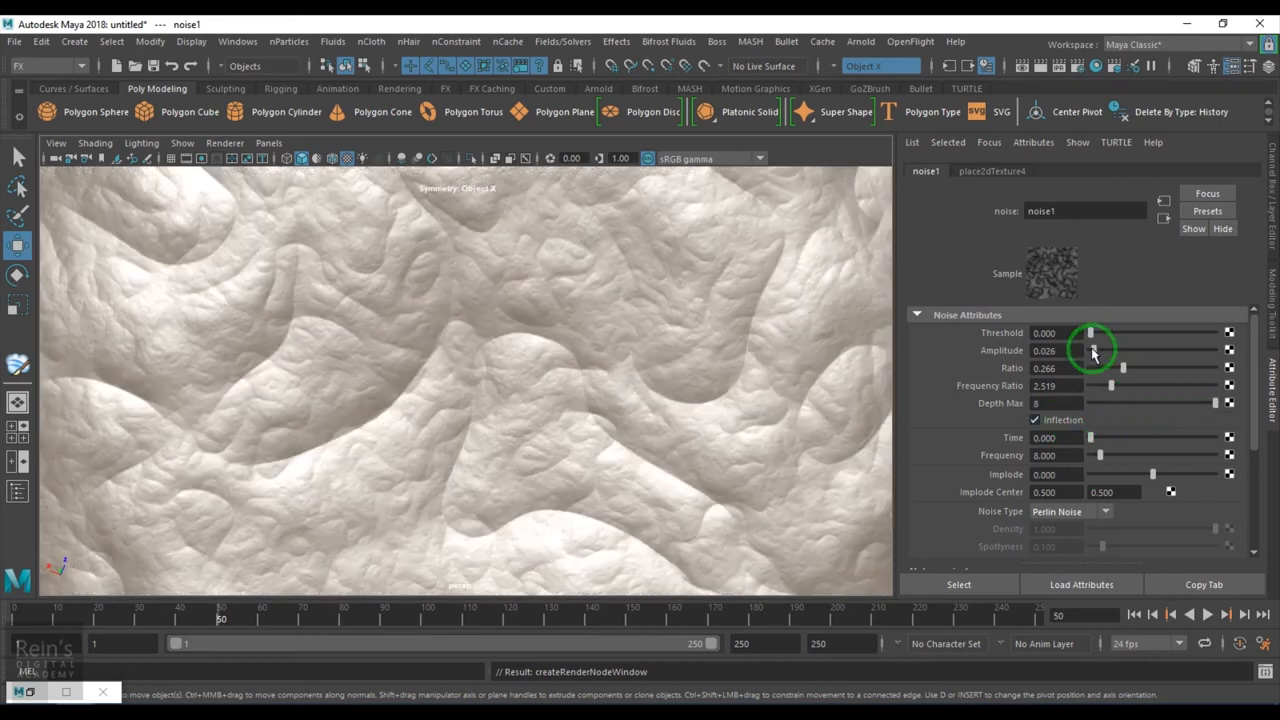
# - Set noise1 amplitude 0.143, implode about -0.234 and frequency about 10.4
pyautogui.moveTo(1091, 350); pyautogui.dragTo(1110, 350)
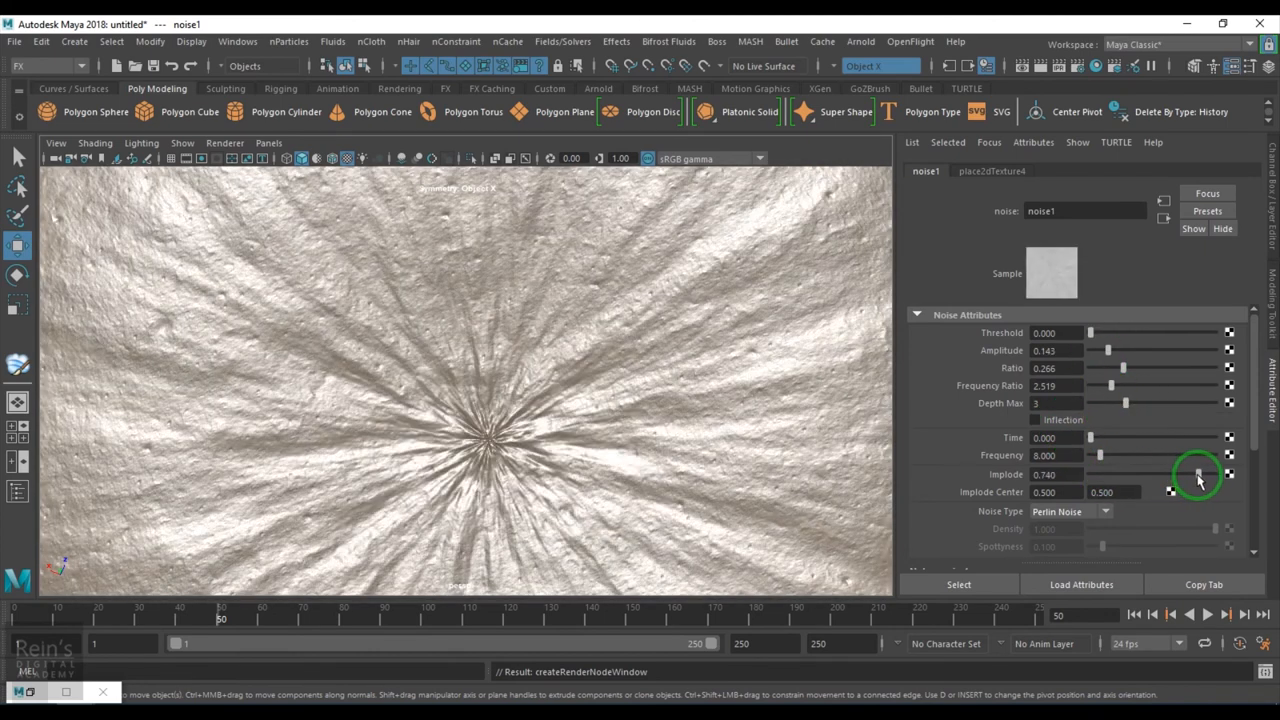
pyautogui.moveTo(1198, 474); pyautogui.dragTo(1182, 474)
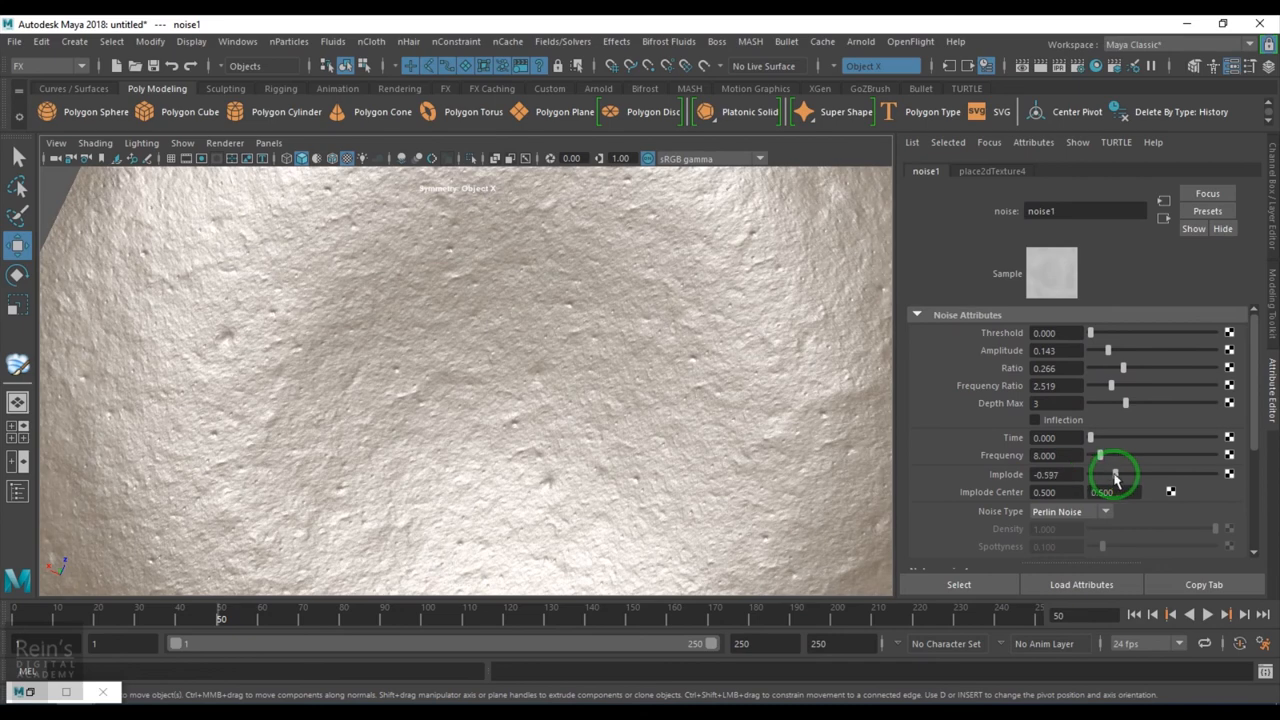
pyautogui.moveTo(1090, 455); pyautogui.dragTo(1137, 455)
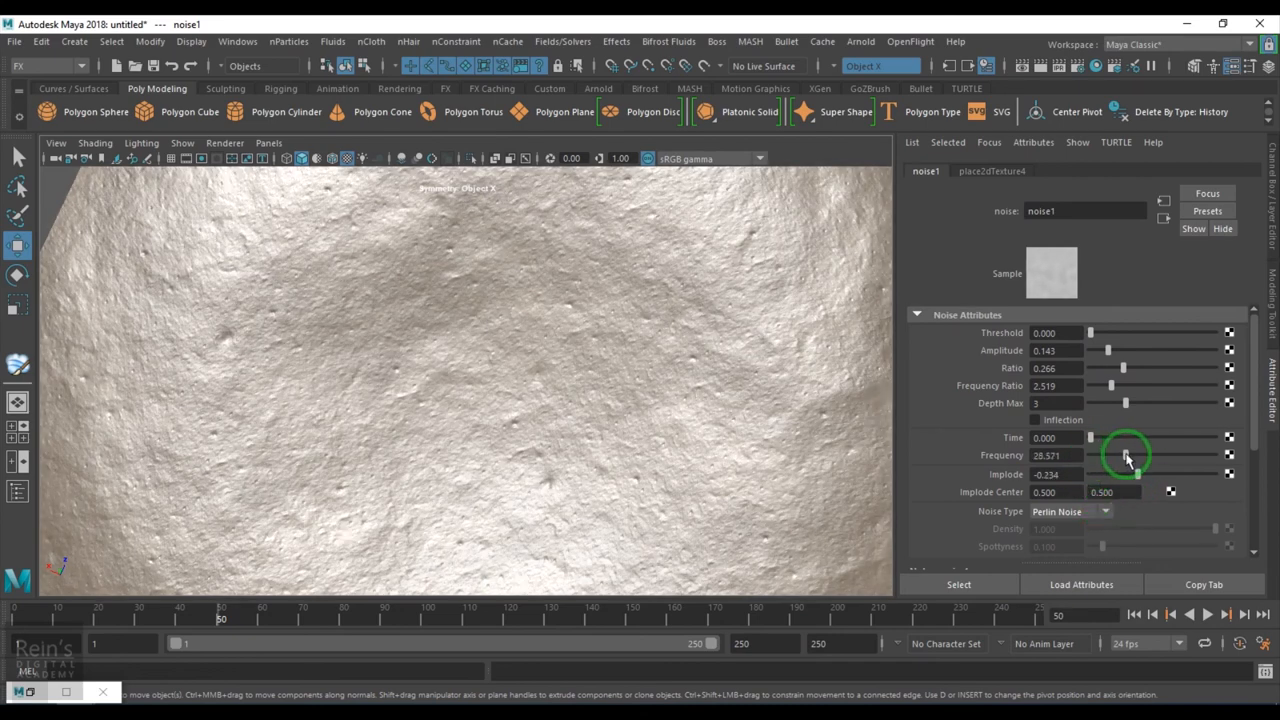
pyautogui.moveTo(1135, 473); pyautogui.dragTo(1103, 455)
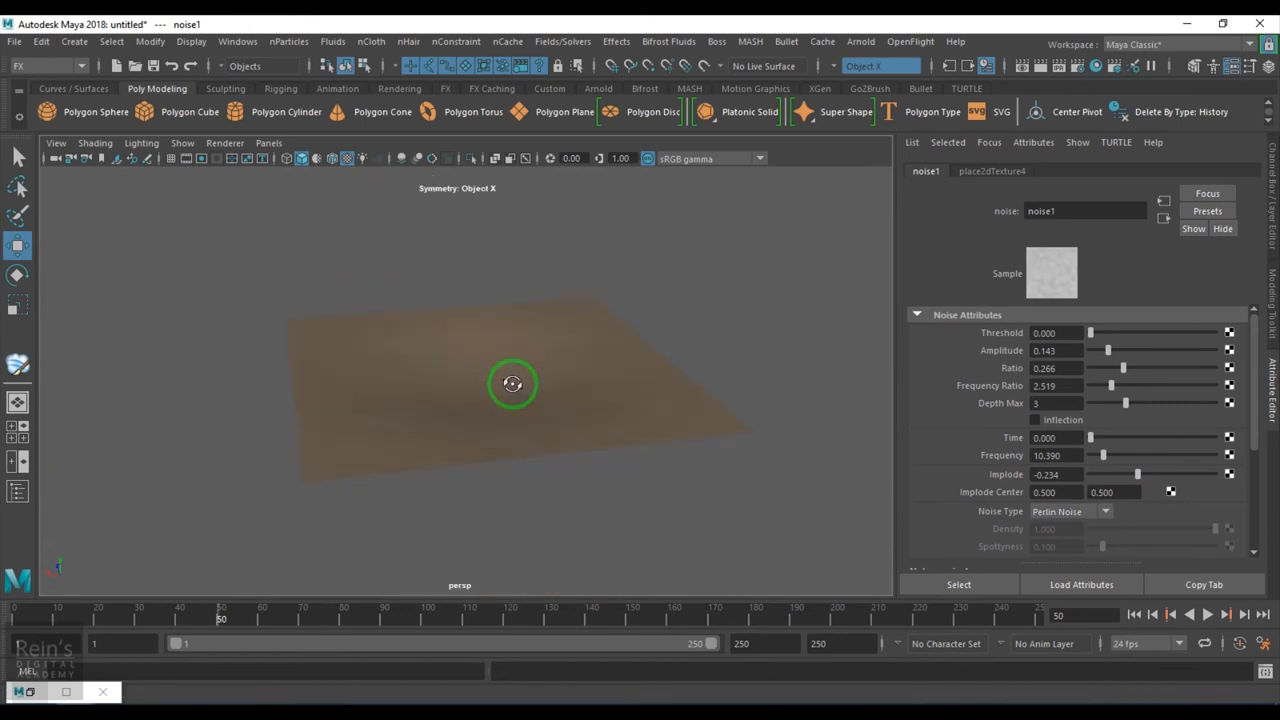
# - Zoom out to view the whole brown ground plane
pyautogui.moveTo(512, 384); pyautogui.dragTo(834, 504)
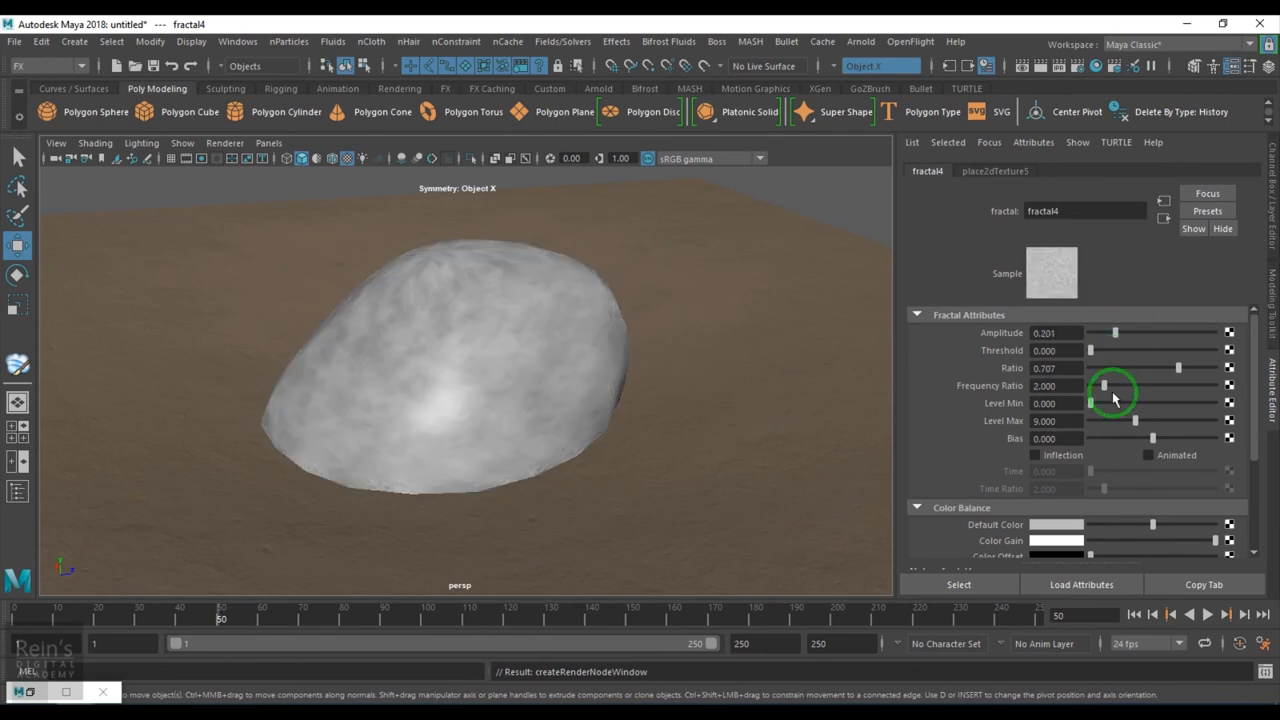
pyautogui.moveTo(423, 418)
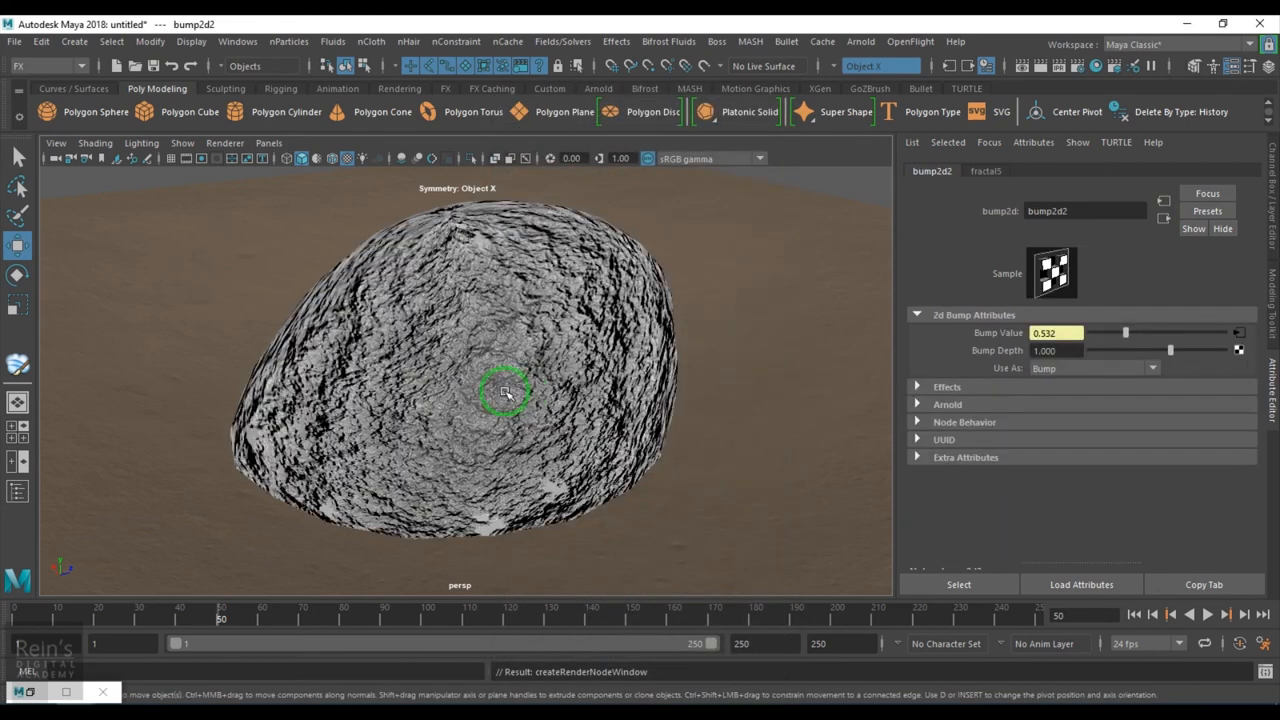
# - Soften the stone's fractal5 bump by lowering amplitude to about 0.17 and raising bias
pyautogui.click(986, 170)
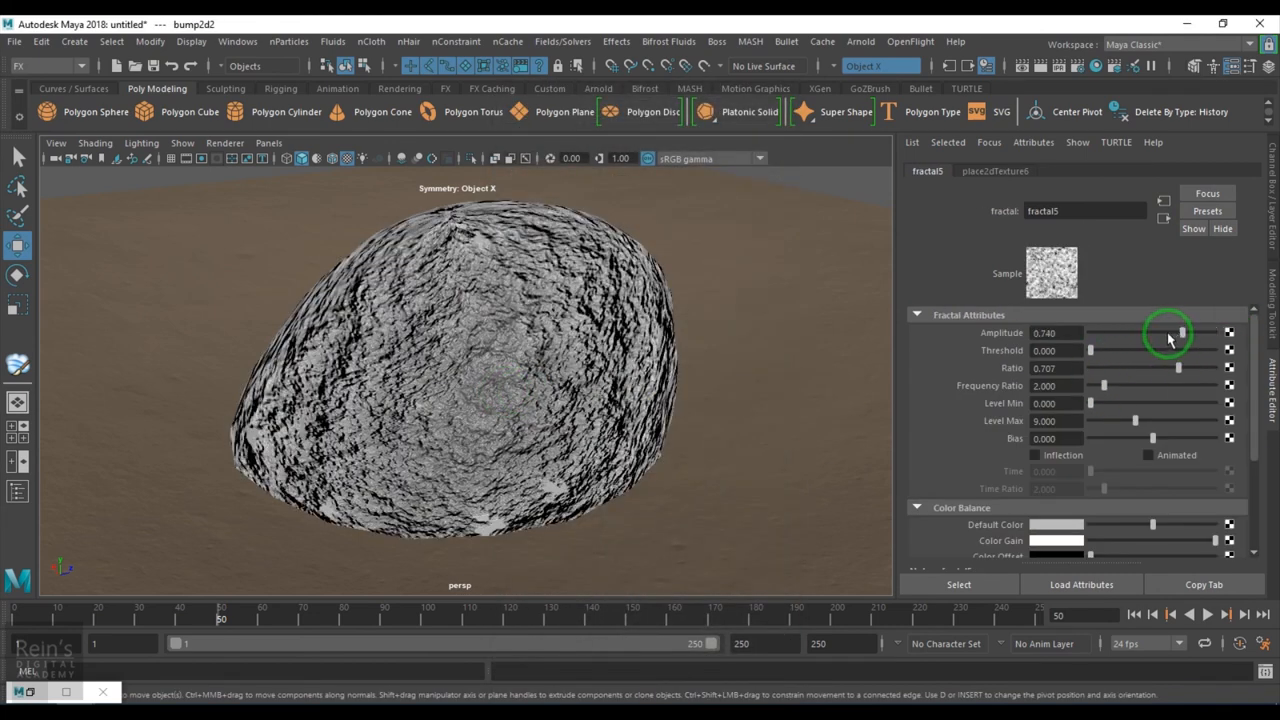
pyautogui.moveTo(1178, 333); pyautogui.dragTo(1103, 333)
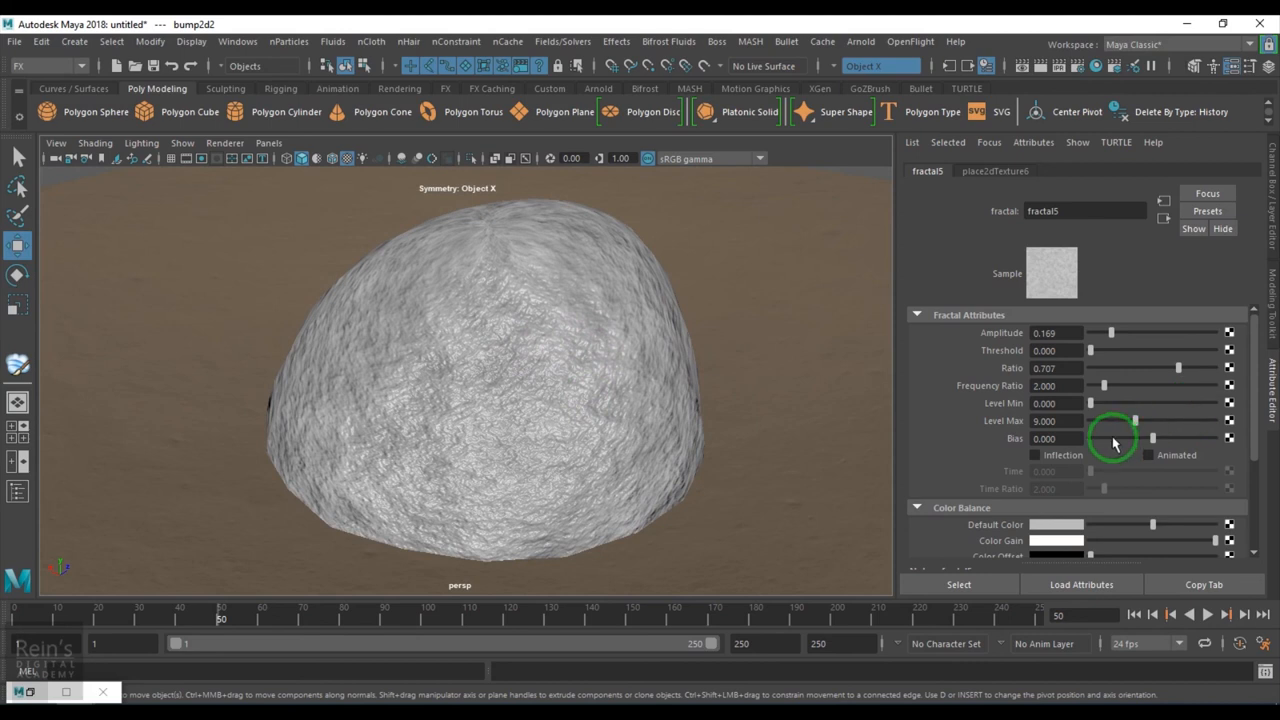
pyautogui.moveTo(1150, 438); pyautogui.dragTo(1185, 438)
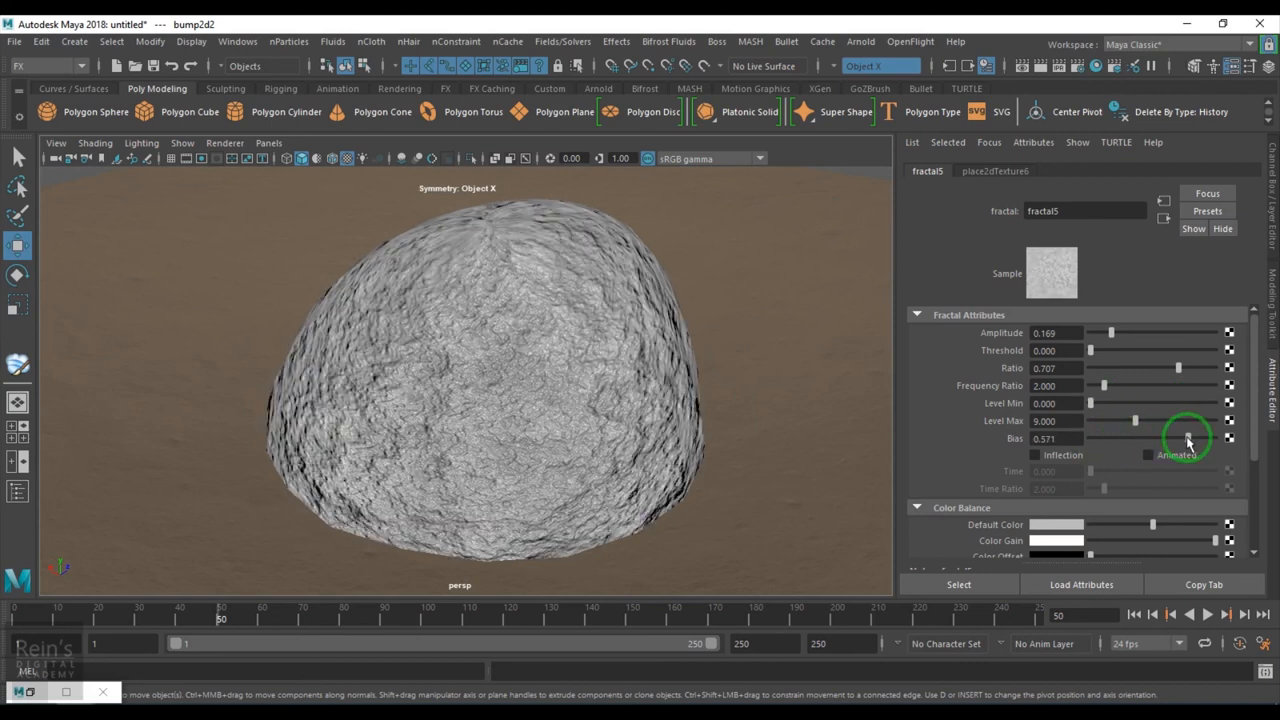
# - Set fractal5 threshold 0.481, ratio 0.519, frequency ratio about 2, level max 6.33, with inflection on
pyautogui.moveTo(1090, 350); pyautogui.dragTo(1160, 350)
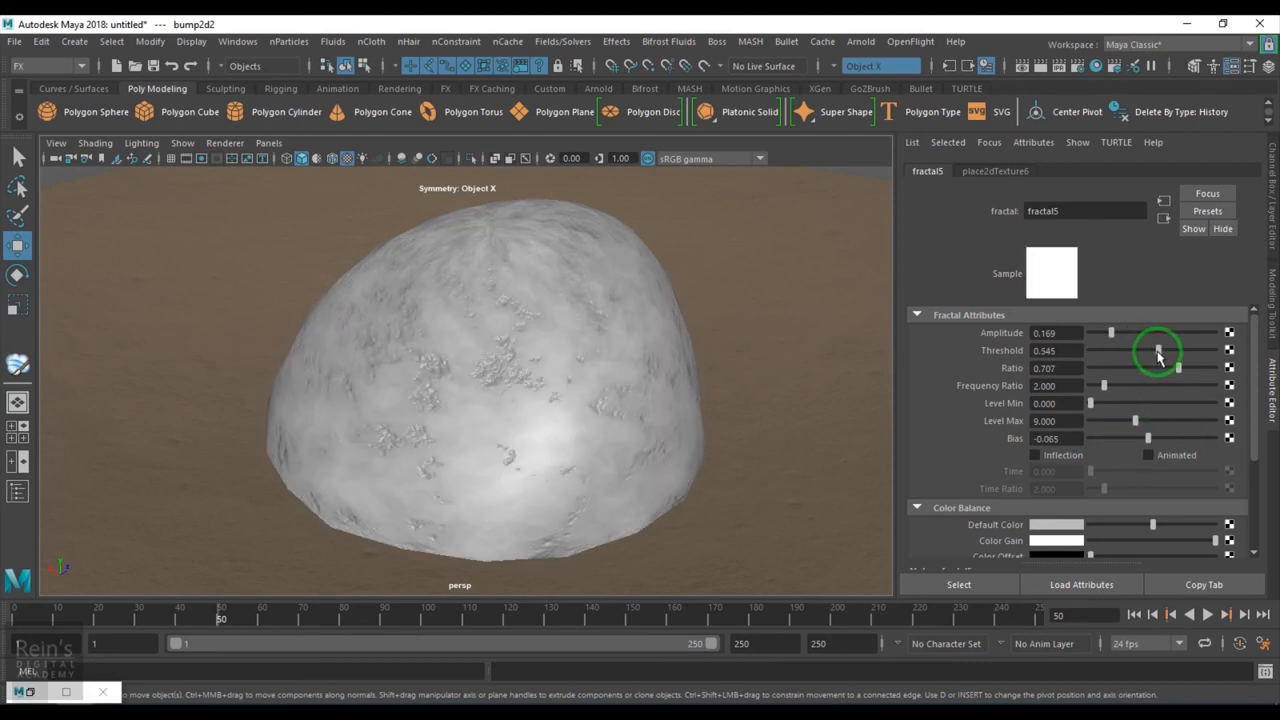
pyautogui.moveTo(1158, 350); pyautogui.dragTo(1148, 350)
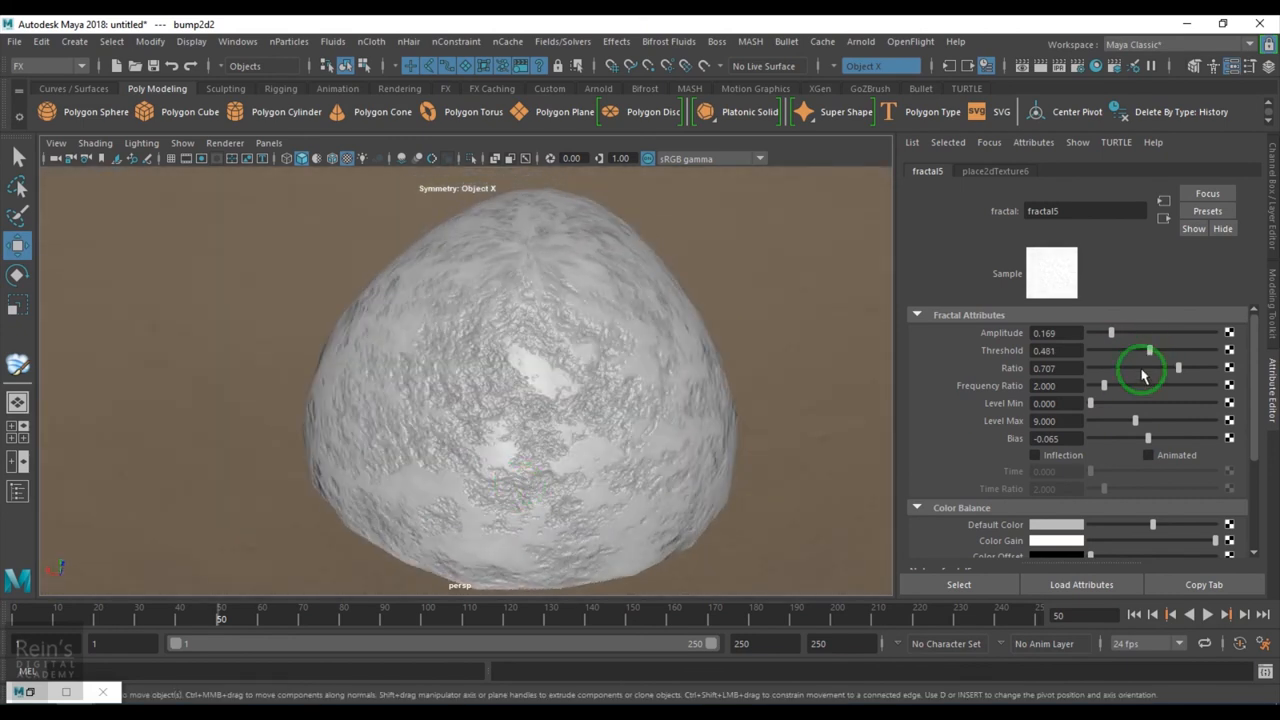
pyautogui.moveTo(1178, 368); pyautogui.dragTo(1165, 368)
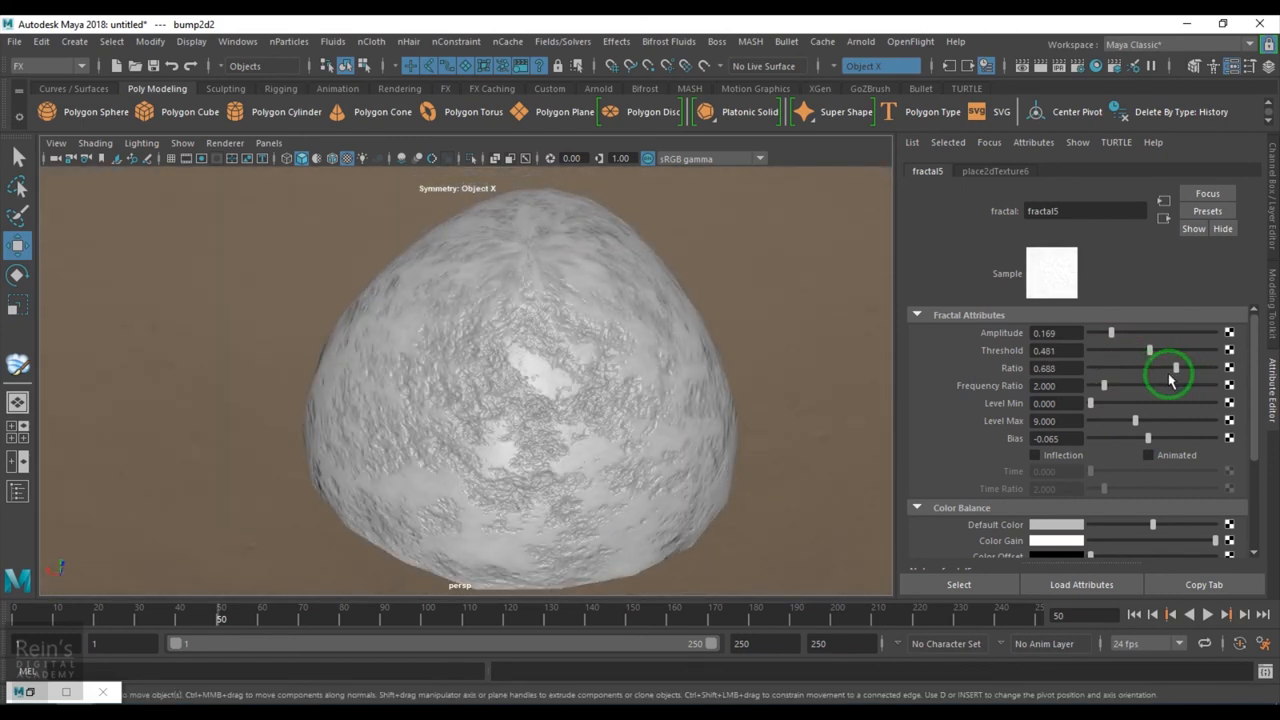
pyautogui.moveTo(1170, 385); pyautogui.dragTo(1120, 385)
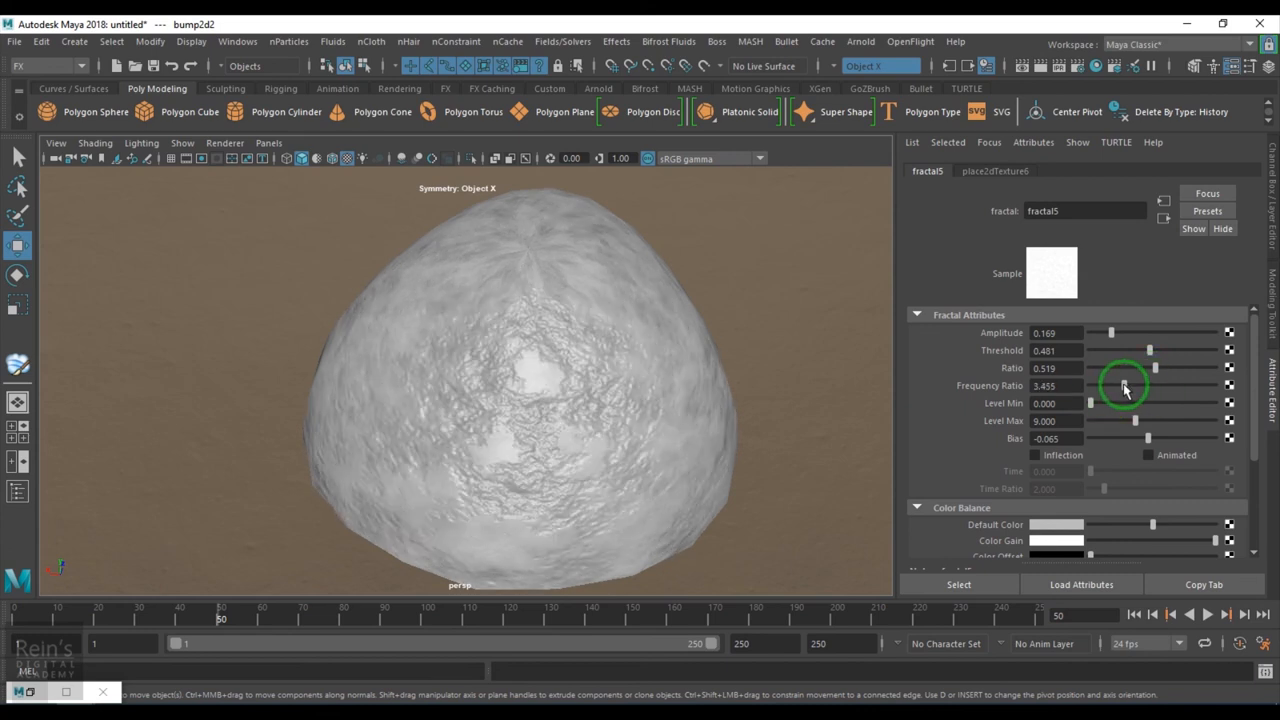
pyautogui.moveTo(1122, 385); pyautogui.dragTo(1090, 385)
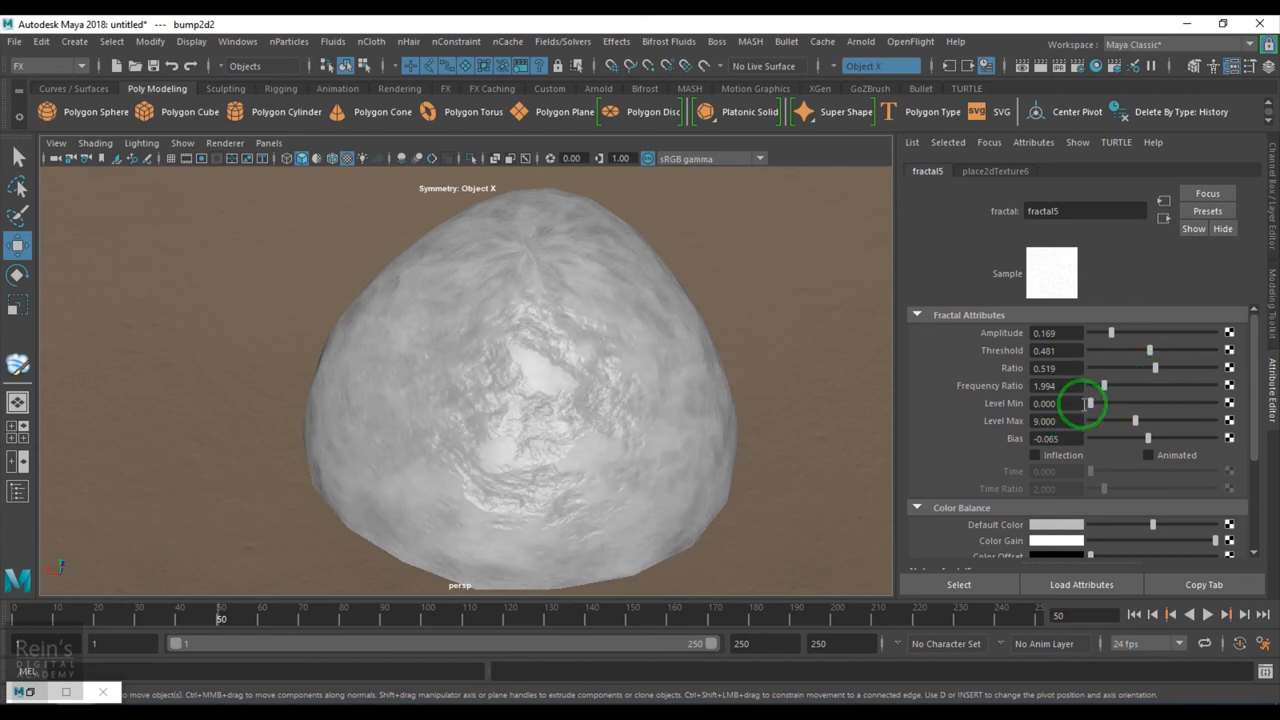
pyautogui.moveTo(1105, 385); pyautogui.dragTo(1150, 385)
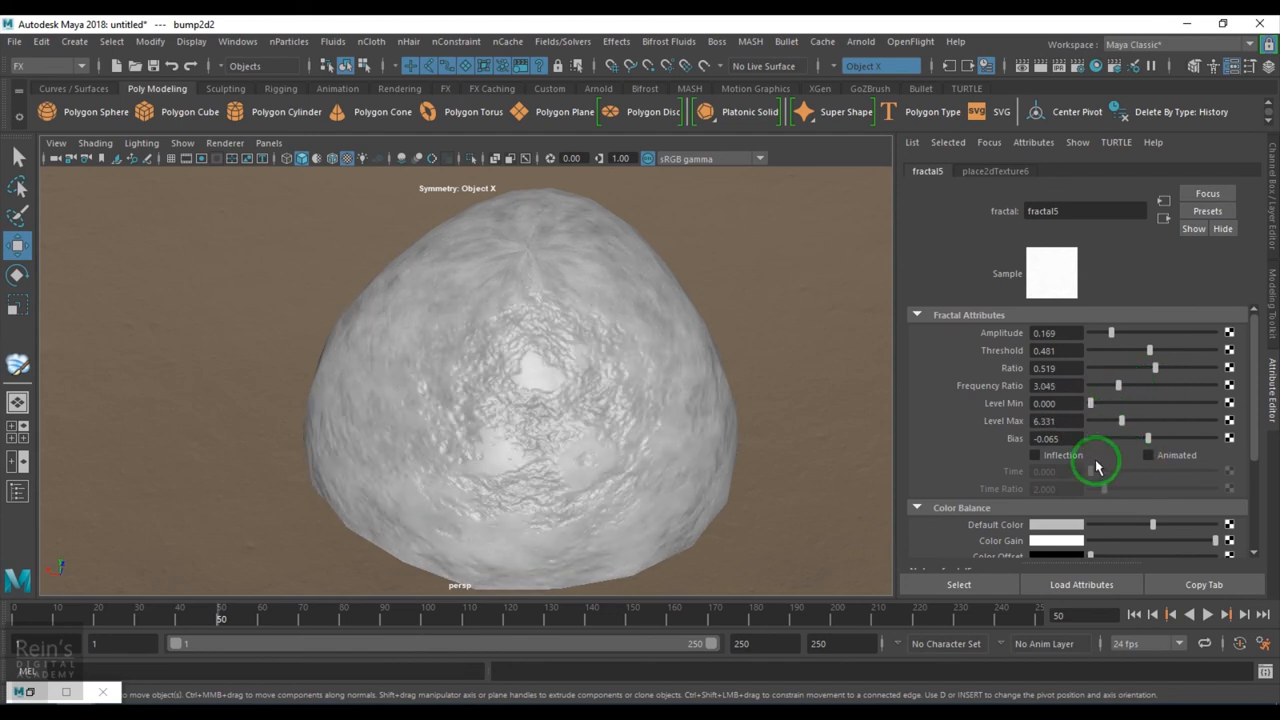
pyautogui.click(1035, 455)
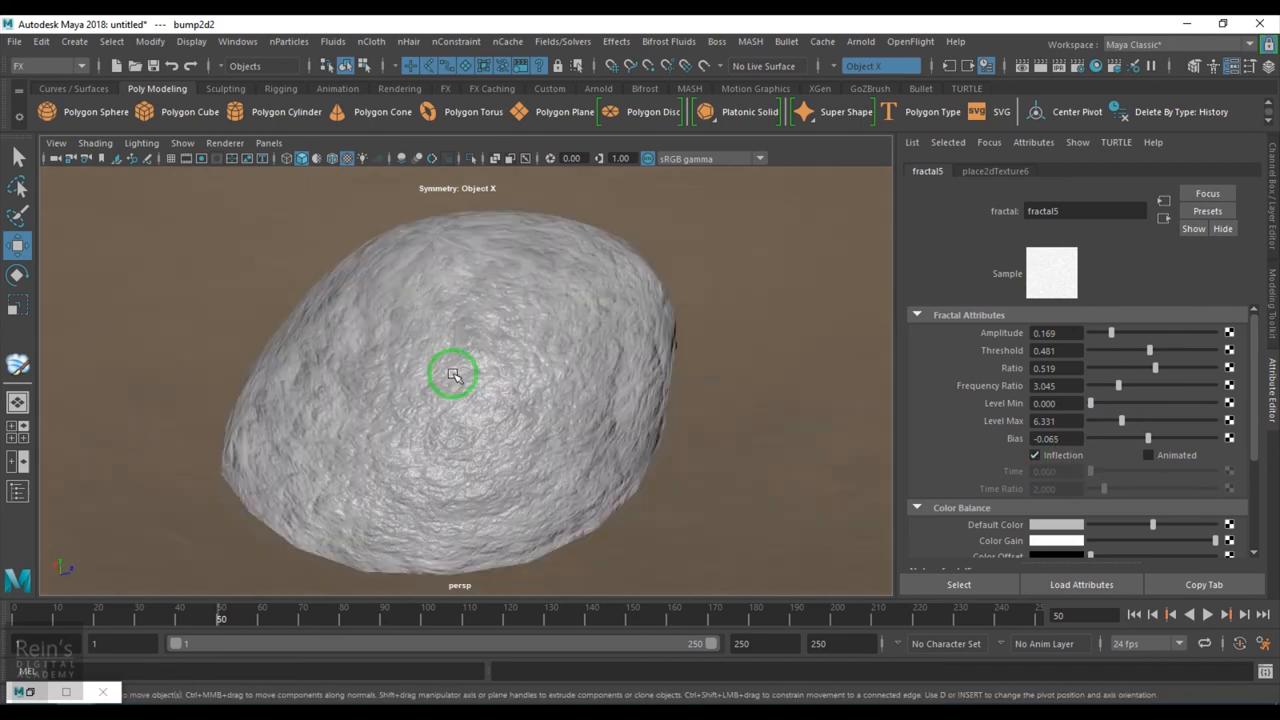